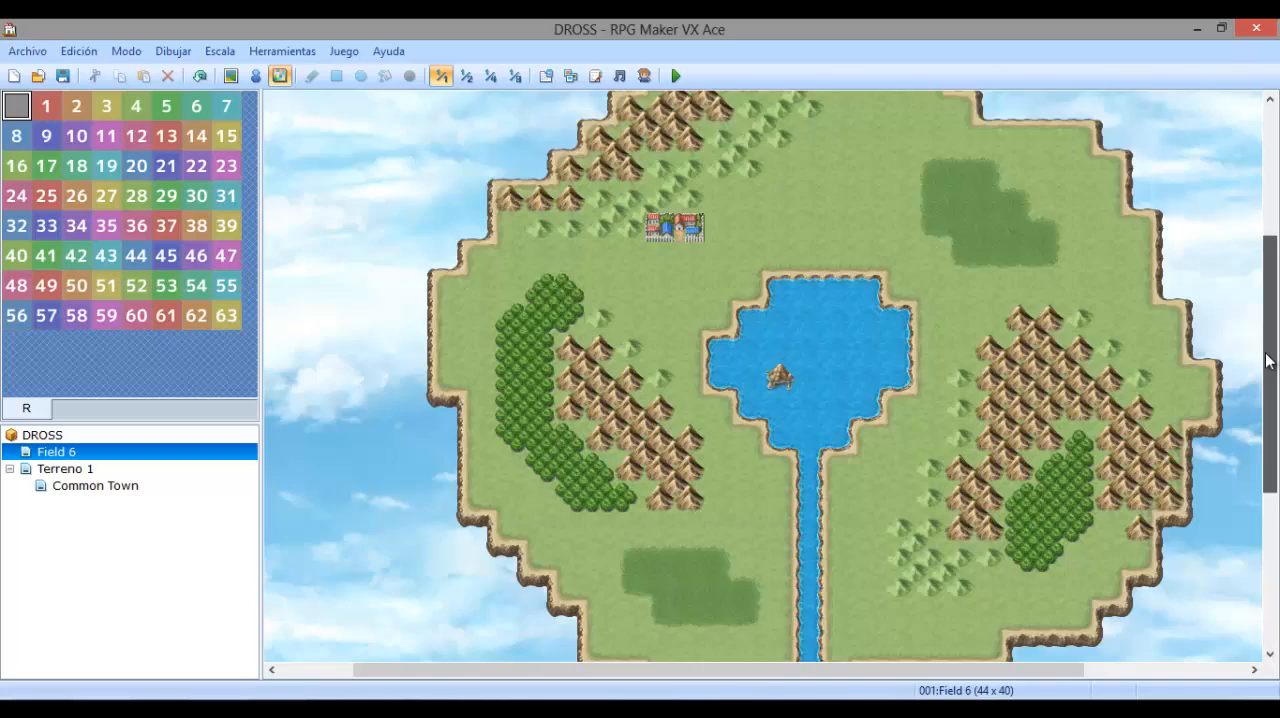
# Browse the project's resource folders in the Gestor de archivos and close it.
pyautogui.scroll(3)
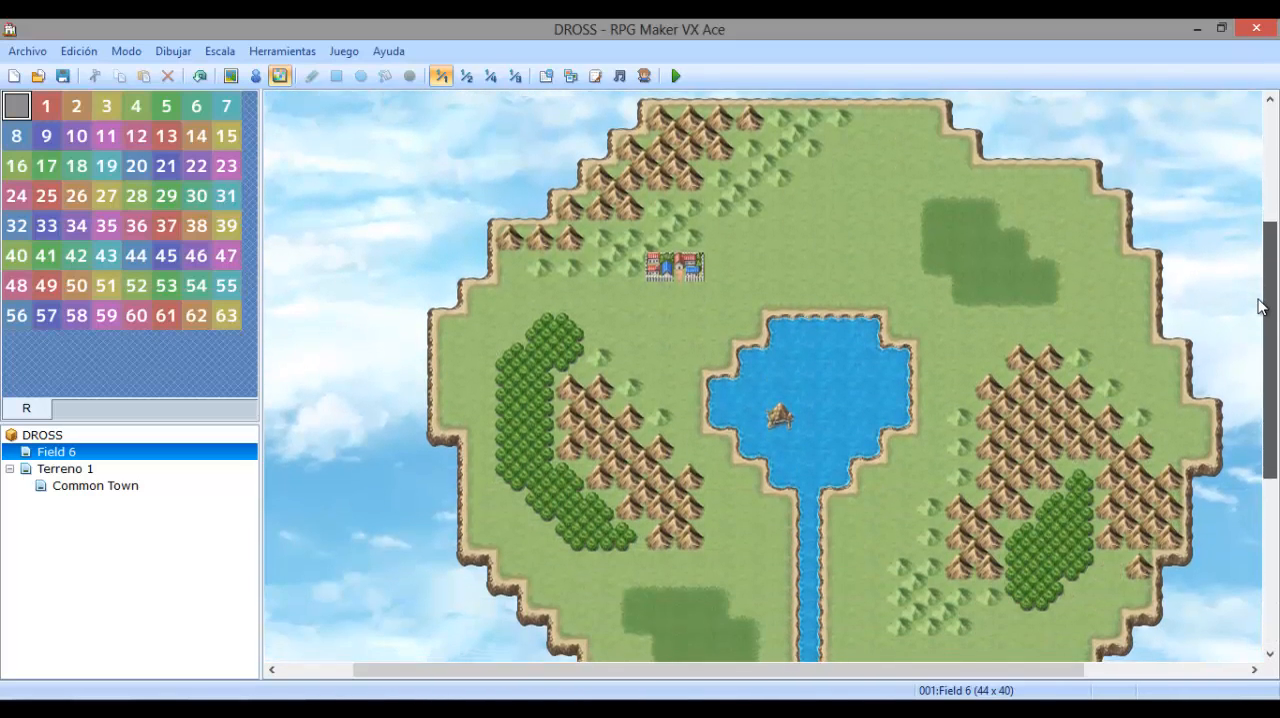
pyautogui.click(282, 52)
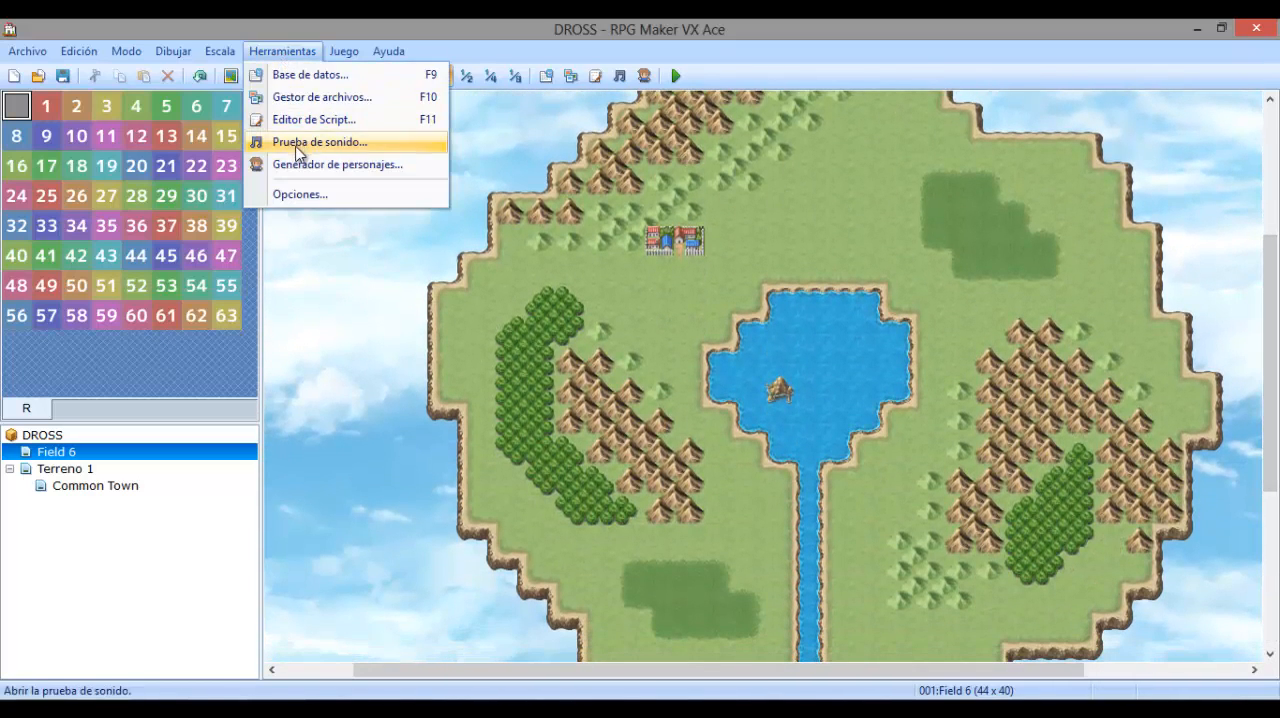
pyautogui.click(322, 96)
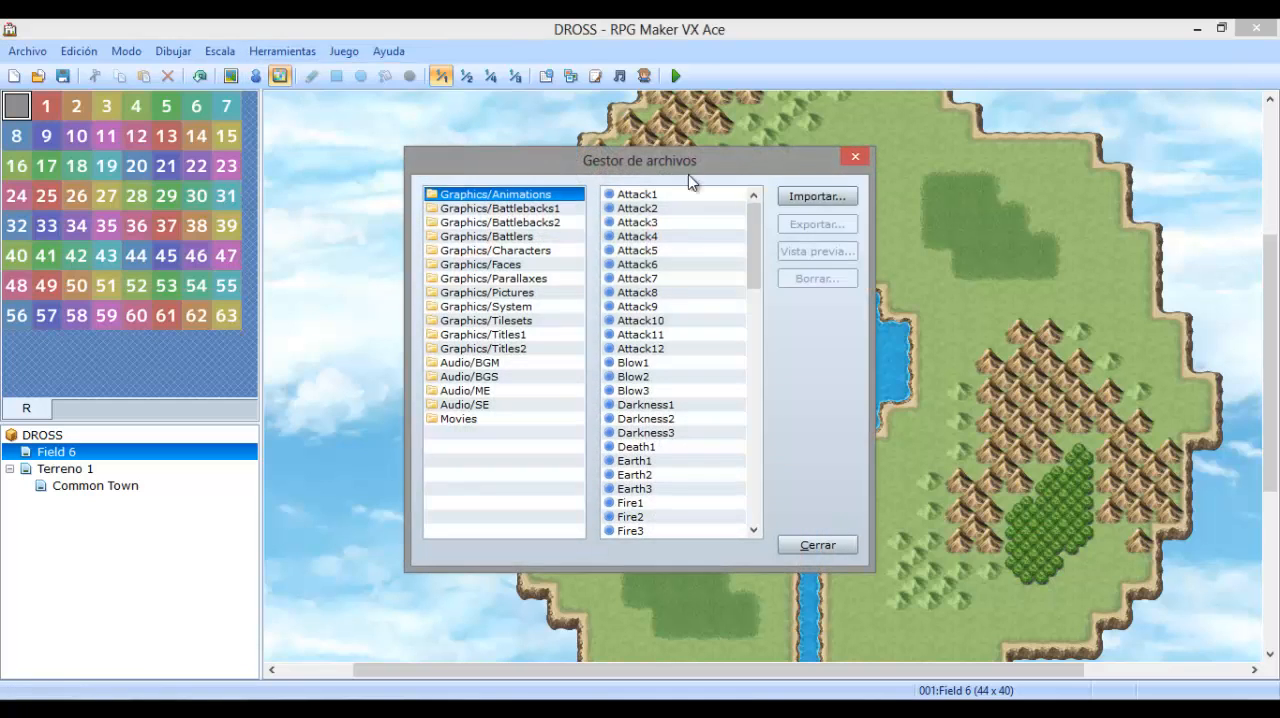
pyautogui.click(816, 544)
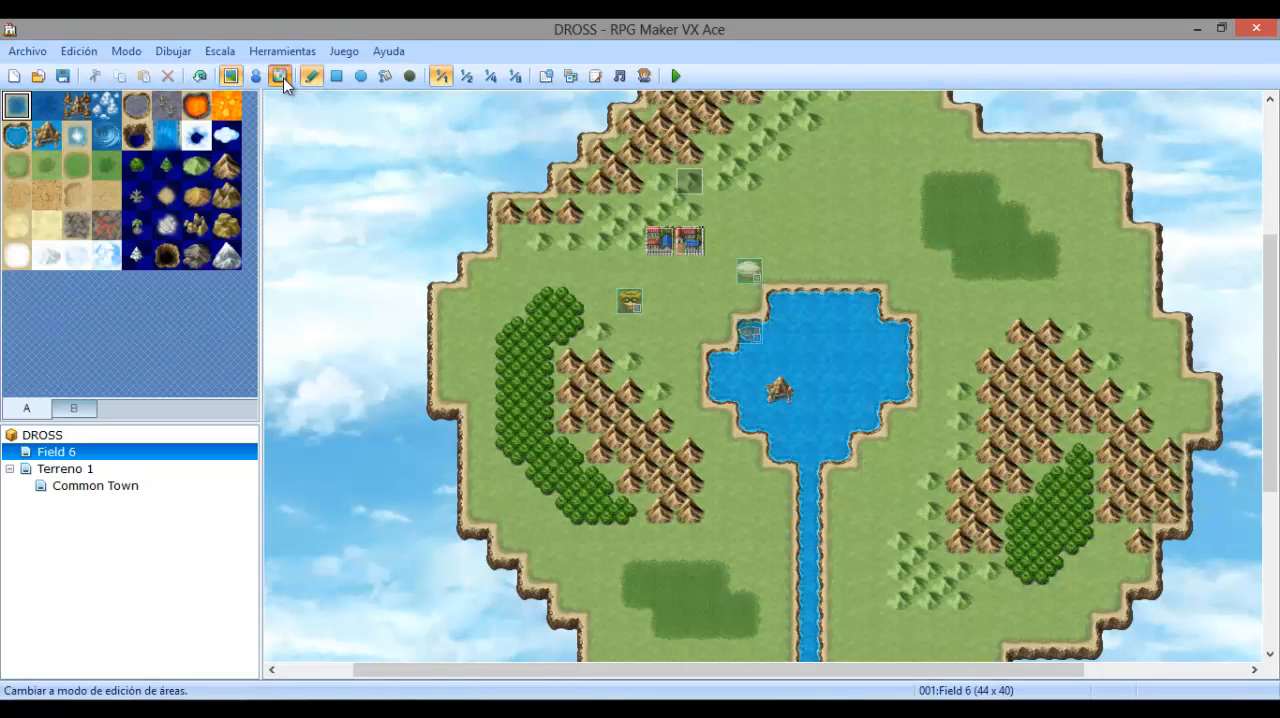
# Enter region mode and paint region 1 across the north, then region 2 on the west.
pyautogui.click(280, 76)
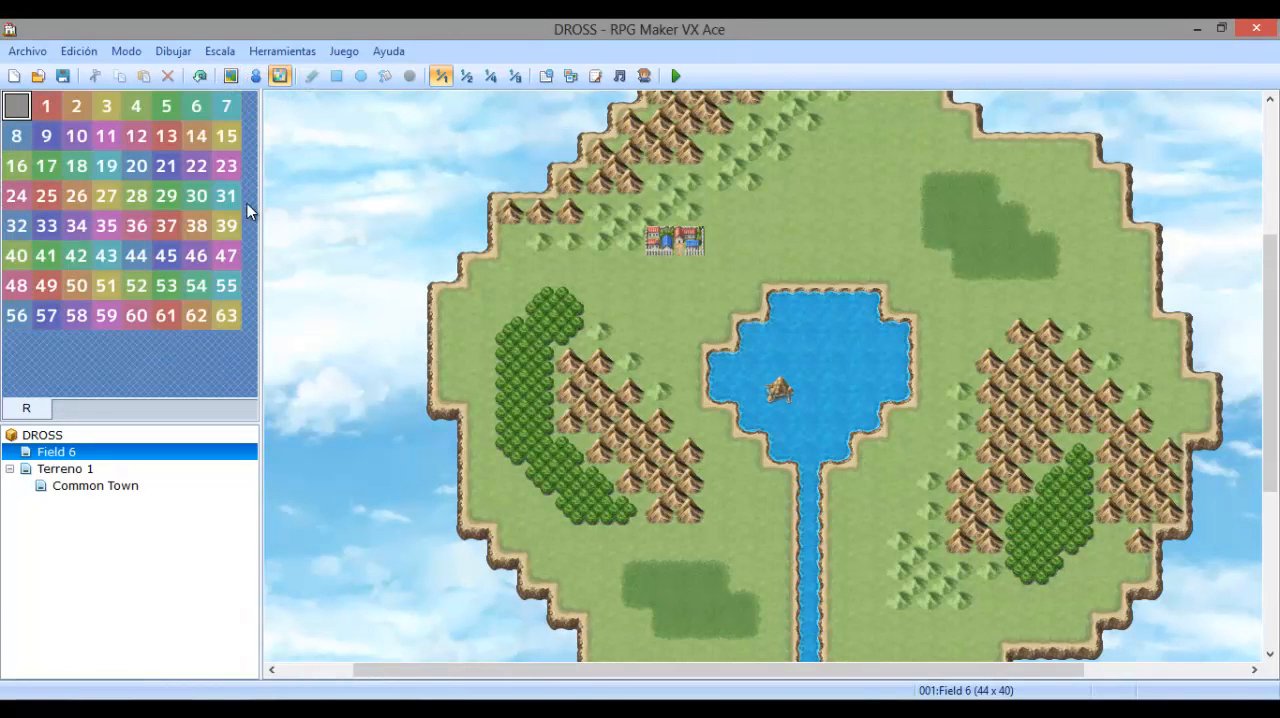
pyautogui.moveTo(44, 120)
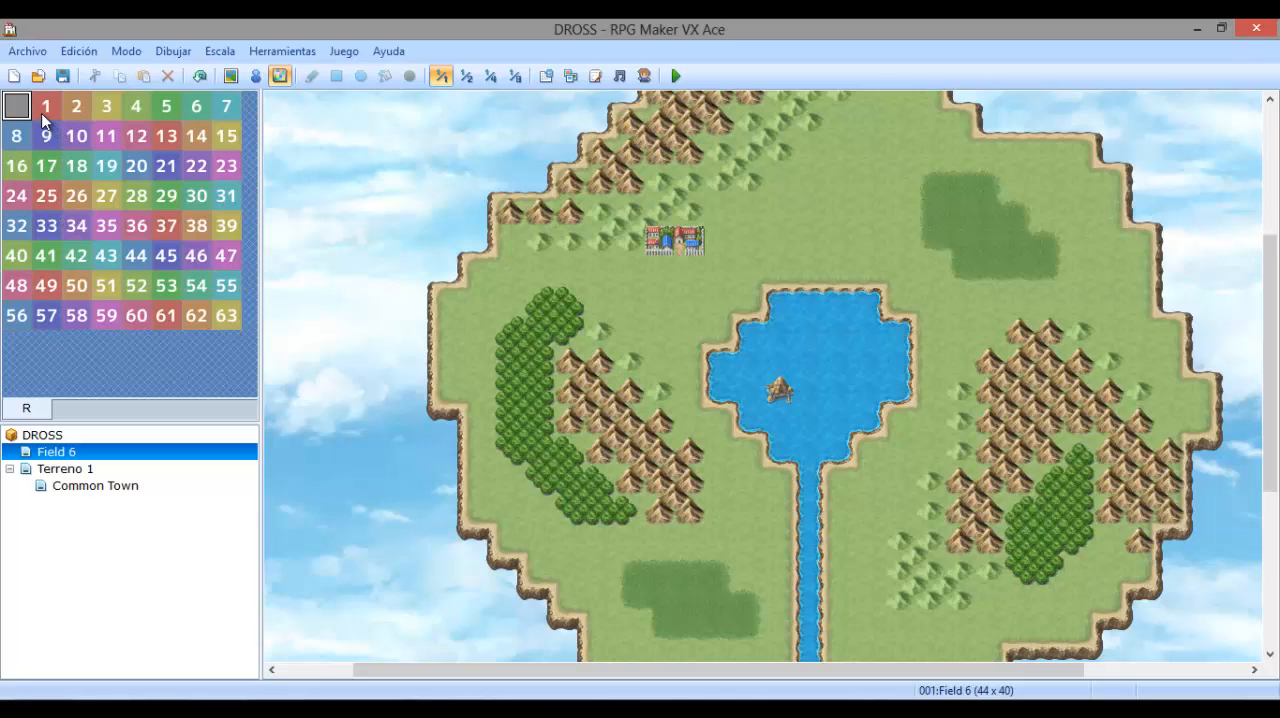
pyautogui.click(48, 104)
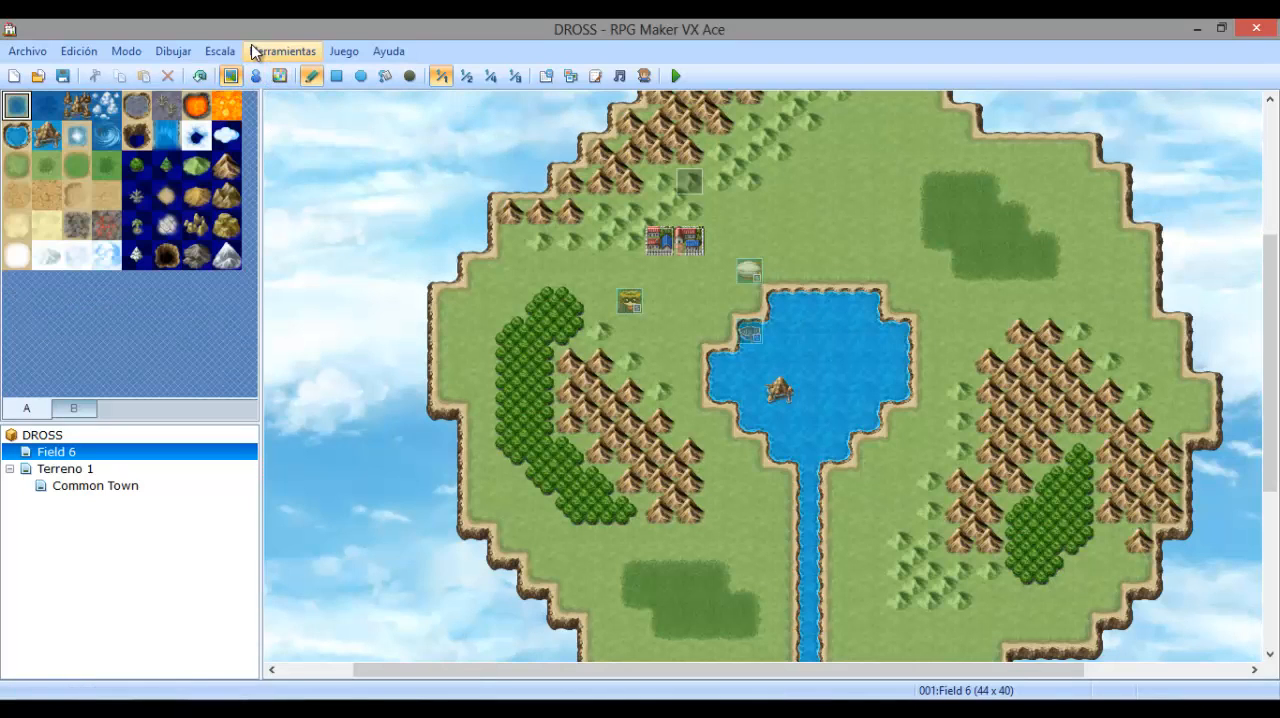
pyautogui.moveTo(280, 76)
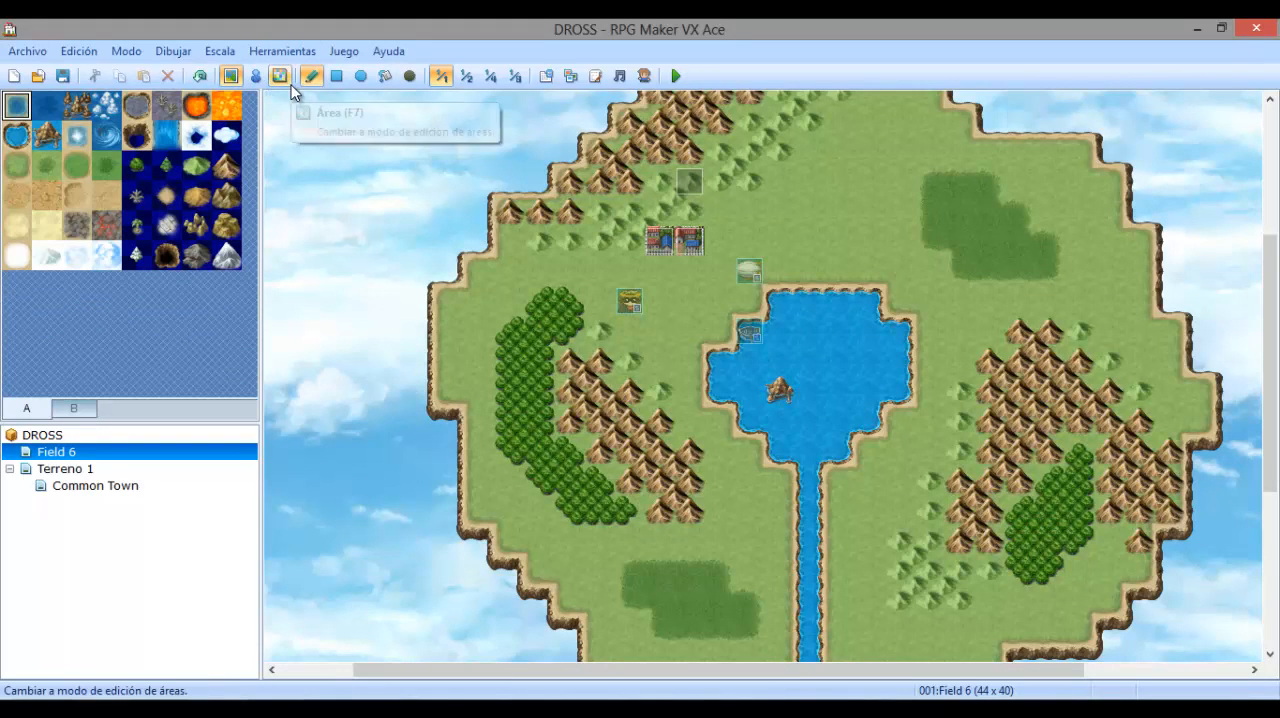
pyautogui.moveTo(280, 78)
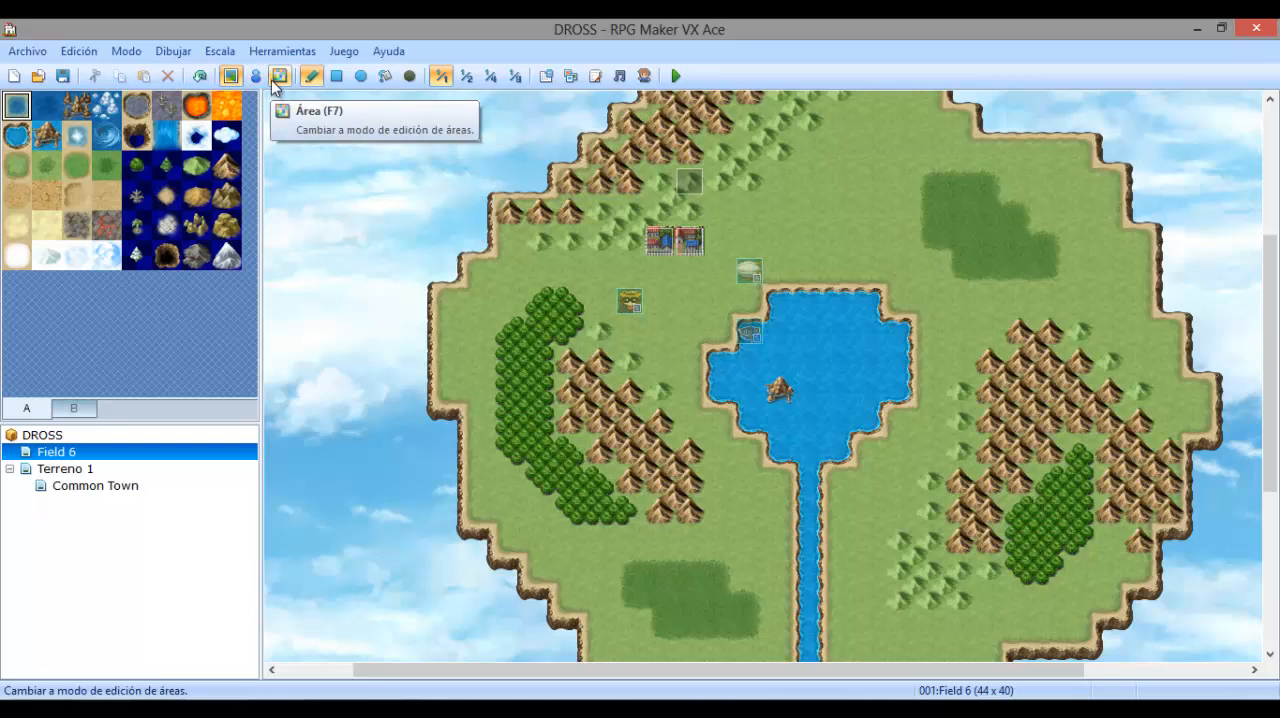
pyautogui.moveTo(280, 76)
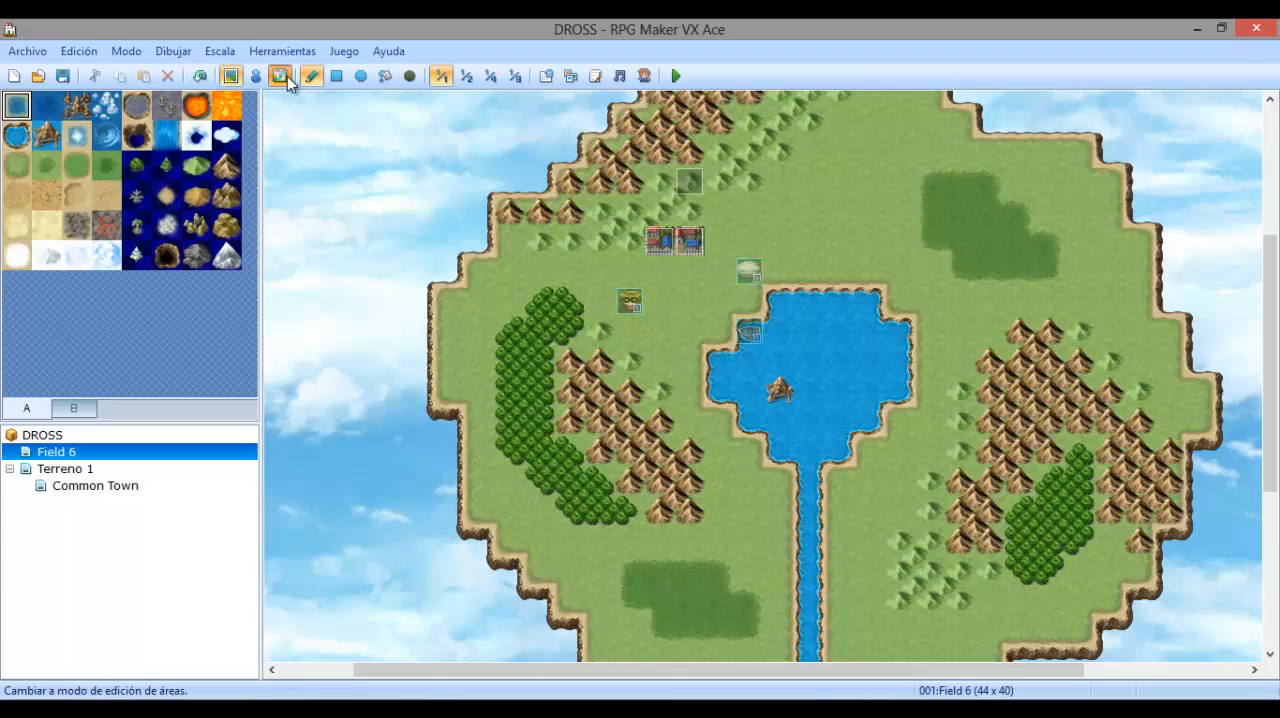
pyautogui.click(280, 76)
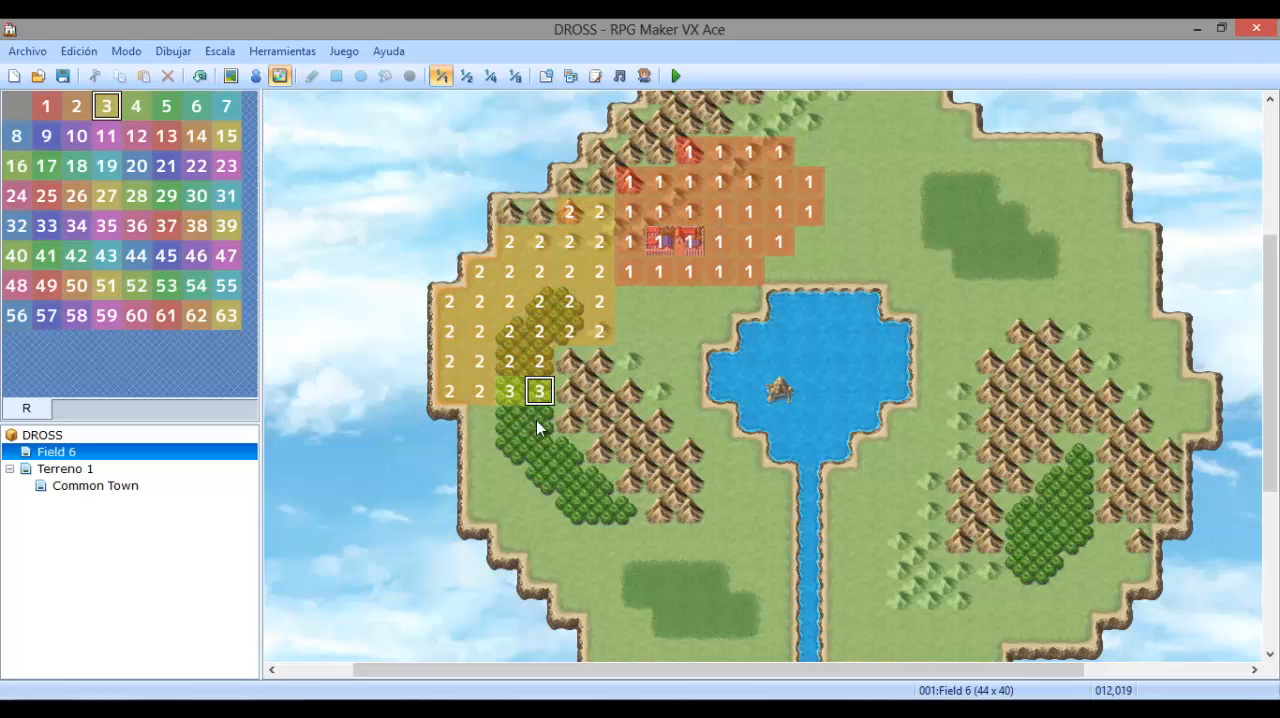
# Paint region 3 down the southwest and region 4 over the eastern forest.
pyautogui.moveTo(538, 390); pyautogui.dragTo(510, 540)
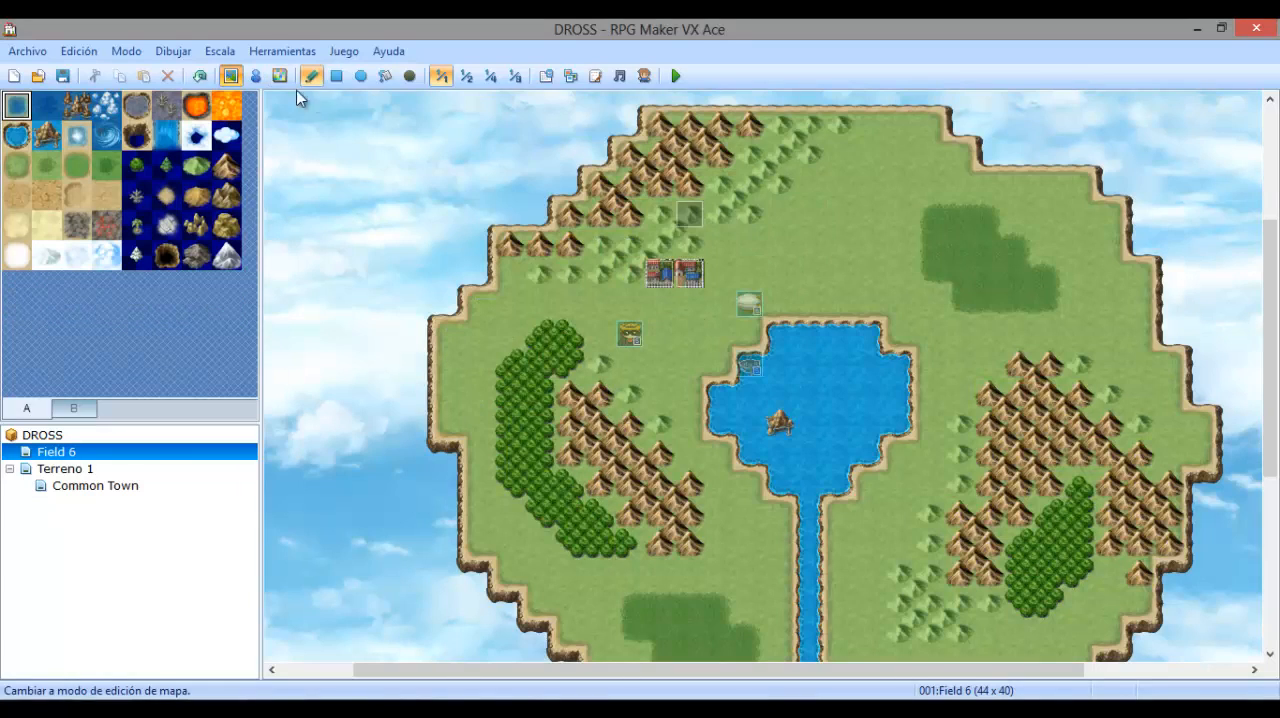
# Paint region 5 over the northeast meadow, then region 63 on the southern grassland.
pyautogui.click(280, 76)
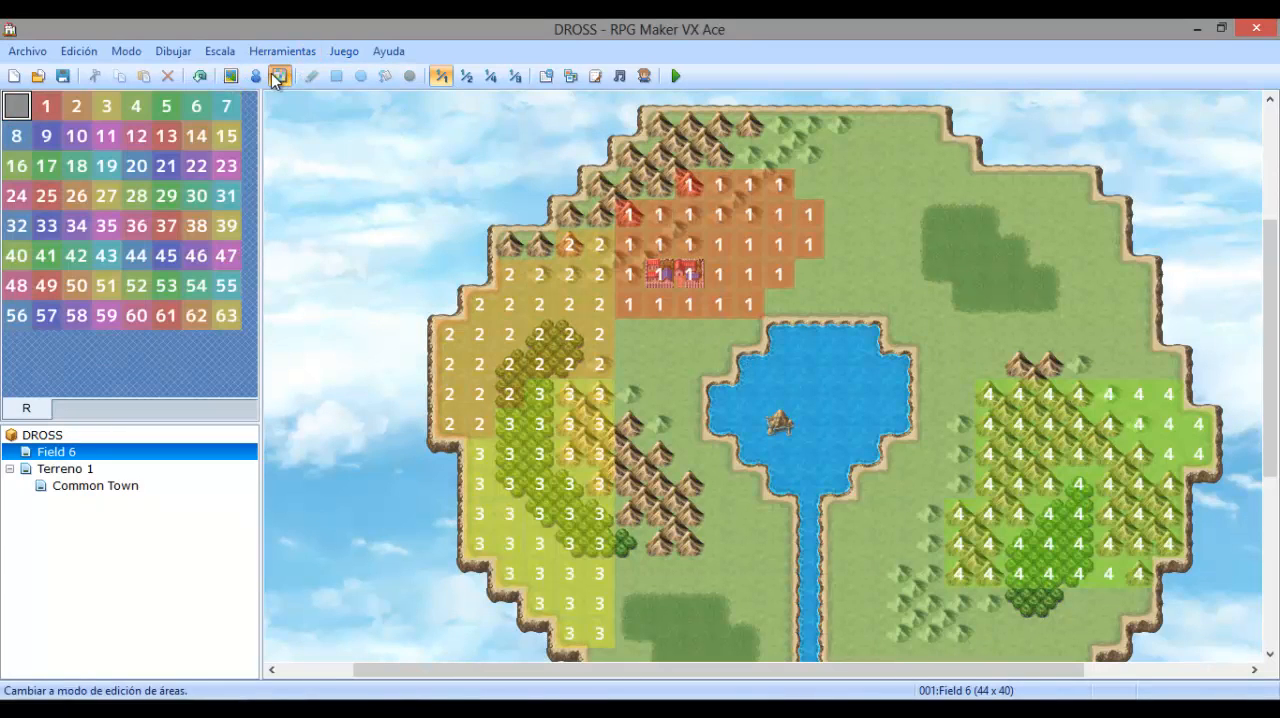
pyautogui.click(168, 106)
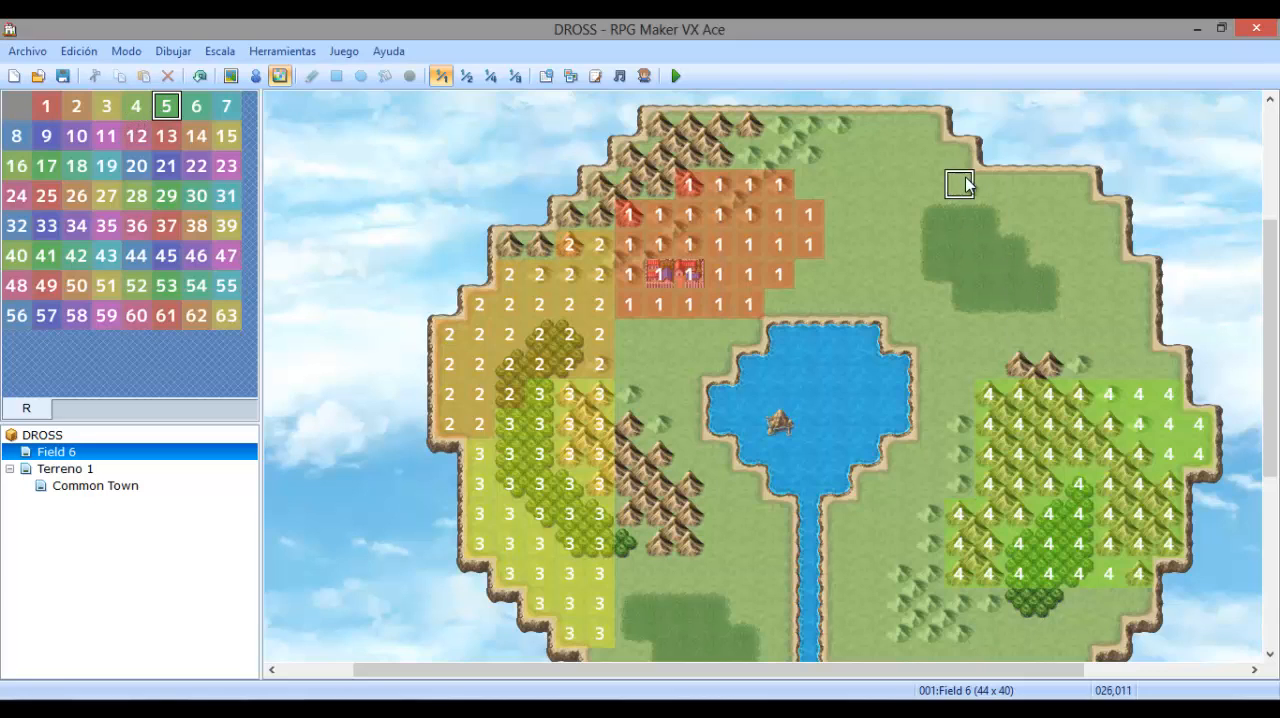
pyautogui.moveTo(960, 184); pyautogui.dragTo(1020, 244)
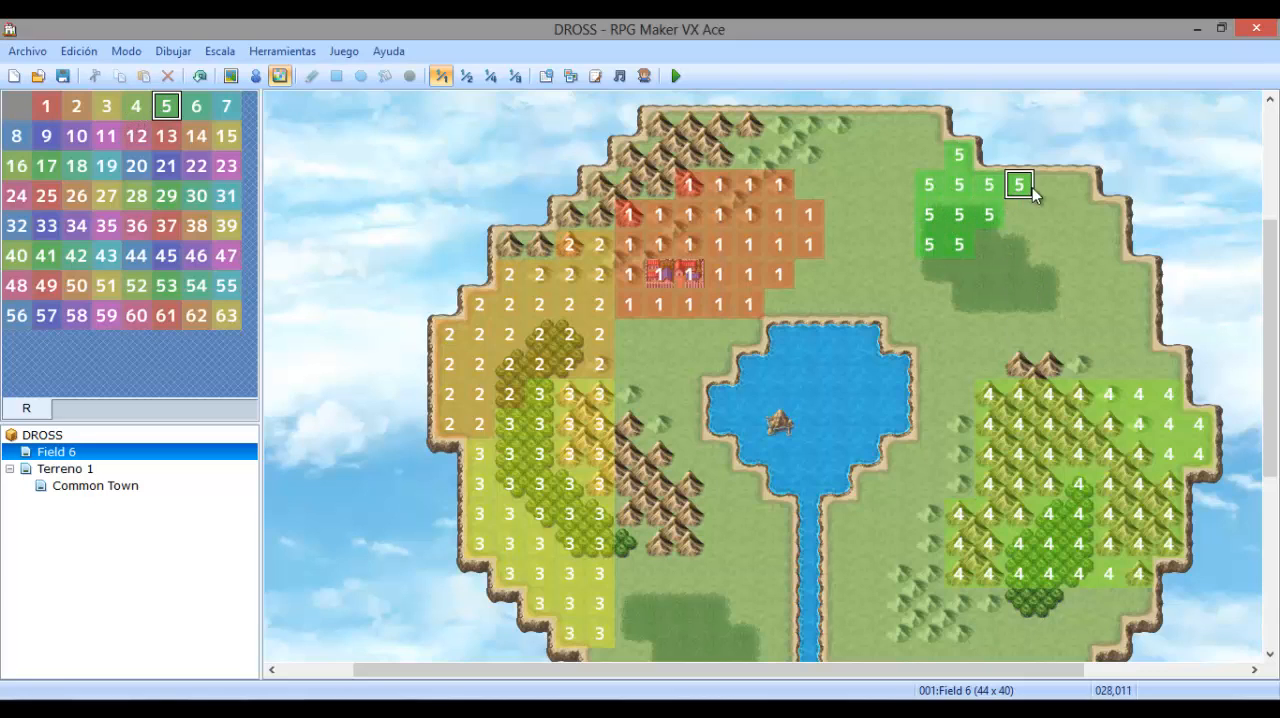
pyautogui.moveTo(1018, 184); pyautogui.dragTo(1018, 274)
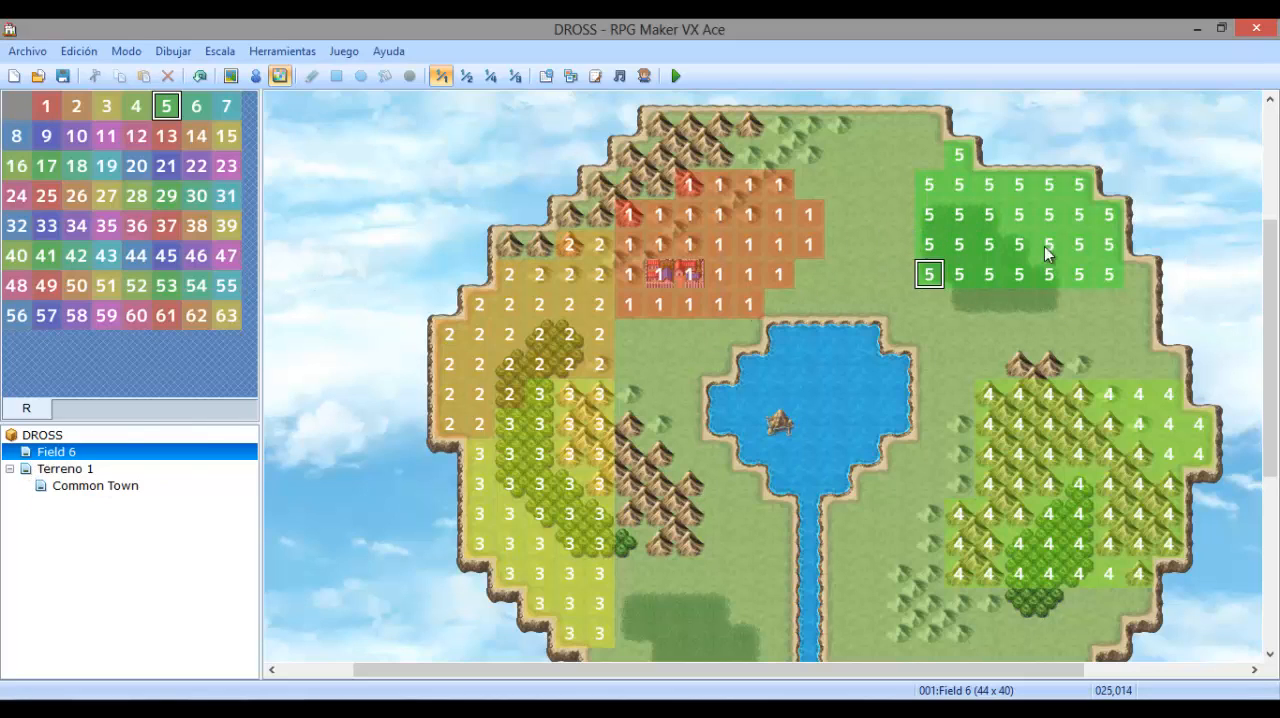
pyautogui.click(540, 482)
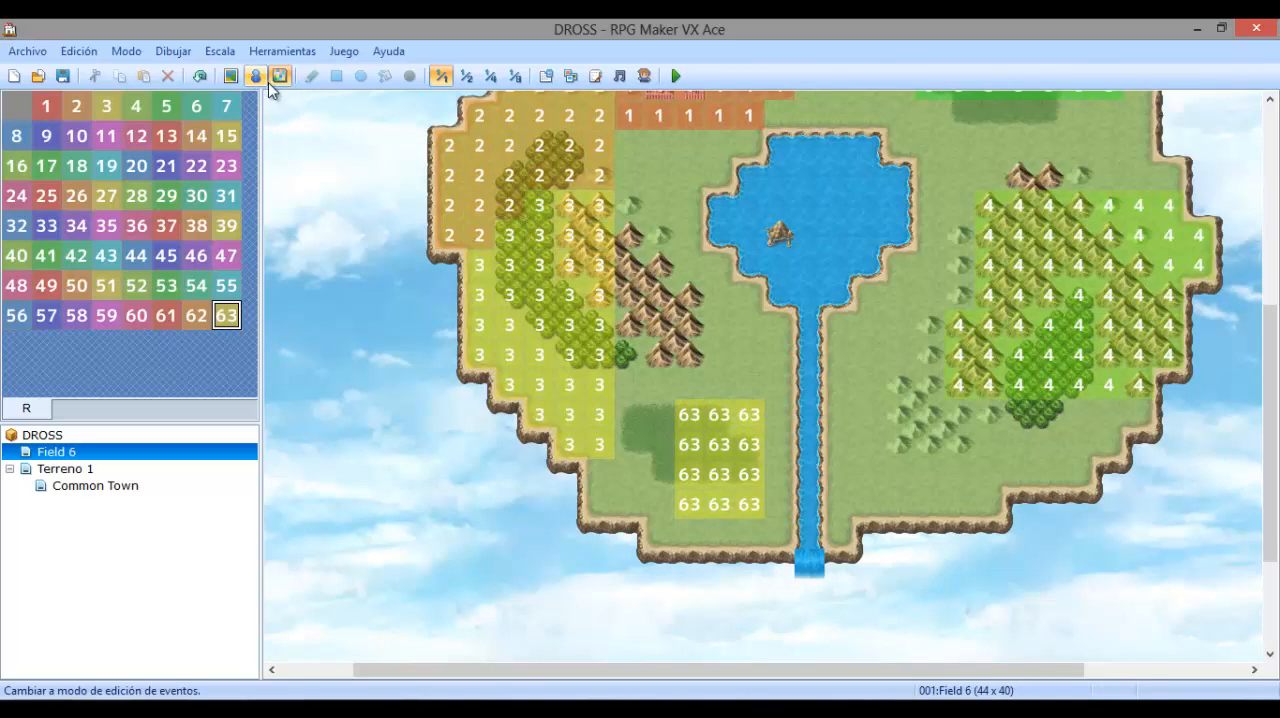
# In Field 6's Propiedades del mapa, set the Baboso*2 encounter to 'Por area especifica'.
pyautogui.click(232, 76)
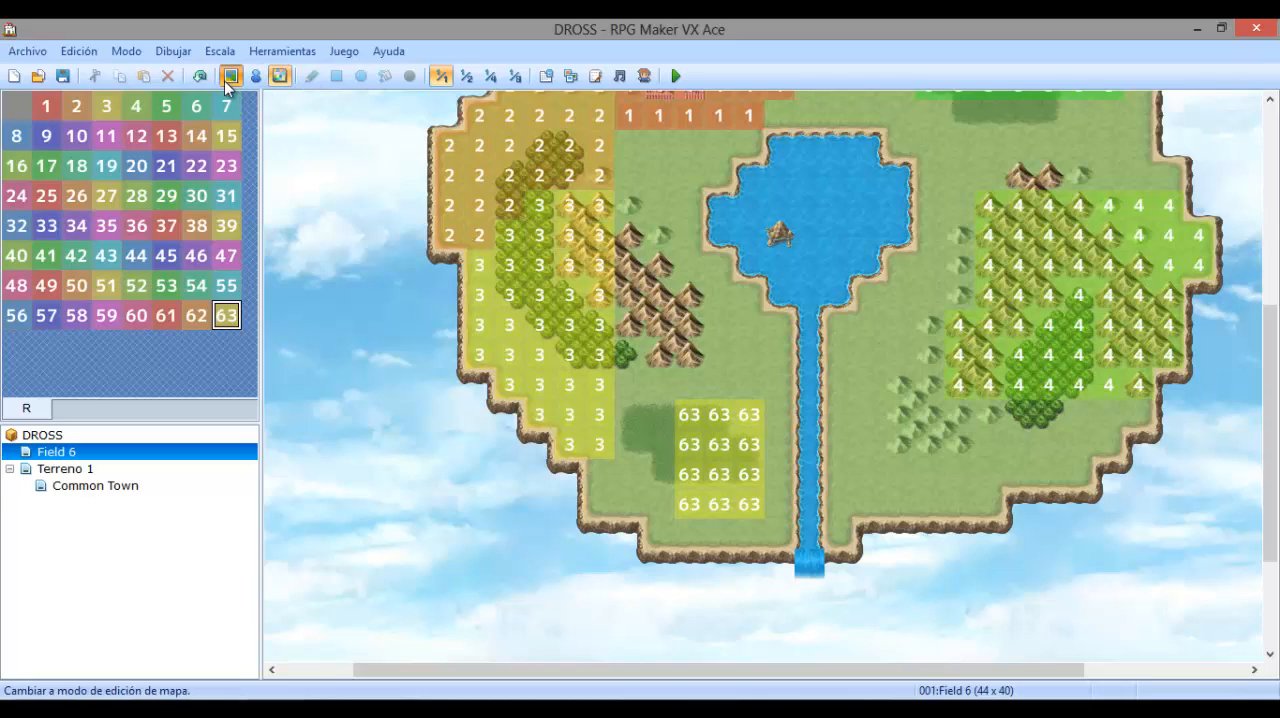
pyautogui.click(256, 76)
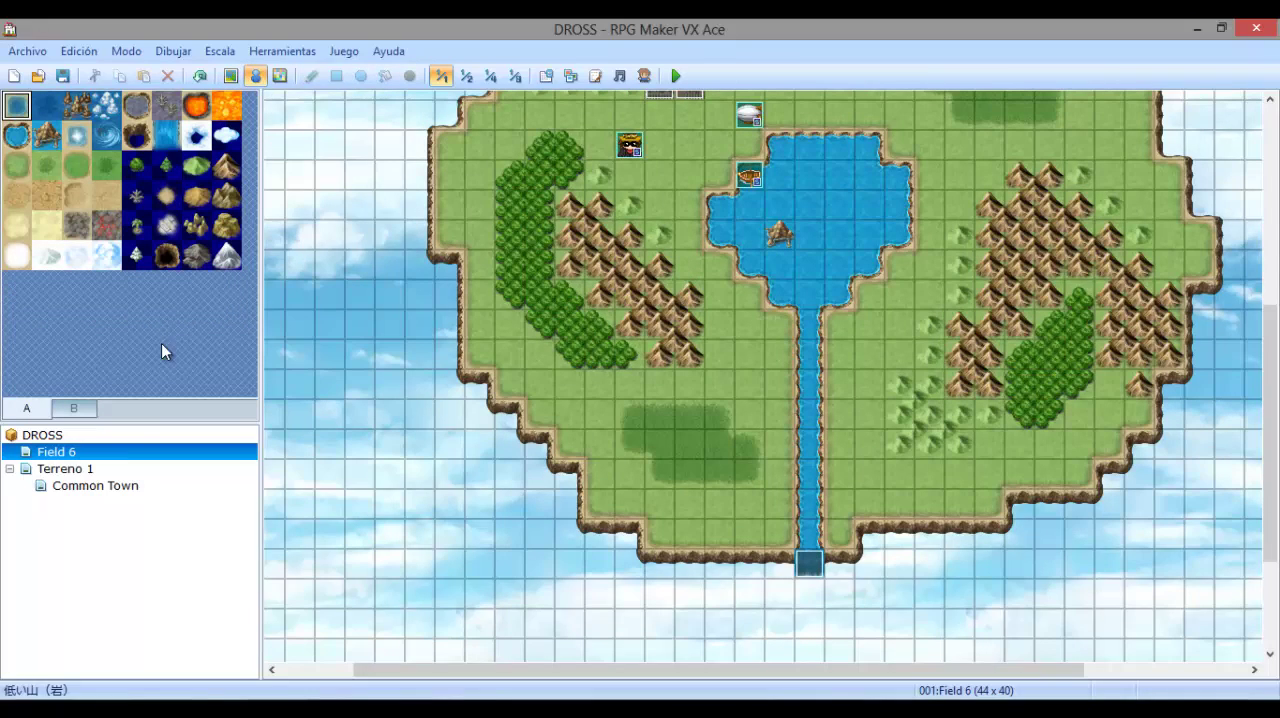
pyautogui.rightClick(56, 450)
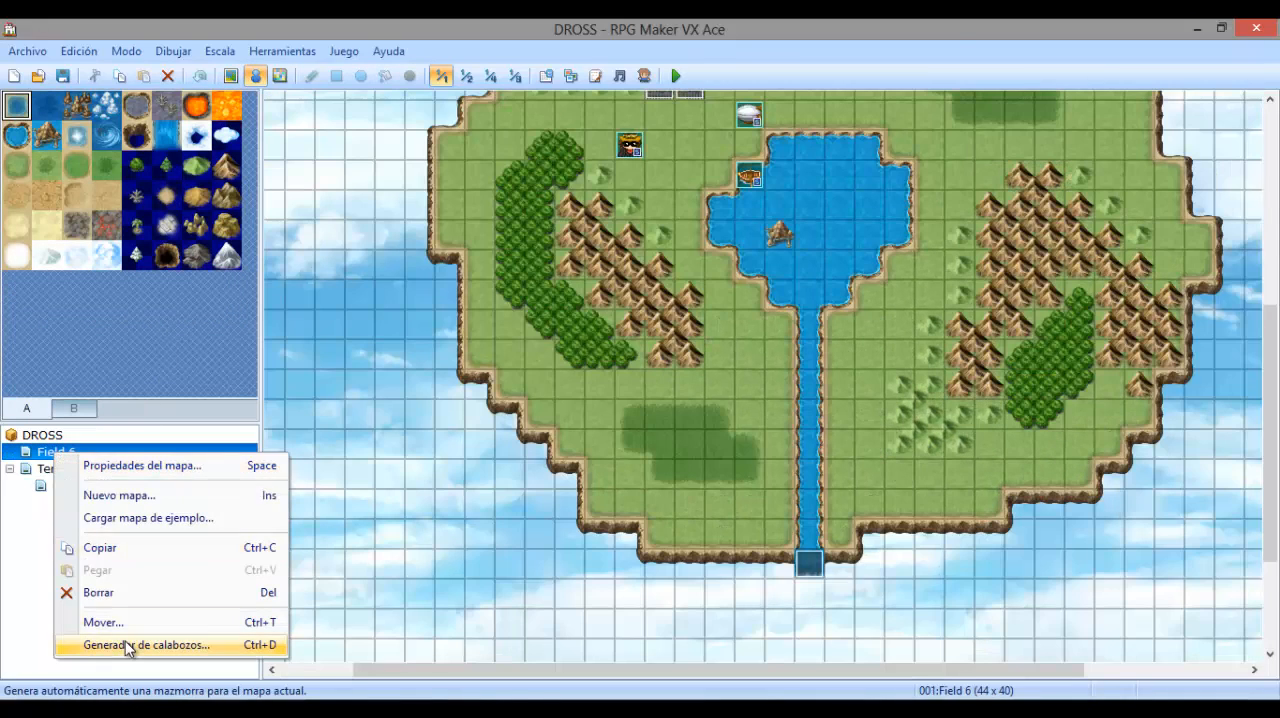
pyautogui.click(142, 466)
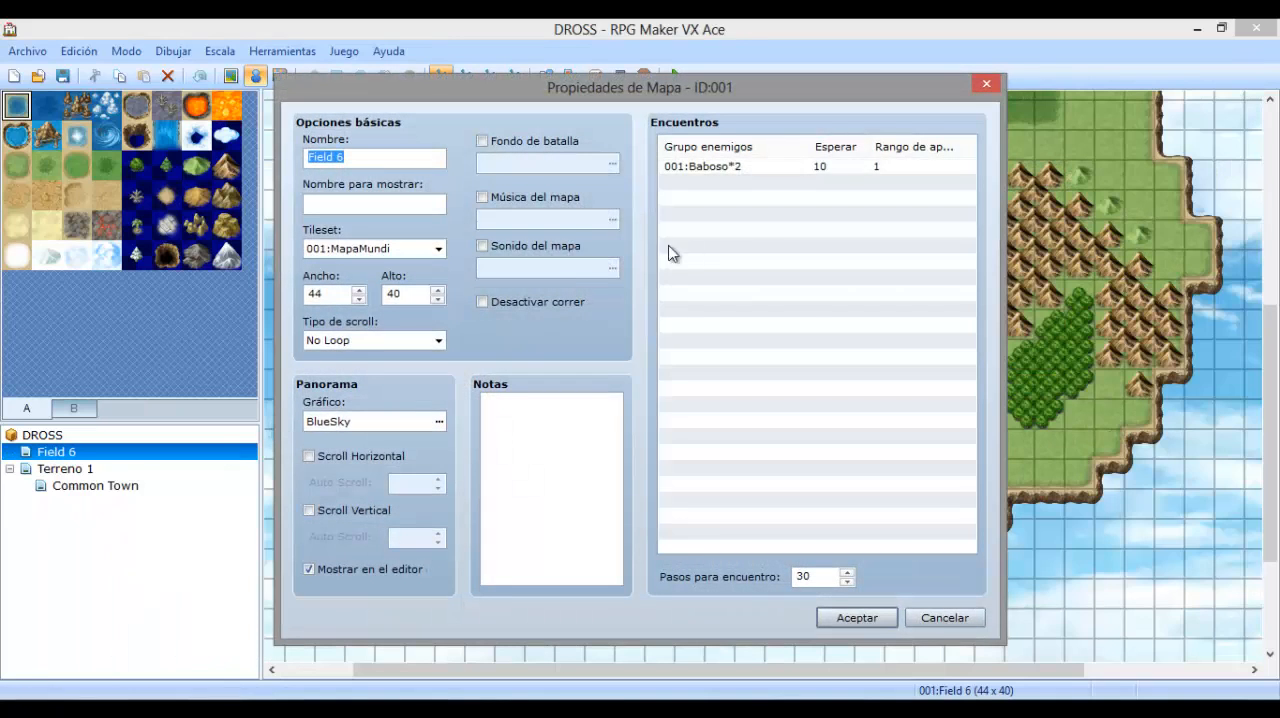
pyautogui.click(702, 166)
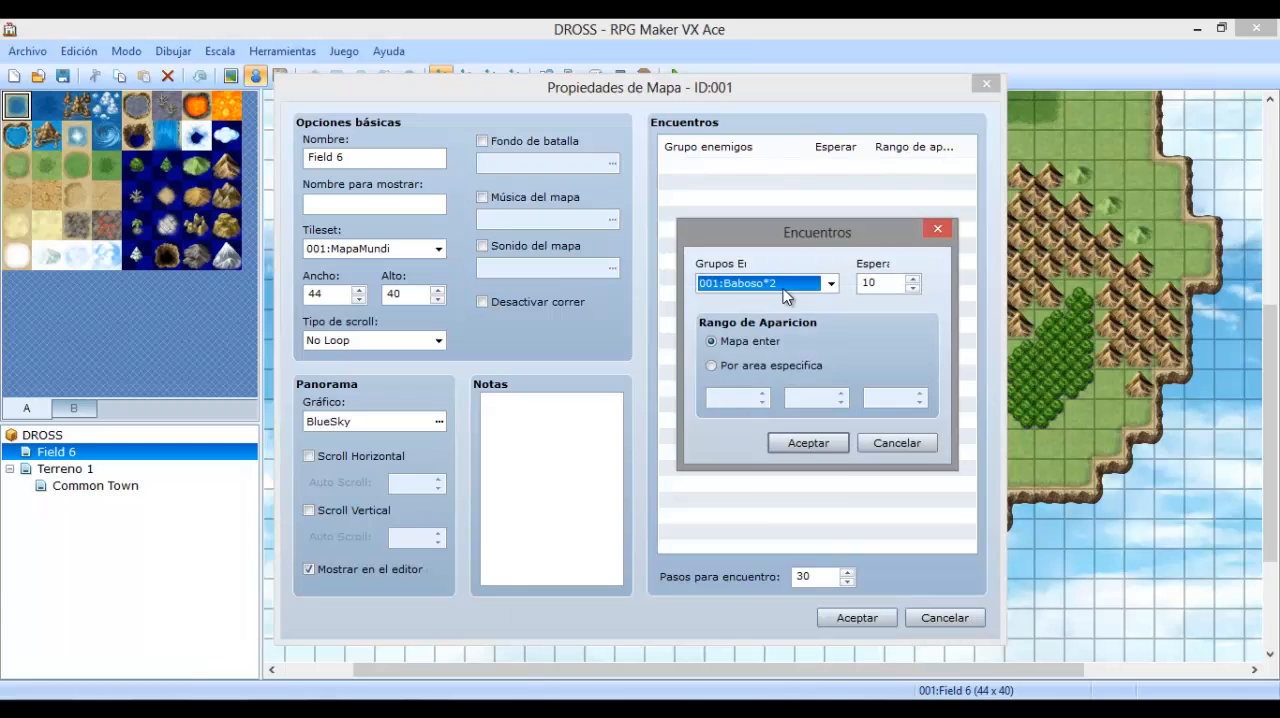
pyautogui.moveTo(840, 328)
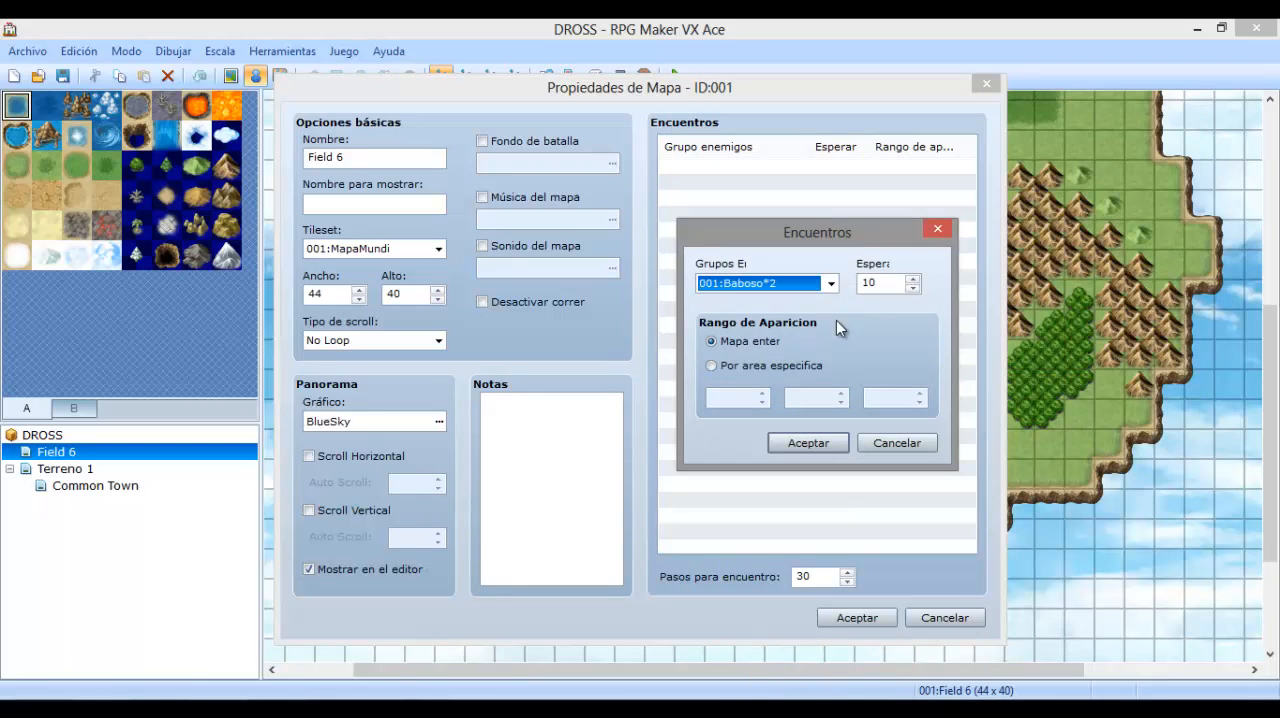
pyautogui.click(712, 364)
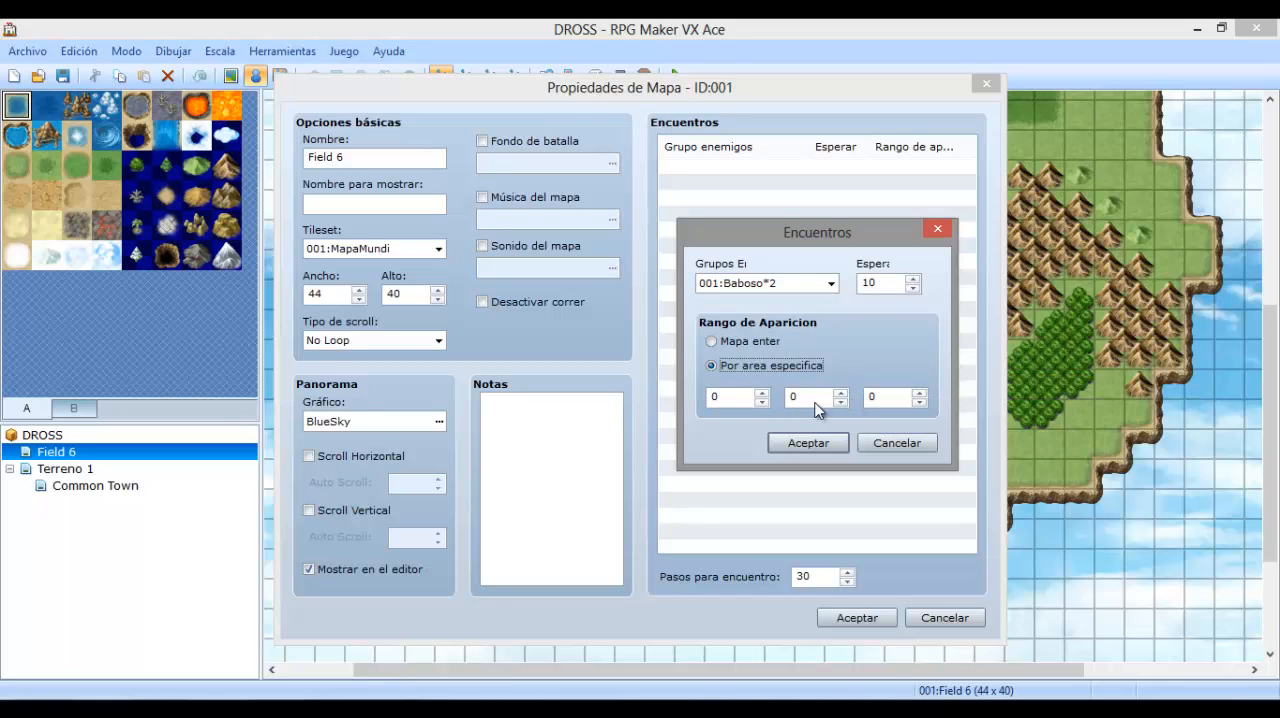
# Tie the Tarantula*3 and Fuego Fatuo*3 encounters to specific regions.
pyautogui.click(888, 396)
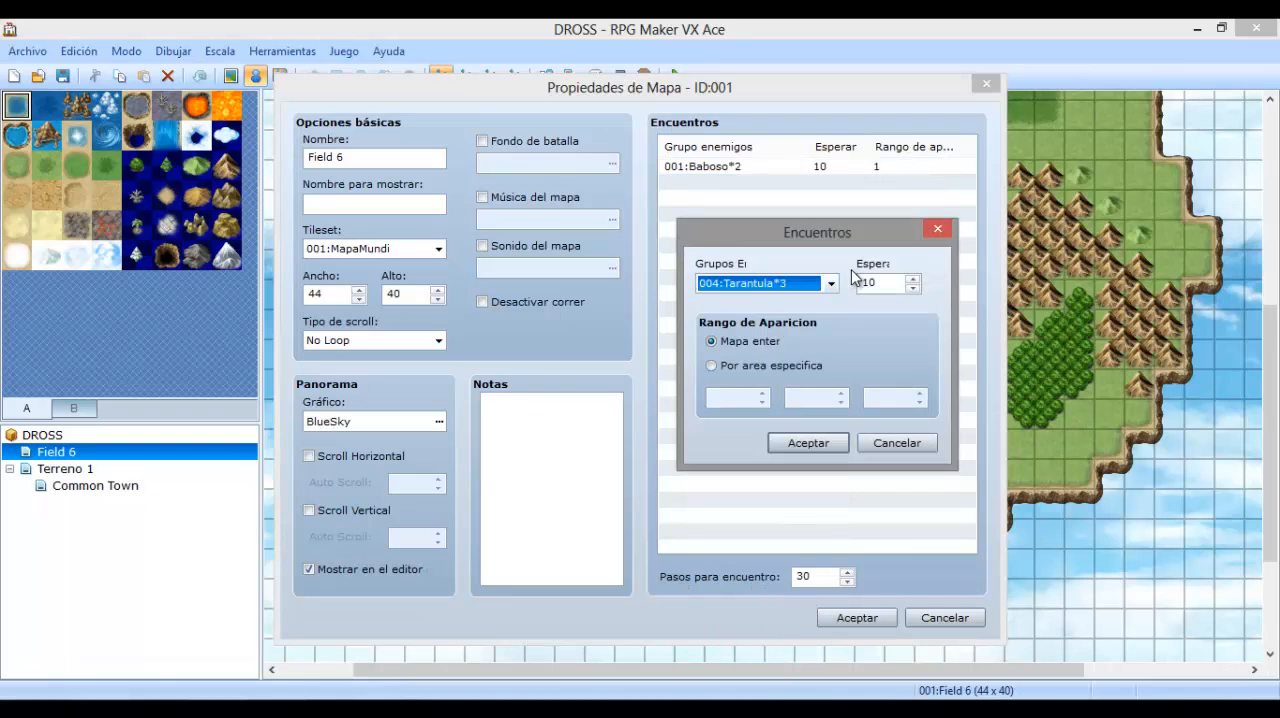
pyautogui.click(712, 366)
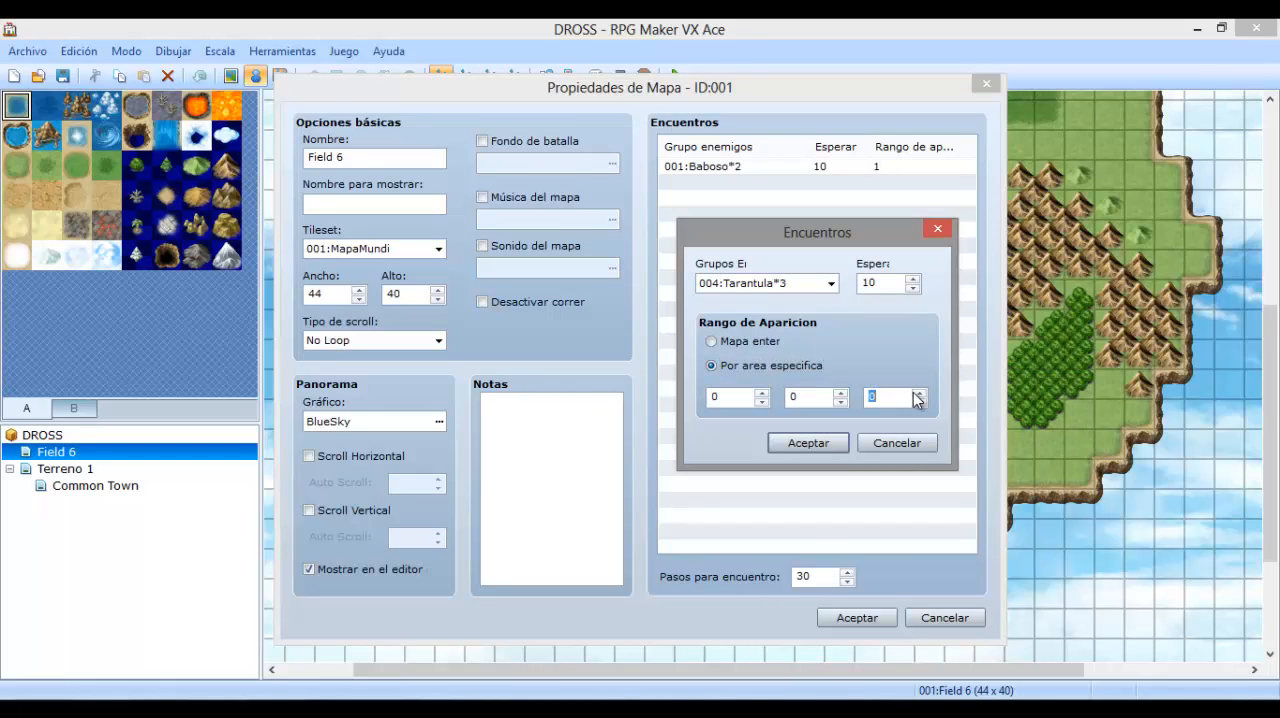
pyautogui.click(808, 444)
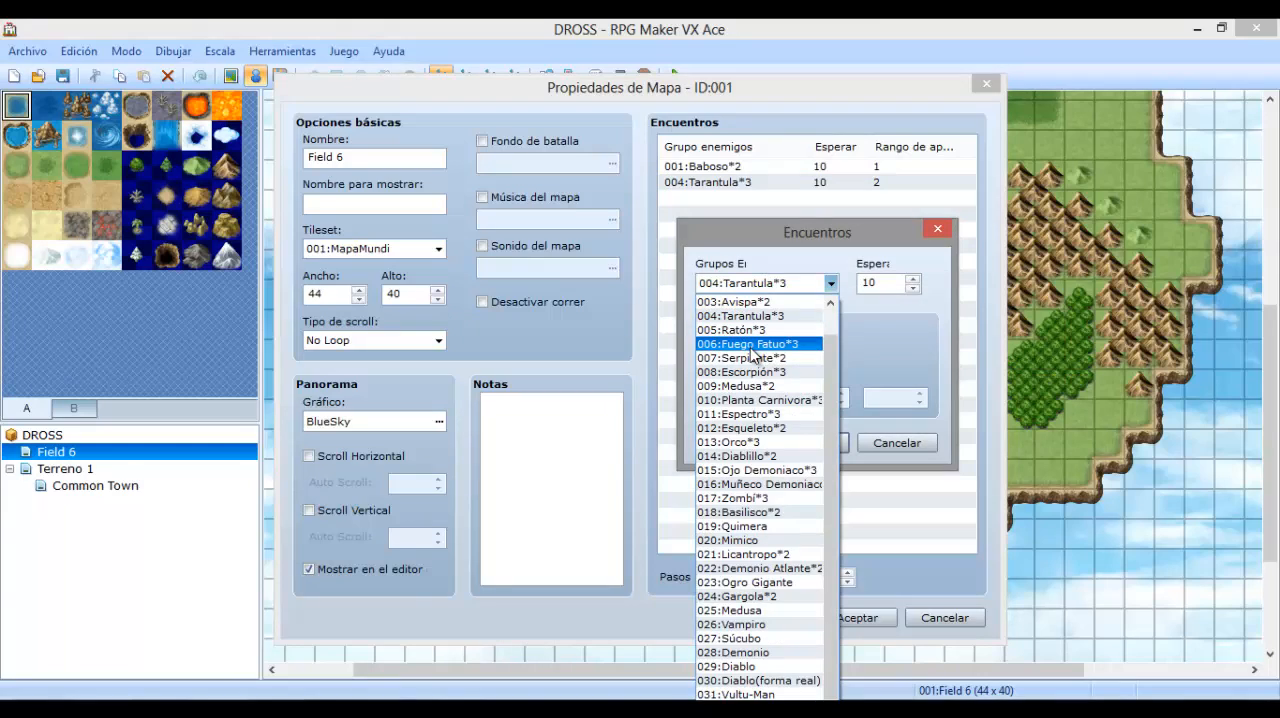
pyautogui.click(748, 344)
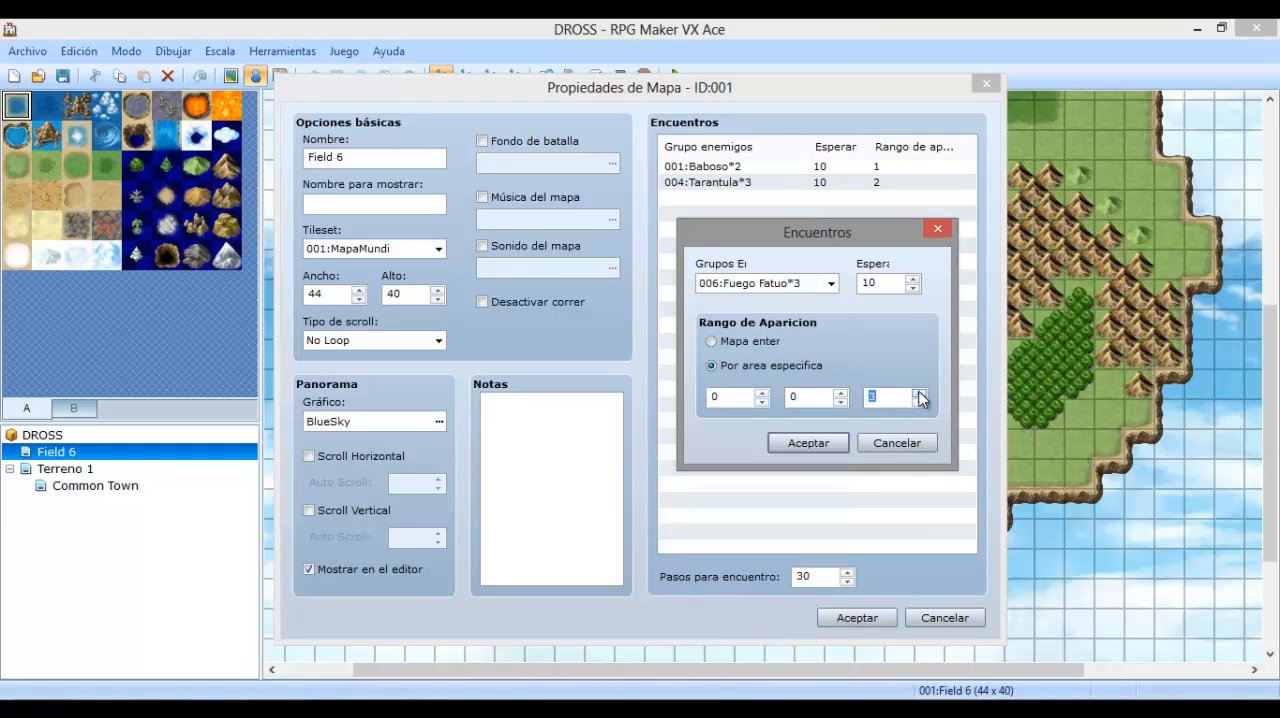
pyautogui.click(808, 442)
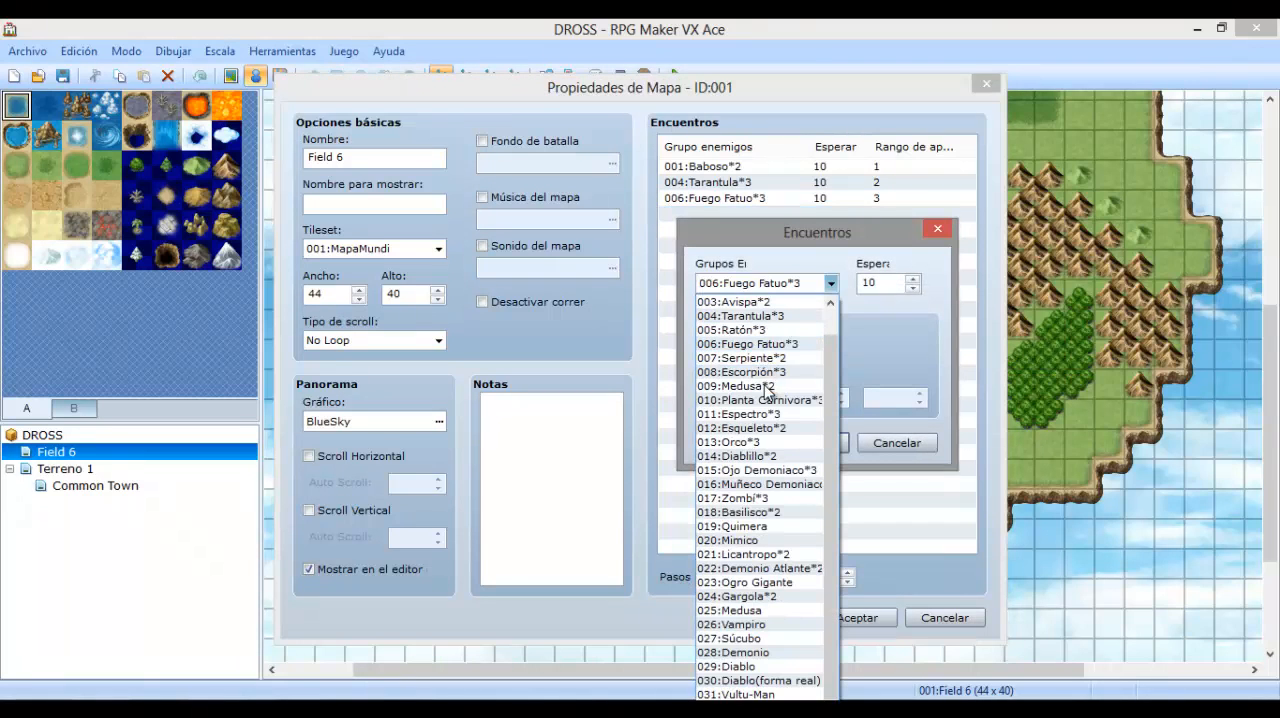
# Add Planta Carnivora*3 and 028:Demonio by specific area, then accept the map properties.
pyautogui.click(748, 400)
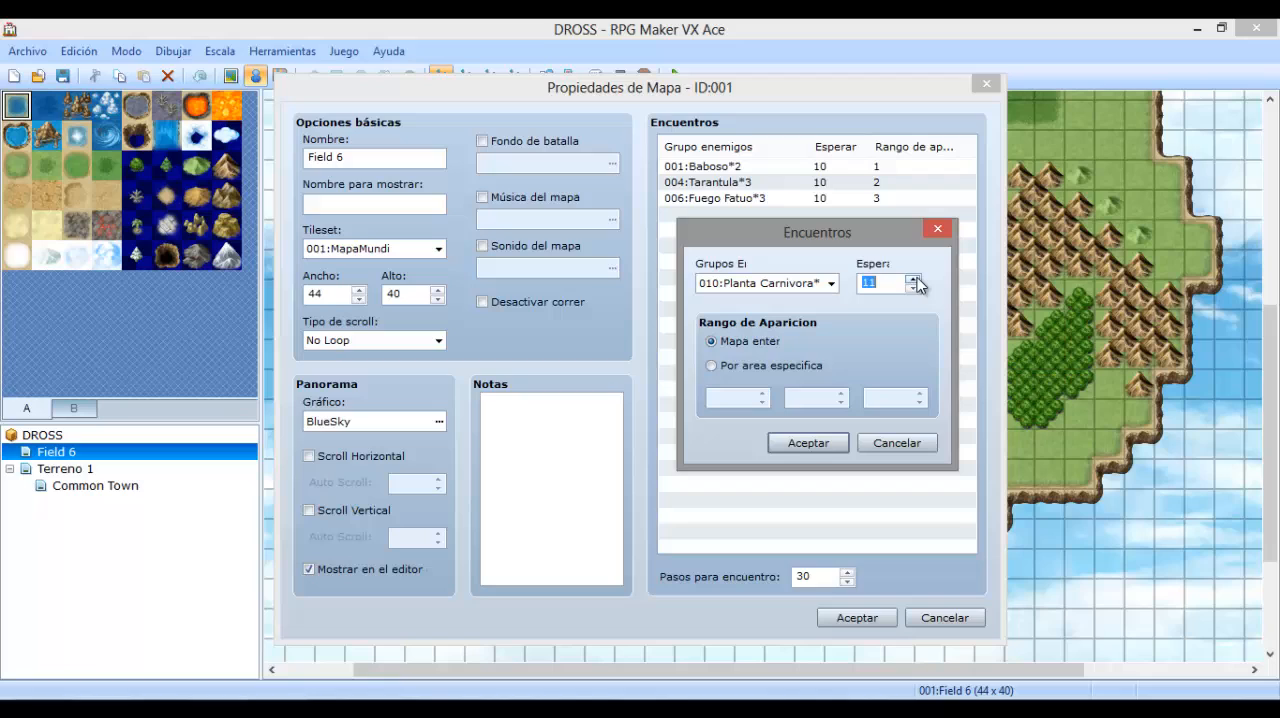
pyautogui.click(712, 364)
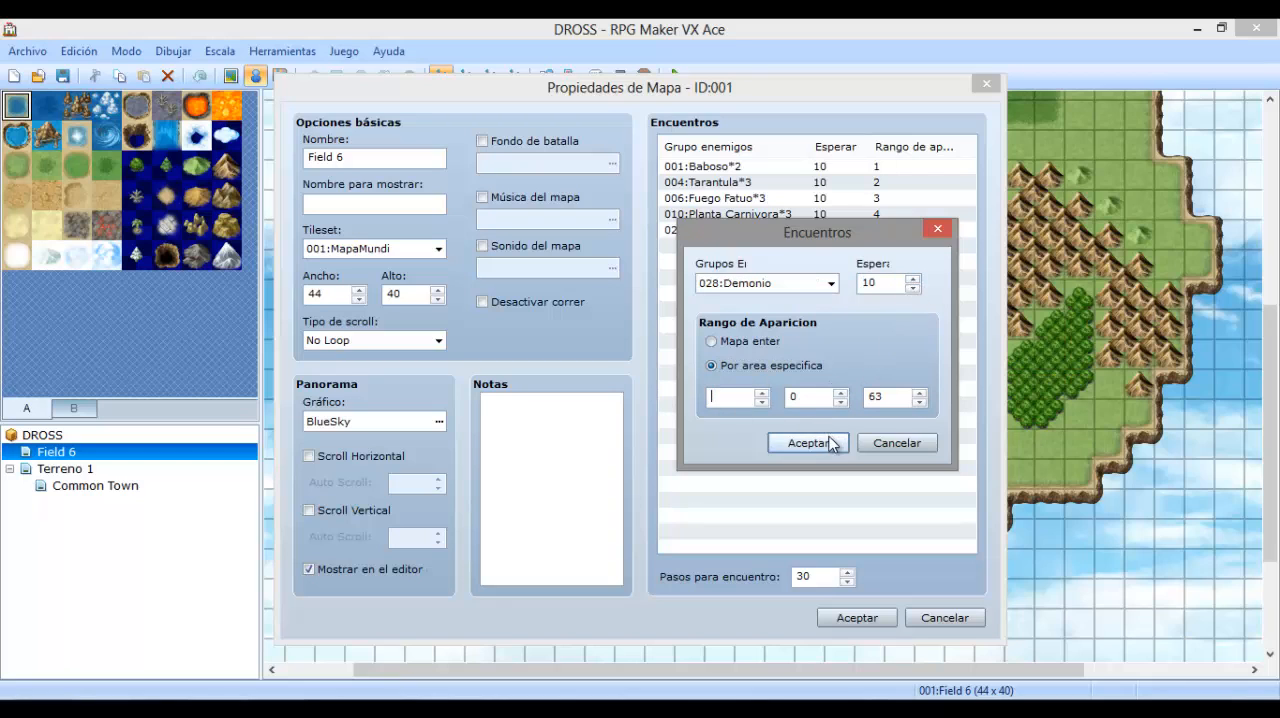
pyautogui.click(808, 444)
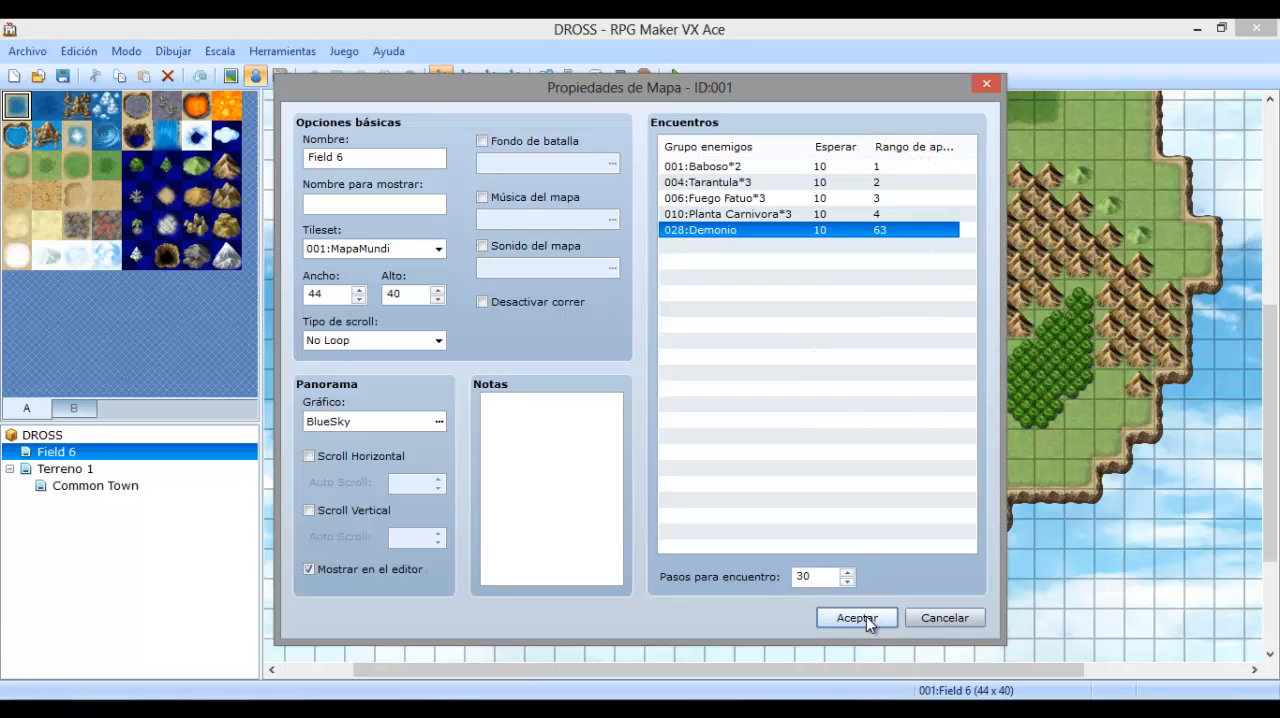
pyautogui.moveTo(850, 598)
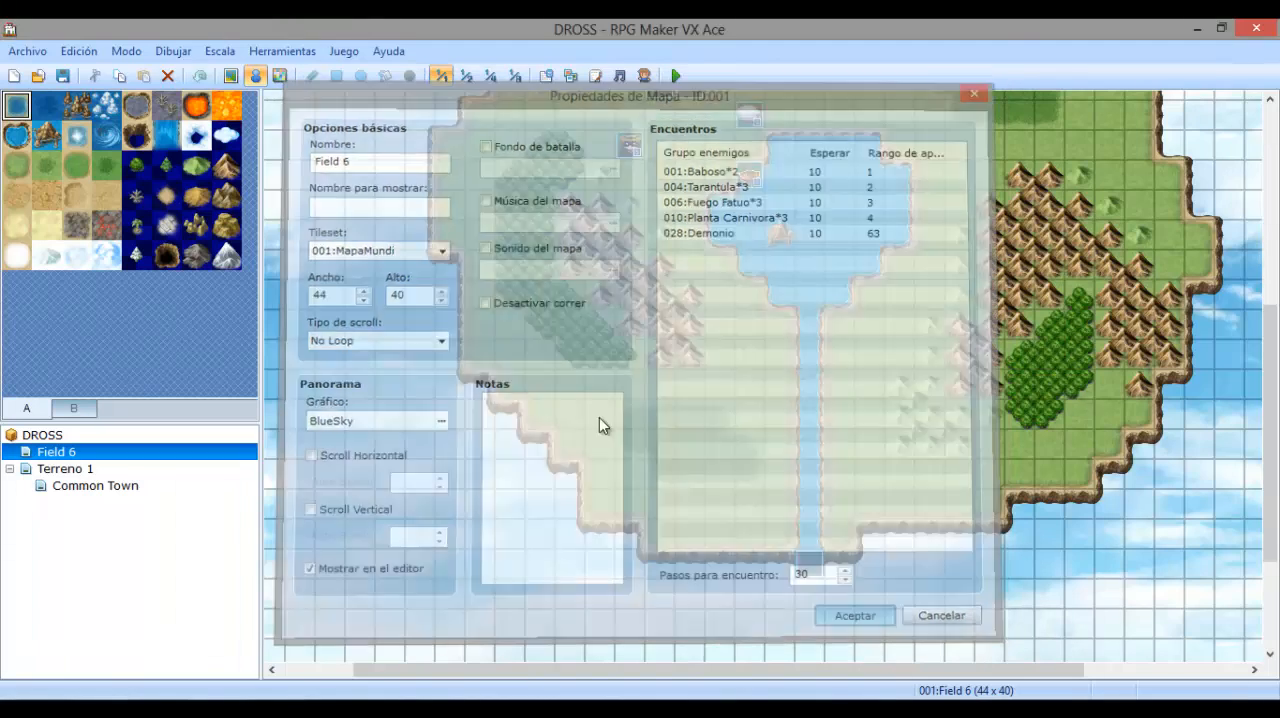
pyautogui.click(854, 616)
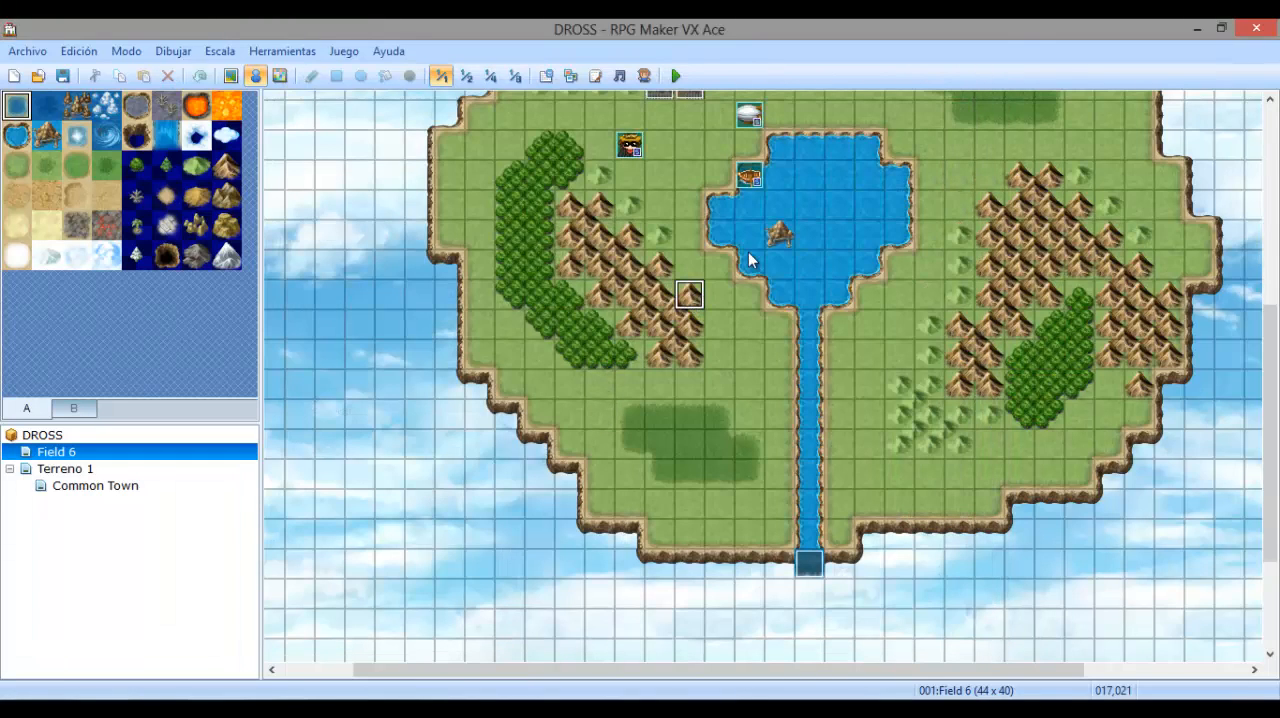
pyautogui.click(688, 76)
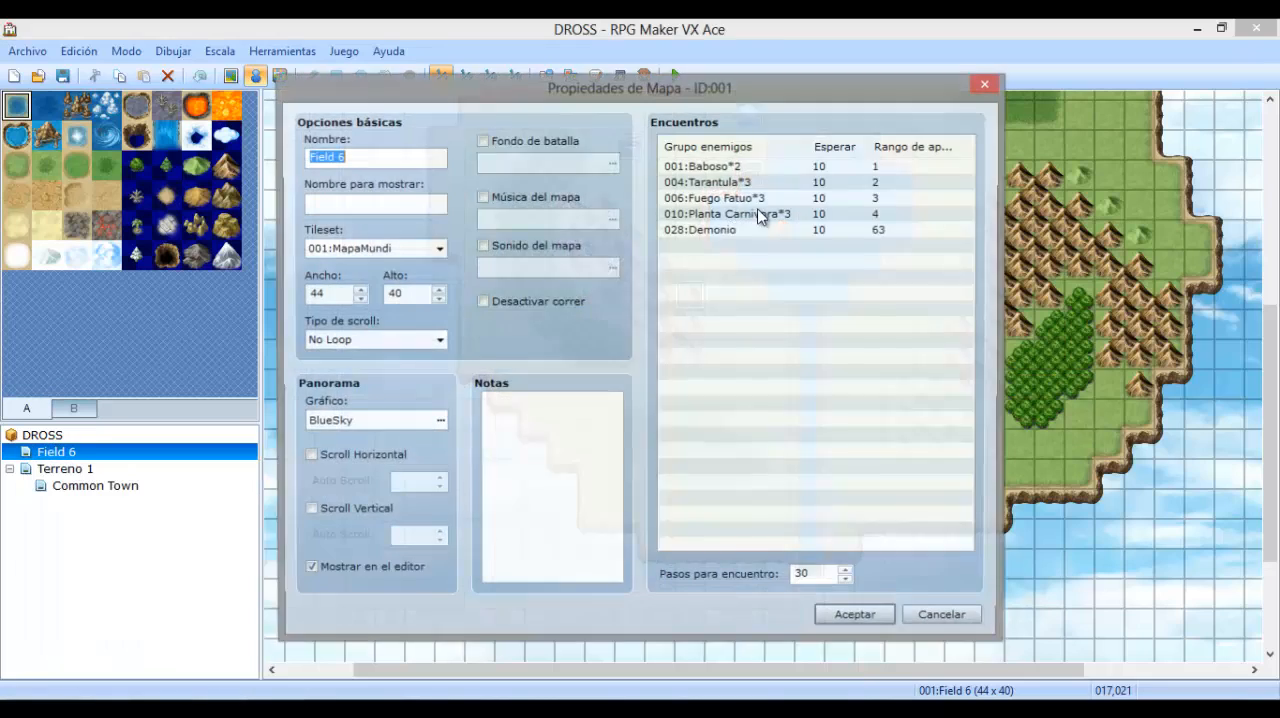
# Review an encounter row without changing it and accept Propiedades de Mapa.
pyautogui.doubleClick(758, 212)
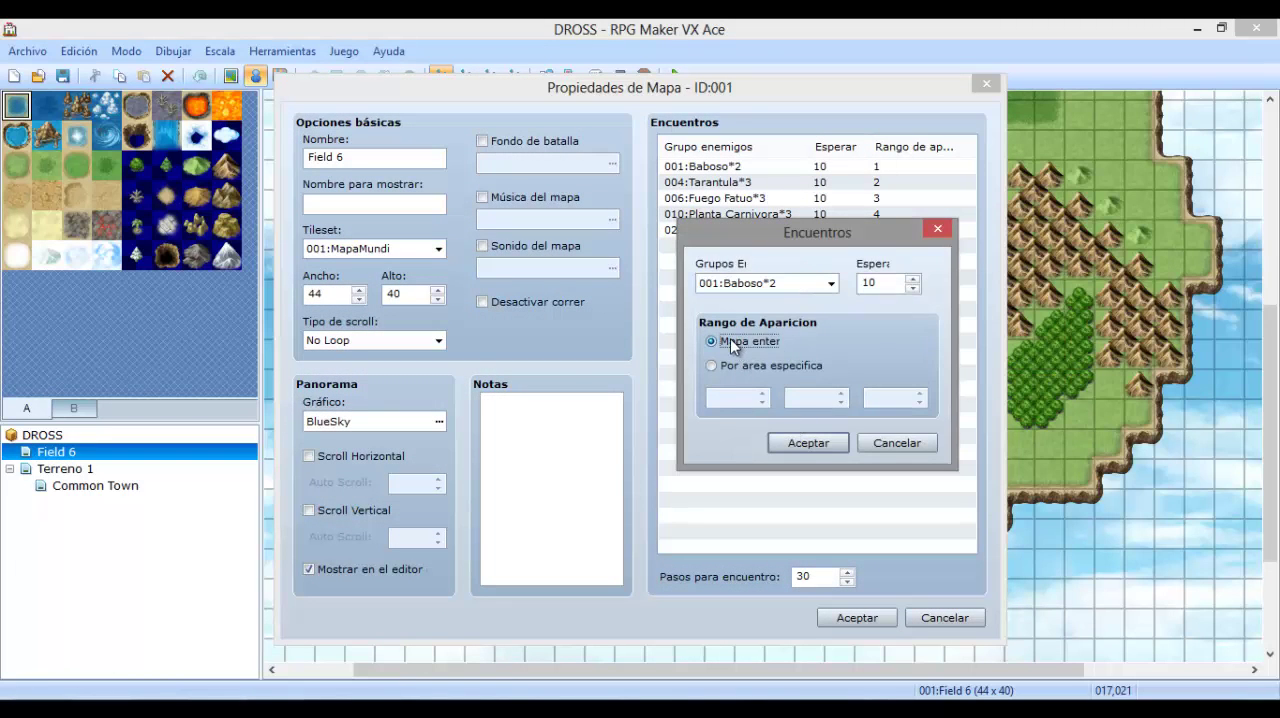
pyautogui.moveTo(688, 292)
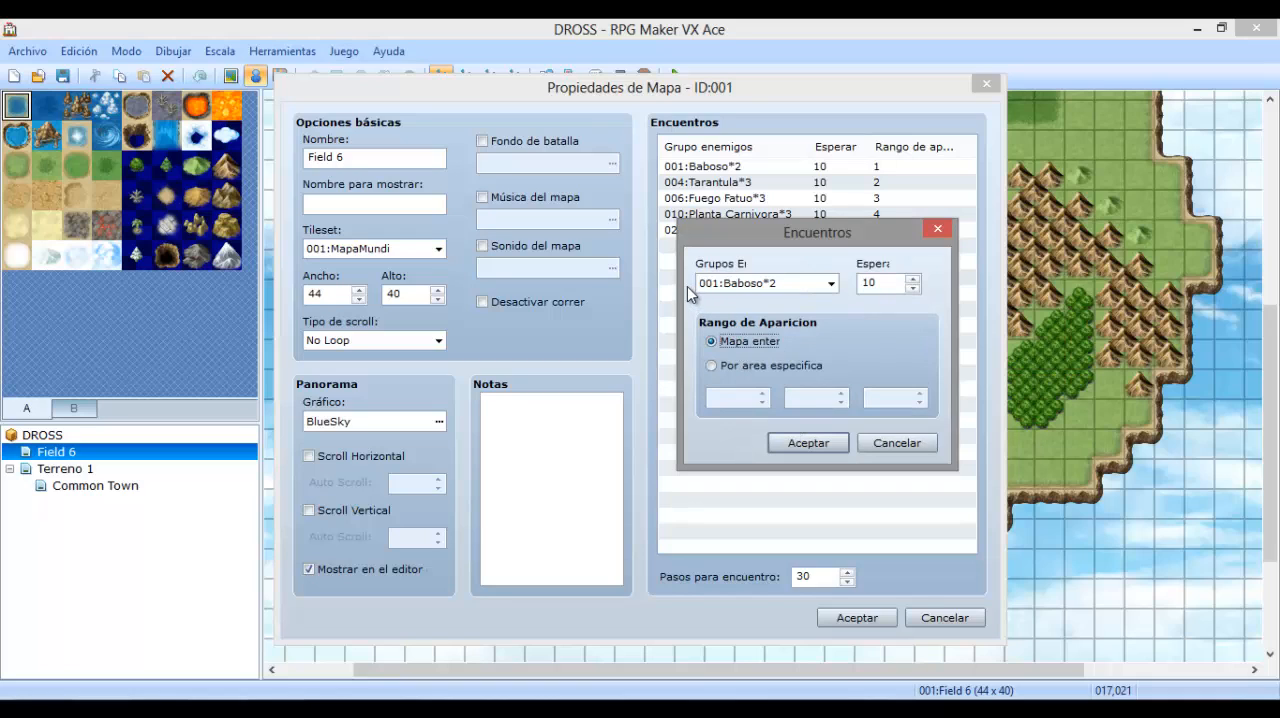
pyautogui.moveTo(904, 354)
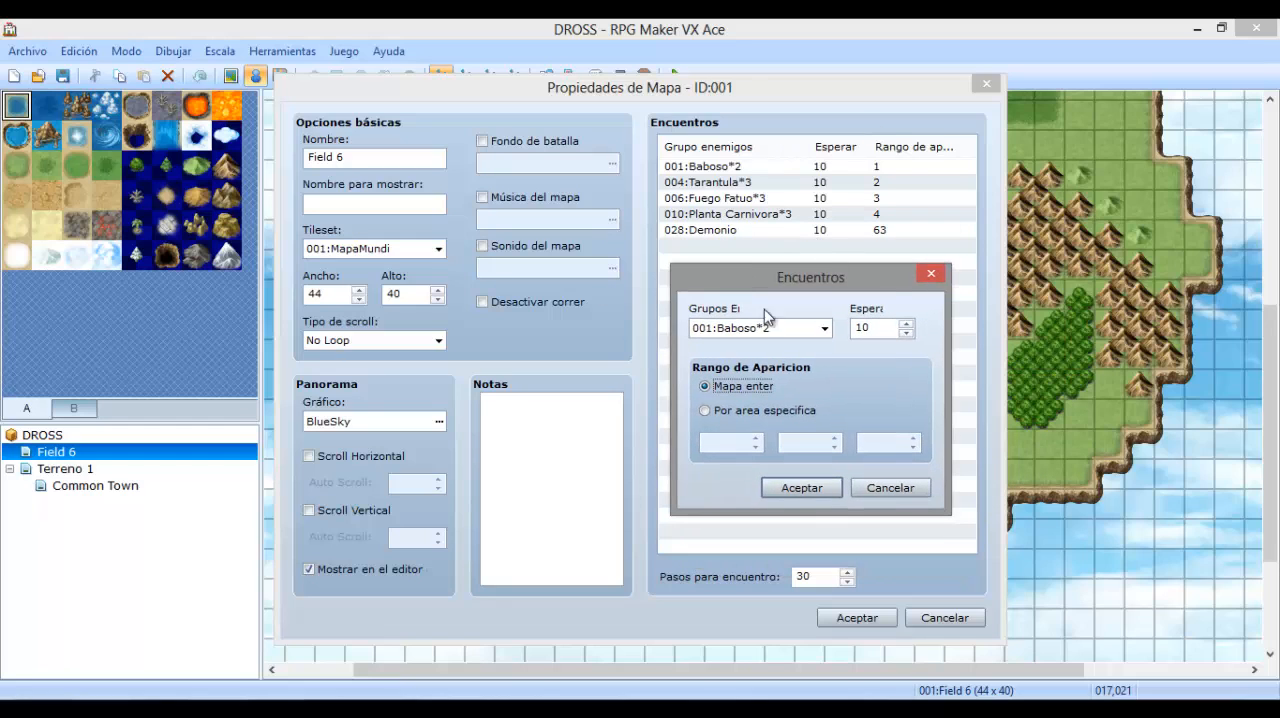
pyautogui.moveTo(812, 356)
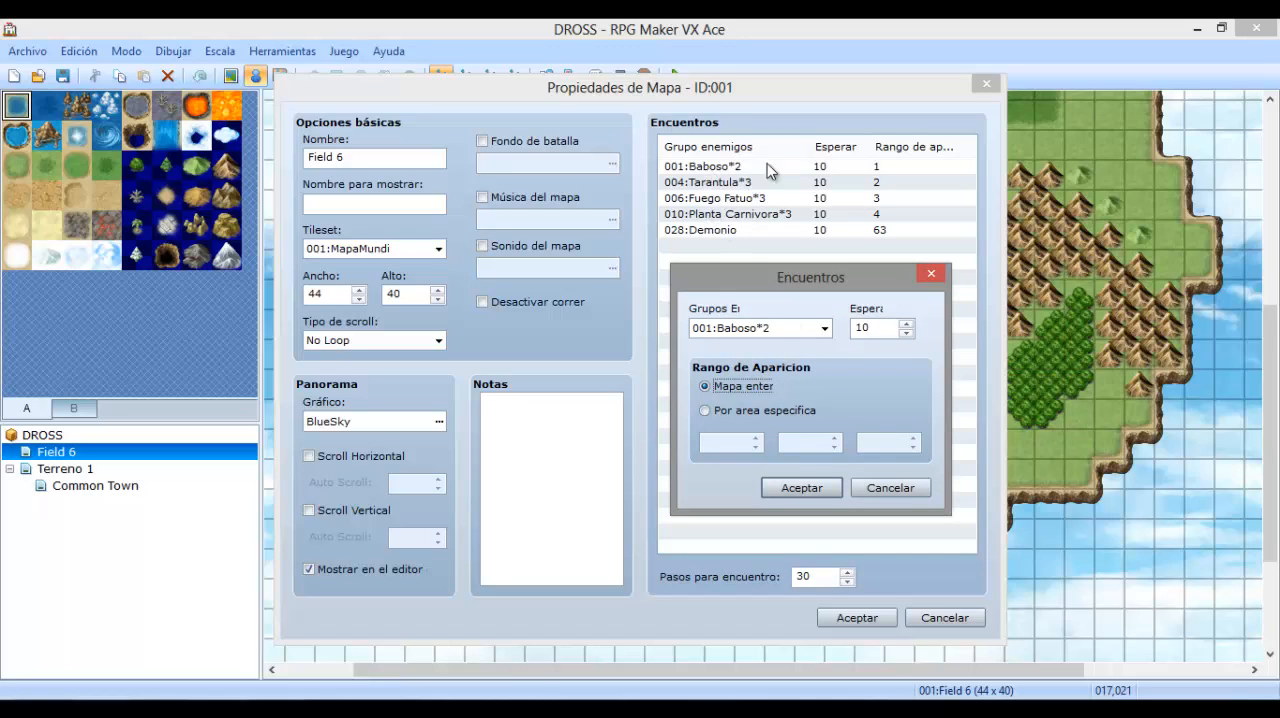
pyautogui.moveTo(872, 182)
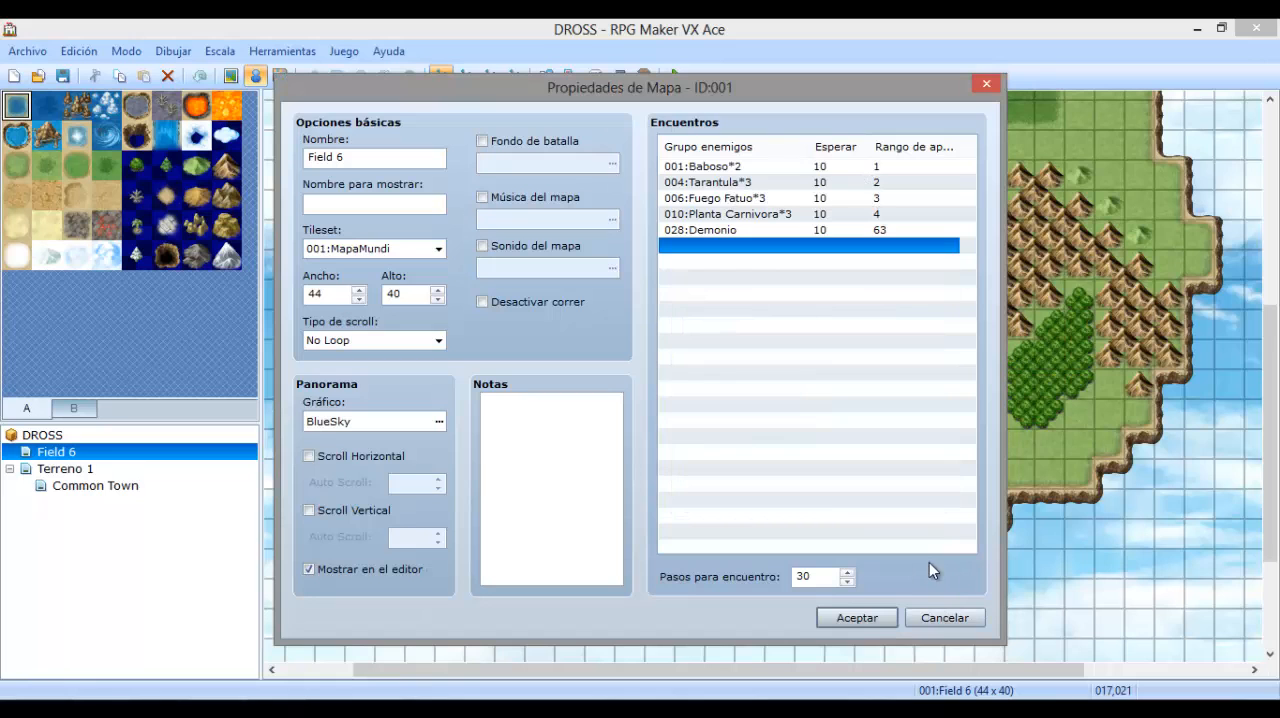
pyautogui.click(856, 616)
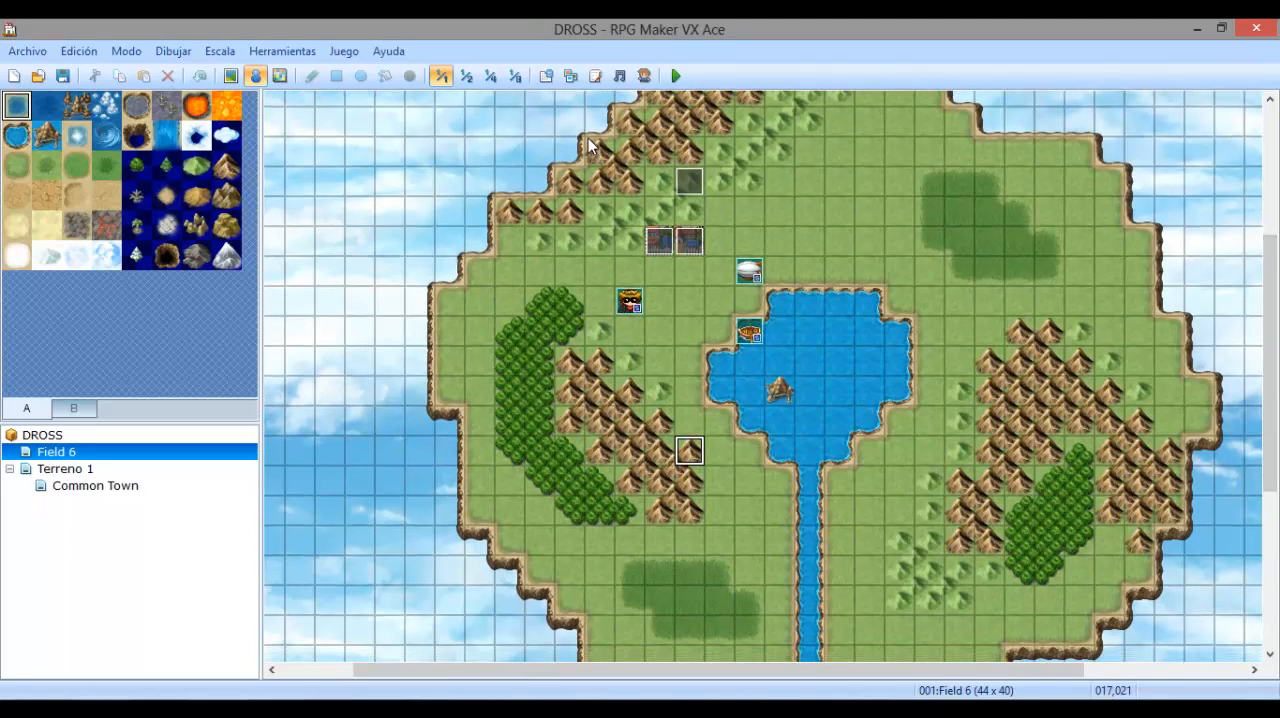
pyautogui.moveTo(572, 152)
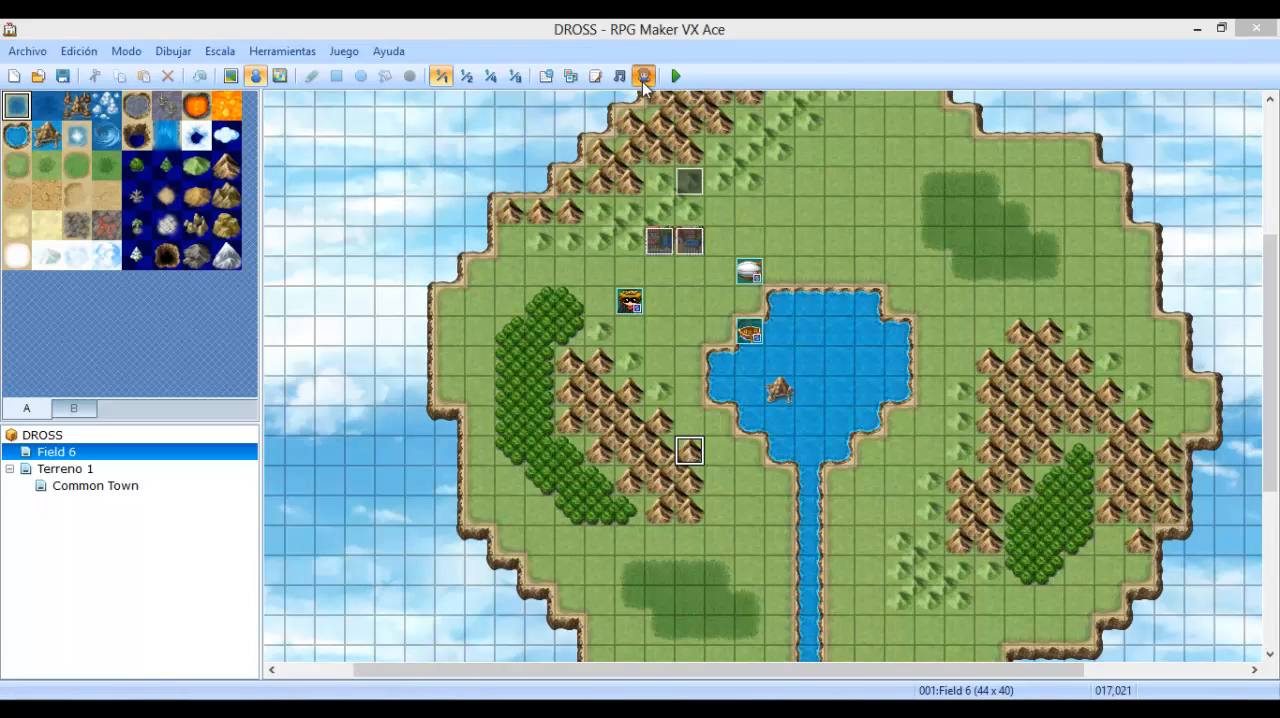
# Launch the Generador de personajes from the toolbar.
pyautogui.click(640, 76)
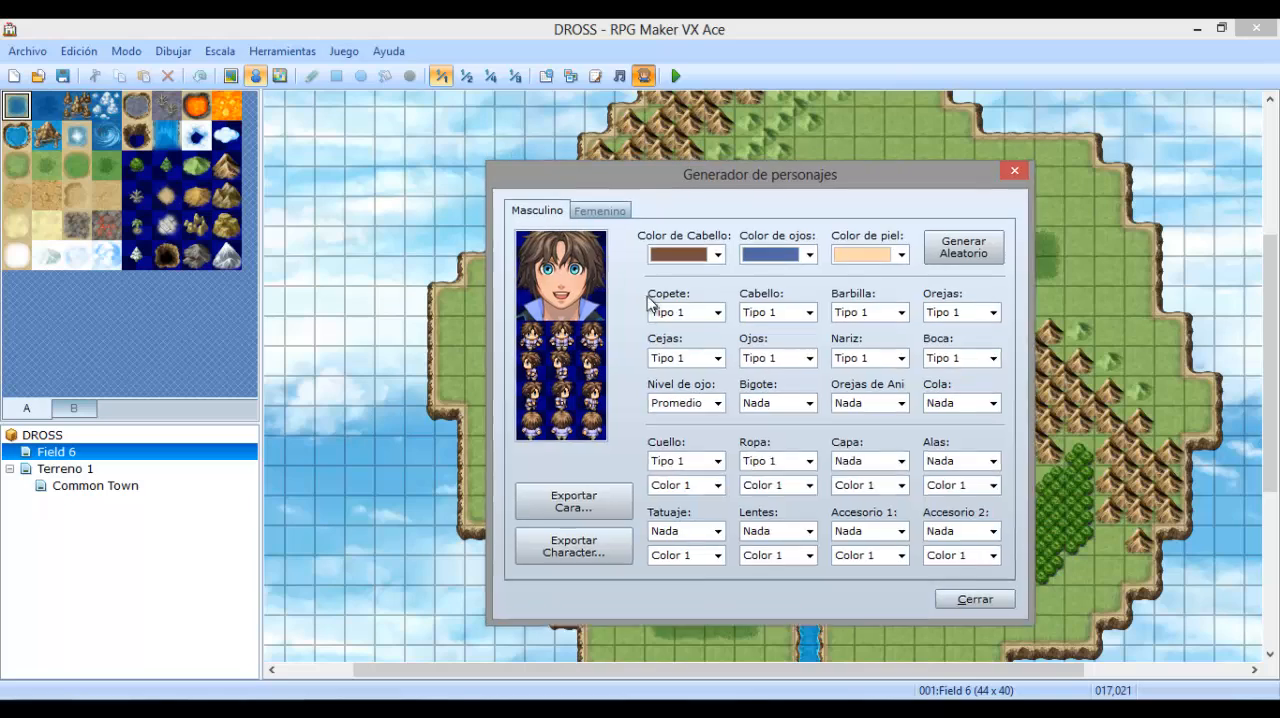
# Move the generator window and choose a new Color de Cabello for the male character.
pyautogui.moveTo(760, 174); pyautogui.dragTo(786, 466)
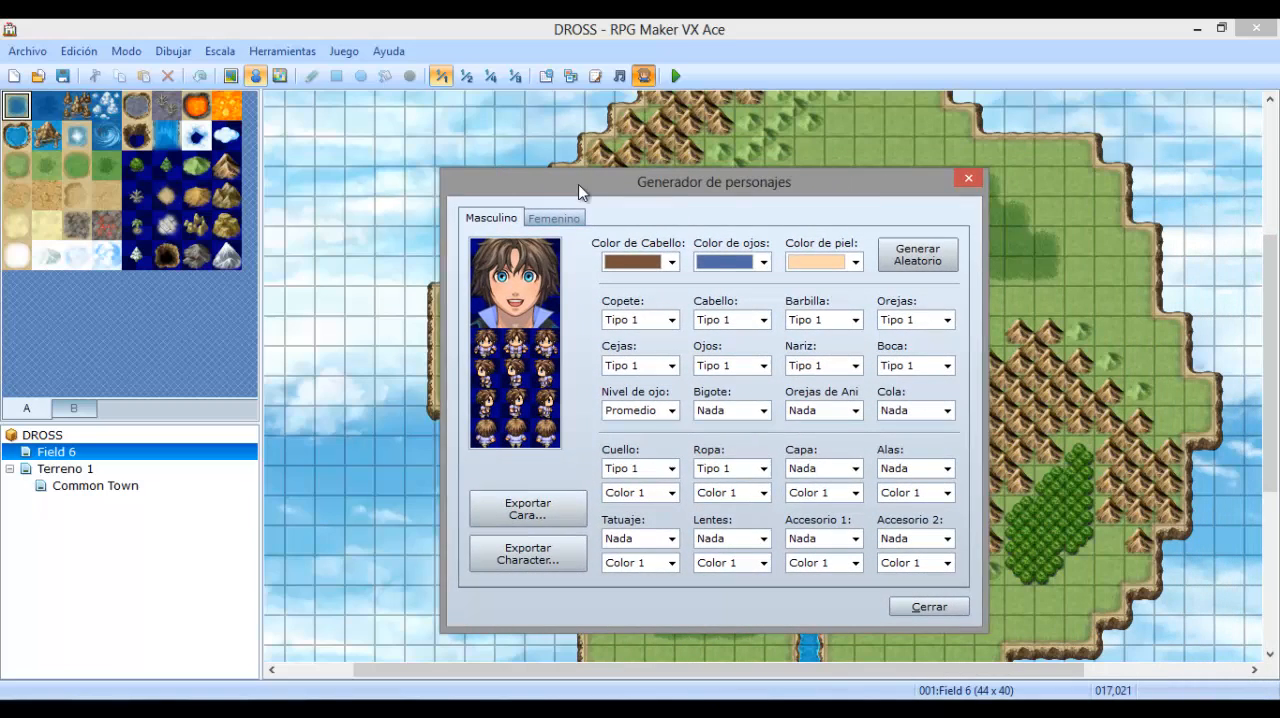
pyautogui.click(648, 260)
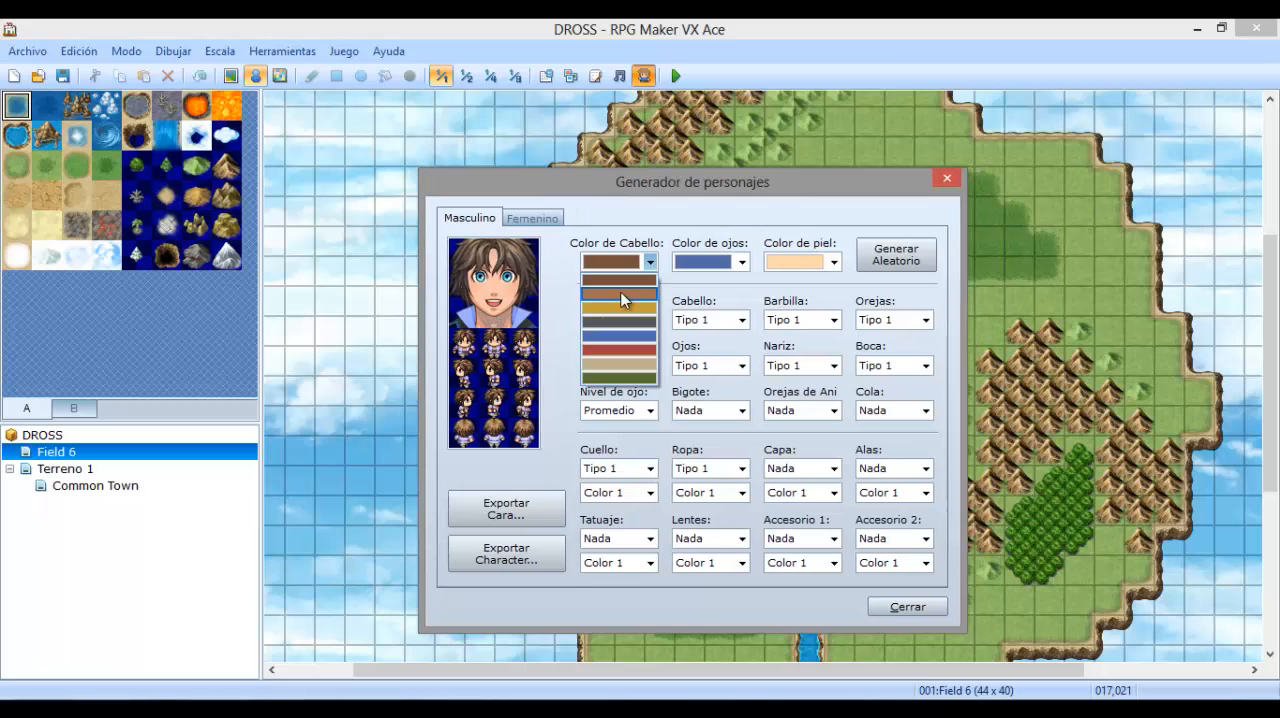
pyautogui.click(618, 296)
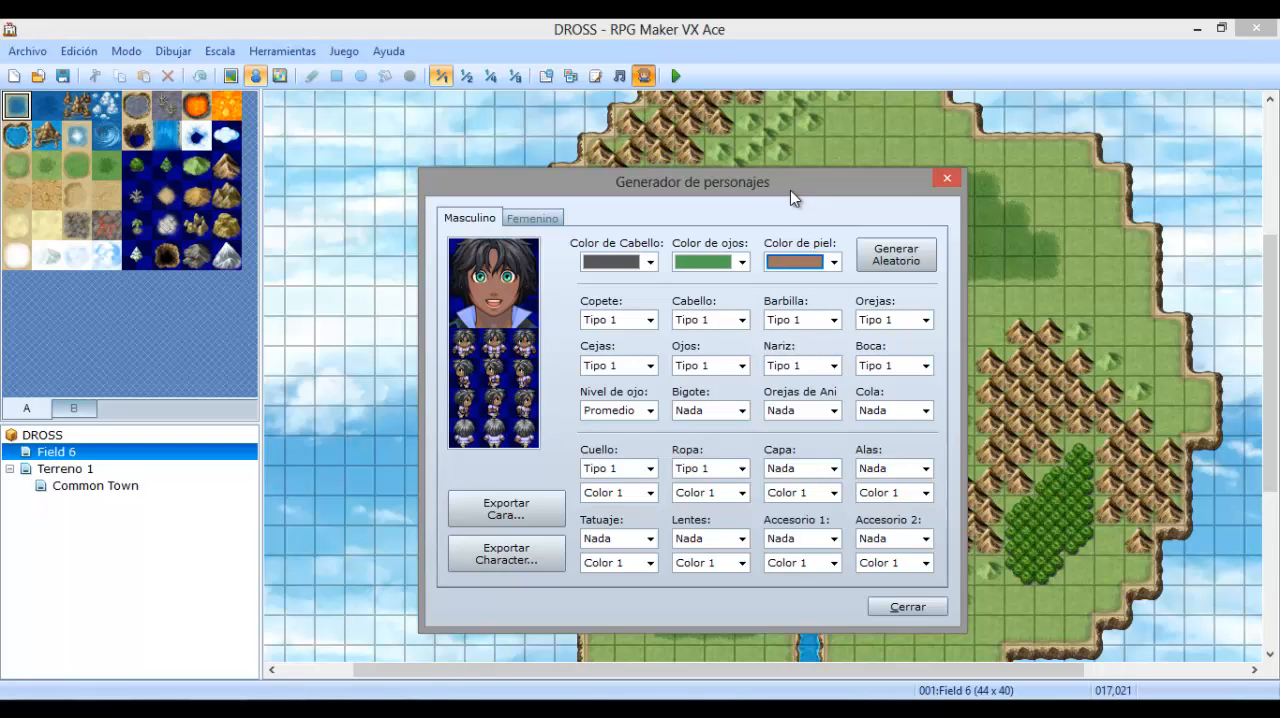
# Randomise the male character seven times, ending on a light-haired, green-eyed face.
pyautogui.click(896, 254)
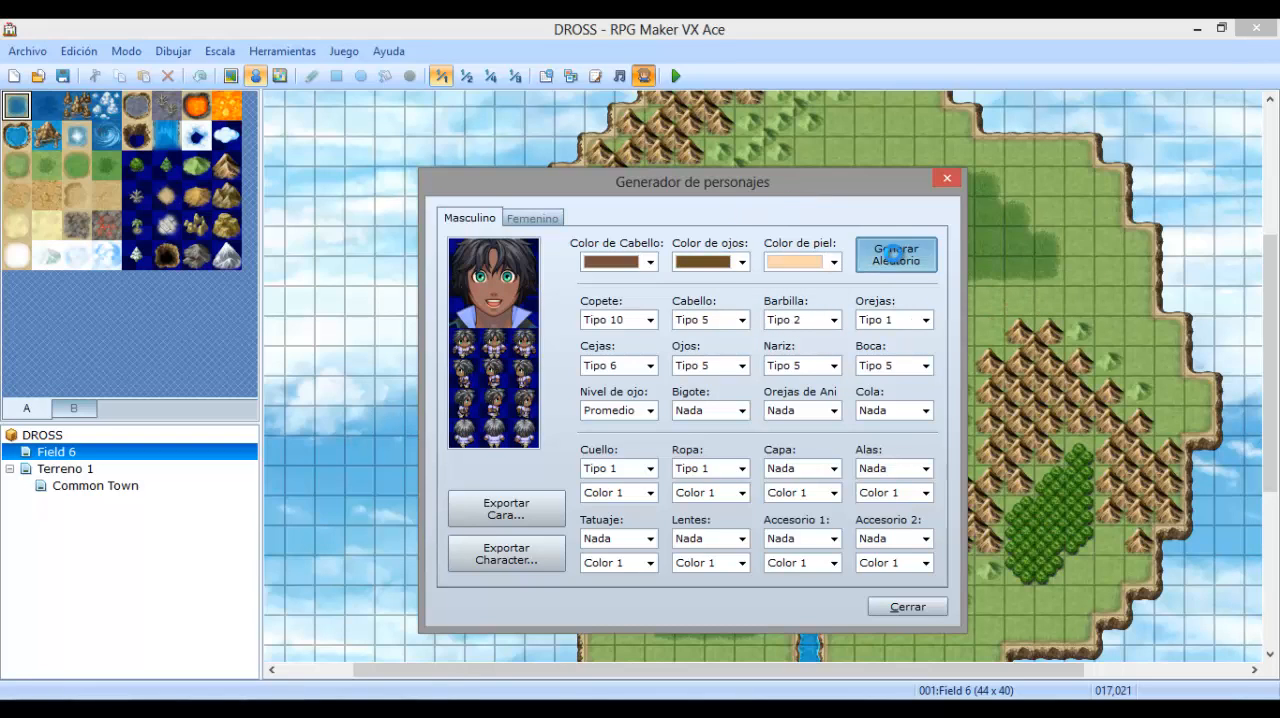
pyautogui.click(896, 254)
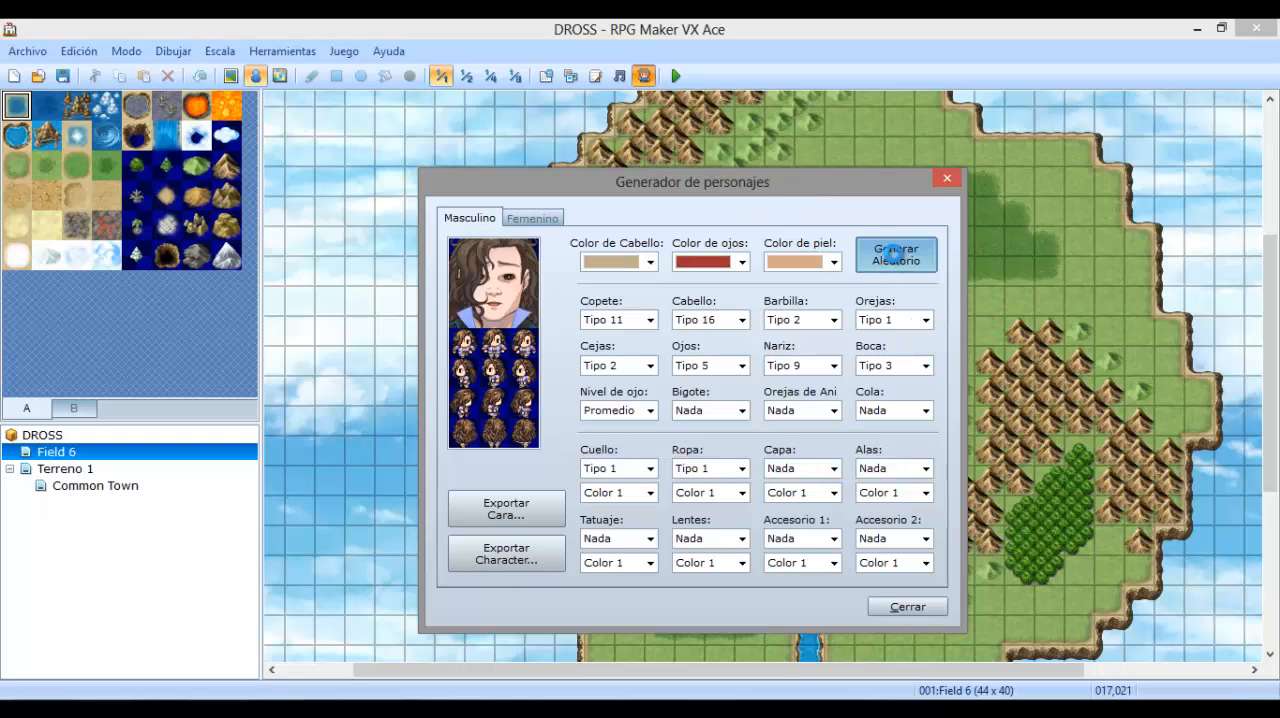
pyautogui.click(896, 254)
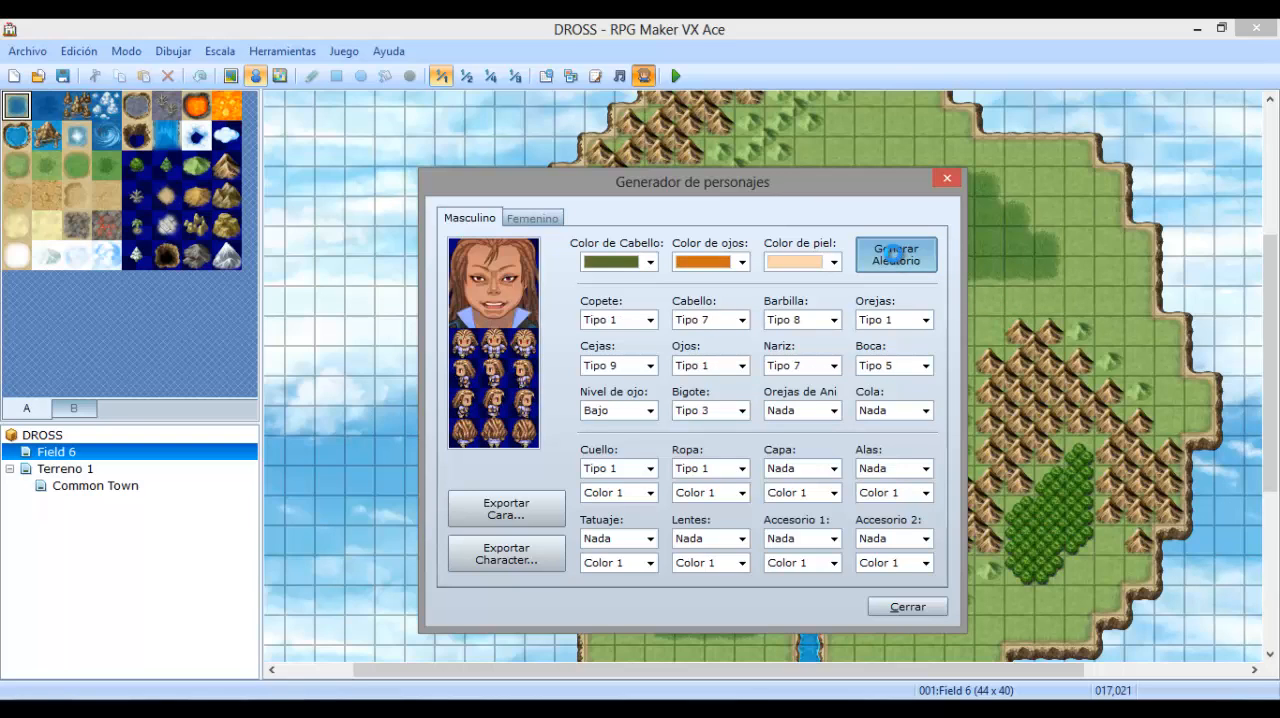
pyautogui.click(896, 254)
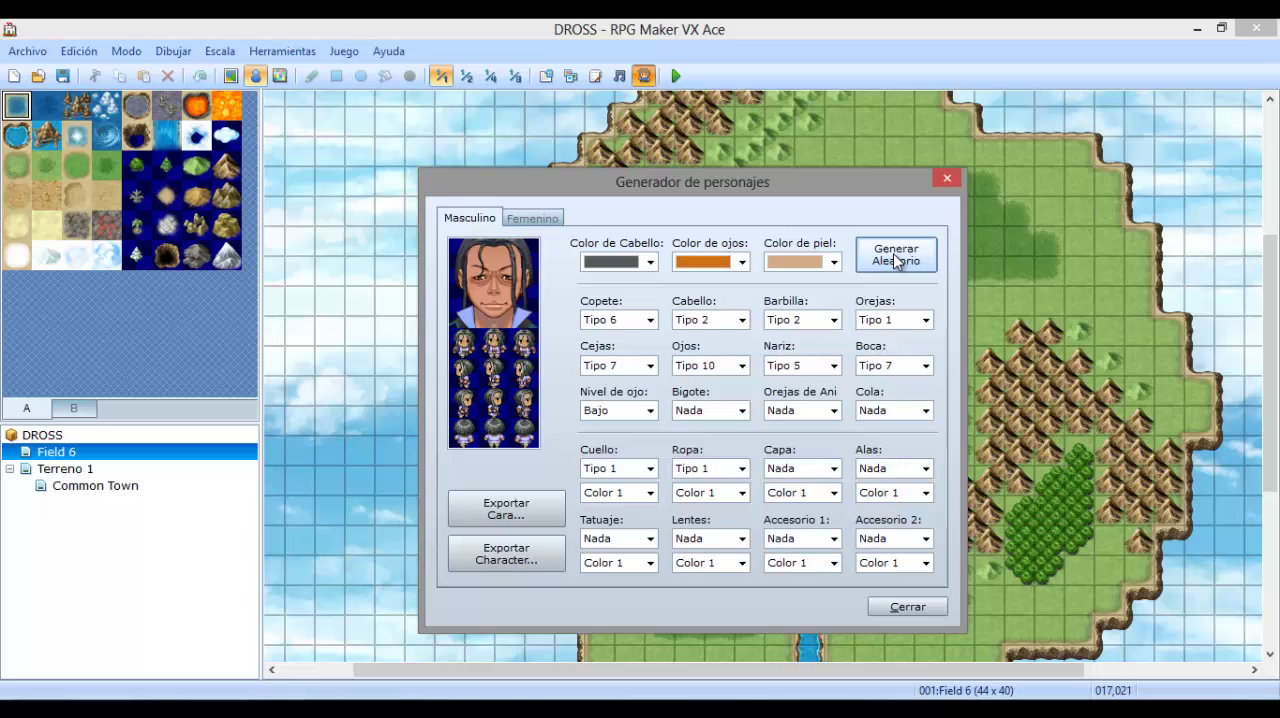
pyautogui.click(896, 254)
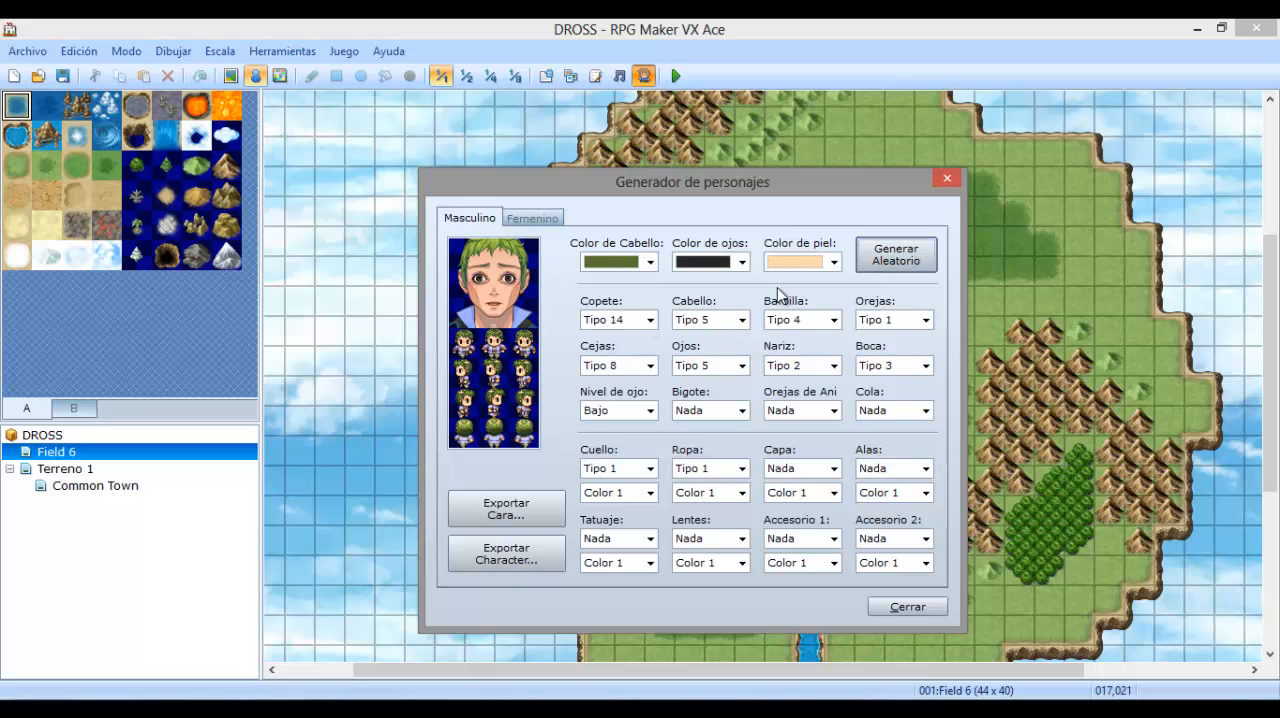
pyautogui.click(896, 254)
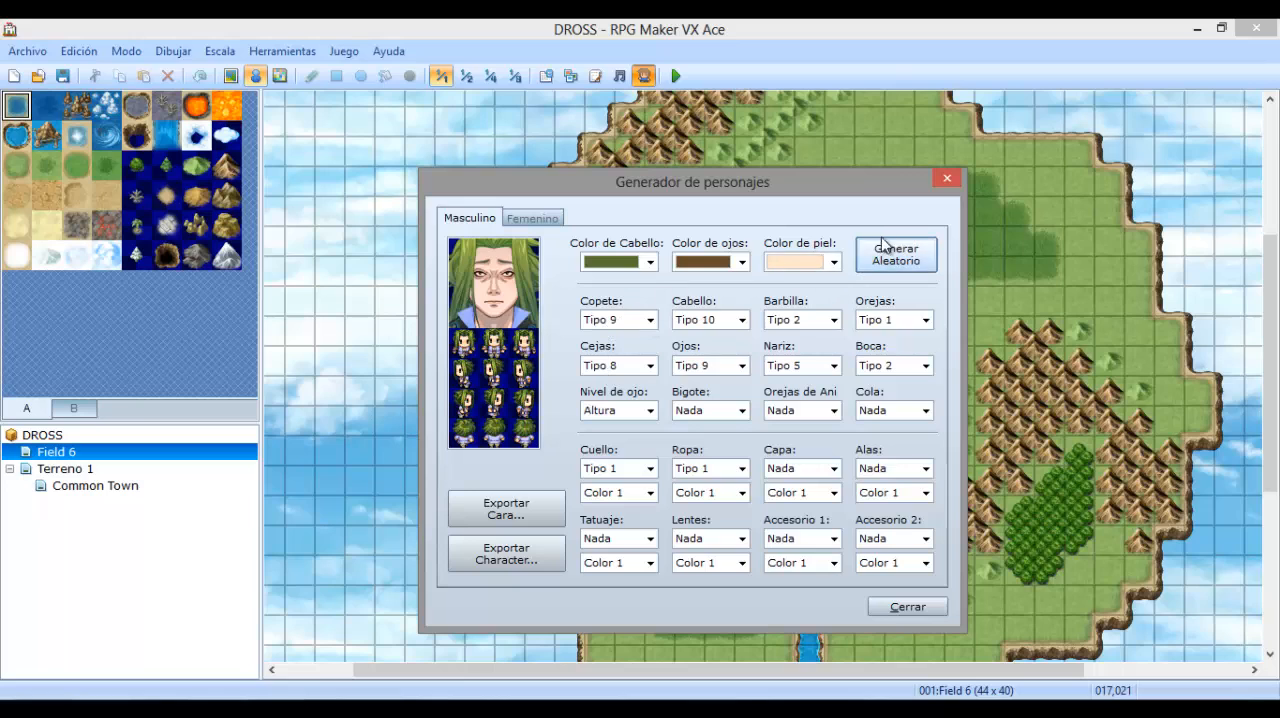
pyautogui.click(896, 254)
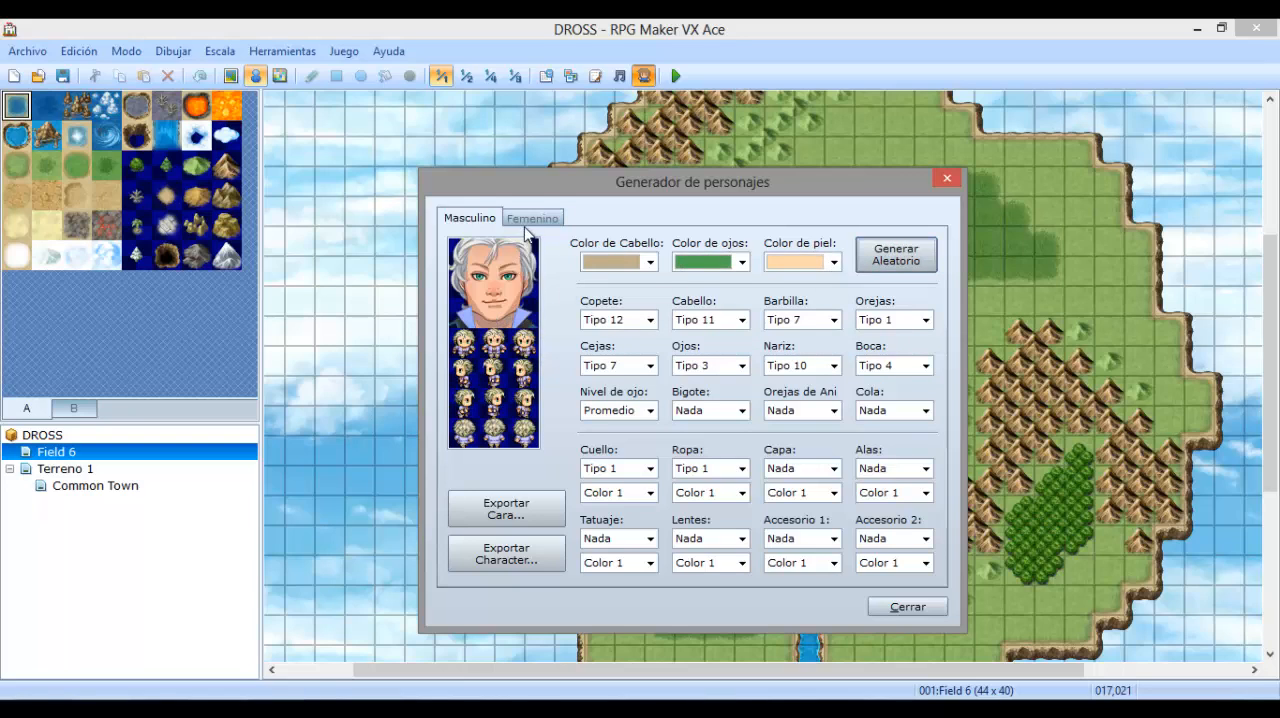
# On the Femenino tab, randomise the character three times, ending with red hair and blue eyes.
pyautogui.click(532, 216)
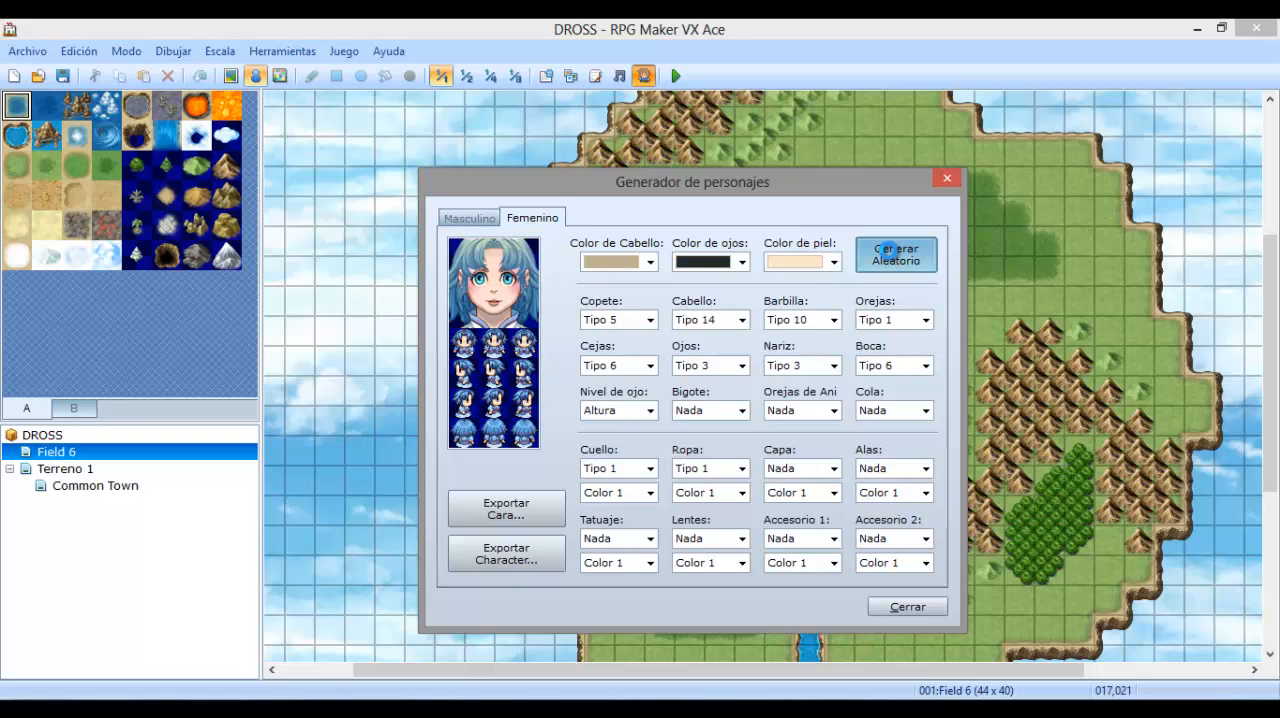
pyautogui.click(896, 254)
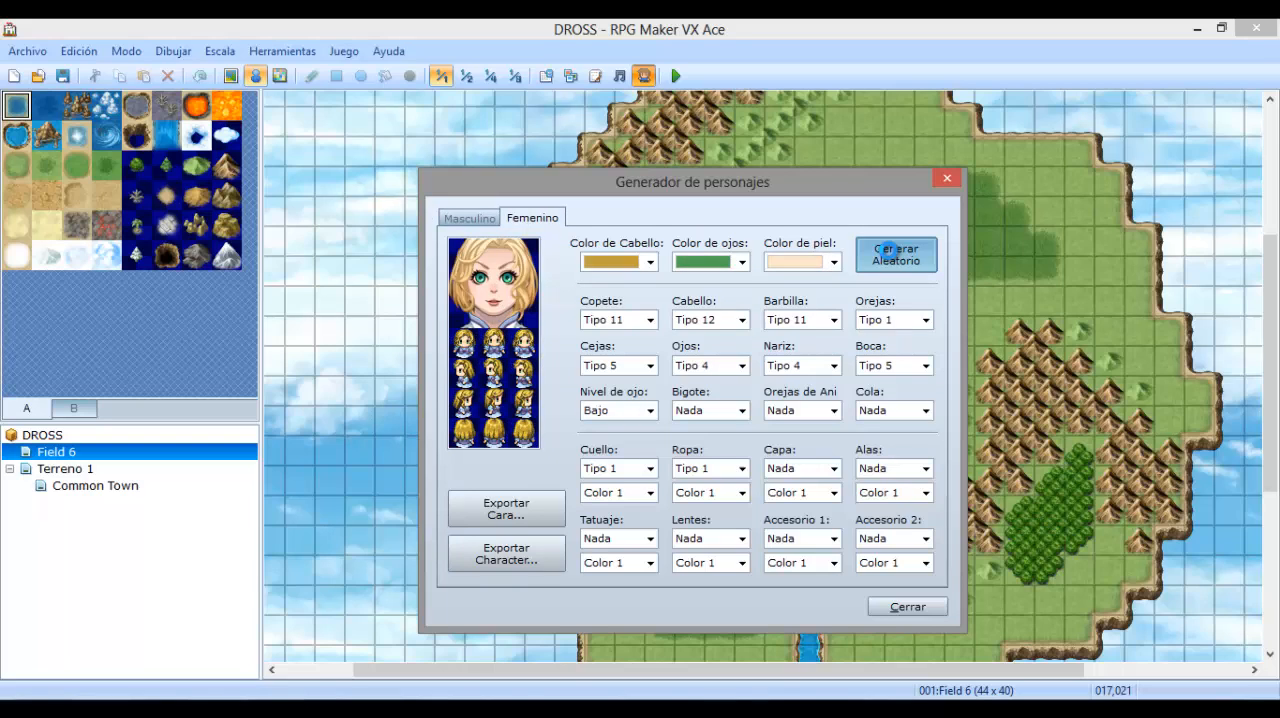
pyautogui.click(896, 254)
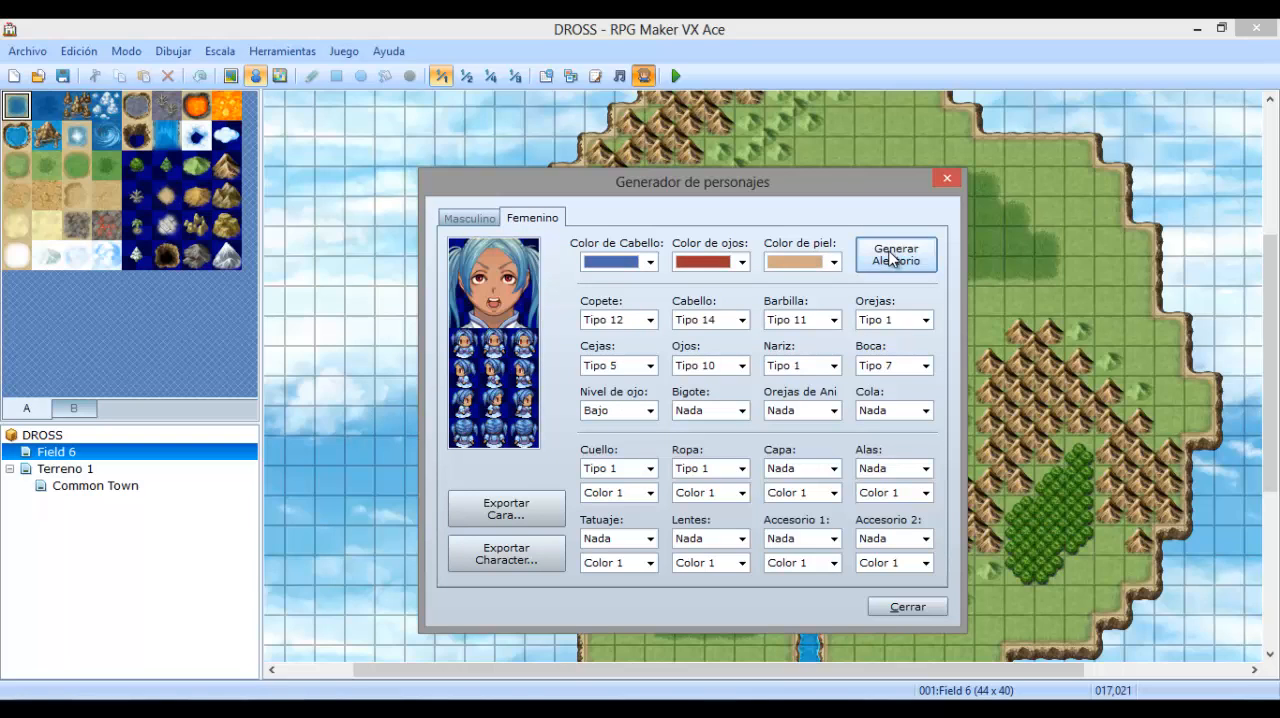
pyautogui.click(896, 254)
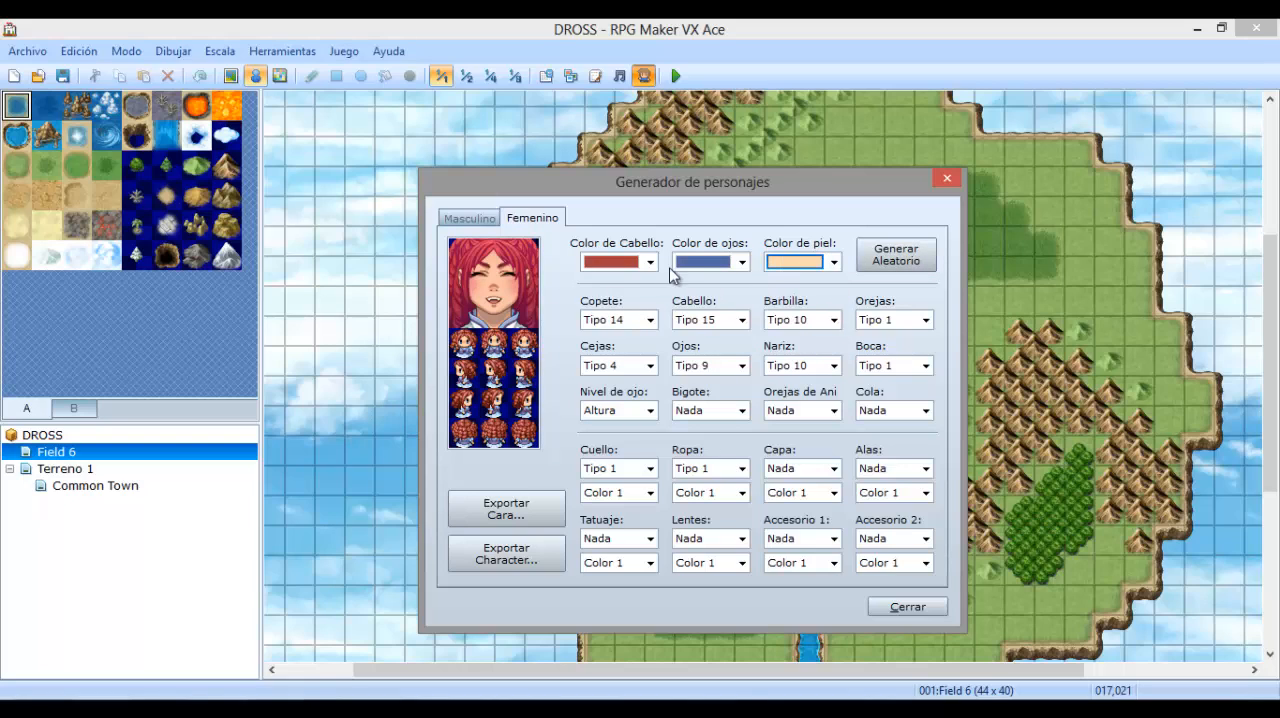
# Give the female character a blue hair colour and new front and main hairstyles (Copete, Cabello).
pyautogui.click(740, 260)
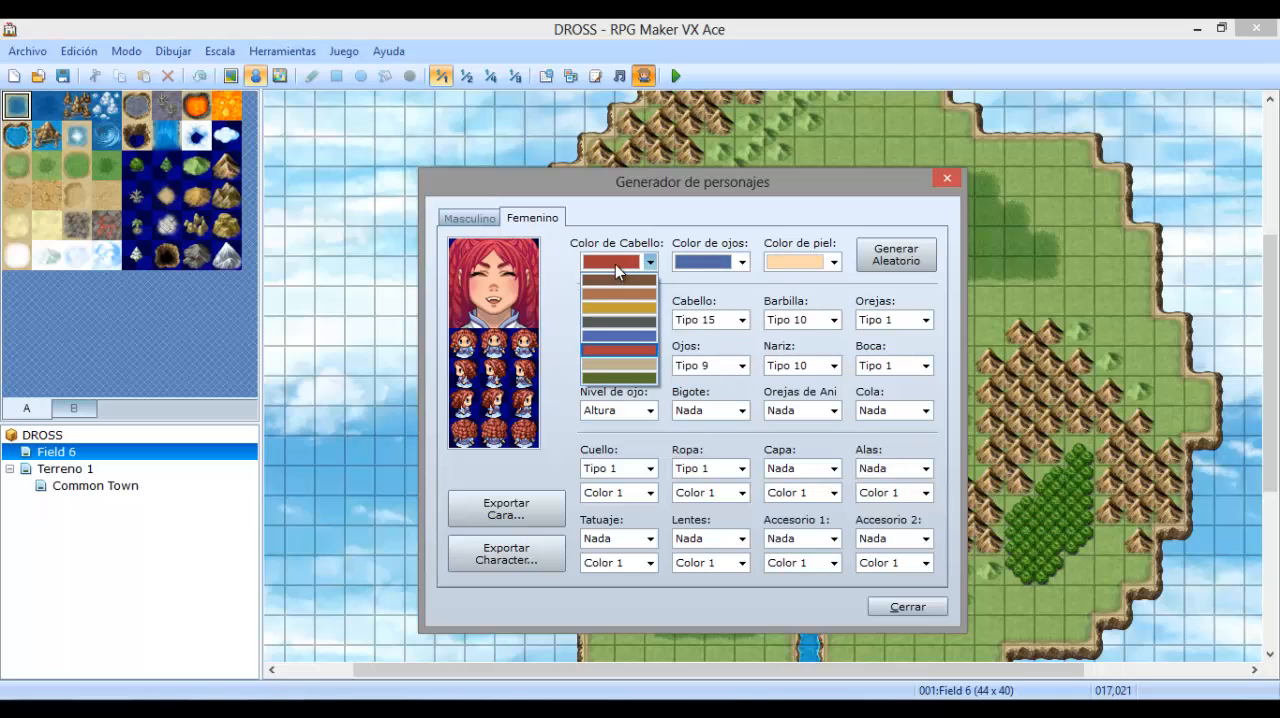
pyautogui.click(618, 356)
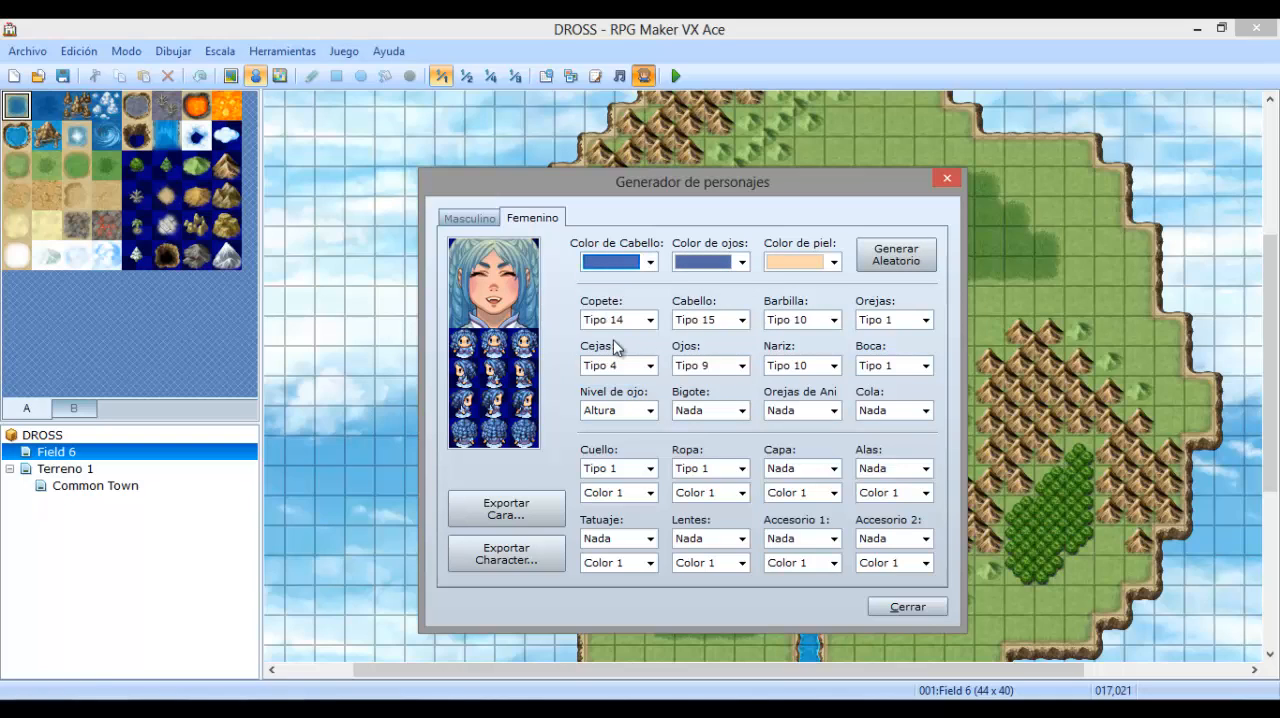
pyautogui.click(648, 320)
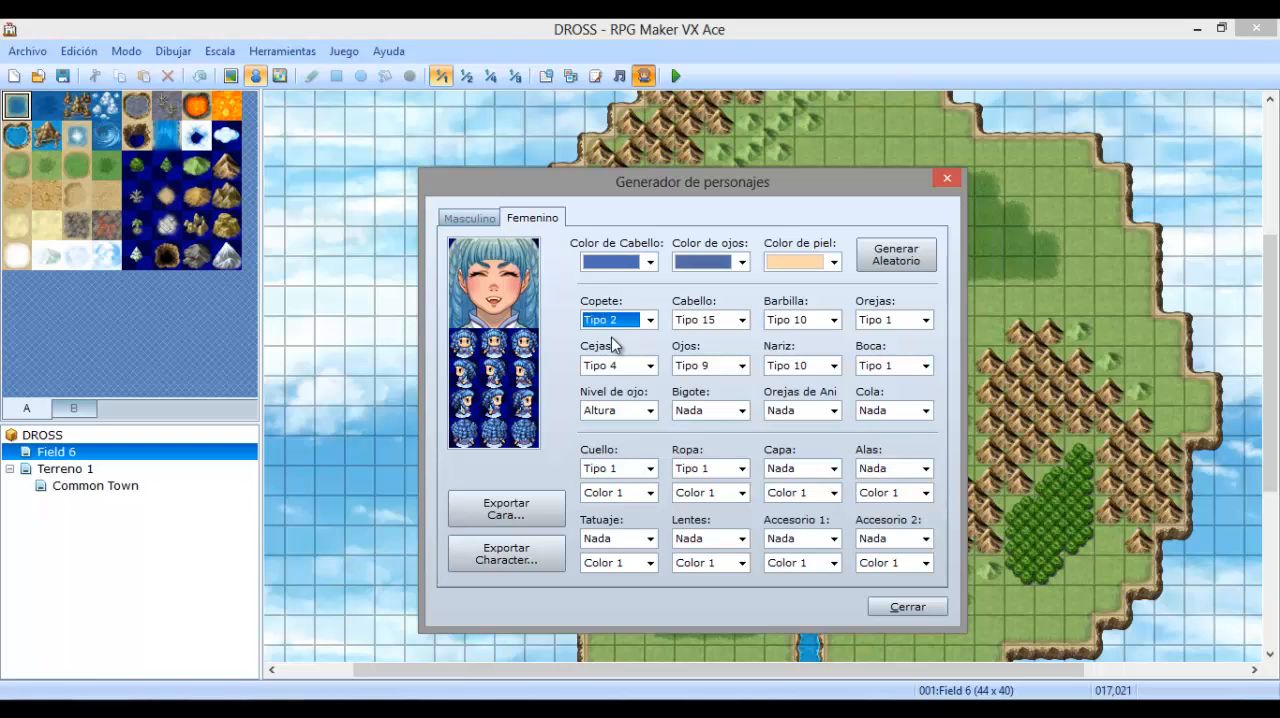
pyautogui.click(642, 320)
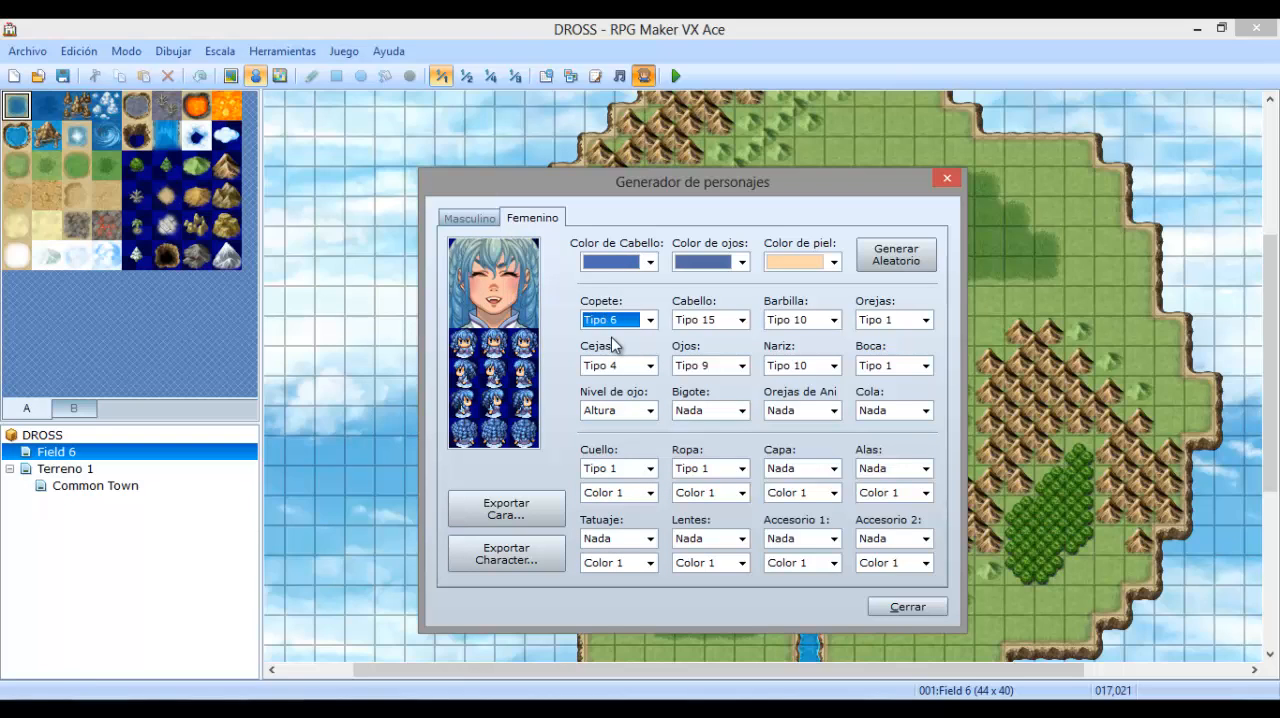
pyautogui.moveTo(700, 320)
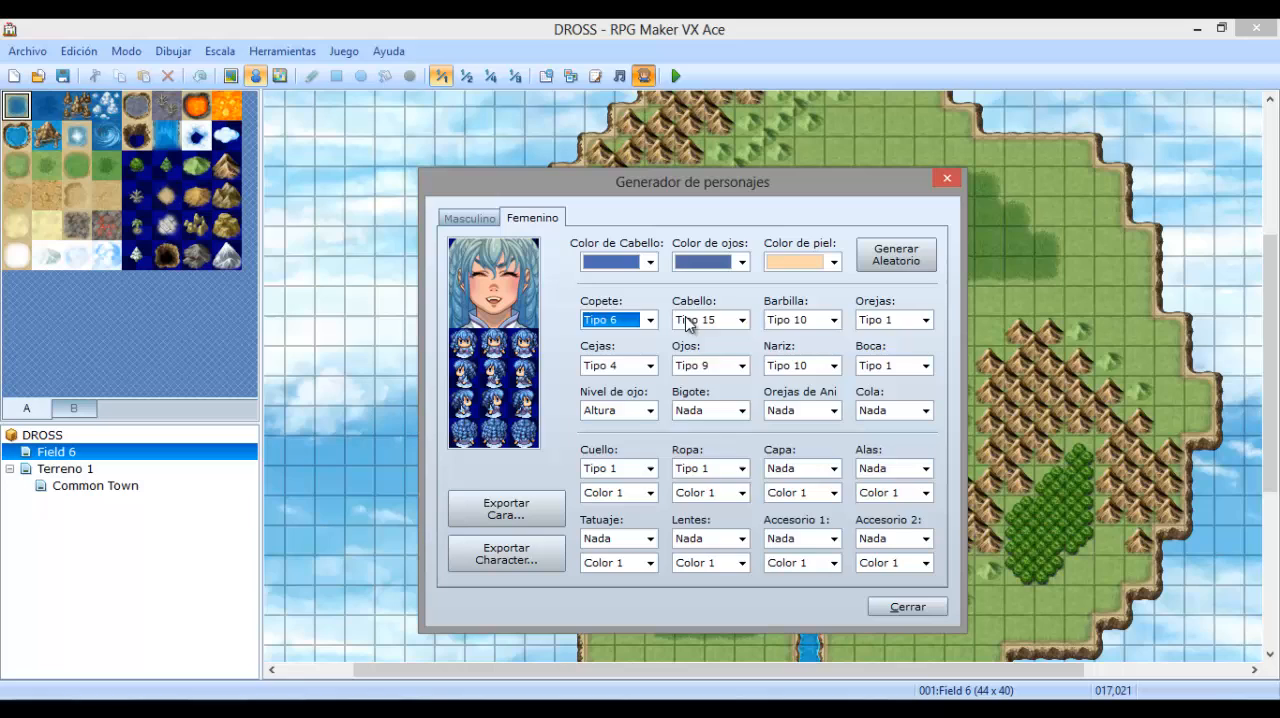
pyautogui.click(710, 320)
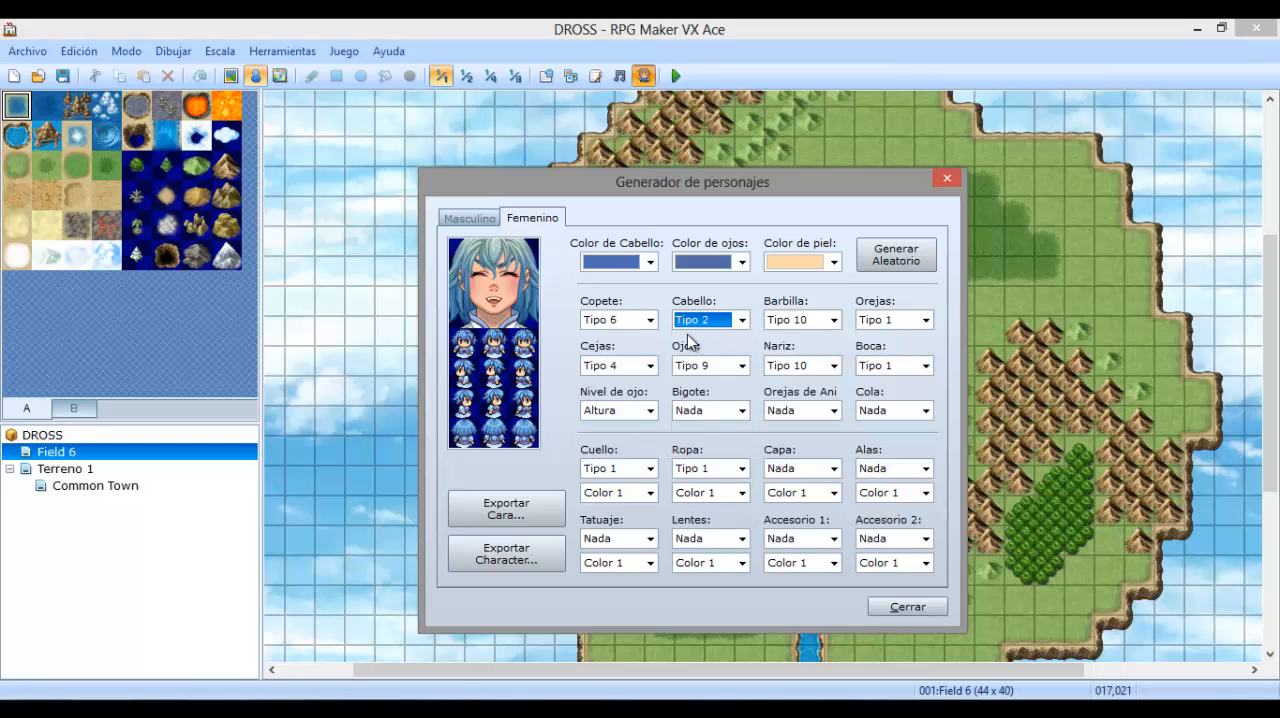
pyautogui.click(740, 320)
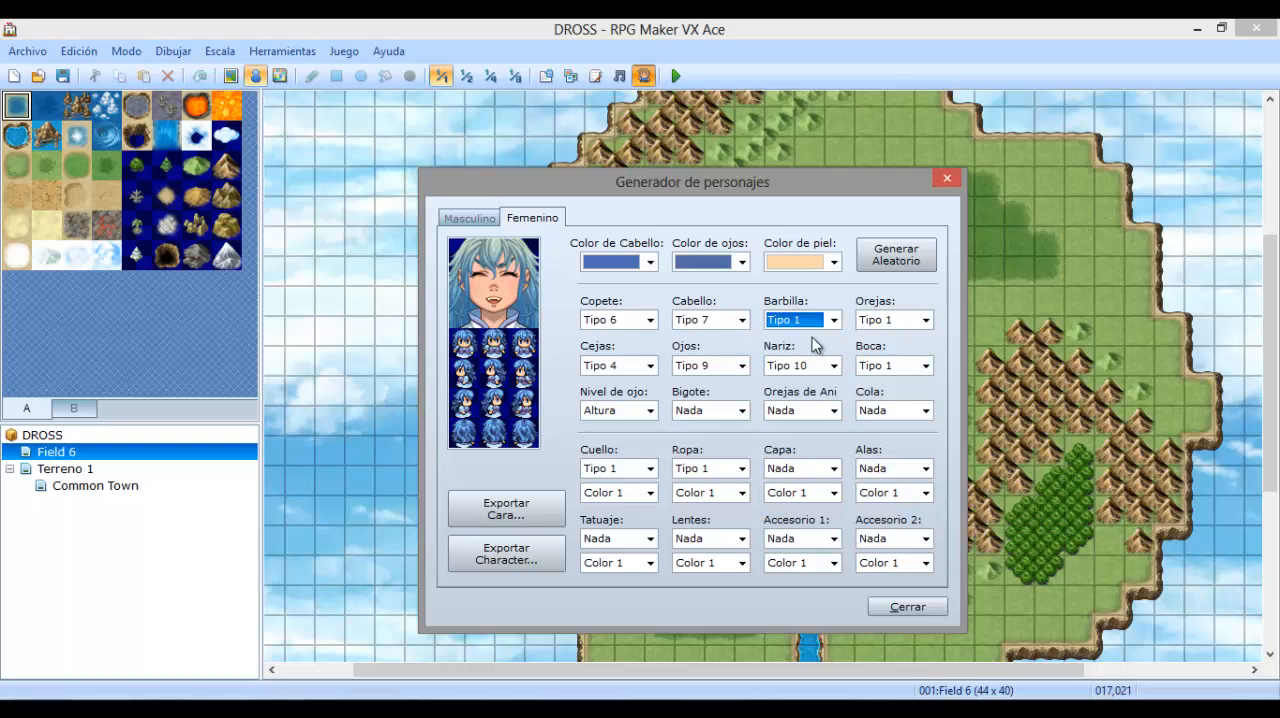
# Change her chin shape, give her pointed ears and a different eyebrow style.
pyautogui.click(828, 320)
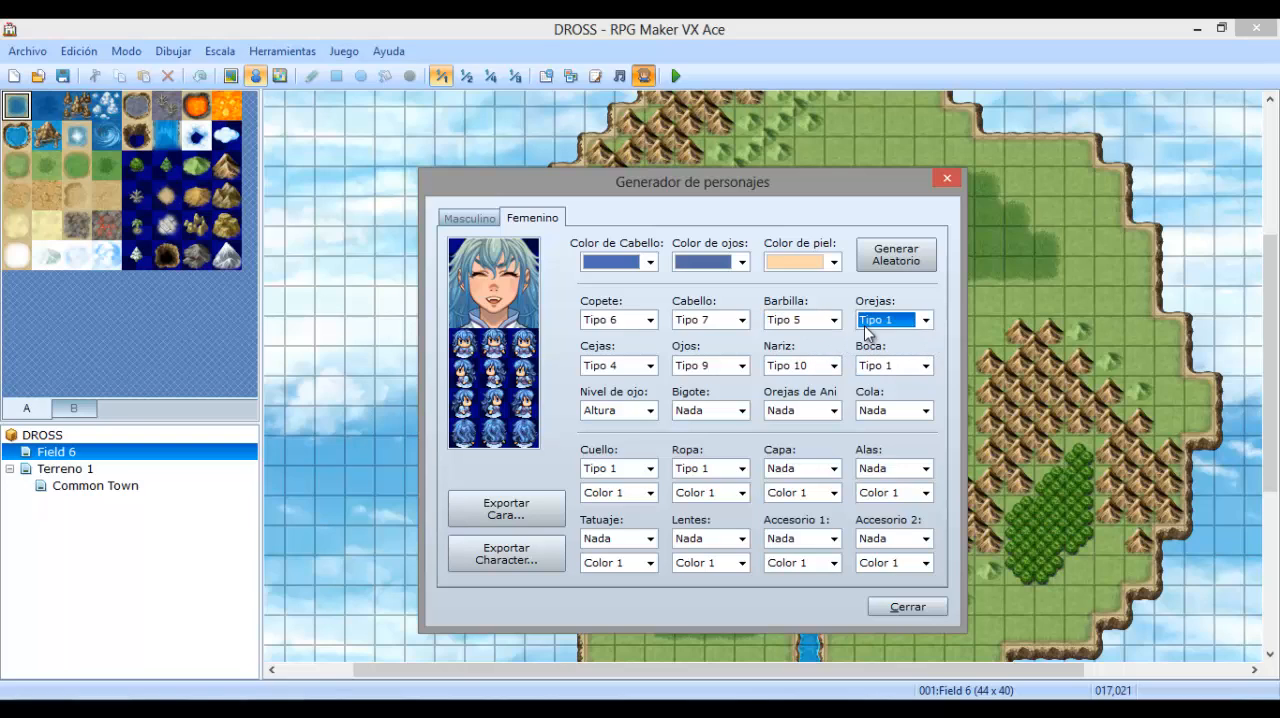
pyautogui.click(924, 320)
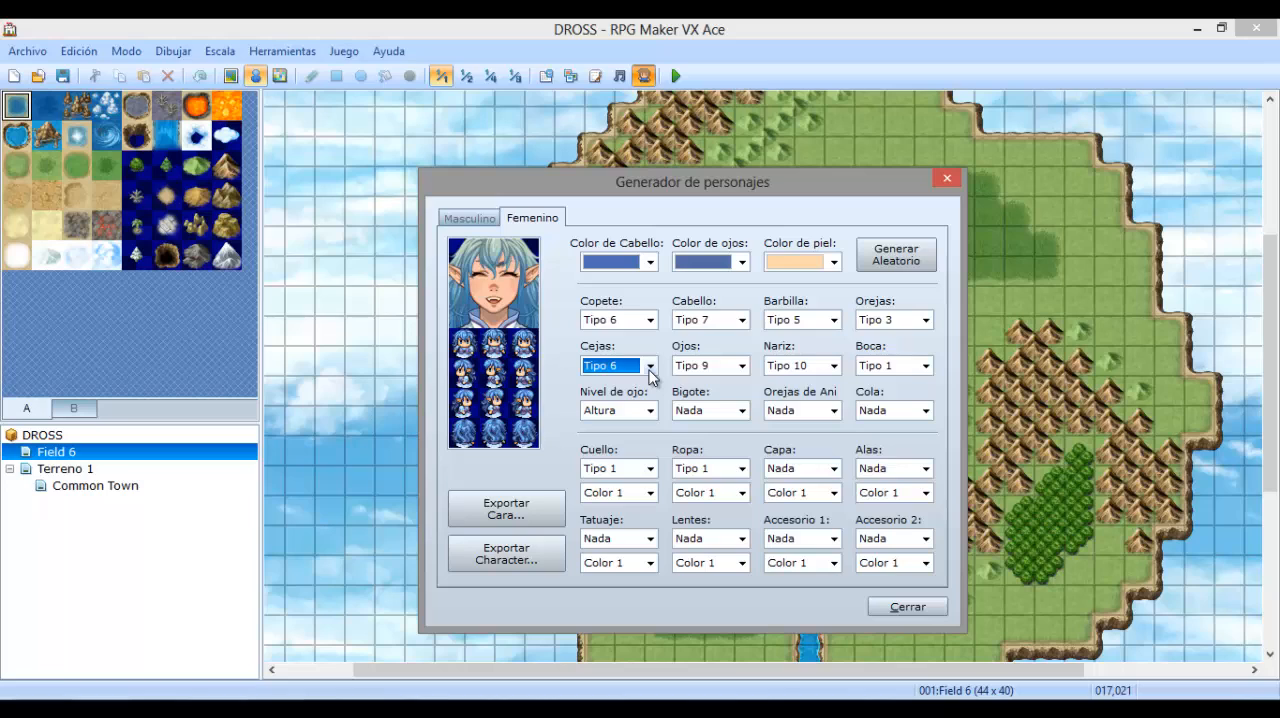
pyautogui.click(646, 364)
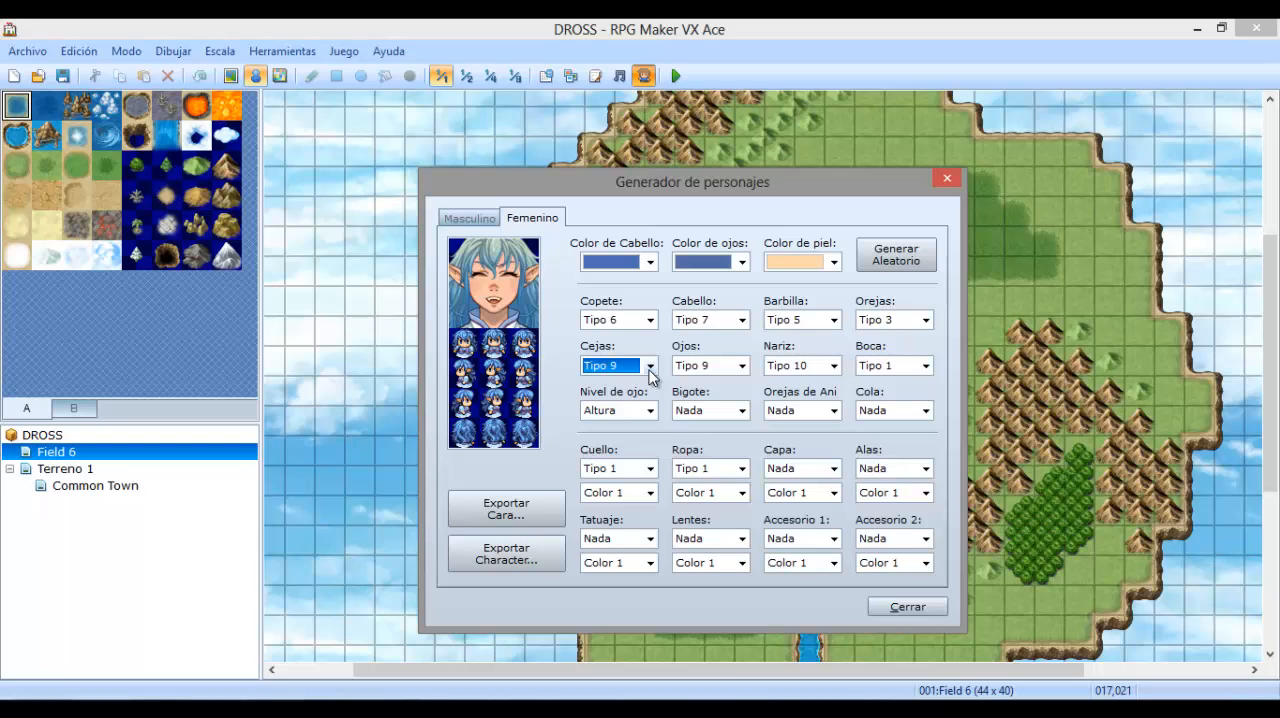
pyautogui.moveTo(612, 562)
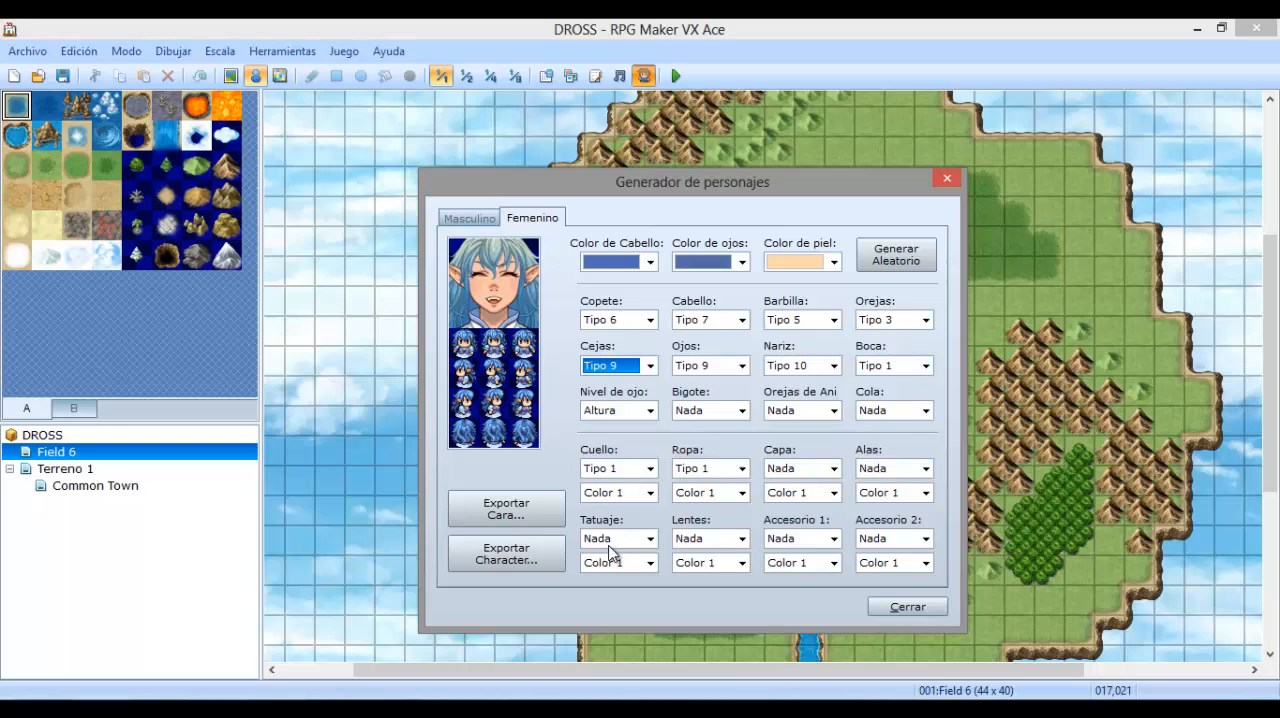
# Add a face tattoo and set her eyewear to an eyepatch.
pyautogui.click(612, 538)
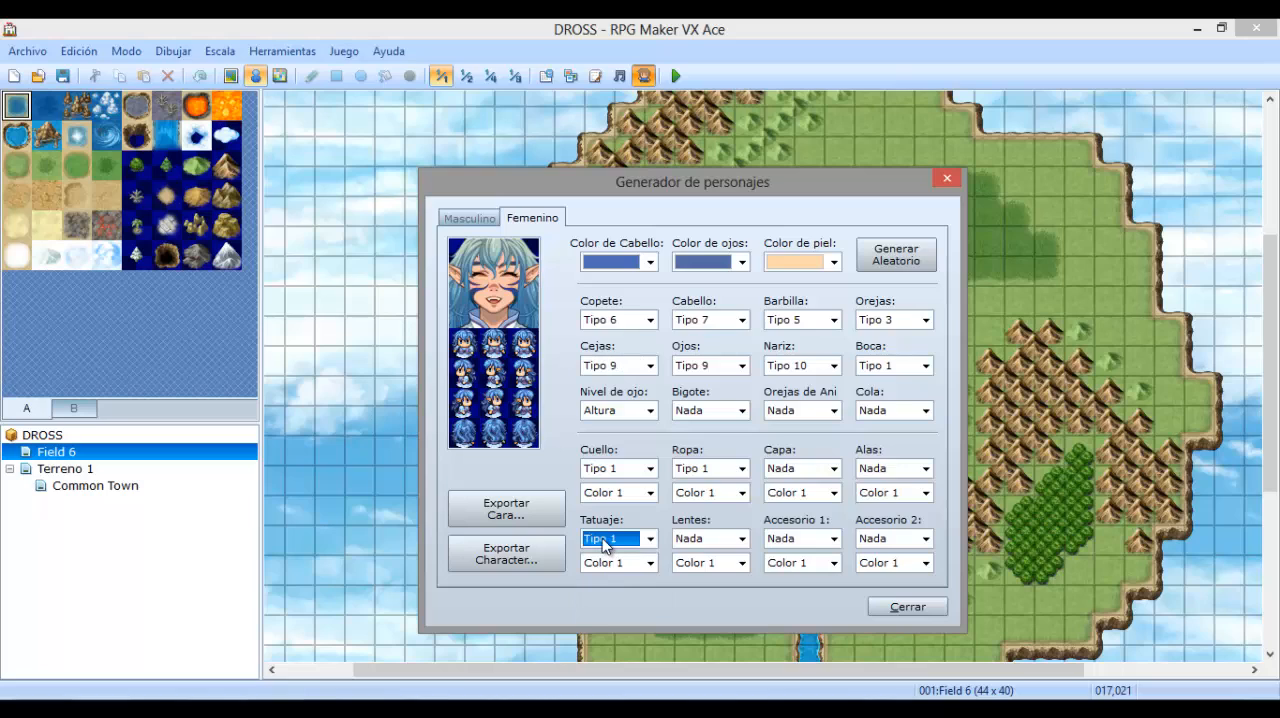
pyautogui.click(644, 540)
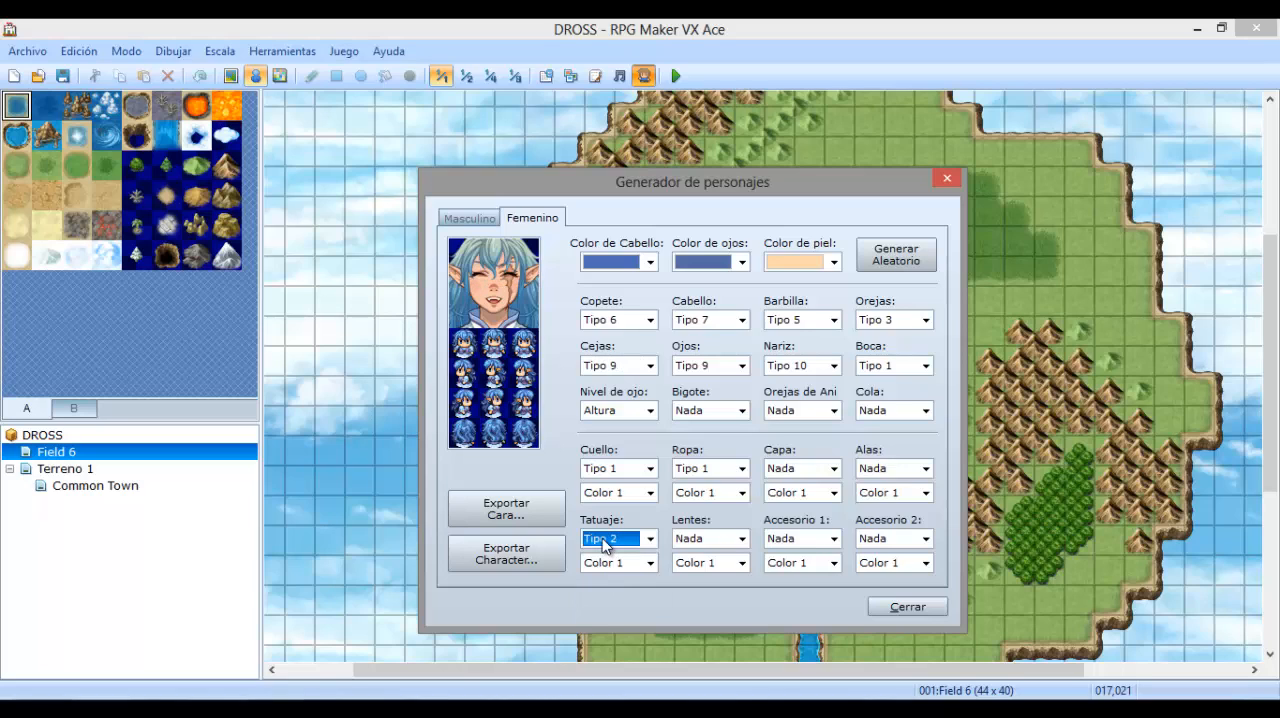
pyautogui.moveTo(700, 548)
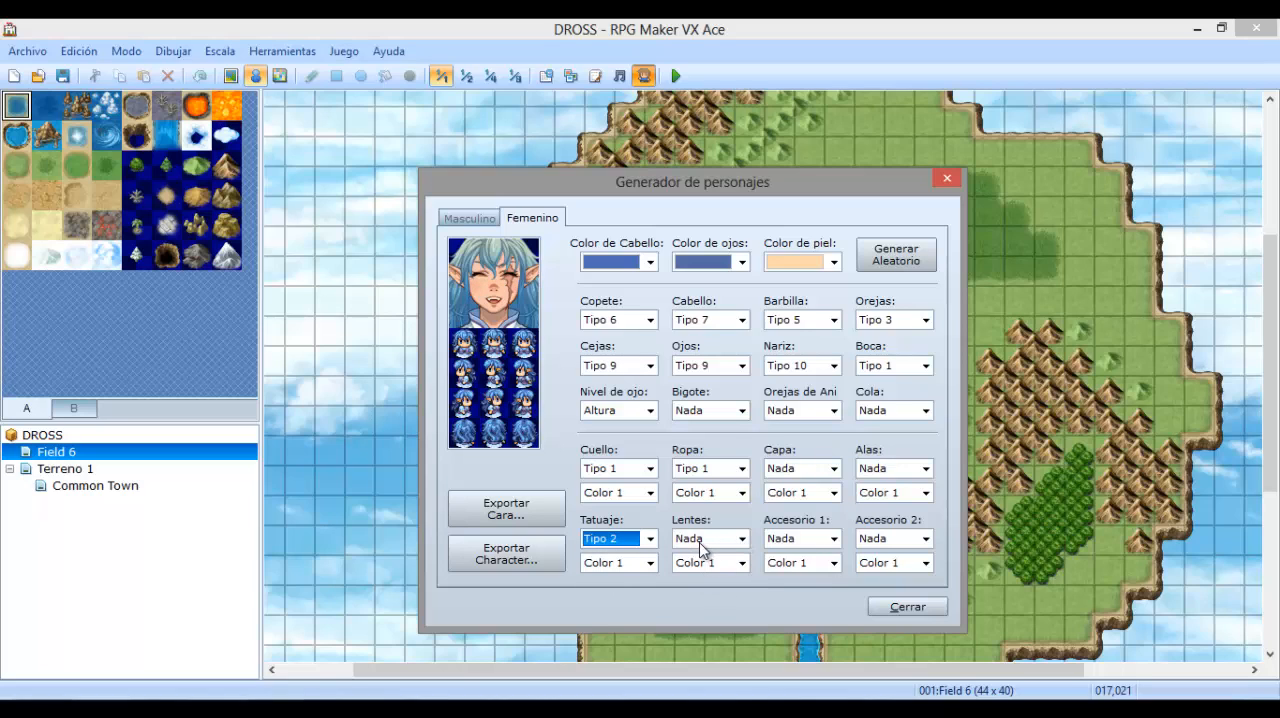
pyautogui.click(710, 538)
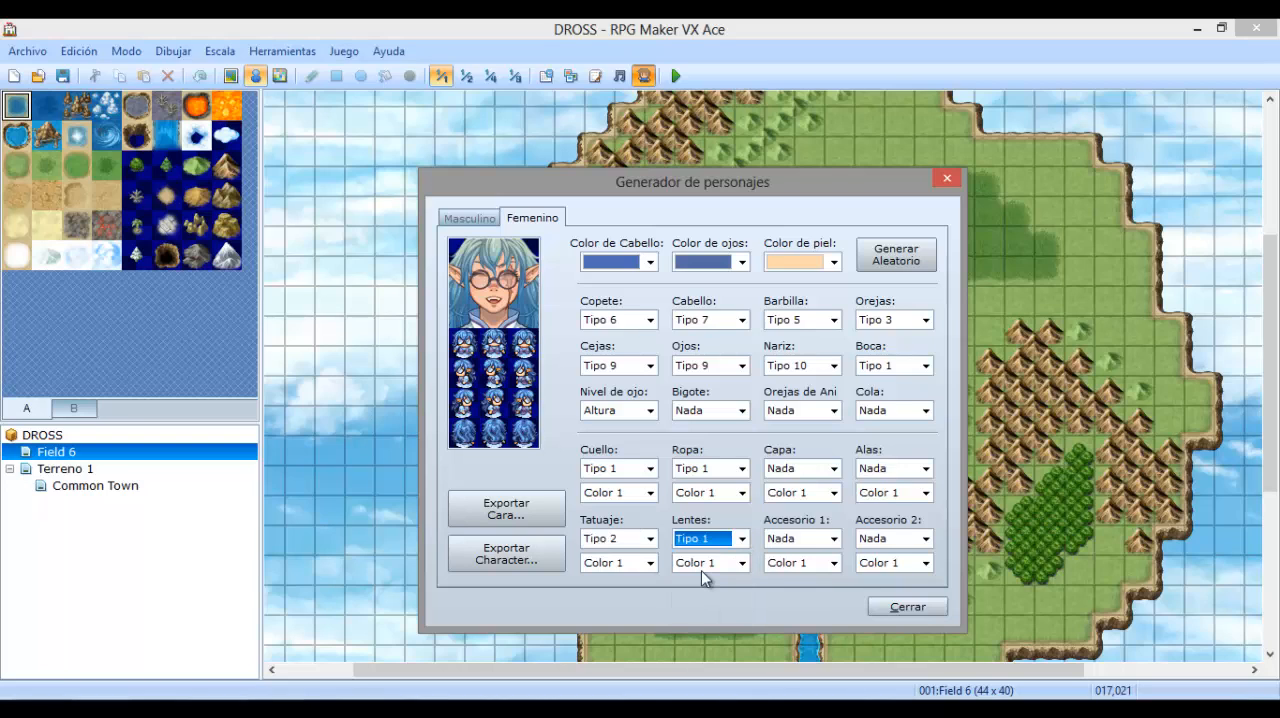
pyautogui.click(738, 538)
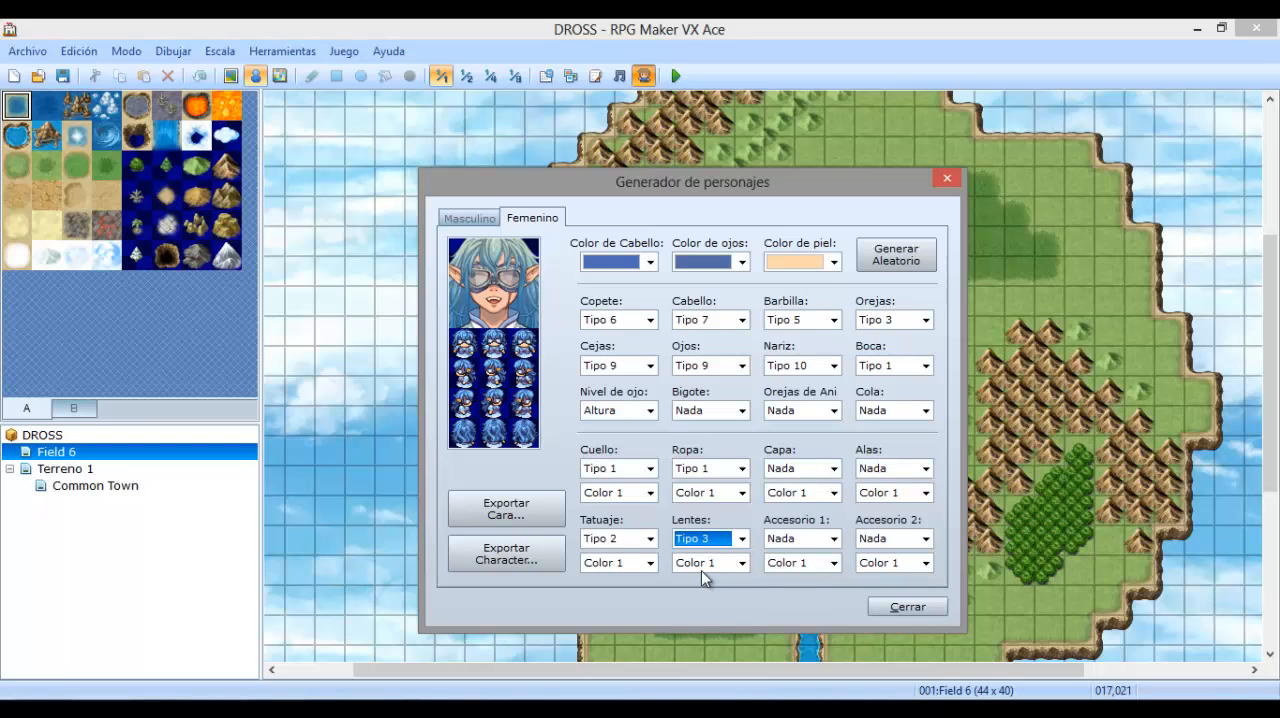
pyautogui.click(740, 538)
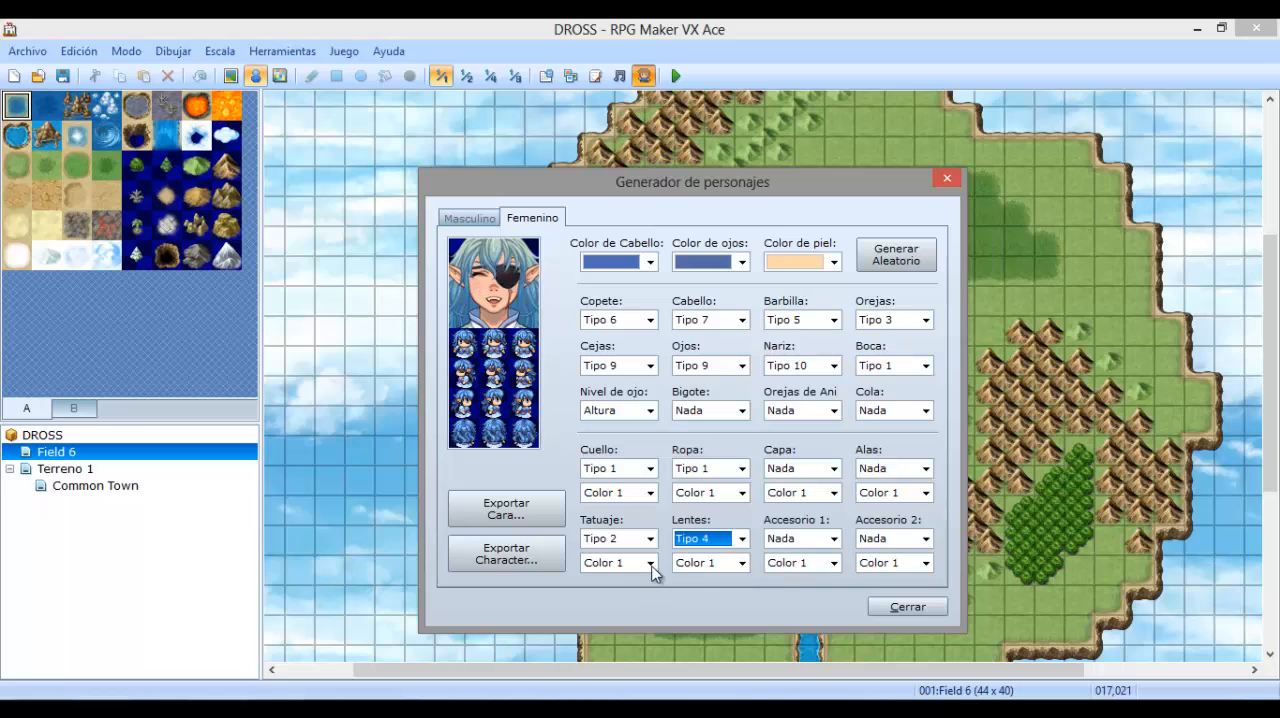
pyautogui.moveTo(524, 558)
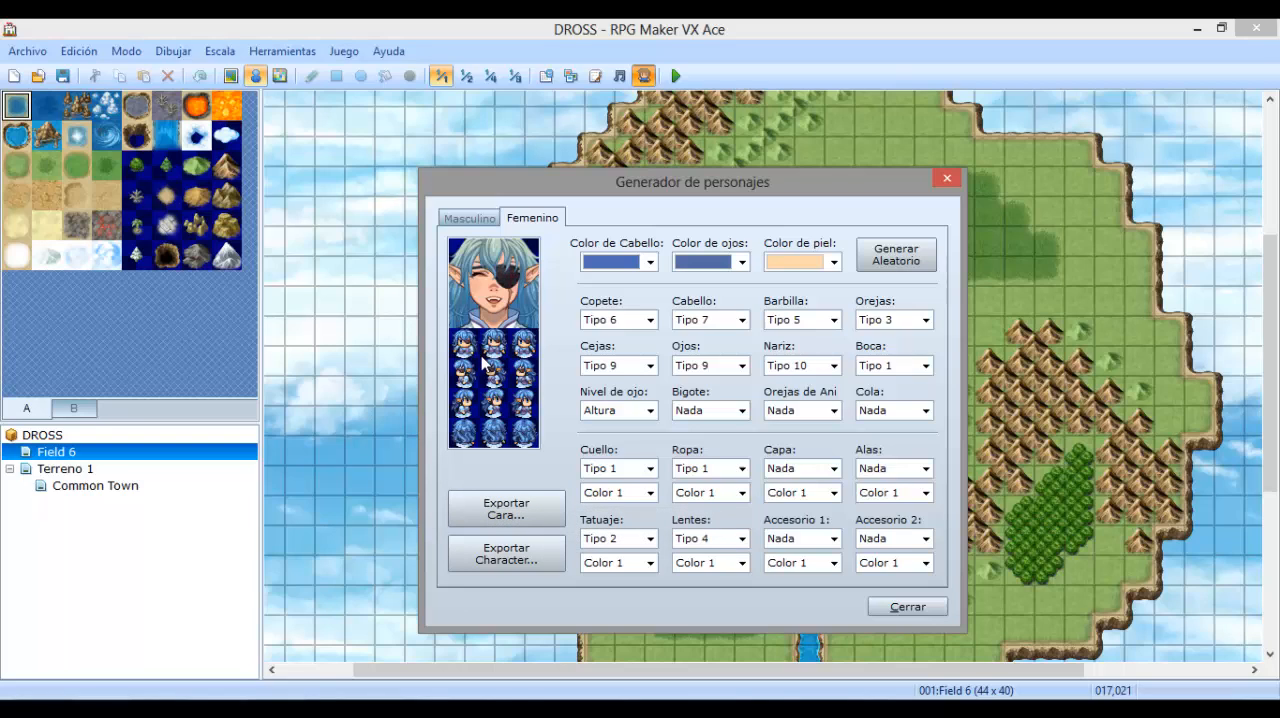
pyautogui.moveTo(492, 378)
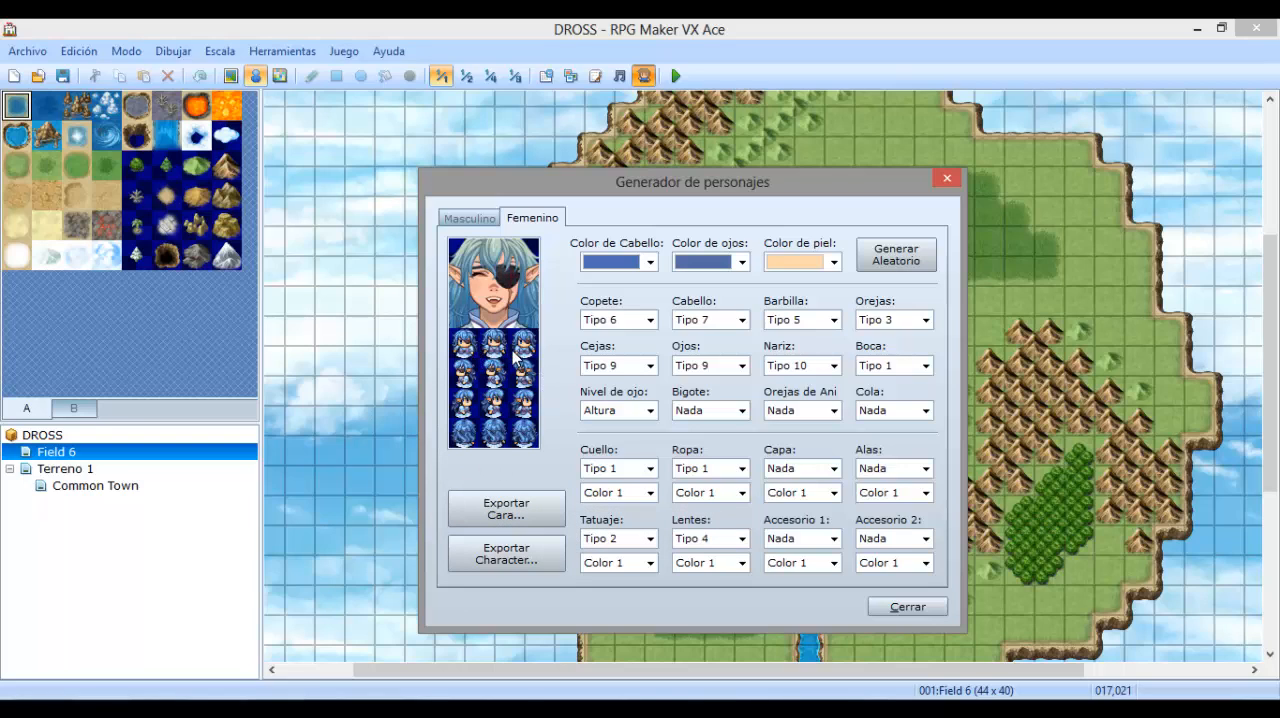
pyautogui.moveTo(508, 360)
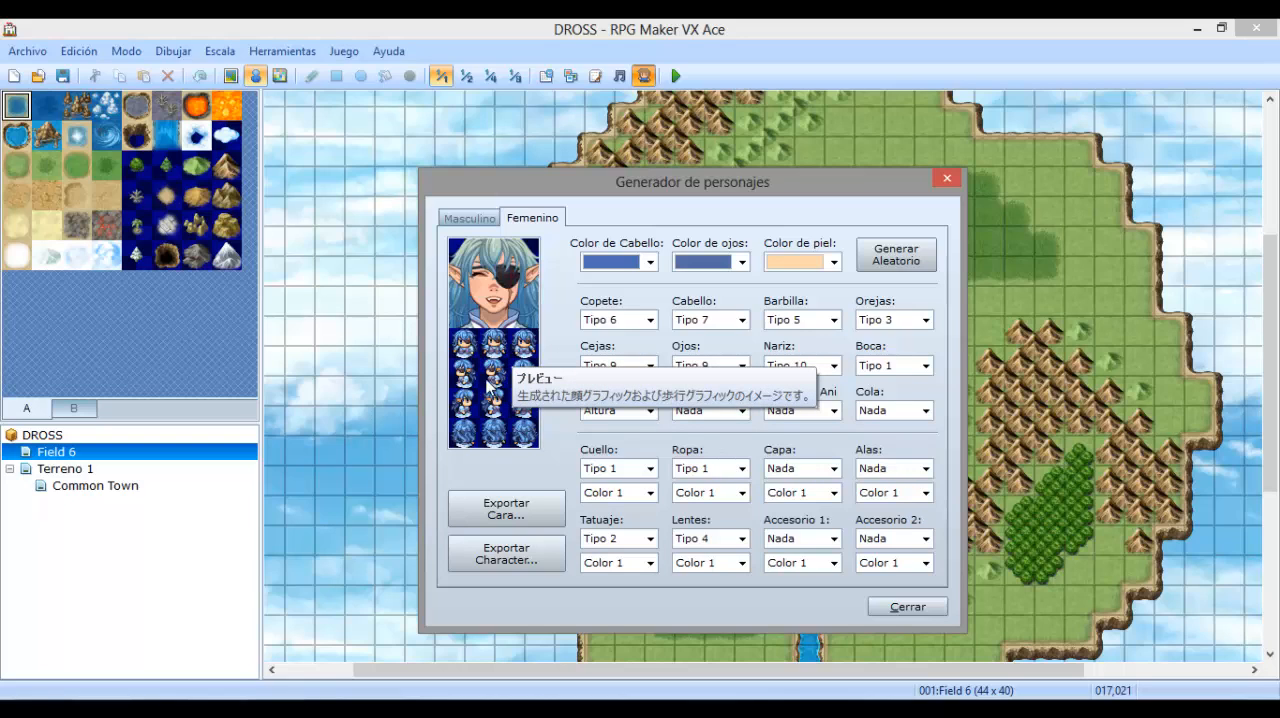
# Export the face and character sprite as 'prueba' to Graphics\Faces and Graphics\Characters, then close the generator.
pyautogui.click(506, 508)
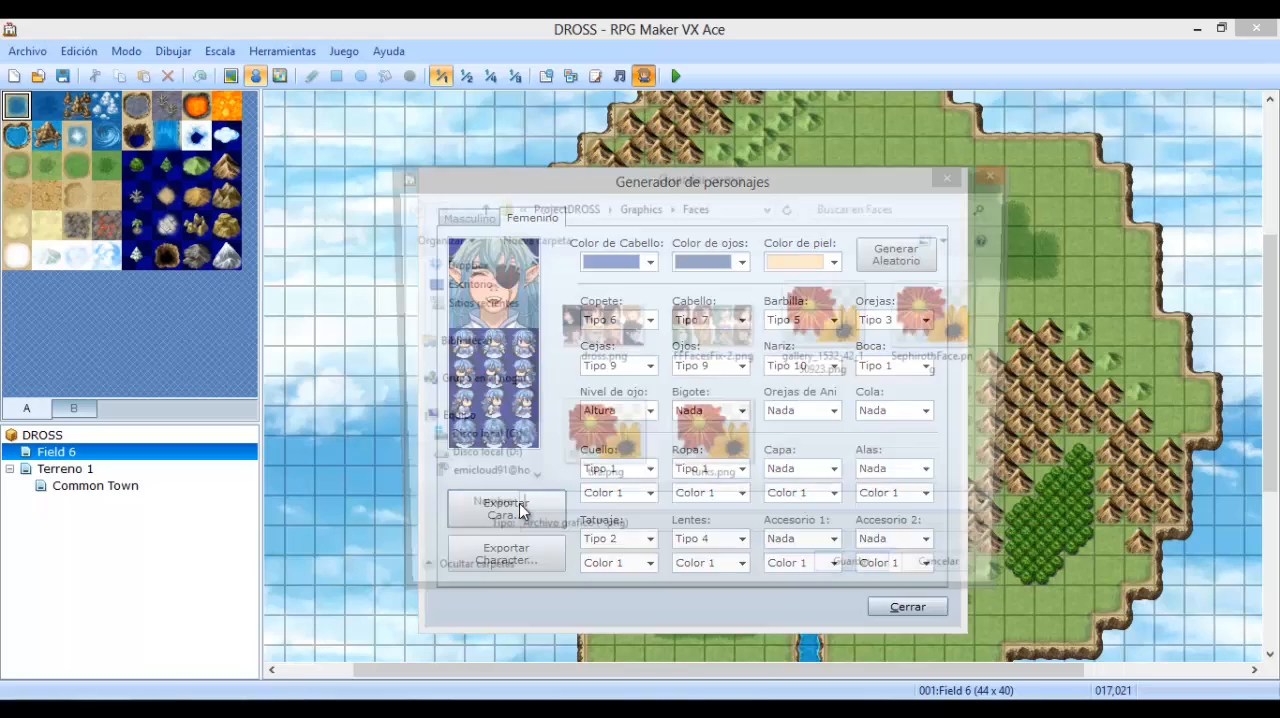
pyautogui.click(504, 508)
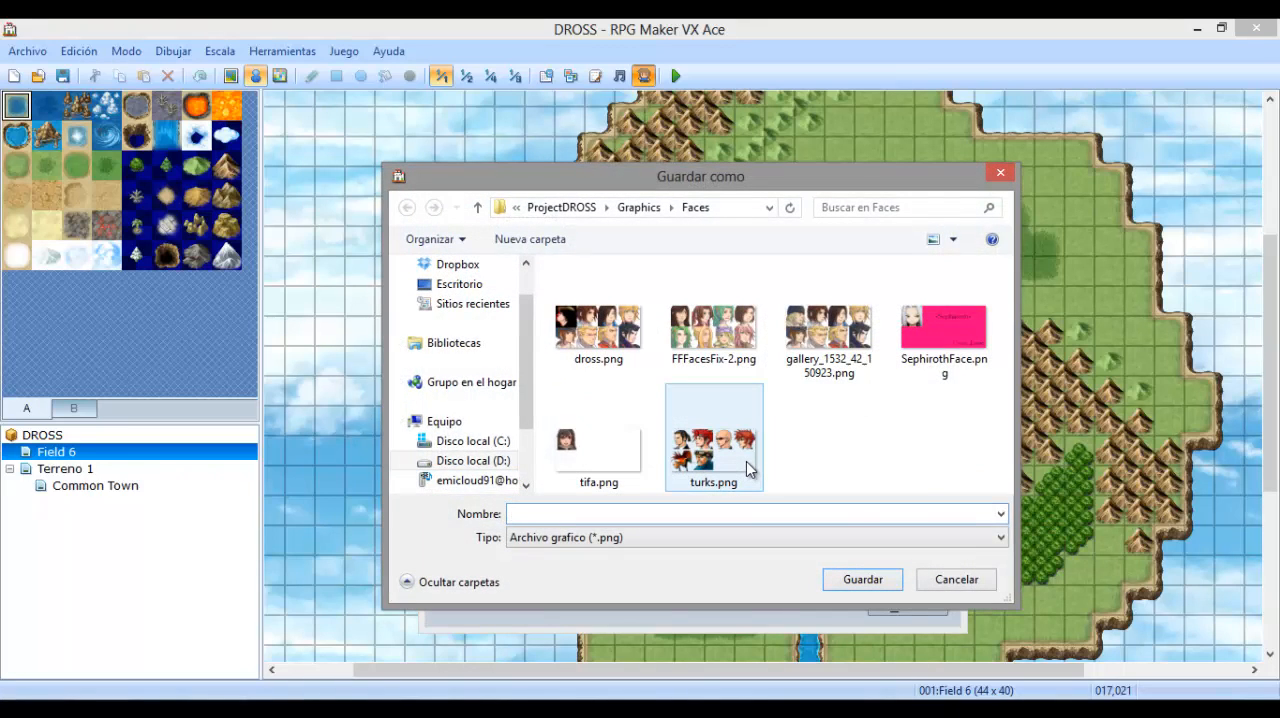
pyautogui.write('prueba')
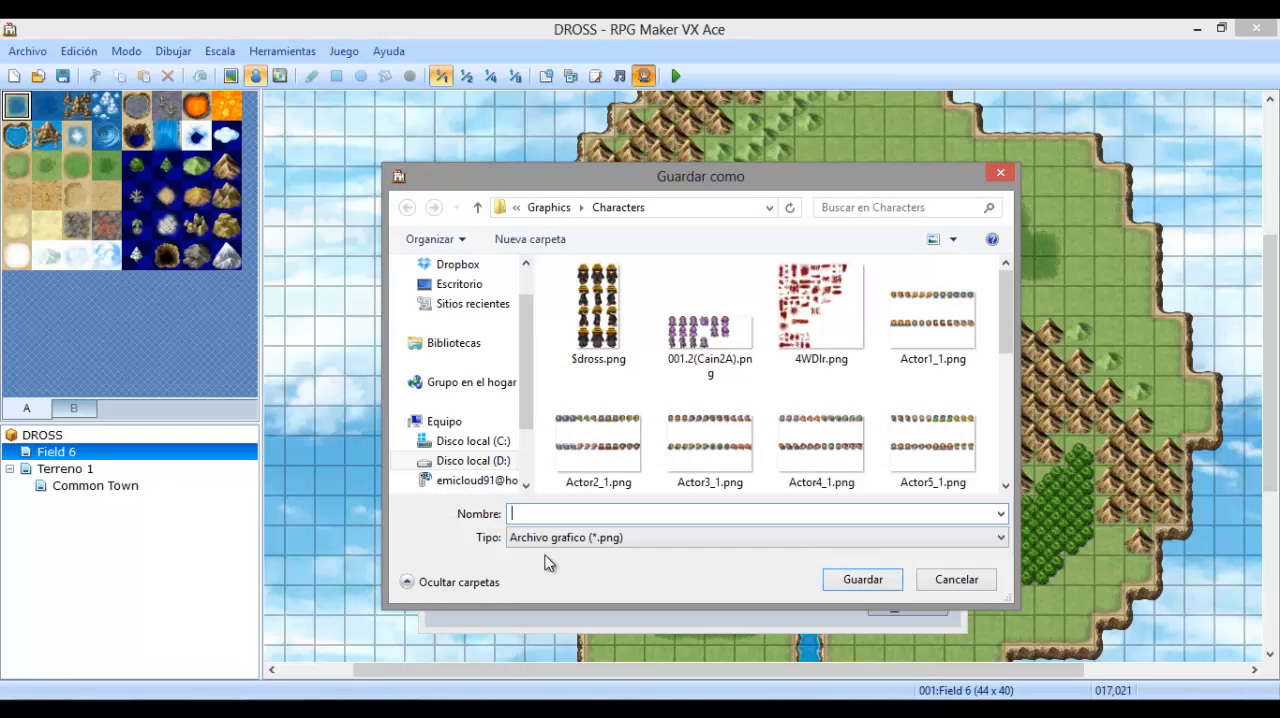
pyautogui.write('prueba')
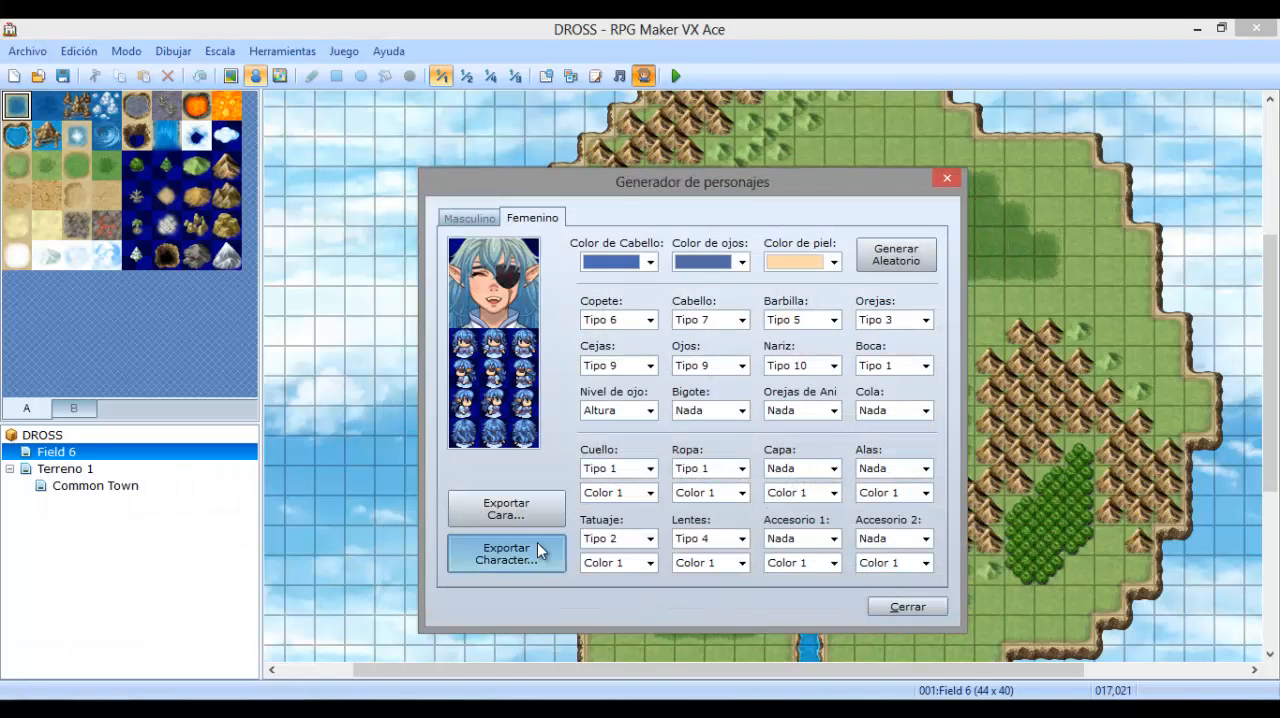
pyautogui.click(506, 552)
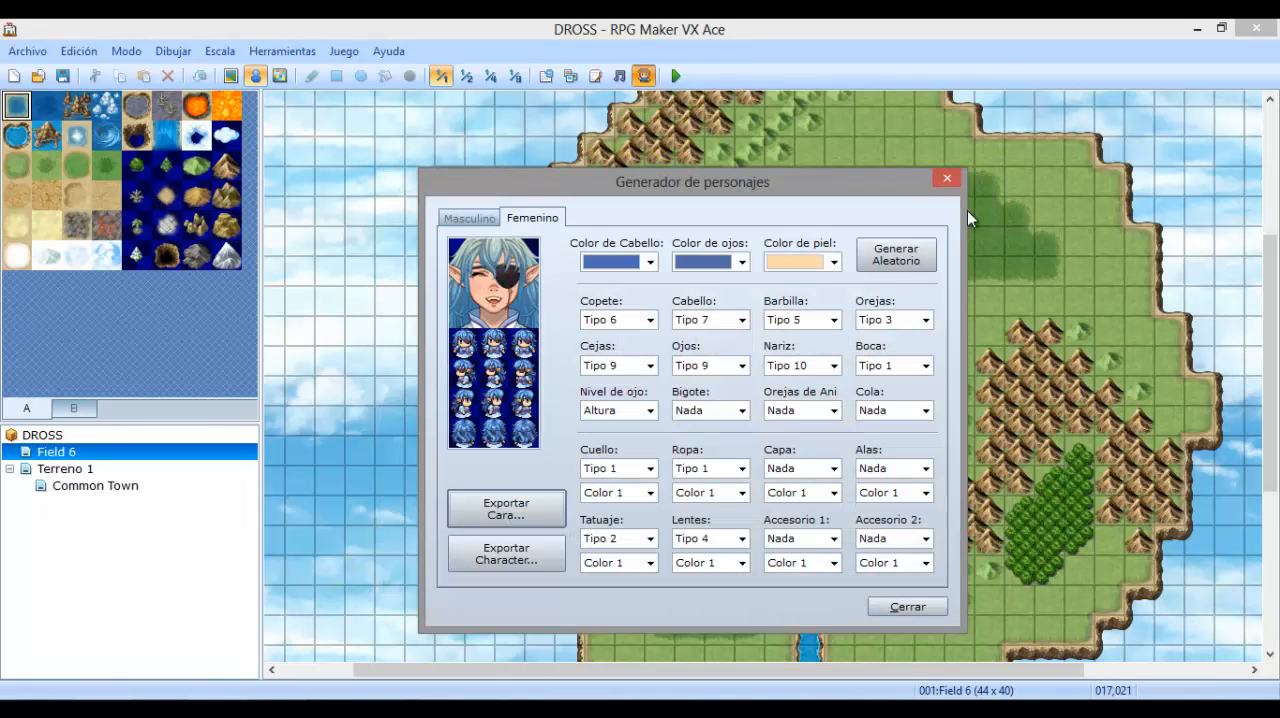
pyautogui.click(284, 52)
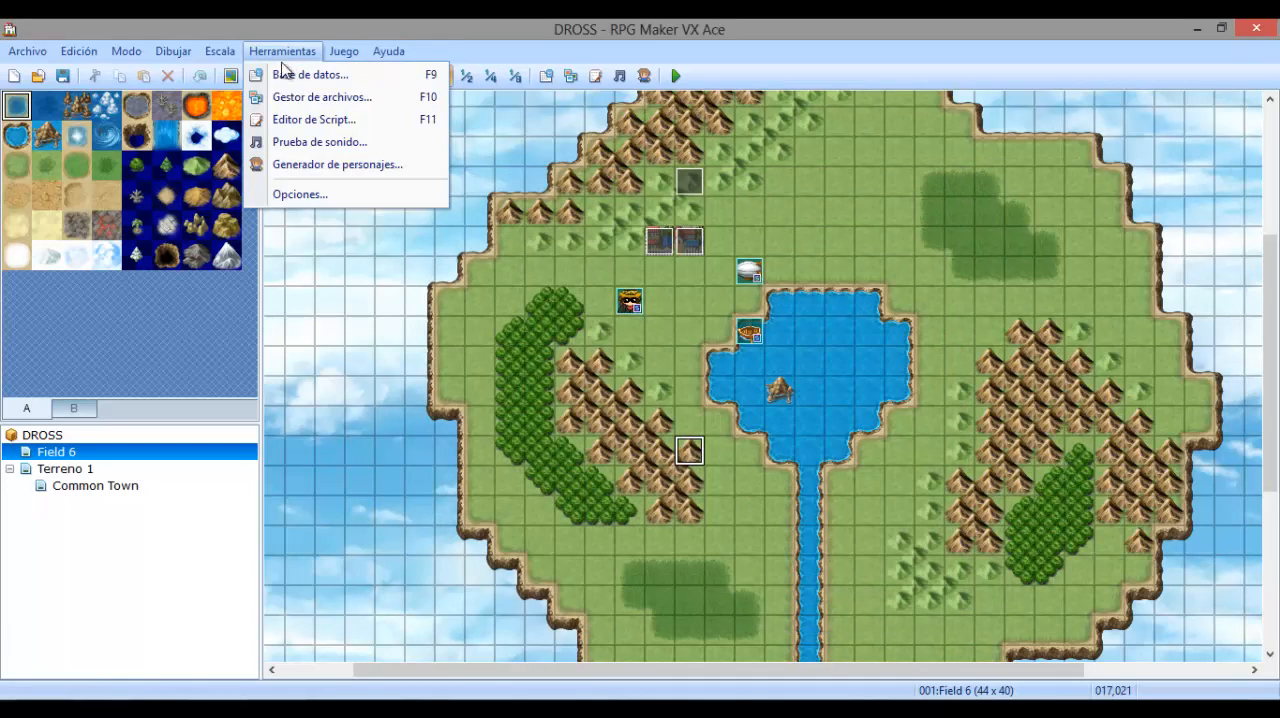
# In the database Actors list, assign the 'prueba' face and sprite to actor 004 and close the database.
pyautogui.click(312, 74)
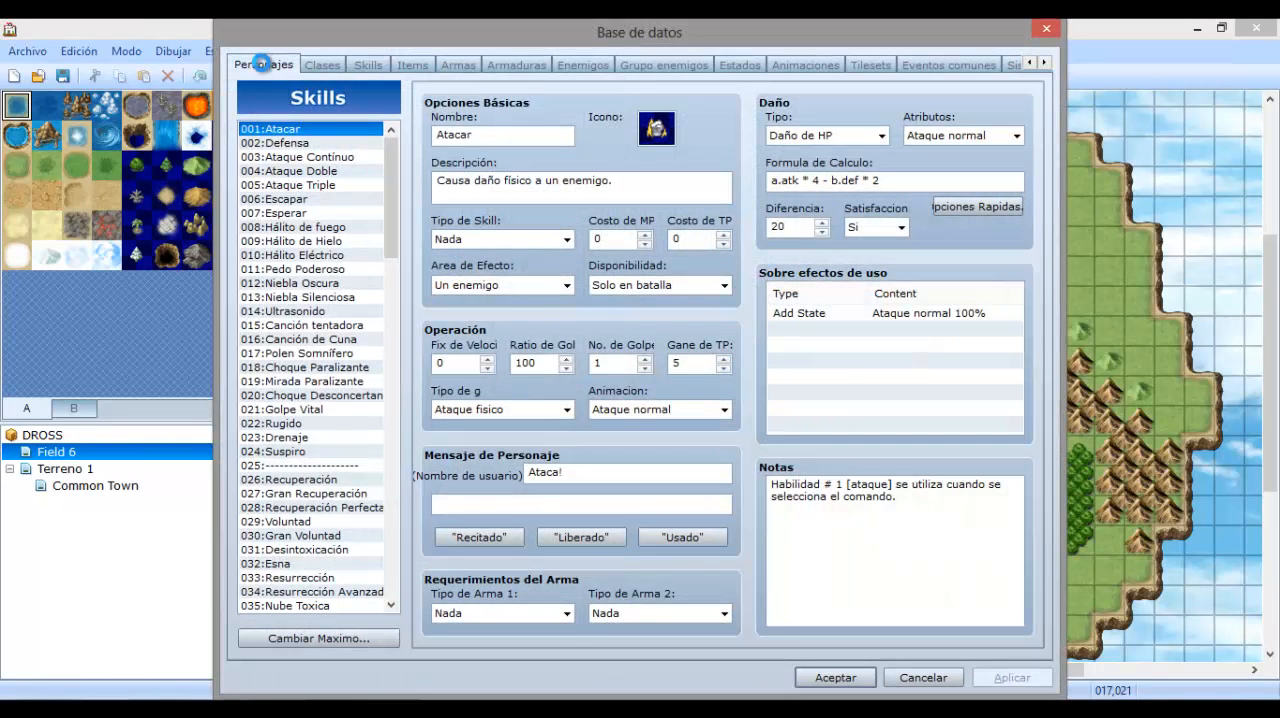
pyautogui.click(262, 64)
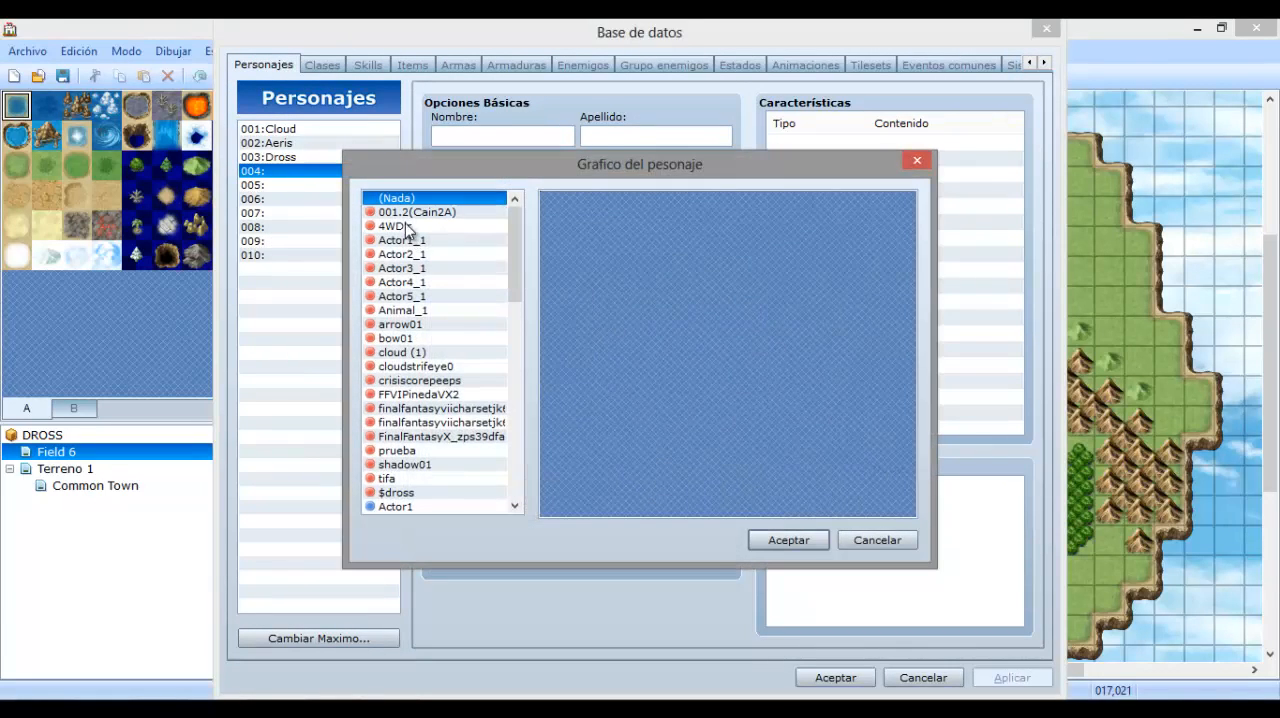
pyautogui.click(396, 450)
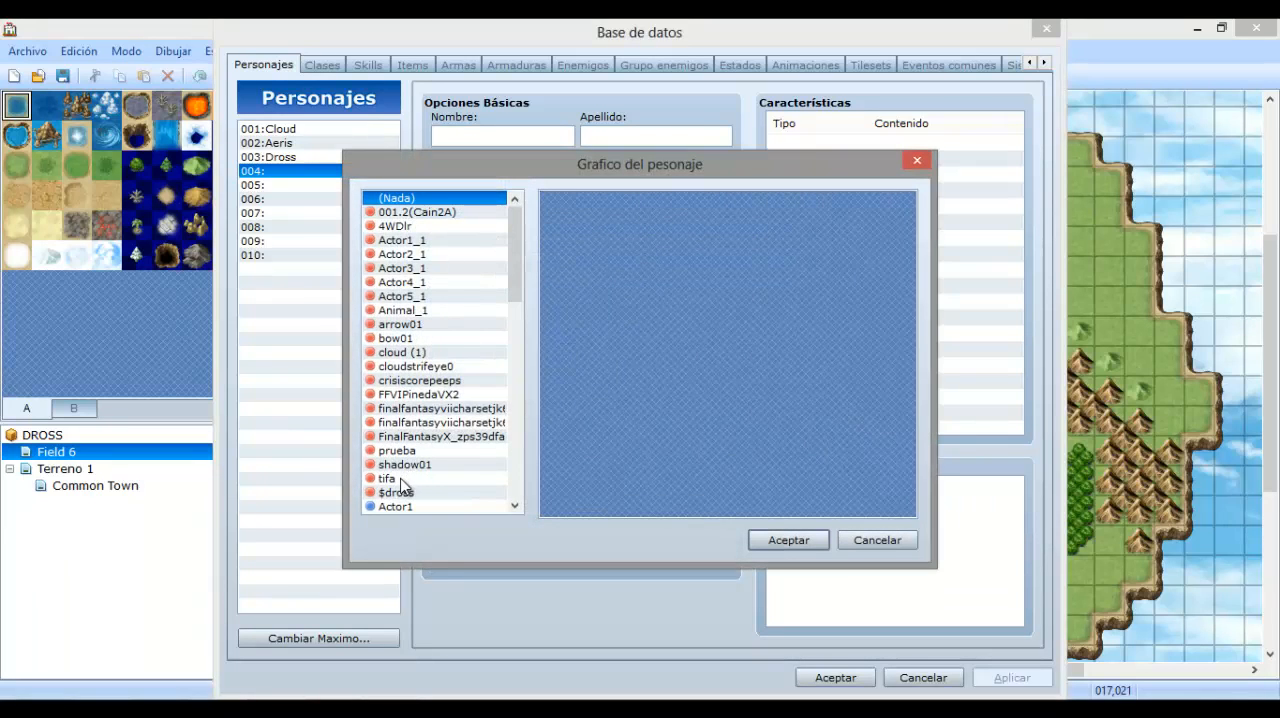
pyautogui.click(788, 540)
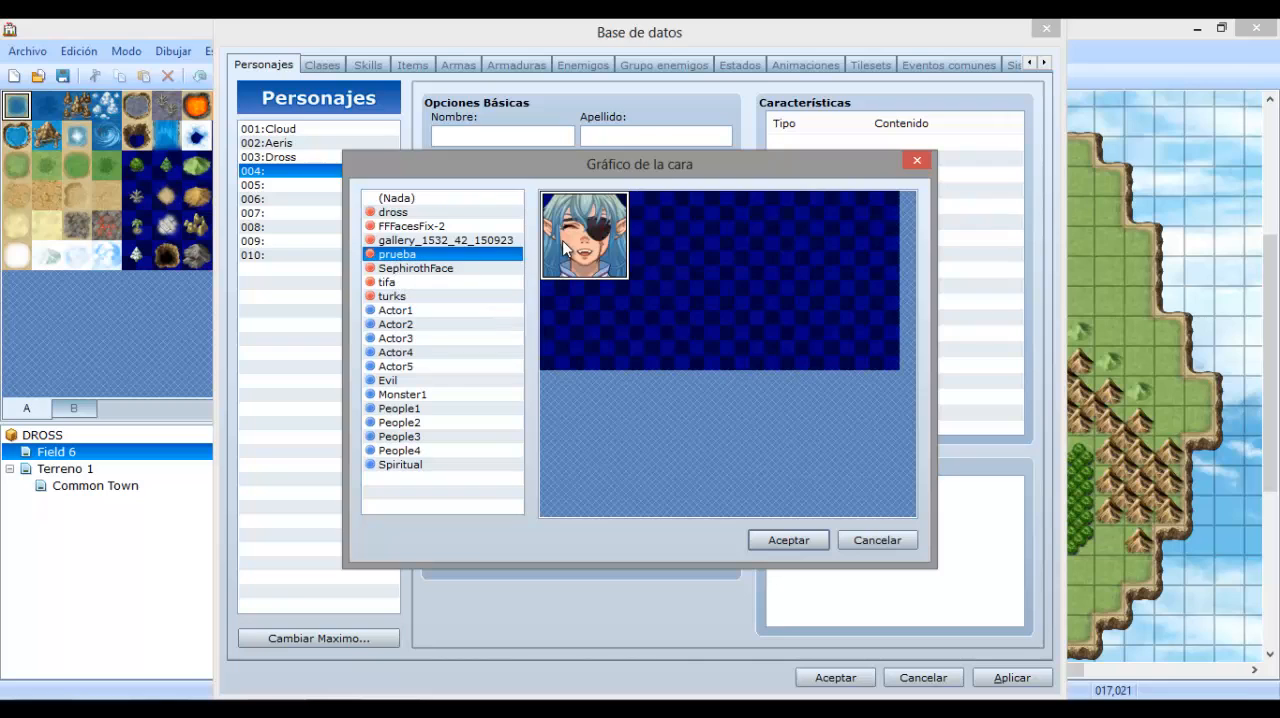
pyautogui.click(788, 540)
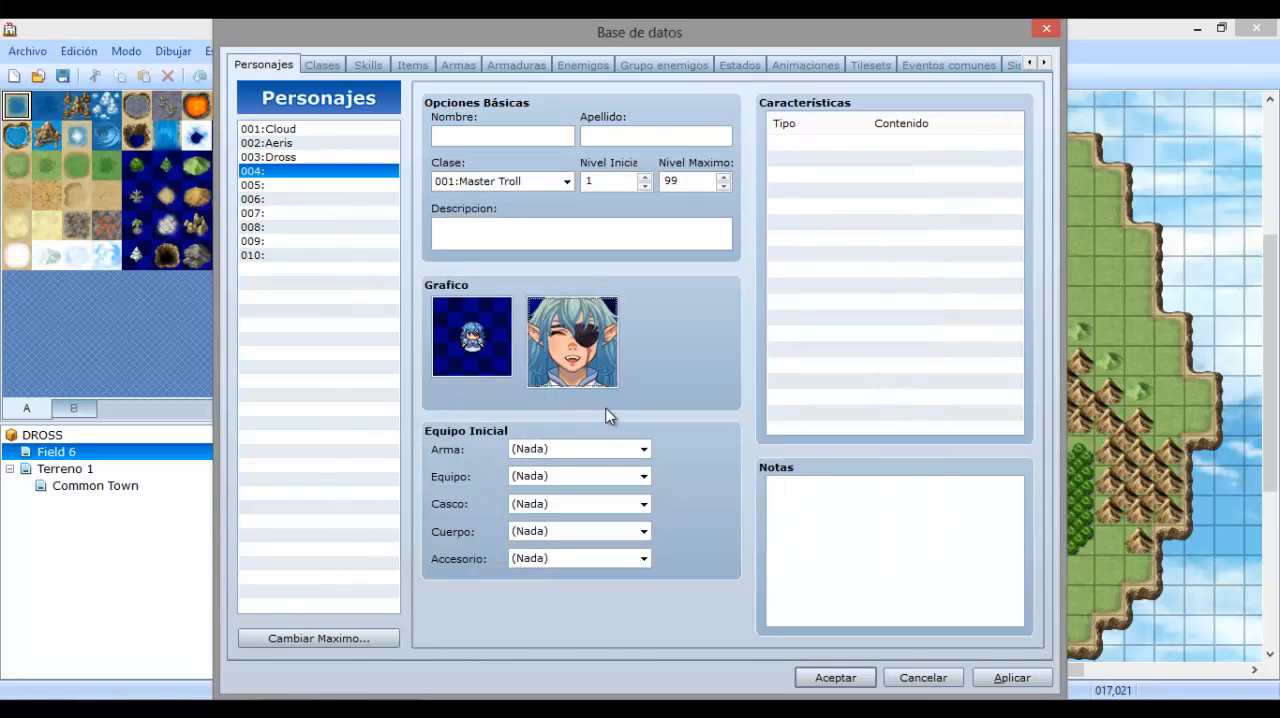
pyautogui.moveTo(520, 168)
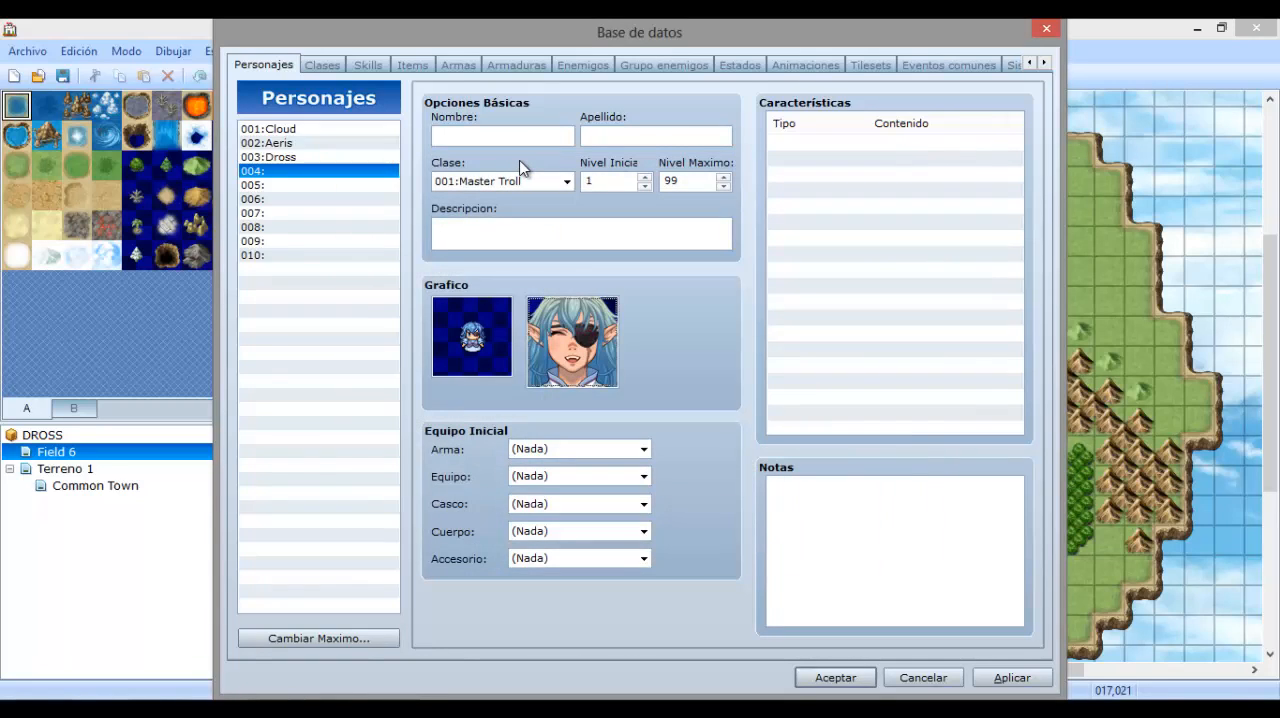
pyautogui.moveTo(522, 168)
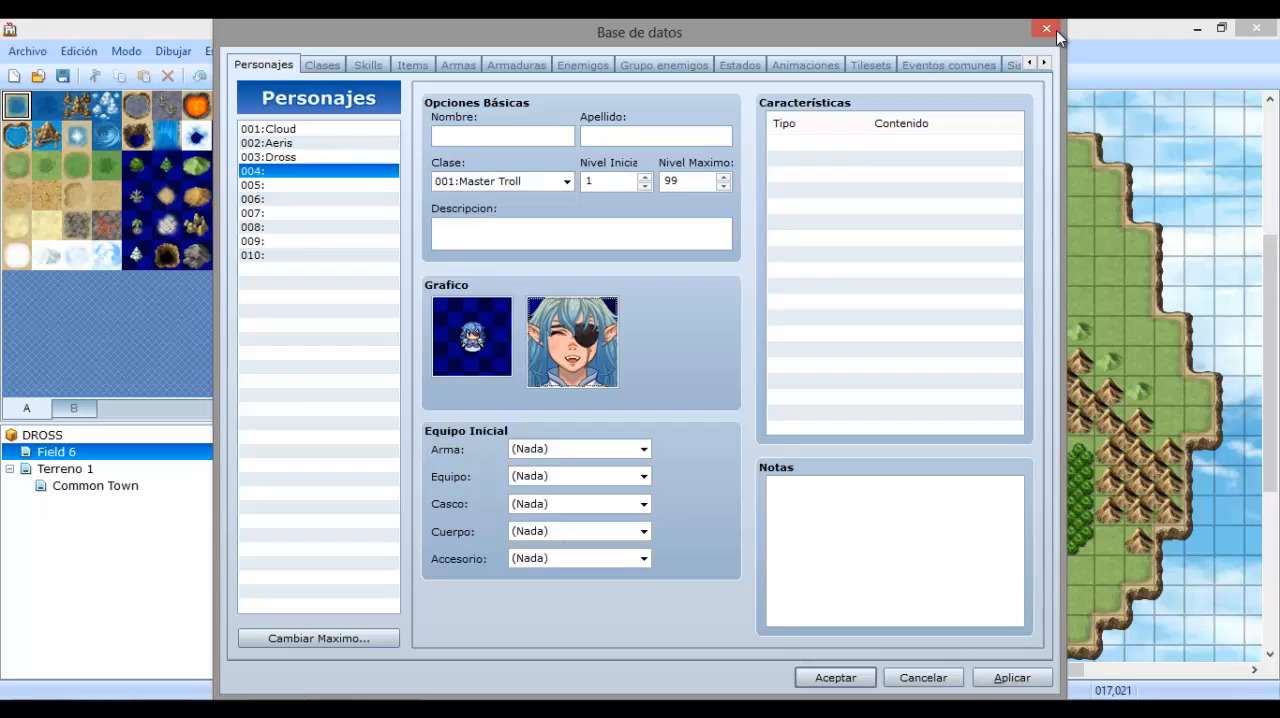
pyautogui.click(1044, 28)
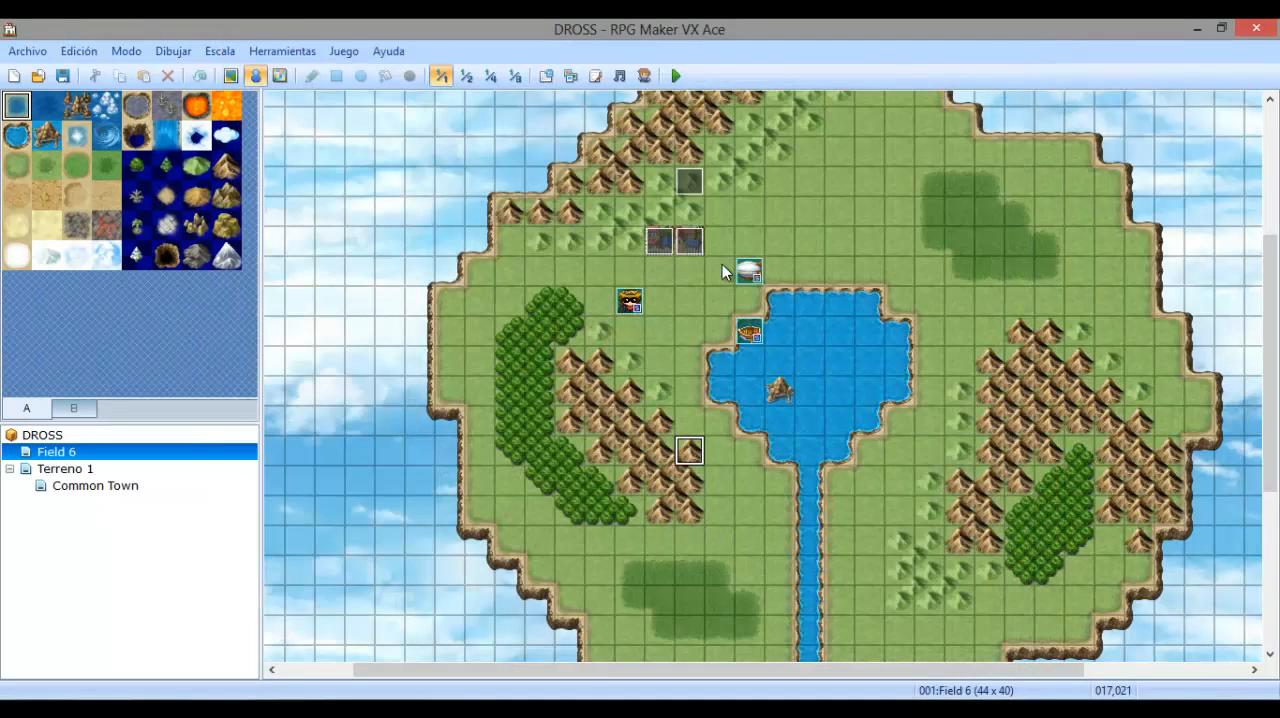
pyautogui.moveTo(608, 258)
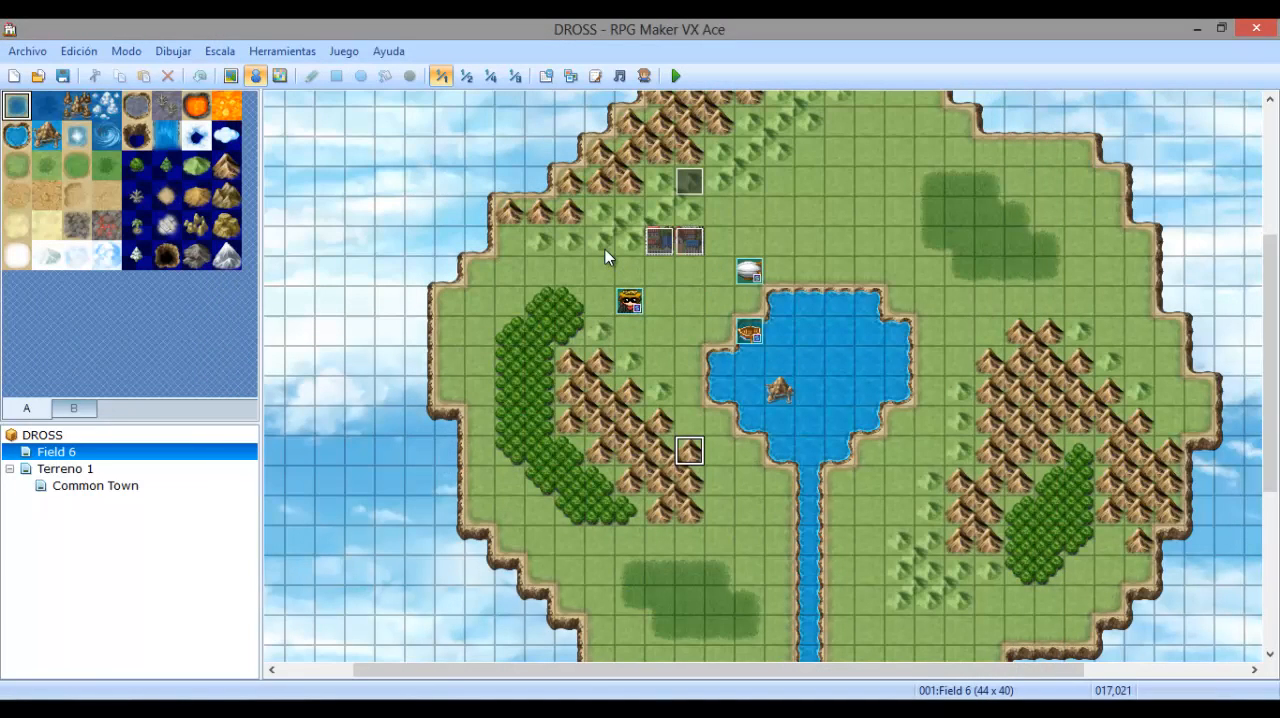
pyautogui.moveTo(616, 166)
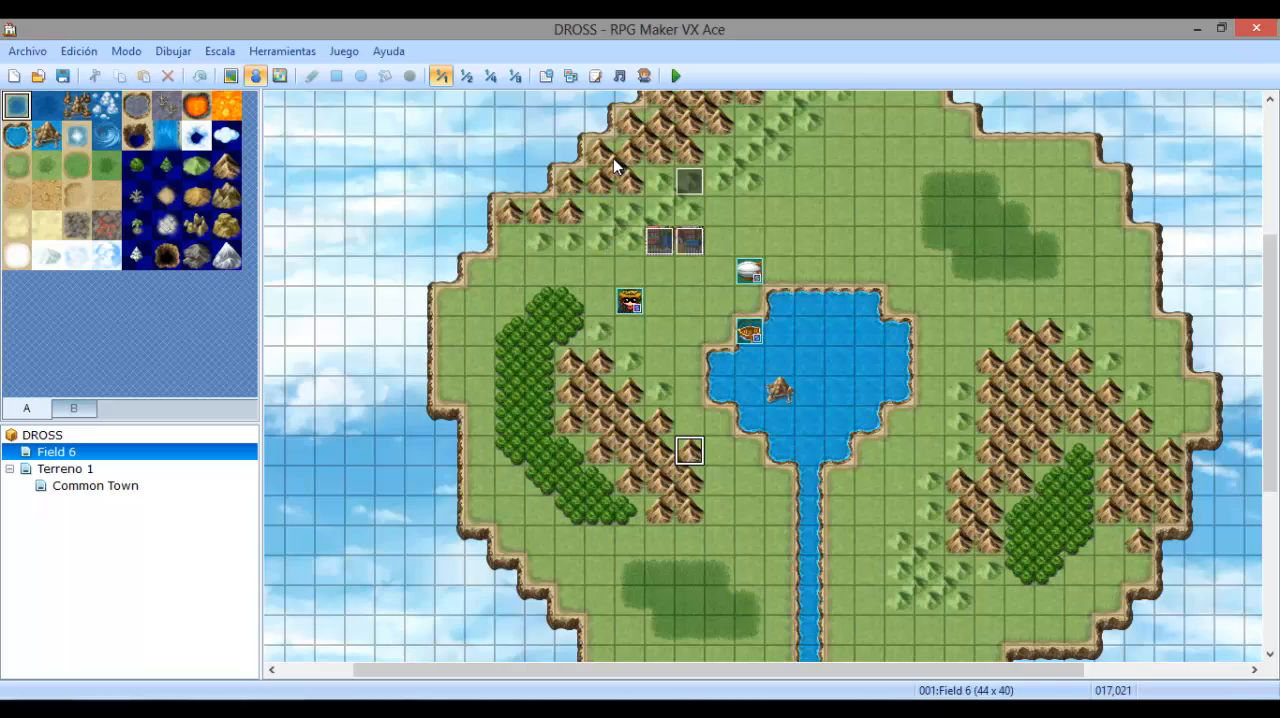
pyautogui.moveTo(512, 500)
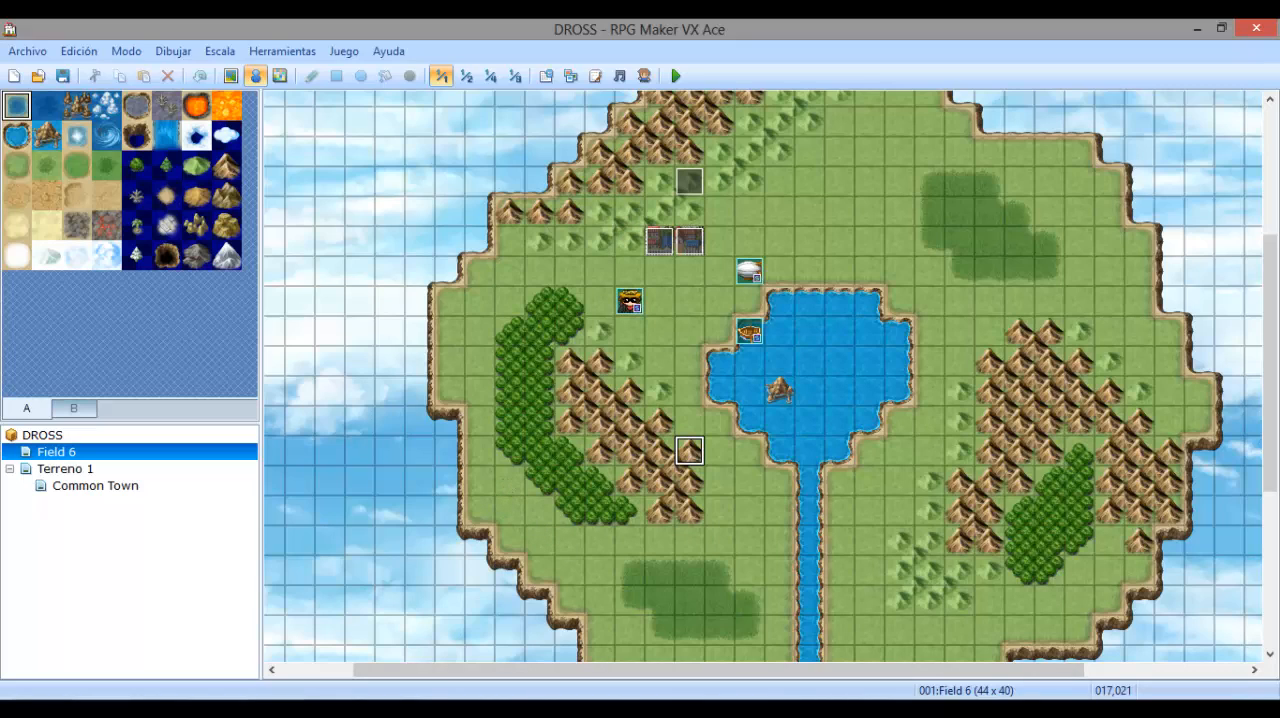
pyautogui.moveTo(724, 388)
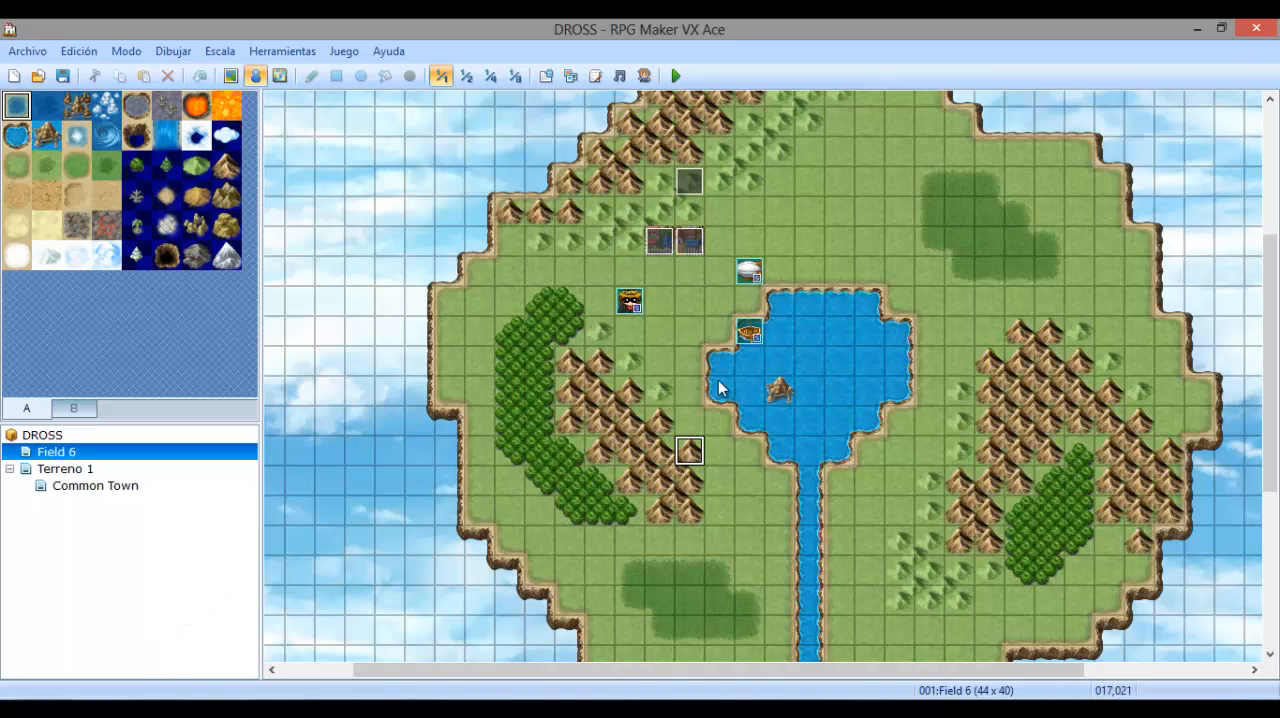
pyautogui.moveTo(164, 456)
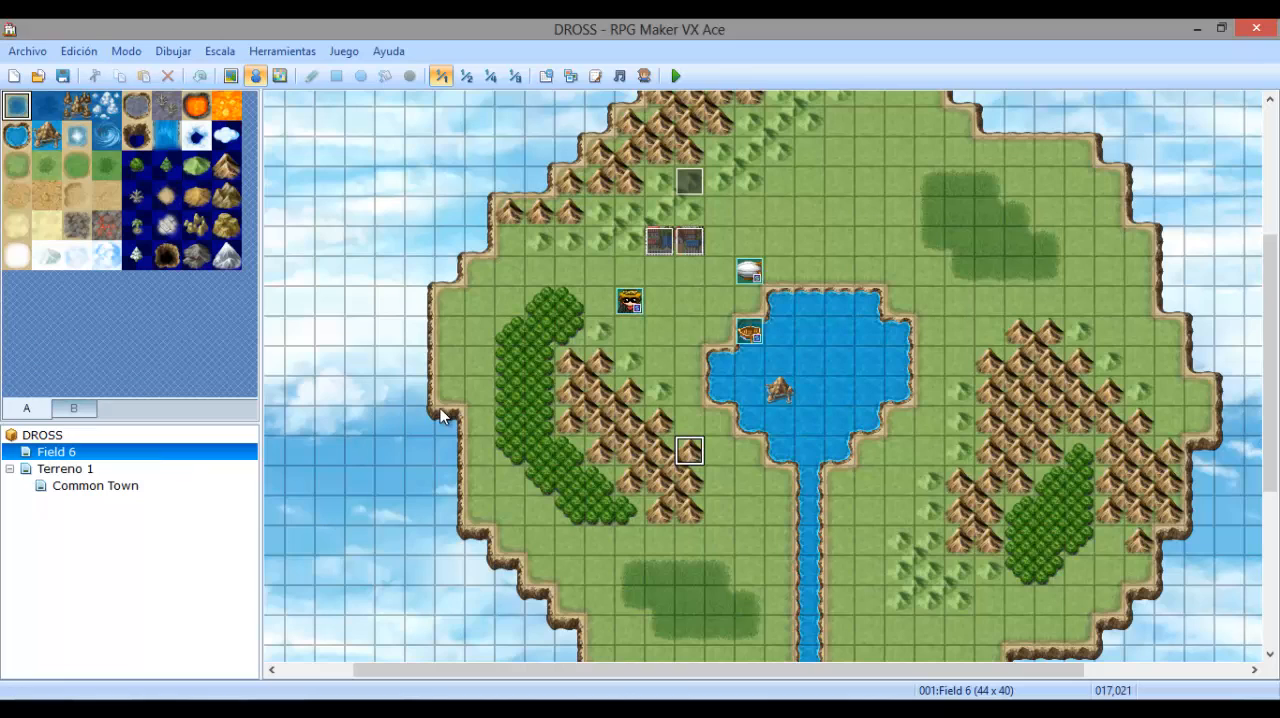
# Browse the Herramientas tool entries, then bring up the Juego playtest menu.
pyautogui.click(284, 52)
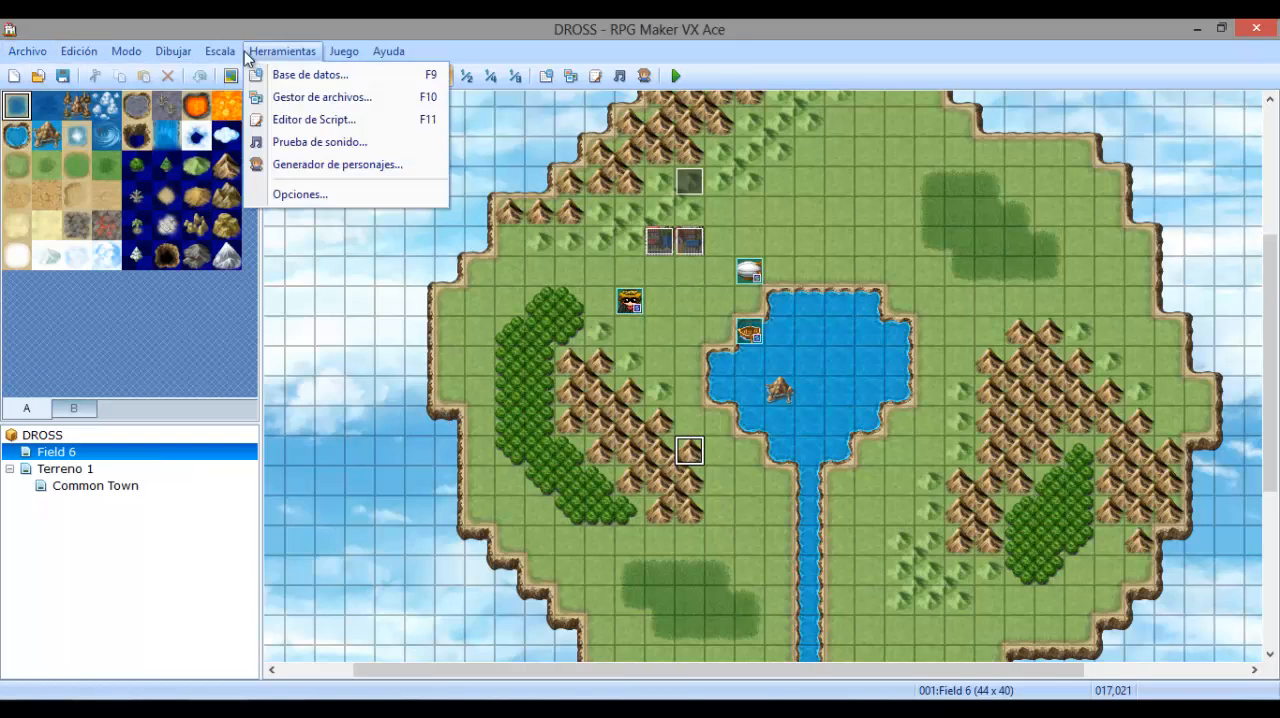
pyautogui.moveTo(296, 176)
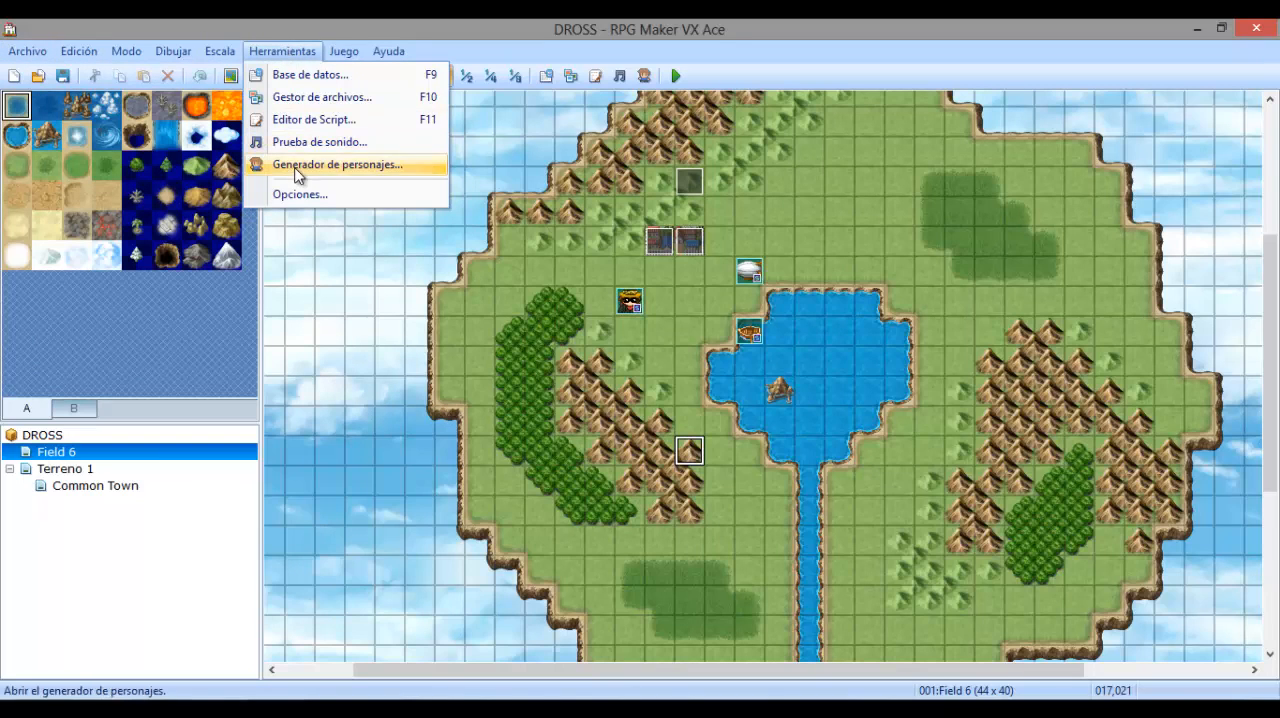
pyautogui.moveTo(352, 178)
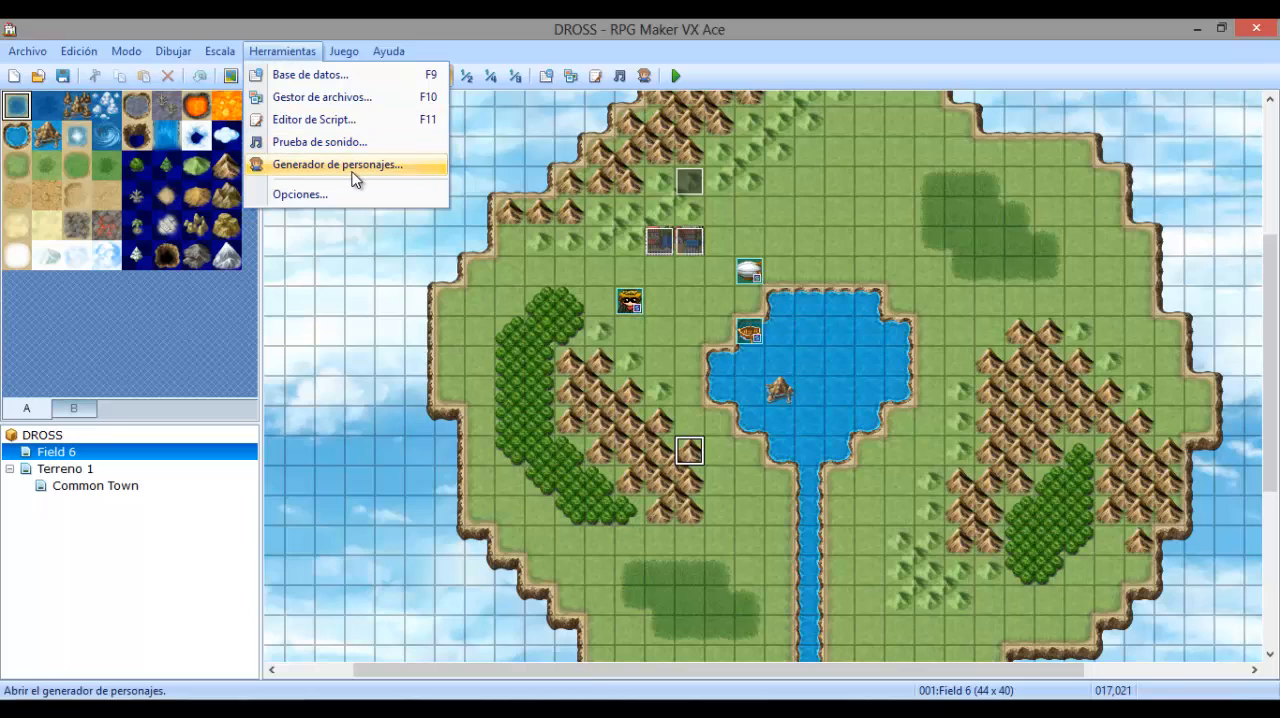
pyautogui.moveTo(320, 140)
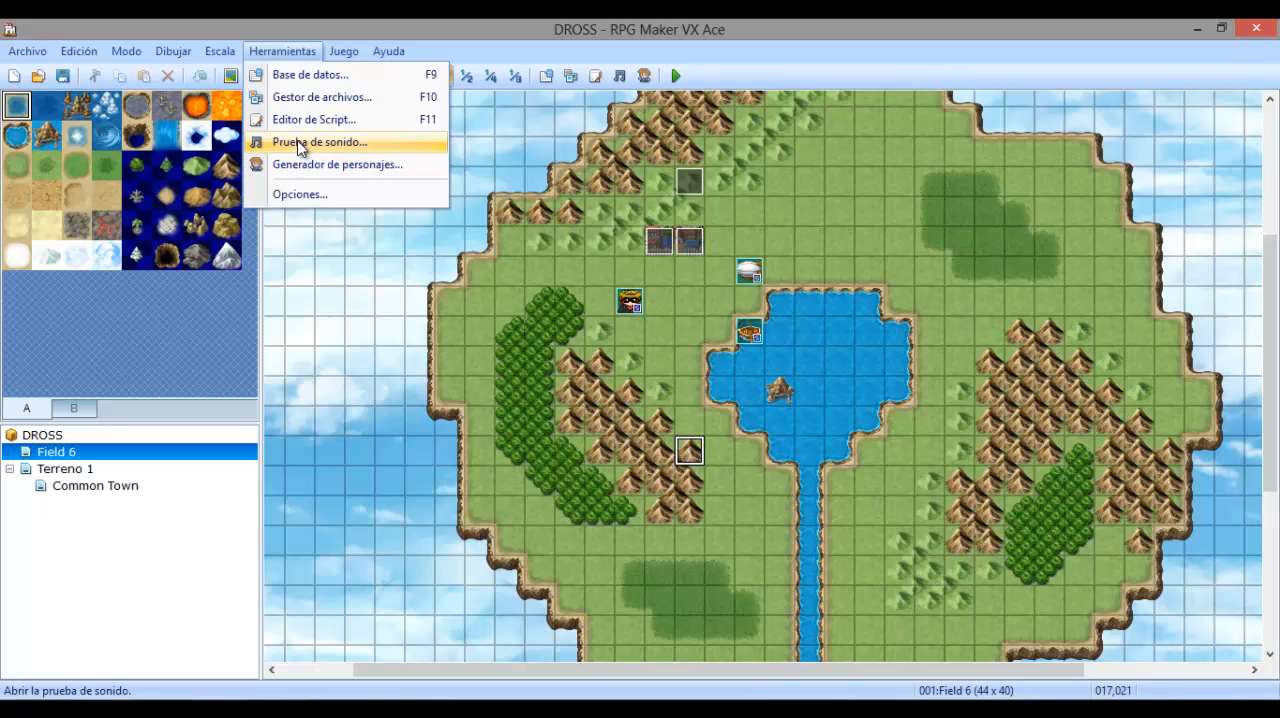
pyautogui.moveTo(314, 120)
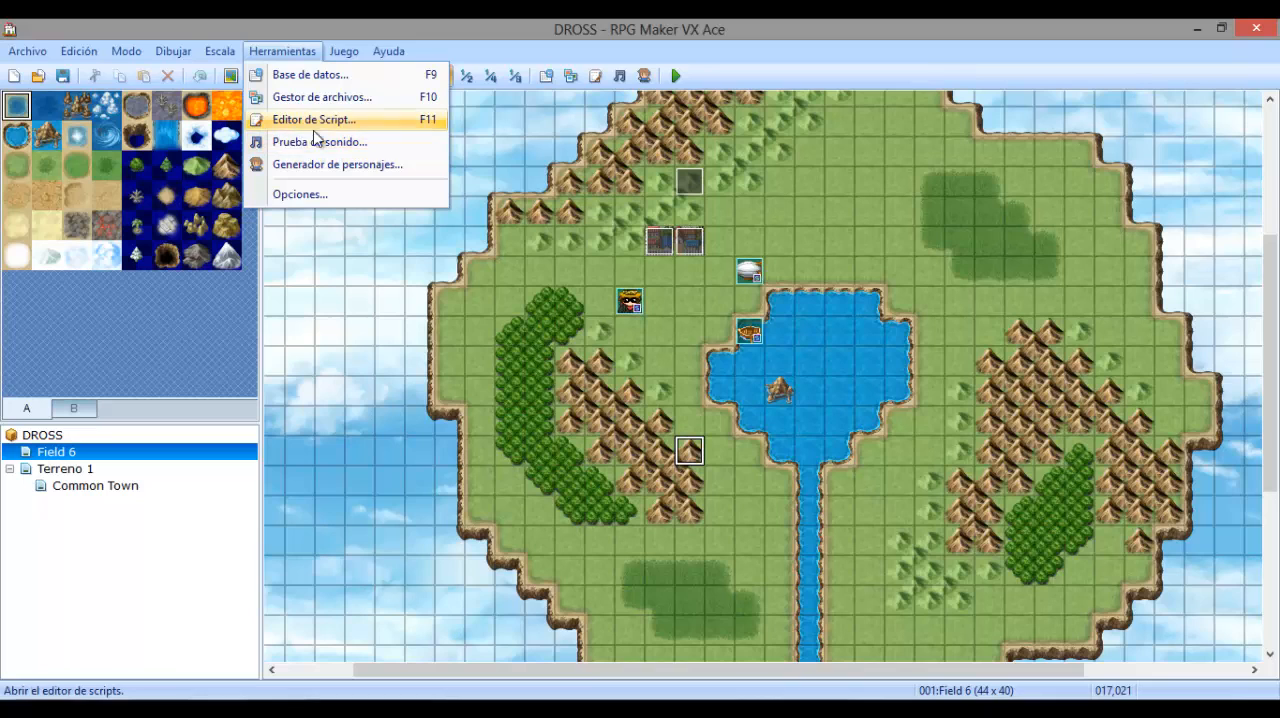
pyautogui.moveTo(330, 194)
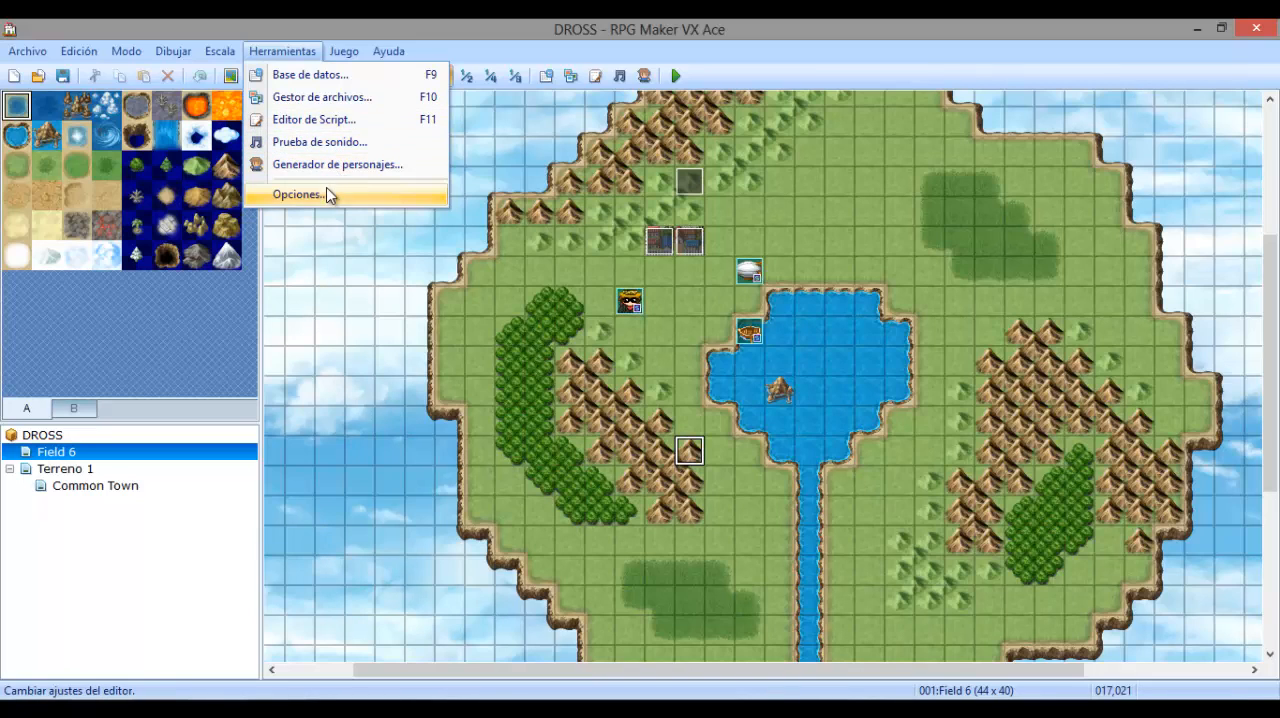
pyautogui.click(296, 194)
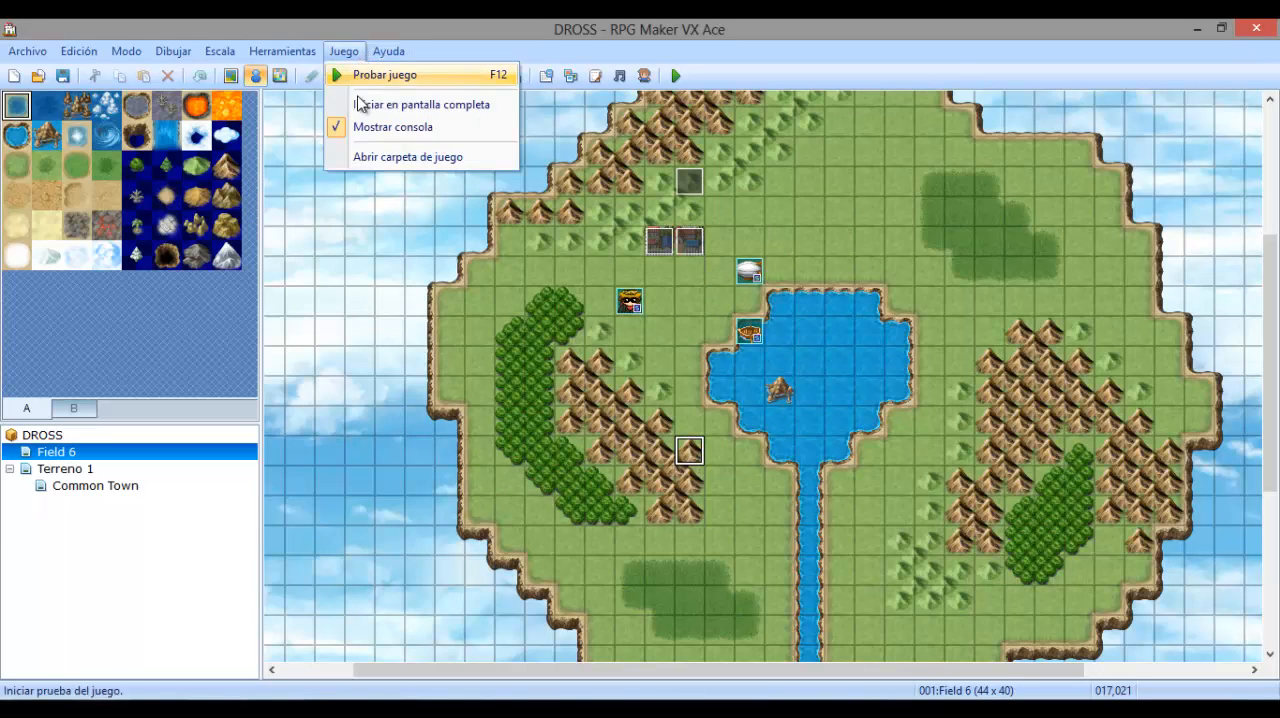
pyautogui.moveTo(394, 128)
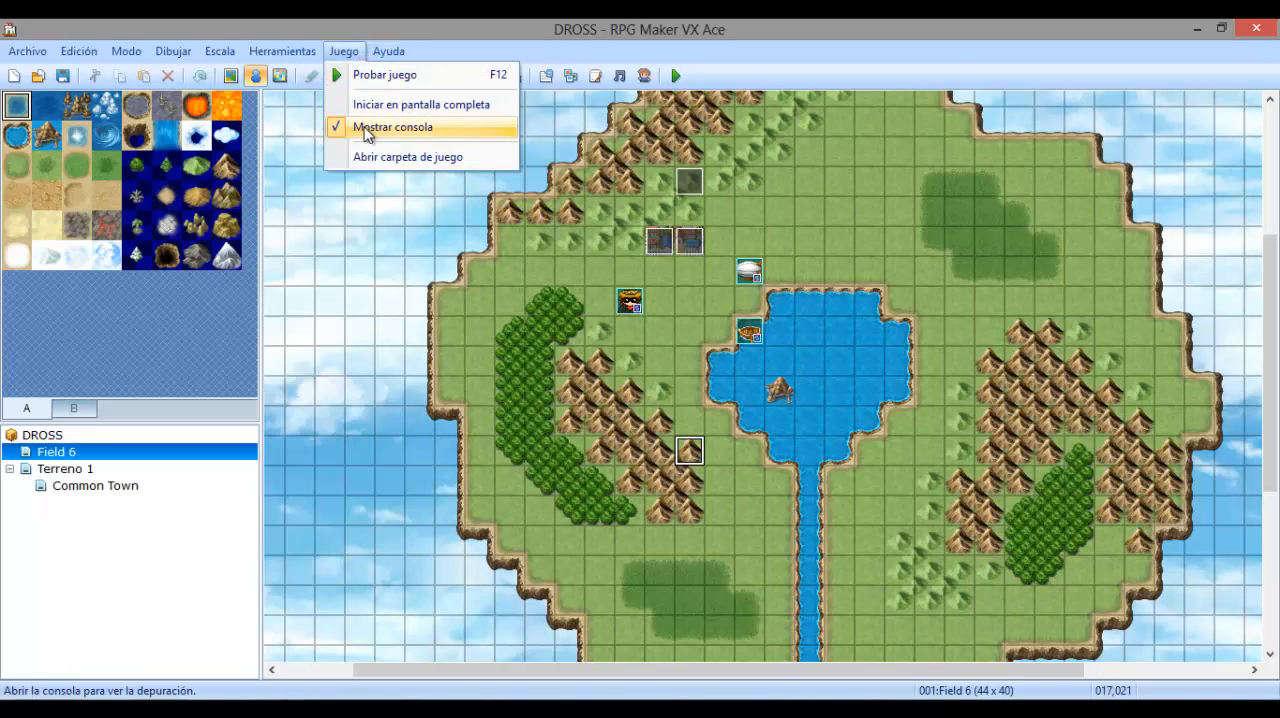
pyautogui.moveTo(374, 126)
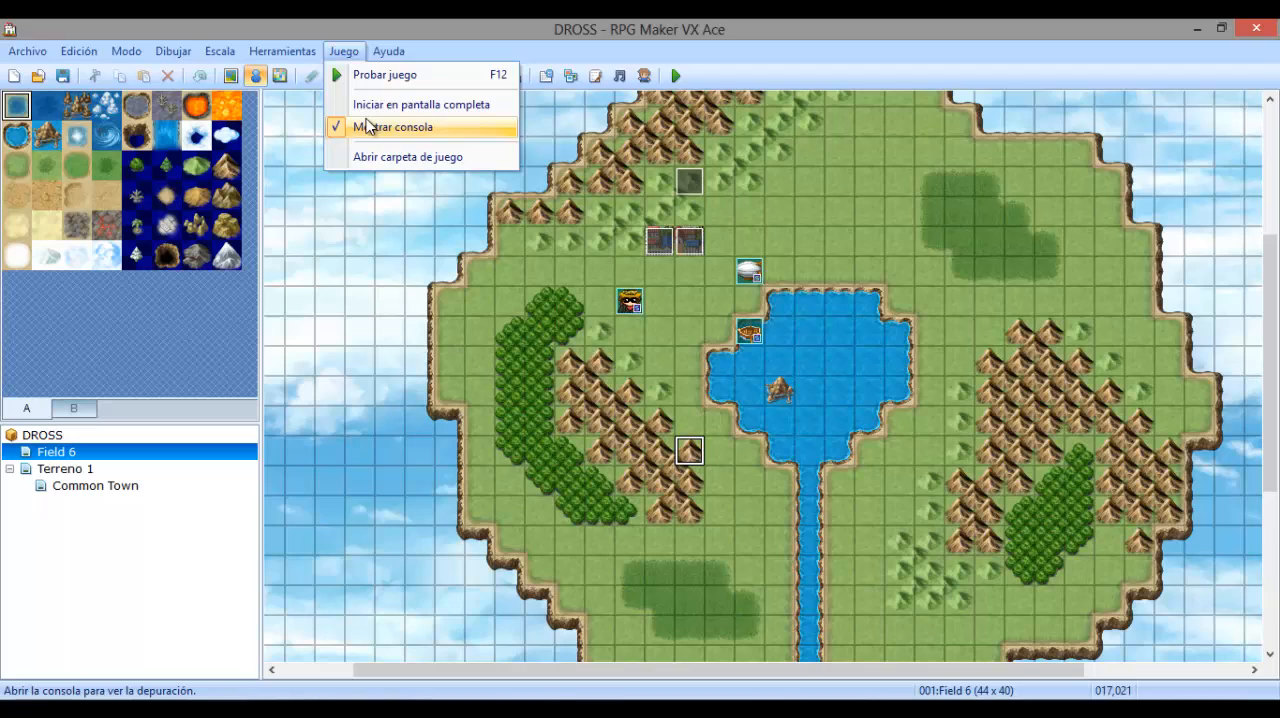
pyautogui.moveTo(424, 104)
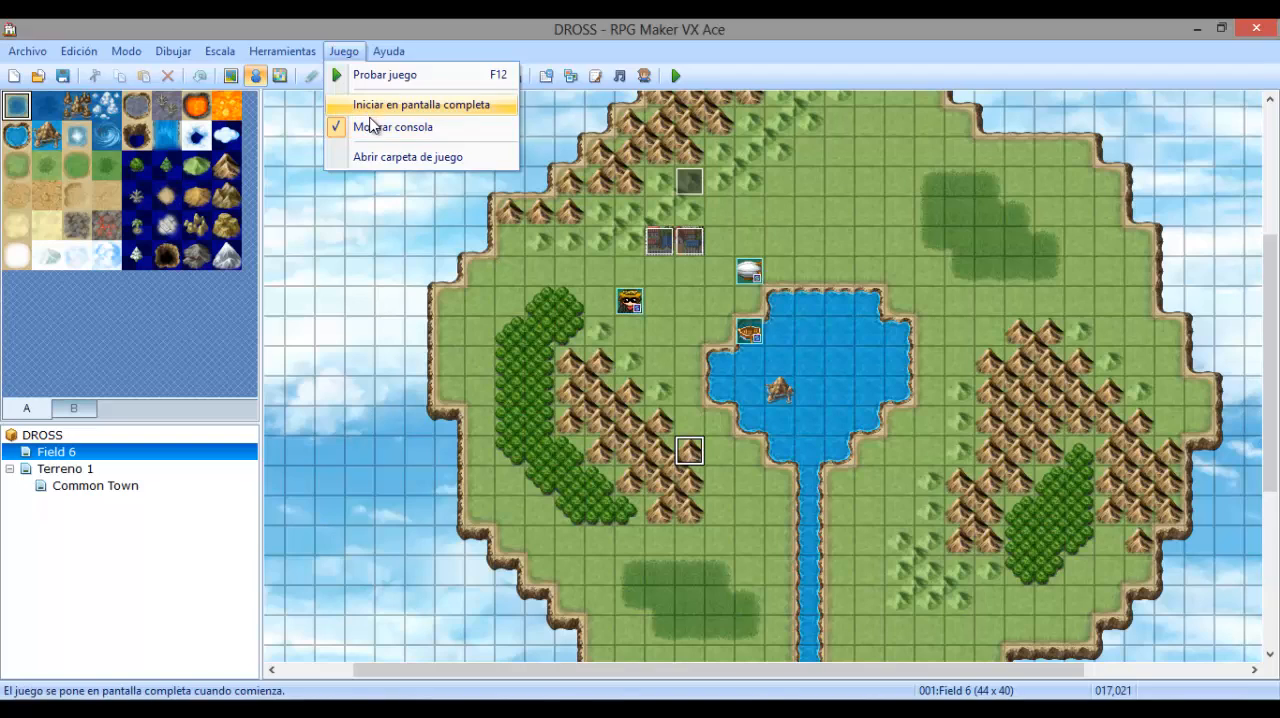
pyautogui.moveTo(394, 74)
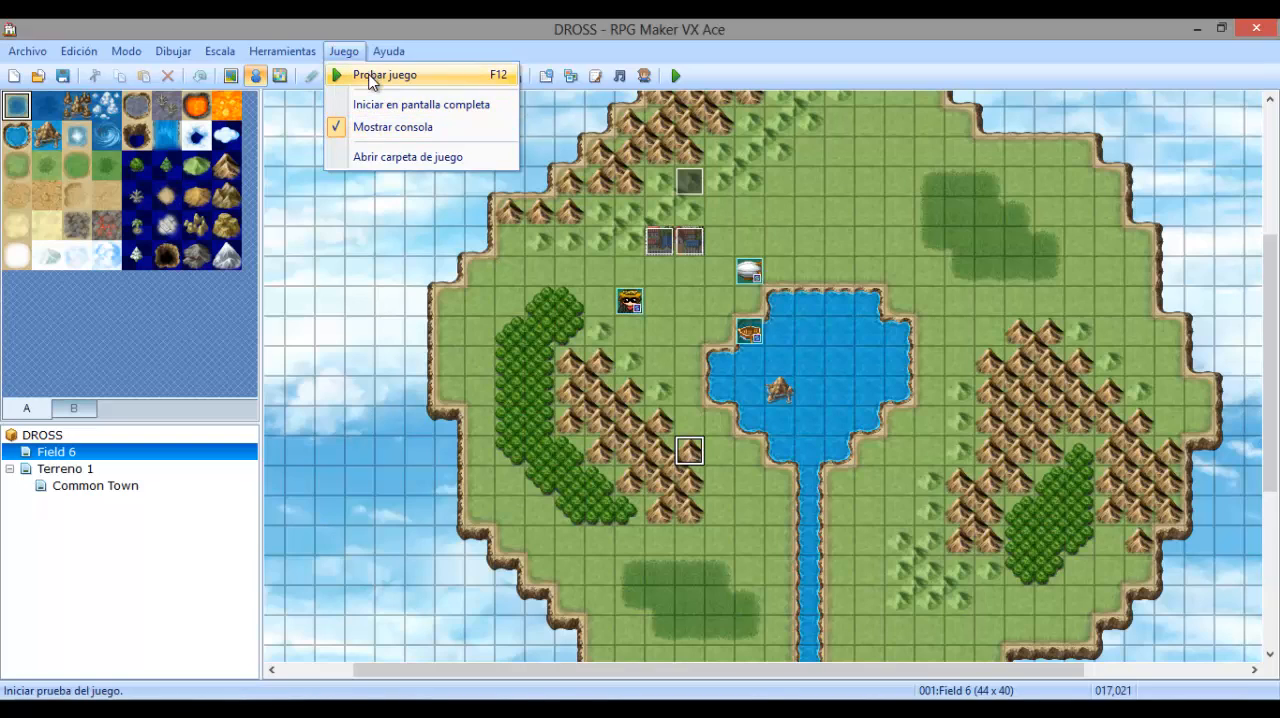
pyautogui.moveTo(320, 64)
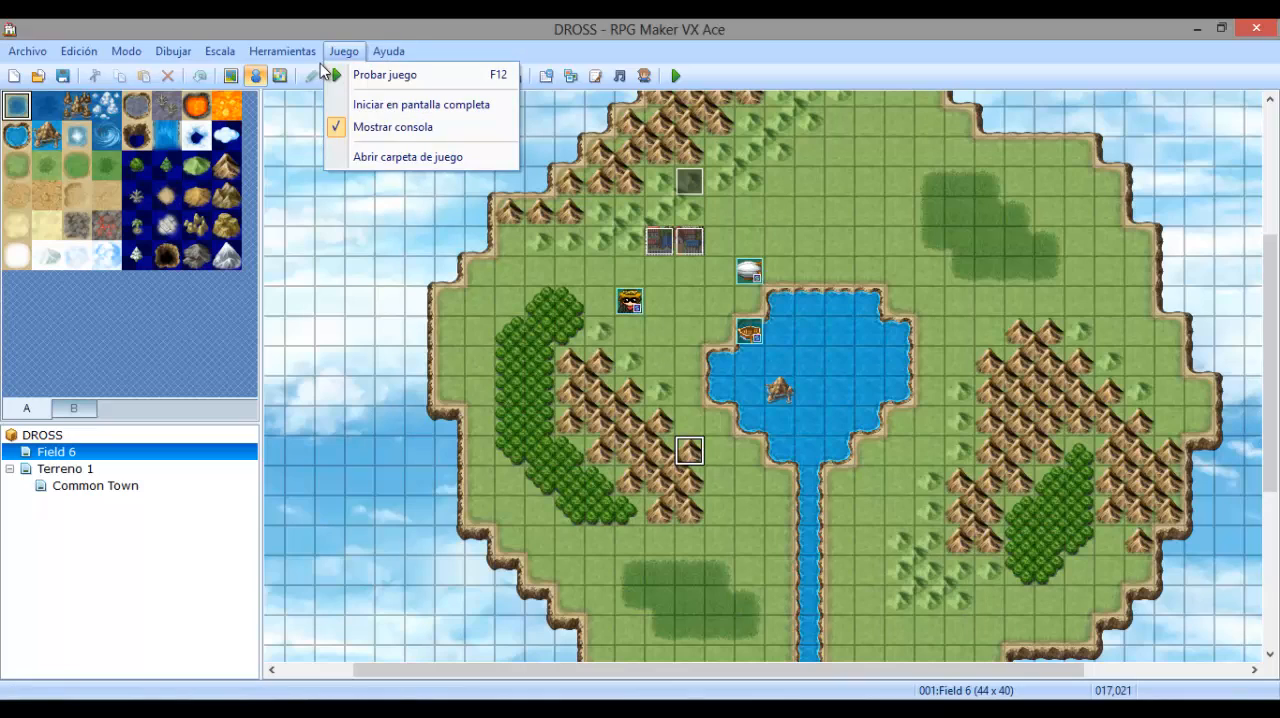
# After reviewing Probar juego, fullscreen start and console options, reopen Herramientas.
pyautogui.click(284, 52)
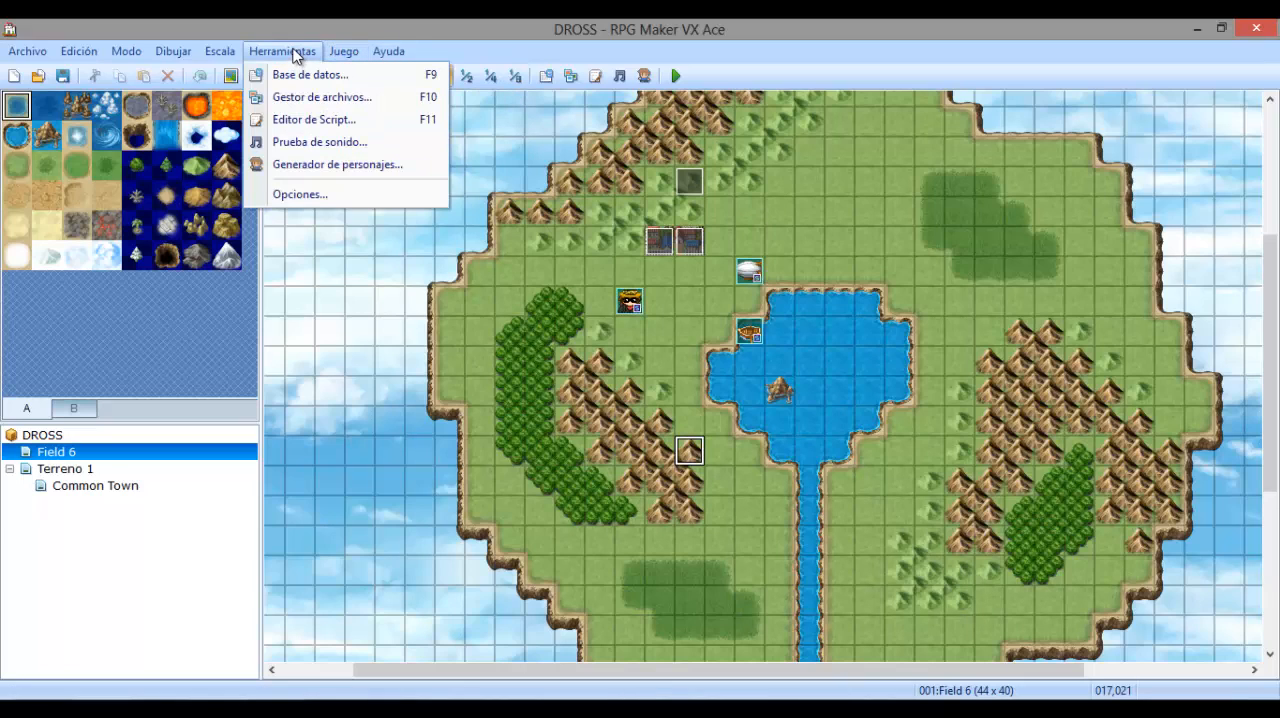
pyautogui.moveTo(290, 52)
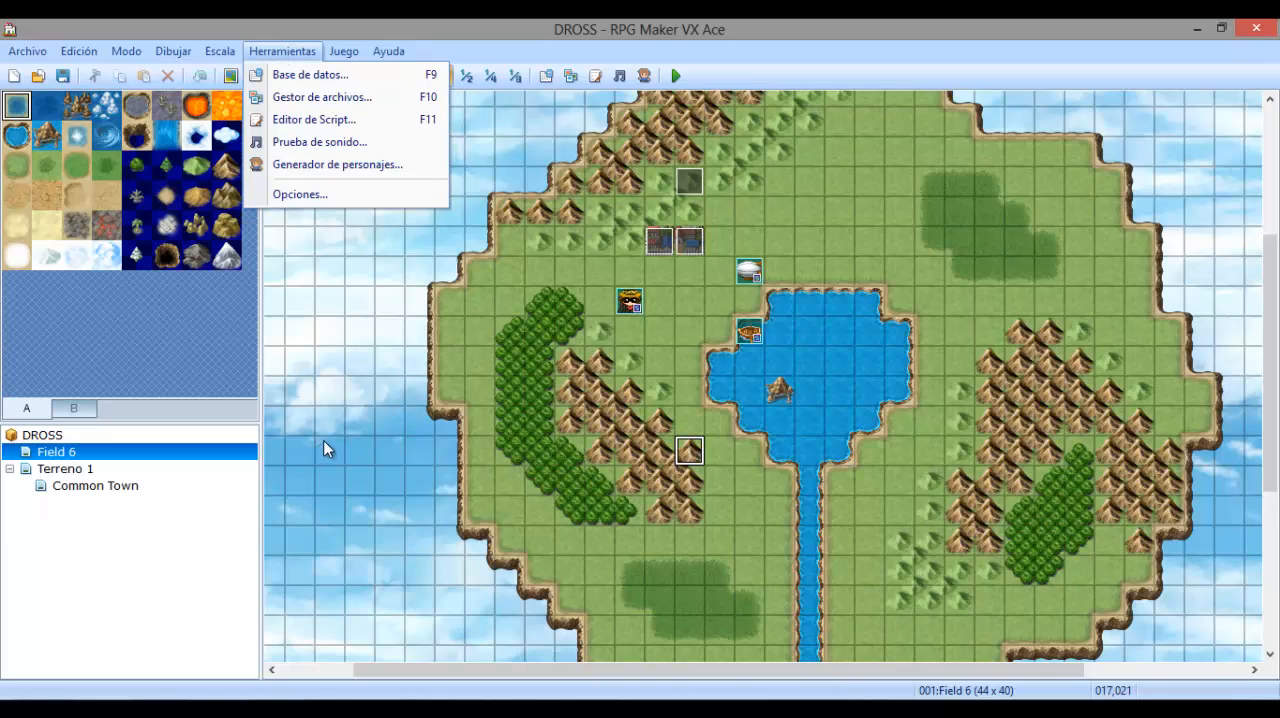
pyautogui.moveTo(536, 268)
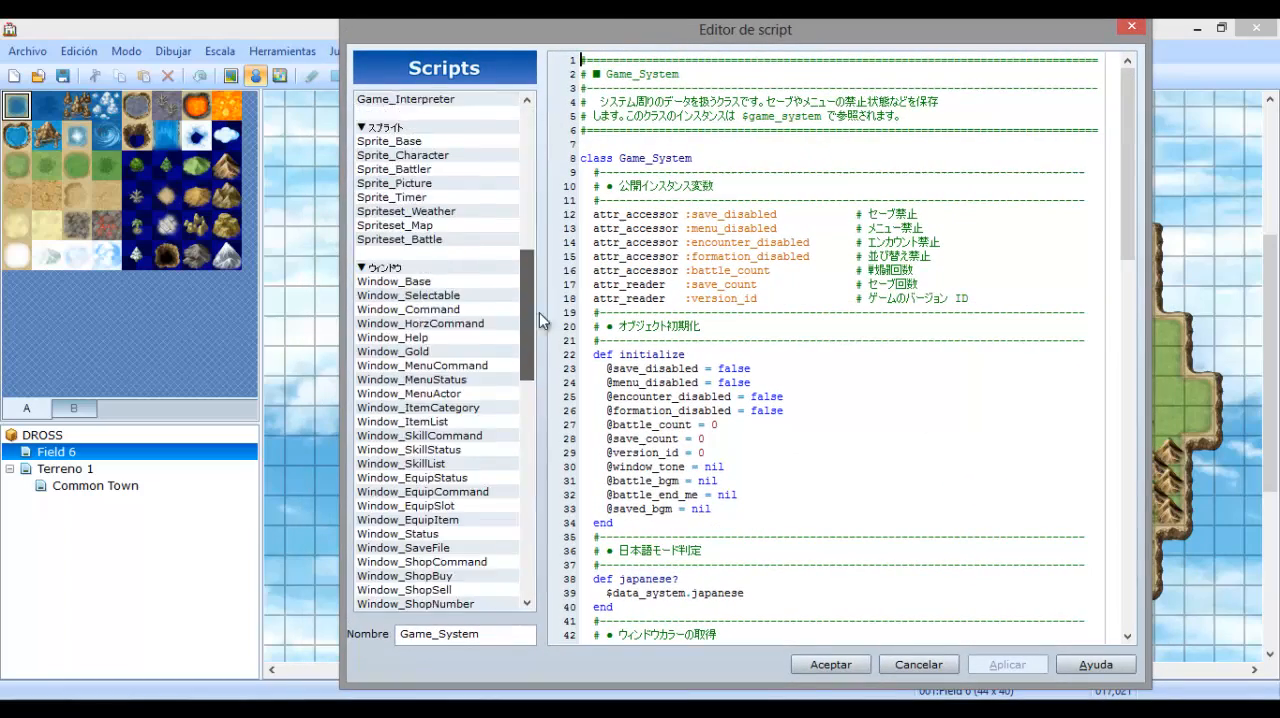
# In the Script Editor, select the Vocab script to show its Spanish message strings.
pyautogui.scroll(-3)
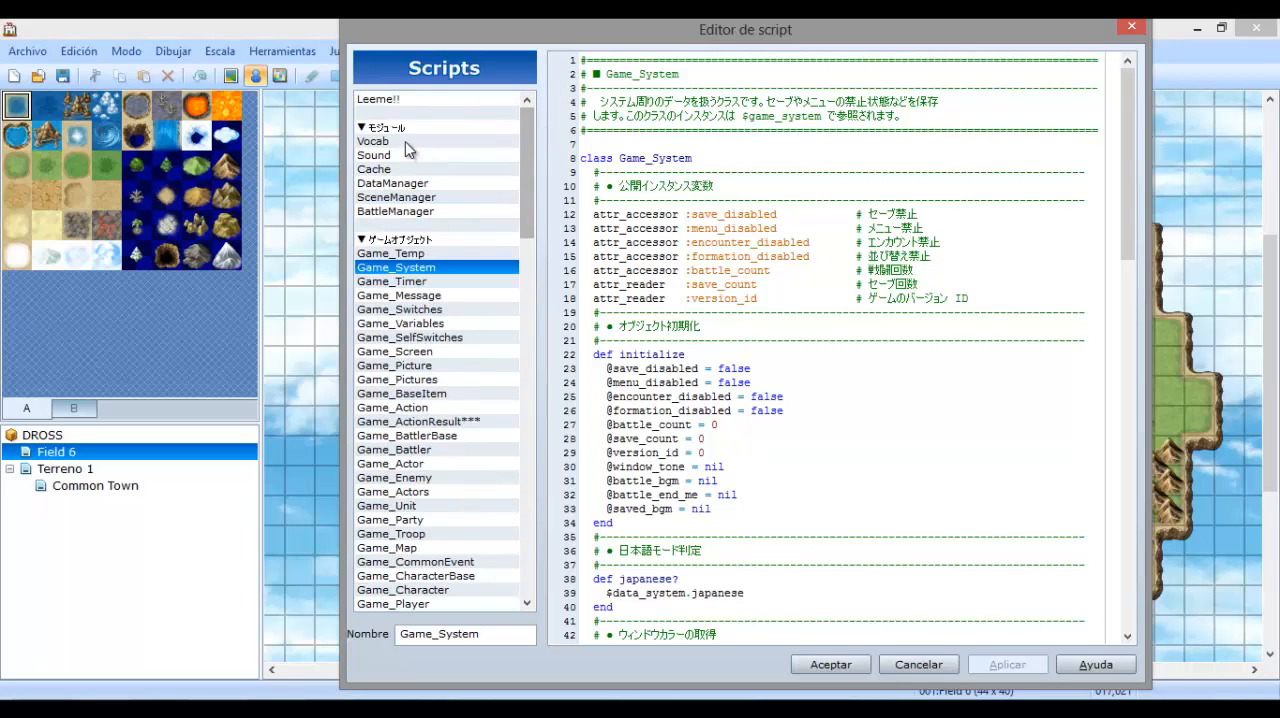
pyautogui.click(386, 140)
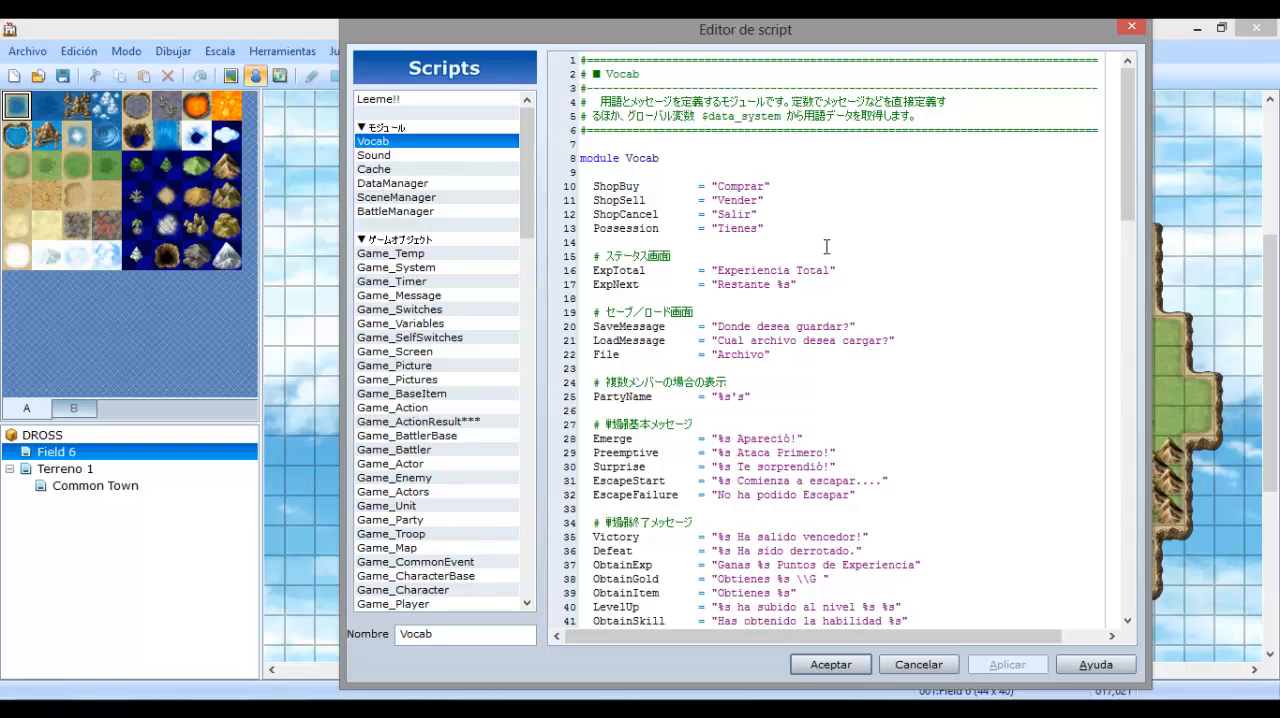
pyautogui.moveTo(798, 238)
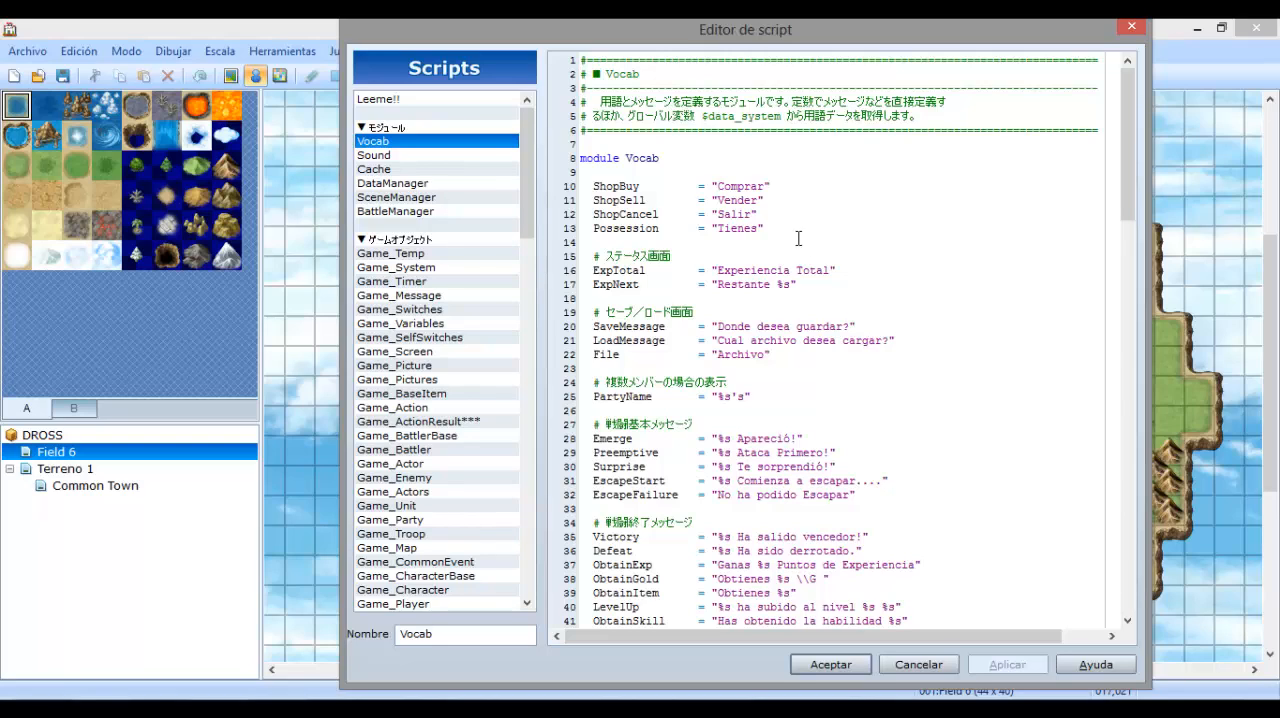
pyautogui.moveTo(788, 232)
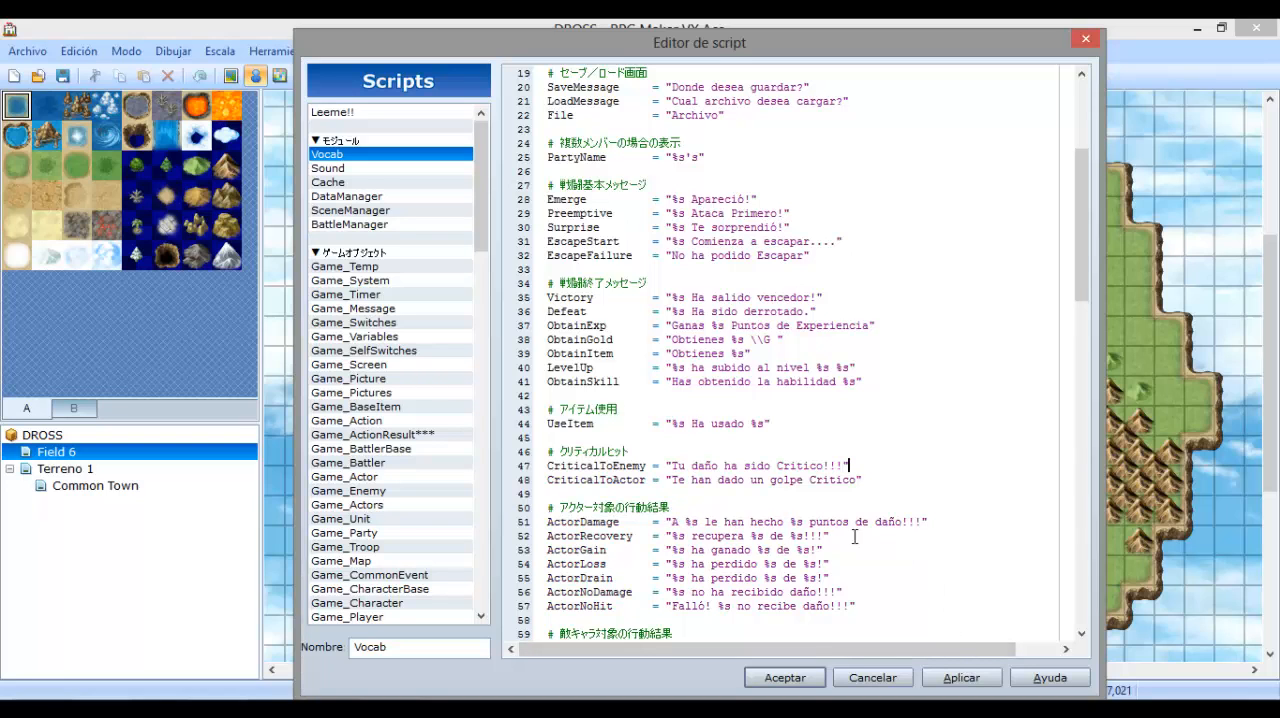
# Scroll through Vocab, then view the Sound, Cache and DataManager scripts' code.
pyautogui.scroll(-3)
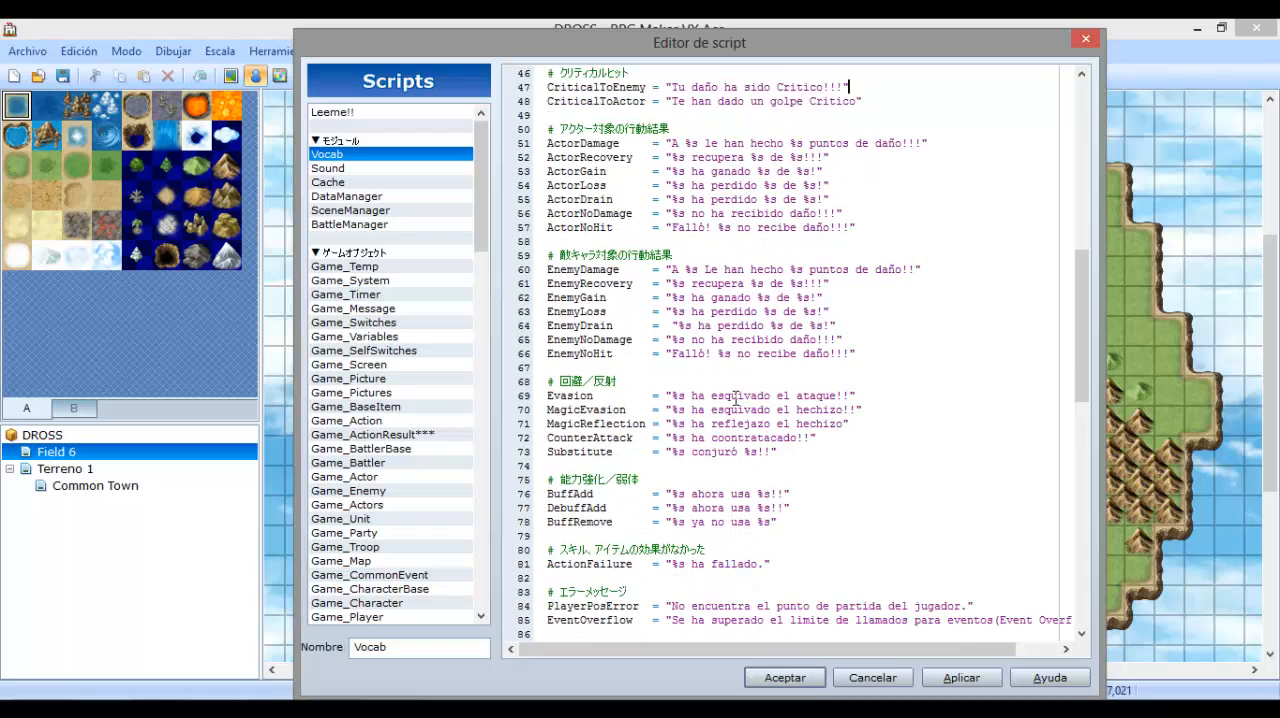
pyautogui.scroll(-3)
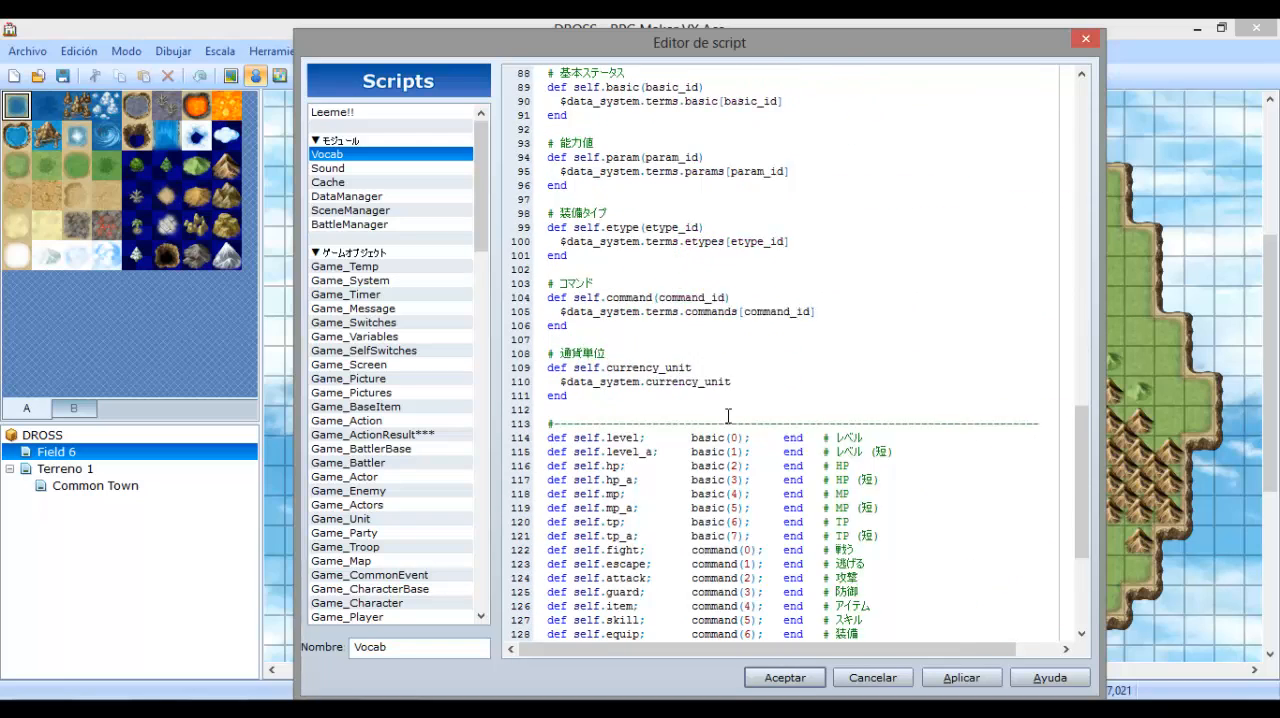
pyautogui.scroll(-3)
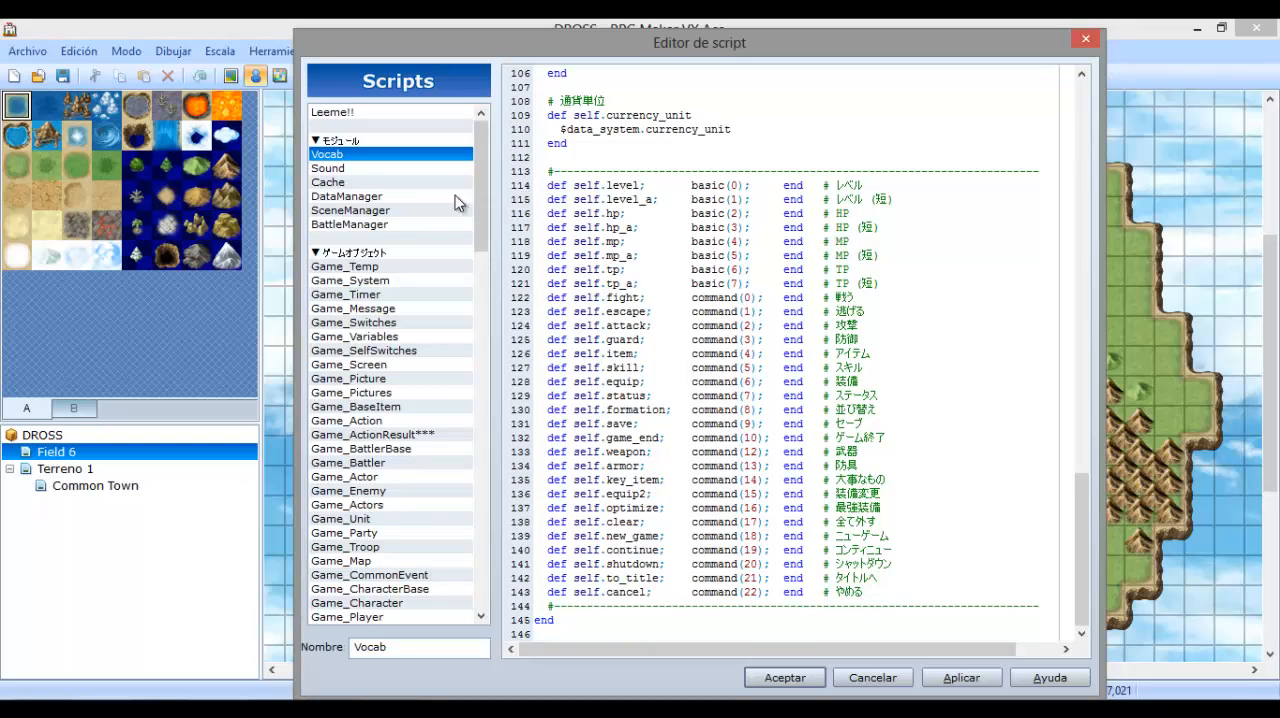
pyautogui.click(328, 168)
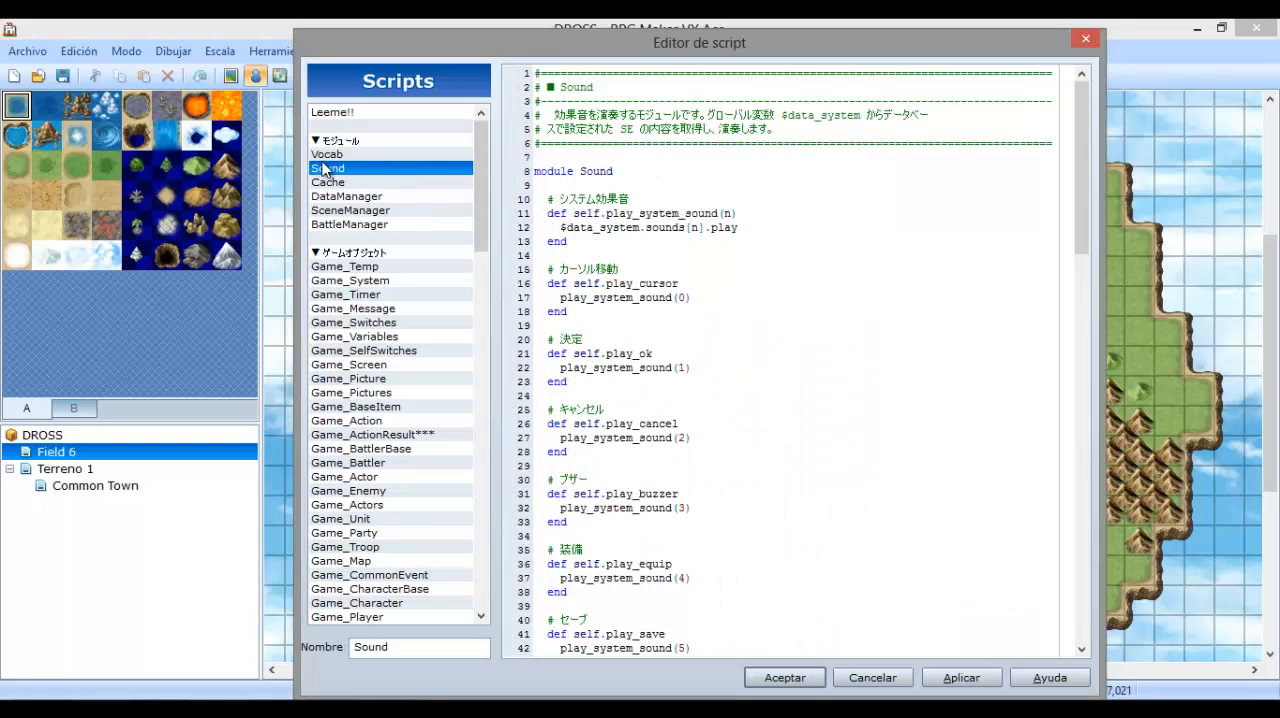
pyautogui.moveTo(1044, 170)
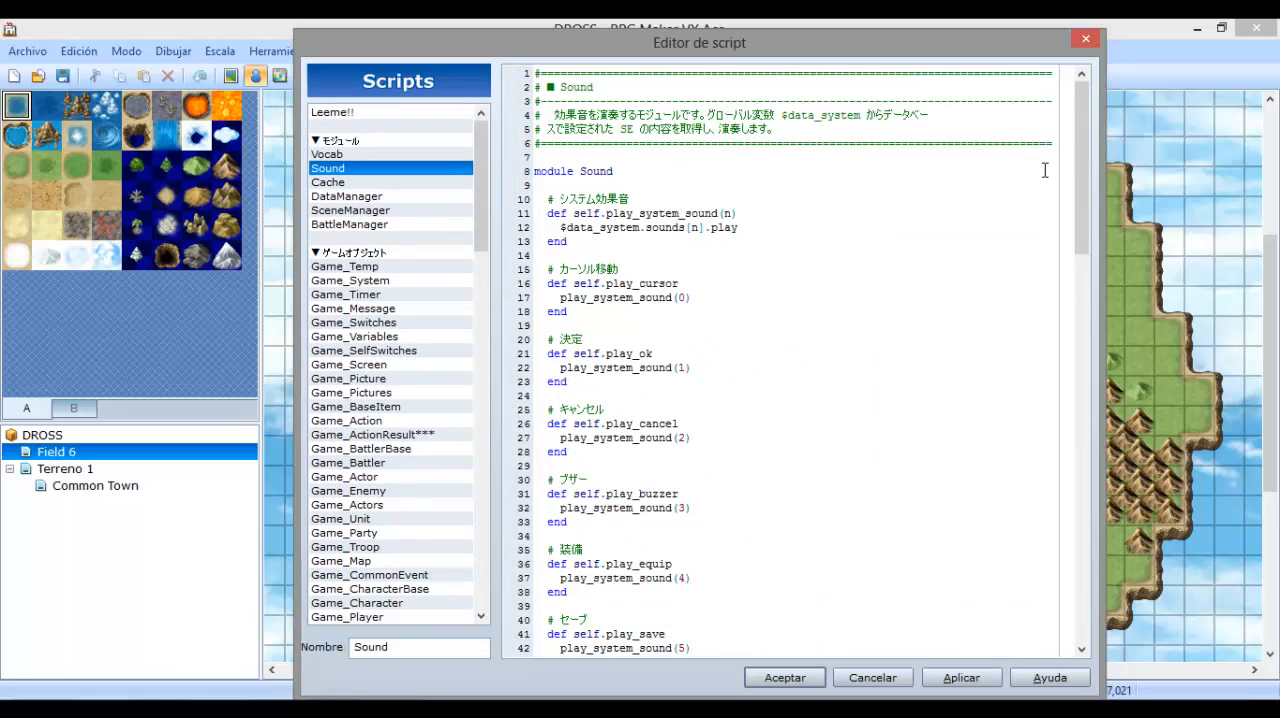
pyautogui.moveTo(486, 222)
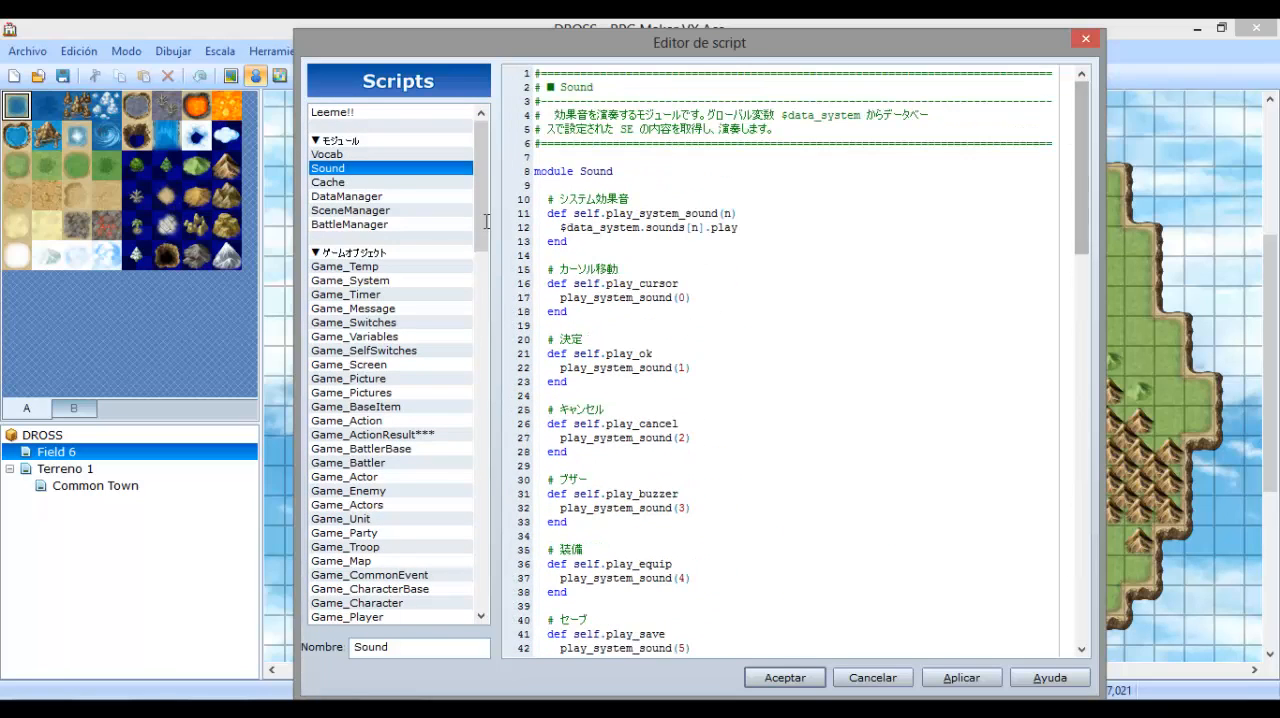
pyautogui.click(328, 182)
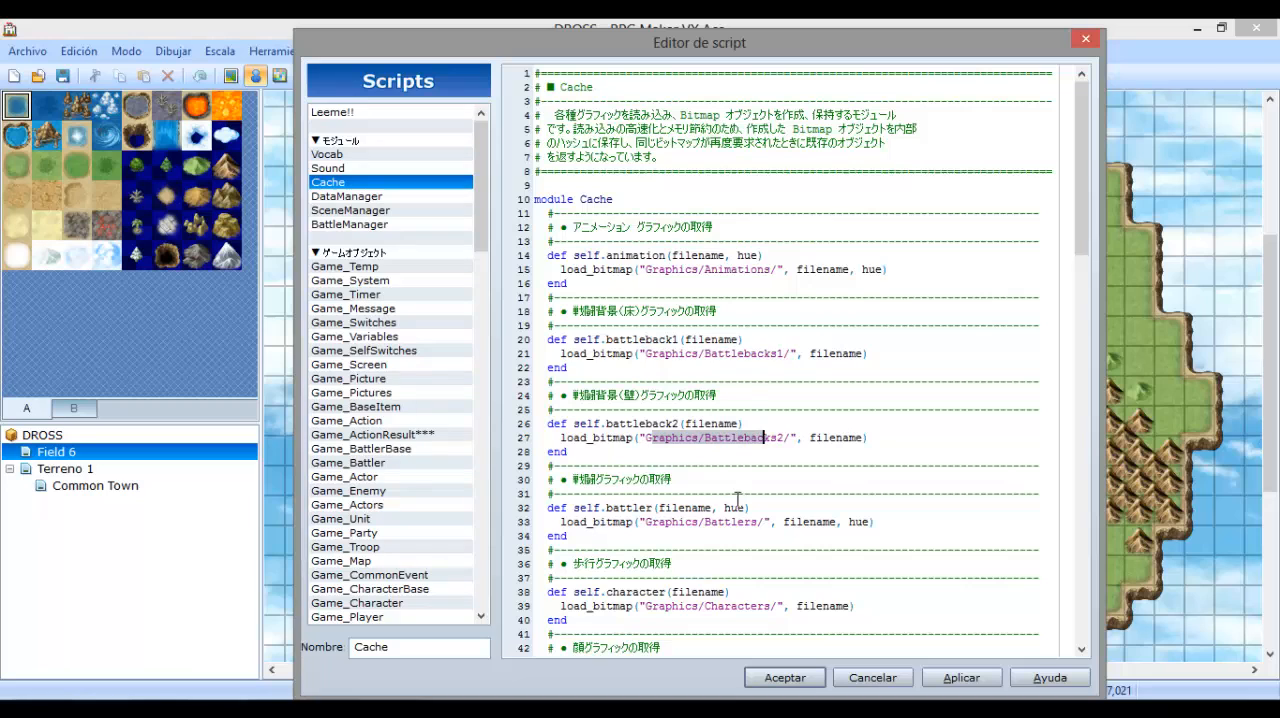
pyautogui.scroll(-3)
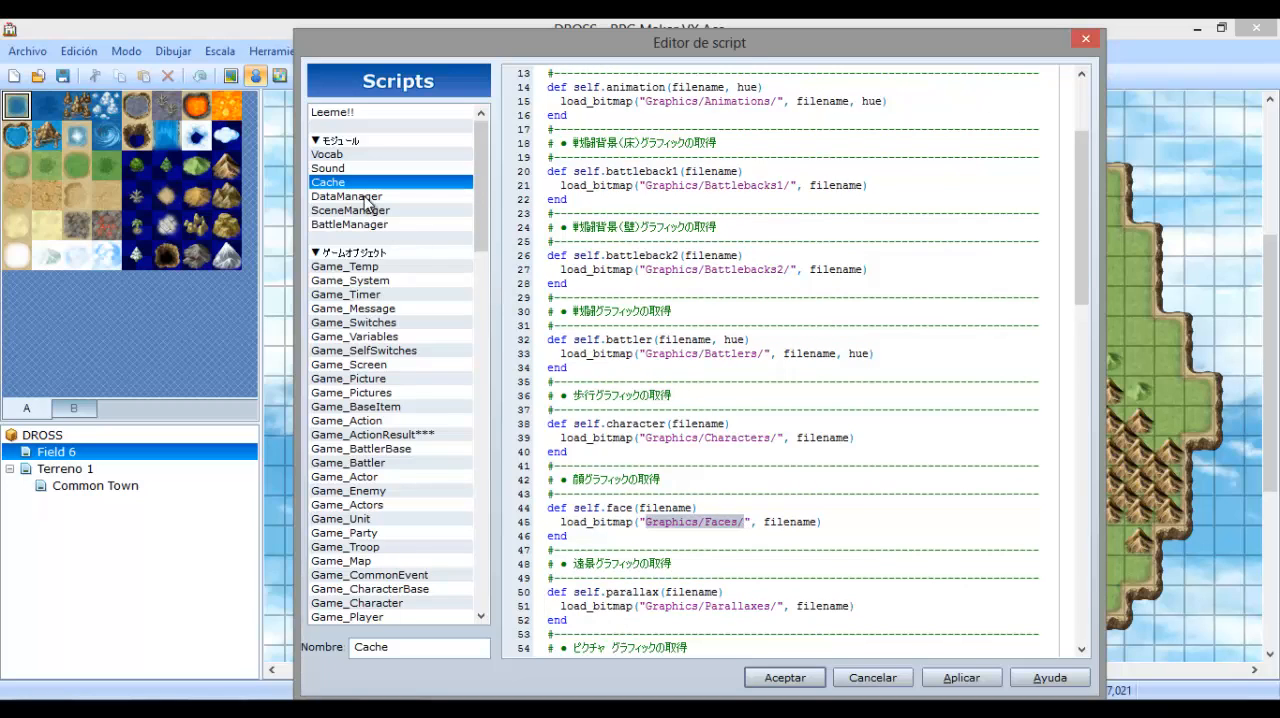
pyautogui.click(346, 196)
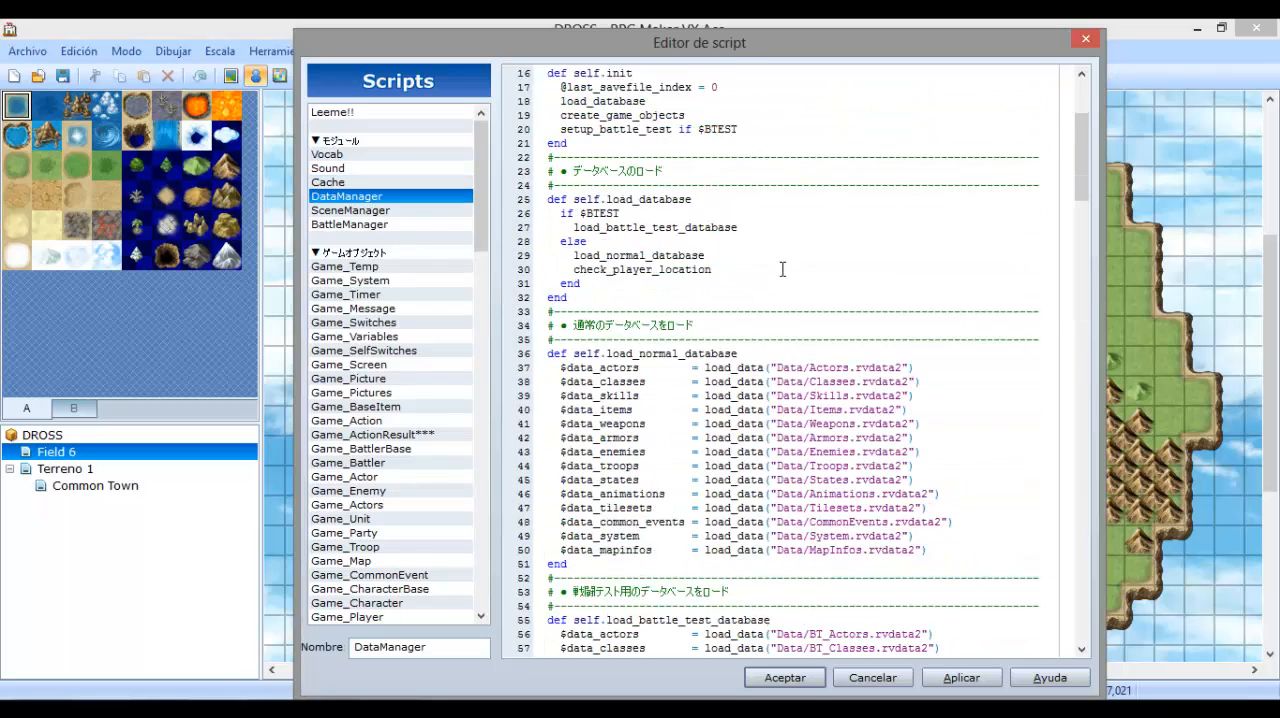
pyautogui.scroll(-3)
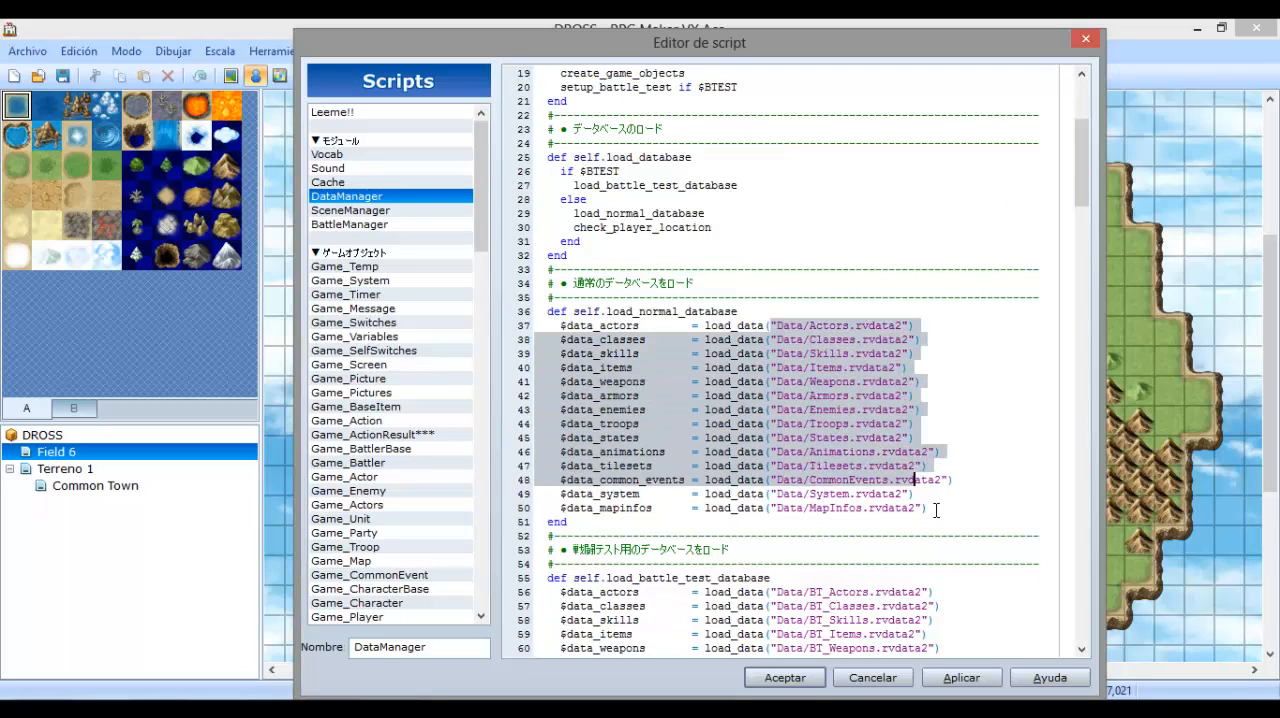
# View BattleManager, SceneManager, Game_Temp, Game_Timer and Game_Message in turn.
pyautogui.click(348, 224)
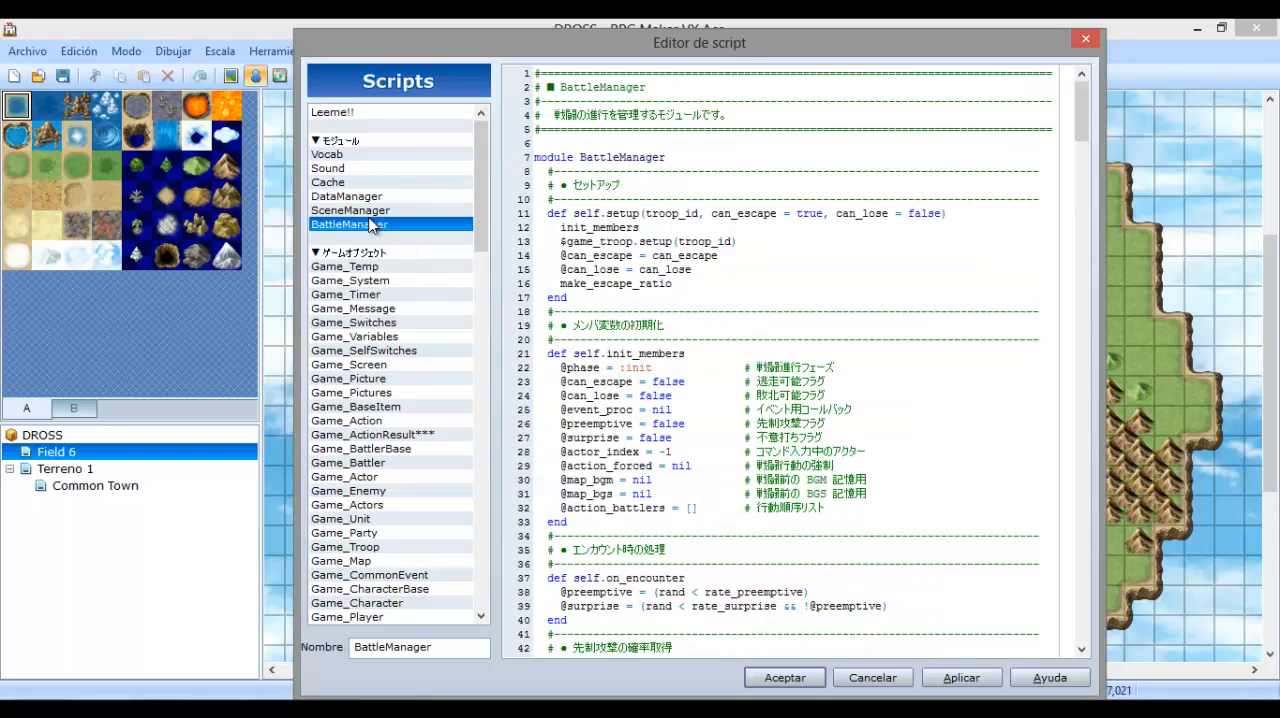
pyautogui.click(350, 210)
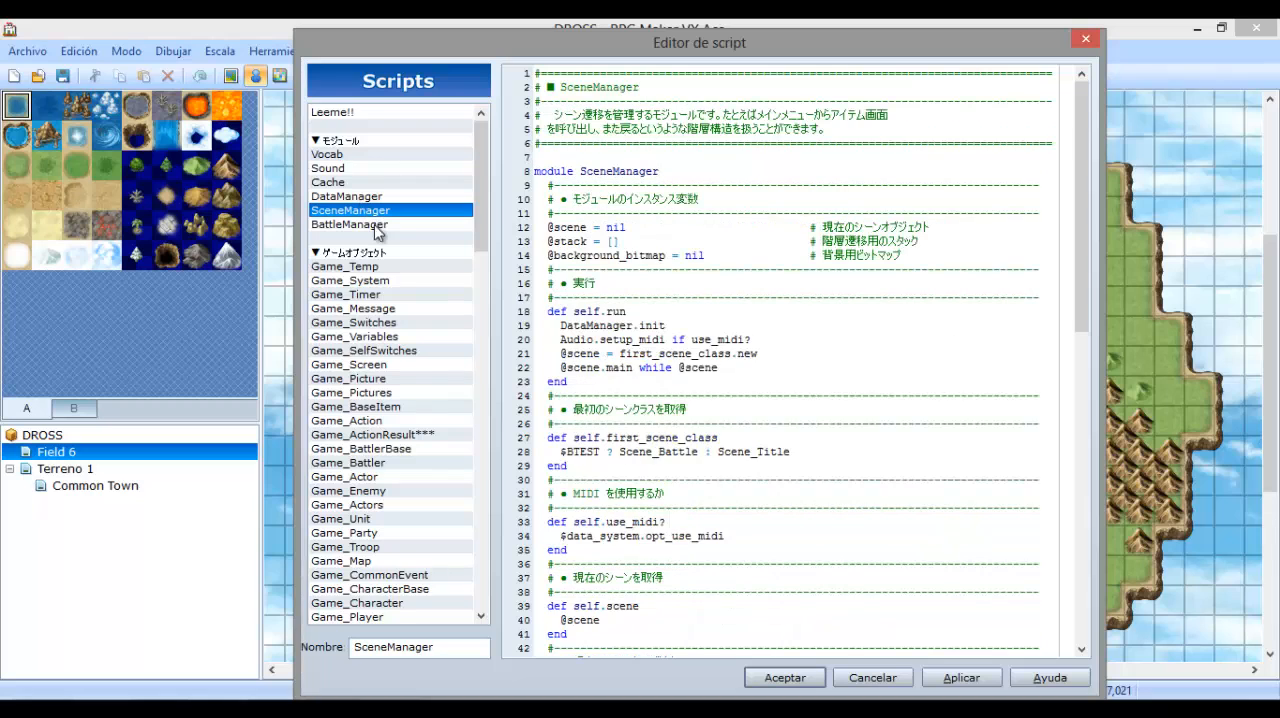
pyautogui.click(344, 266)
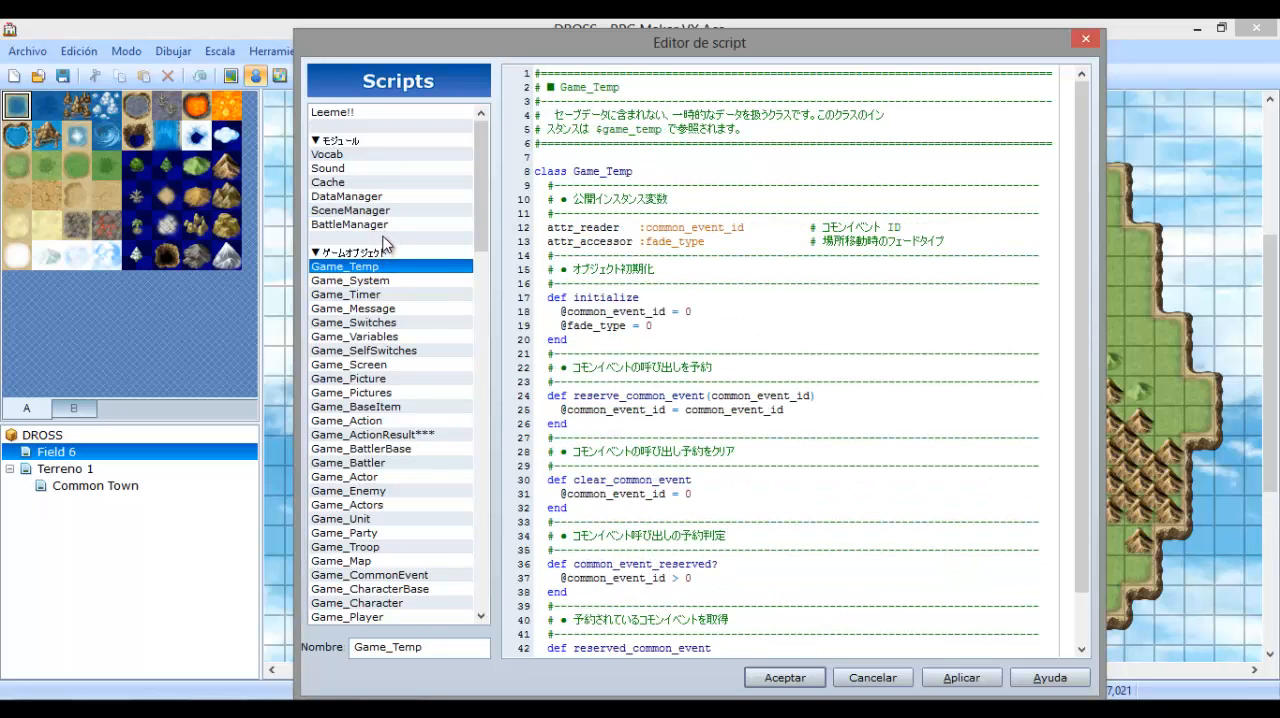
pyautogui.scroll(-3)
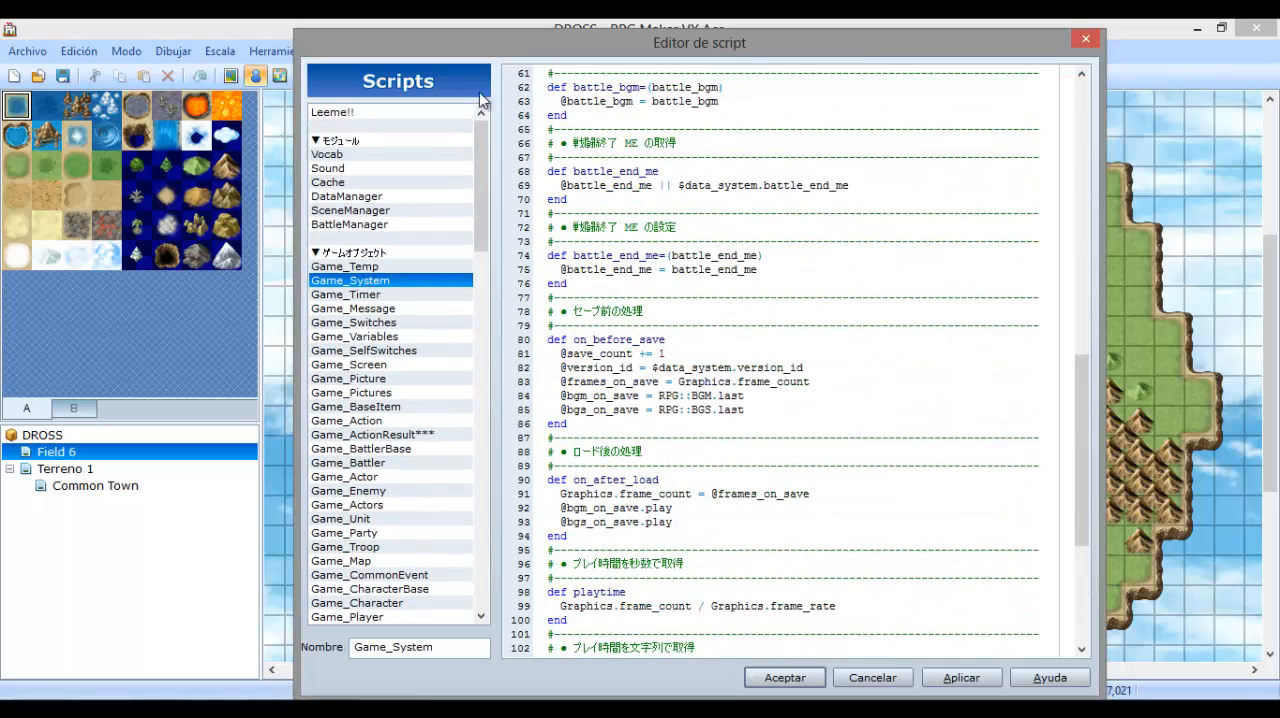
pyautogui.click(344, 294)
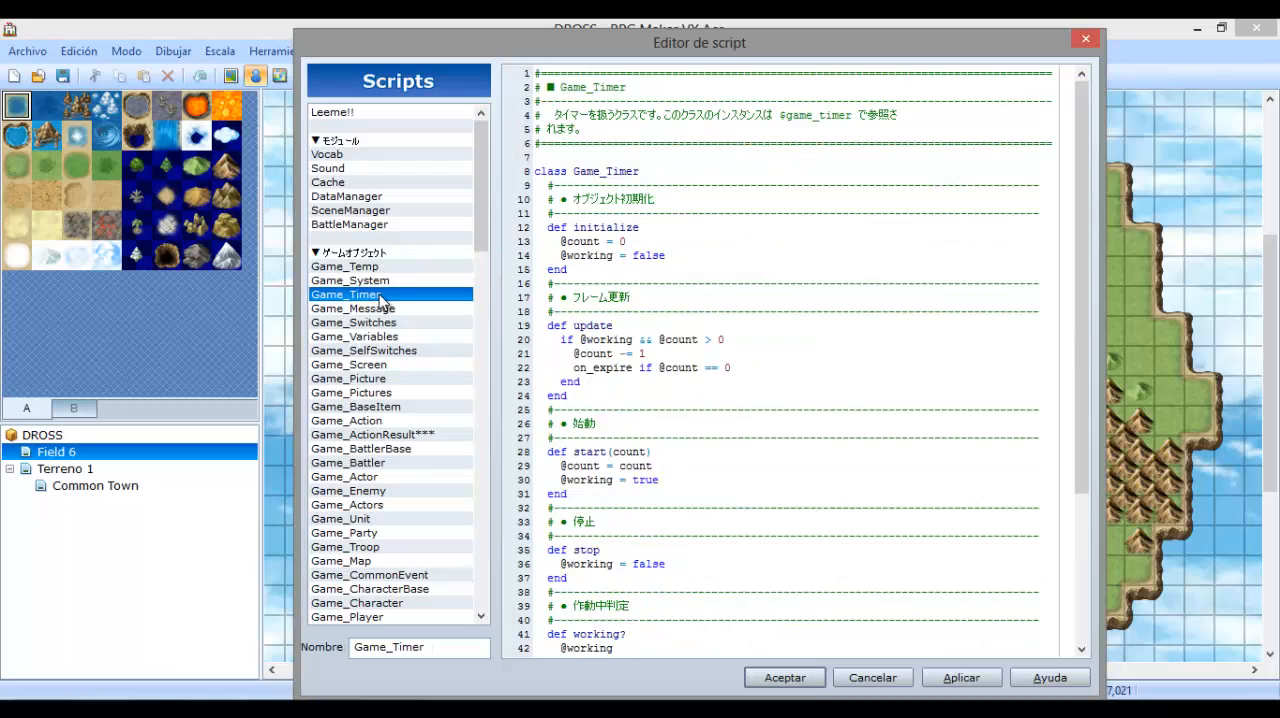
pyautogui.click(352, 308)
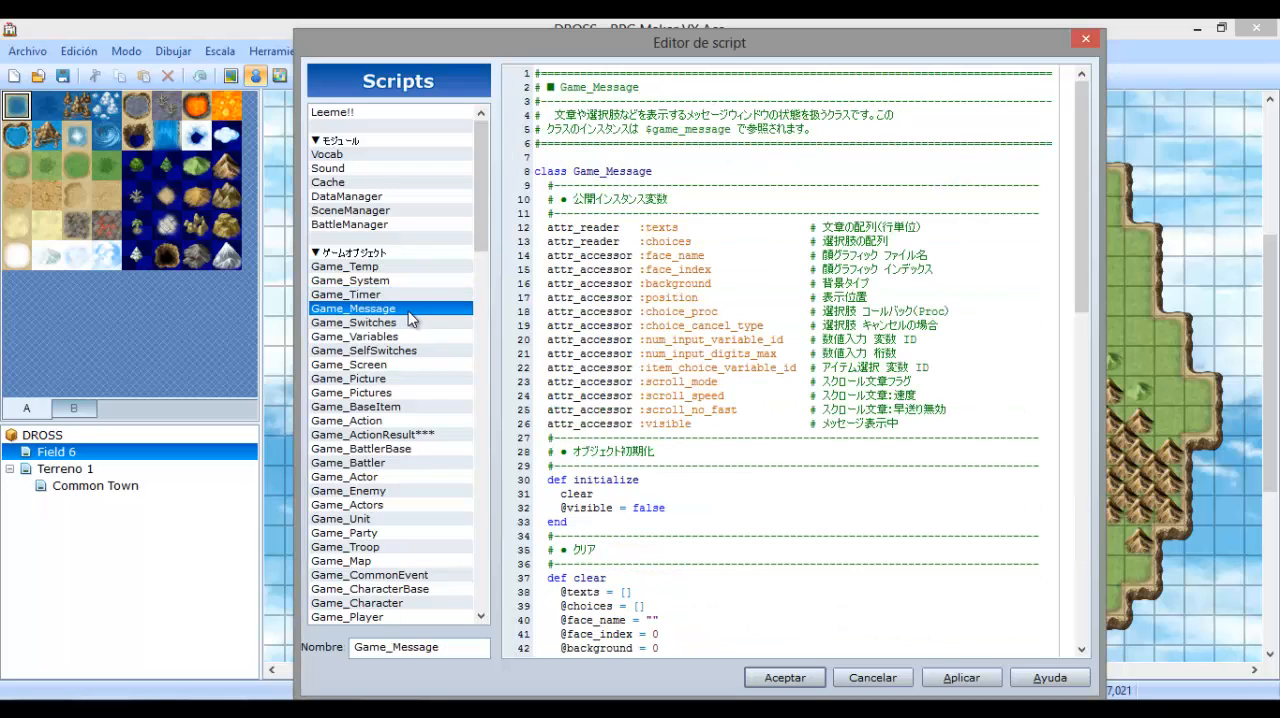
pyautogui.moveTo(384, 330)
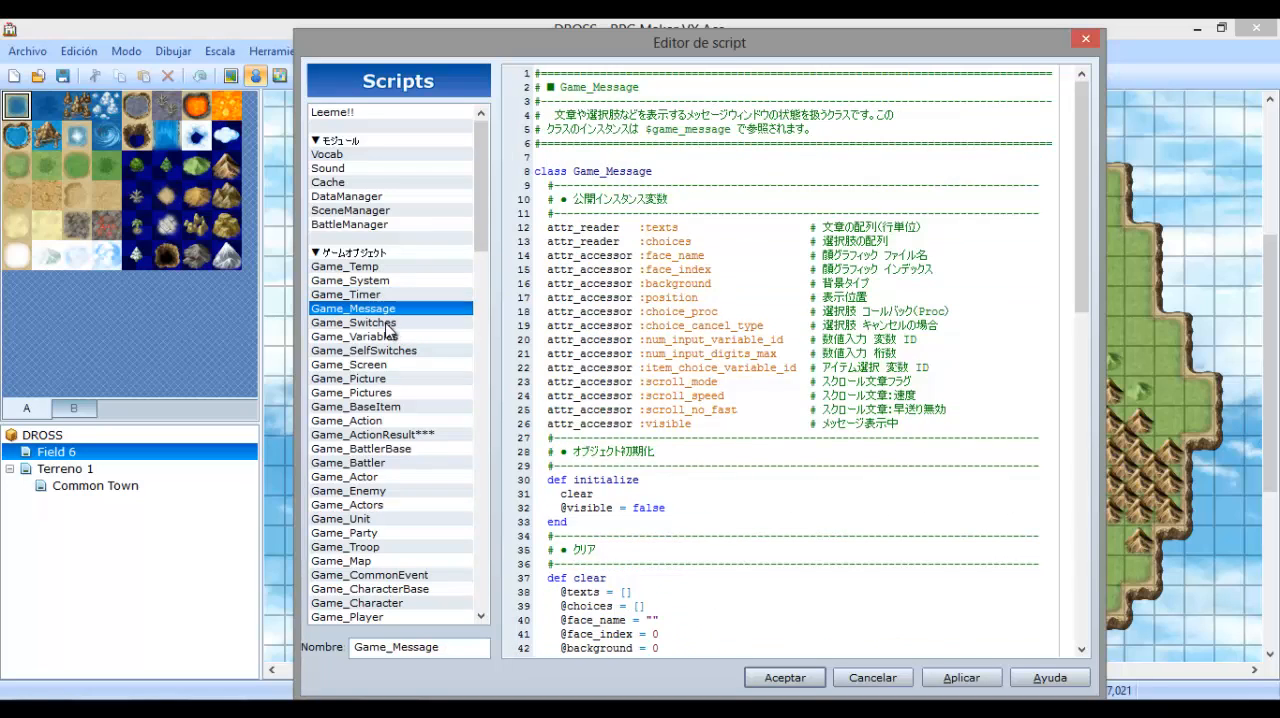
# Continue through Game_Variables, Game_SelfSwitches, Game_Screen, Game_Picture, Game_BaseItem and Game_ActionResult.
pyautogui.click(354, 336)
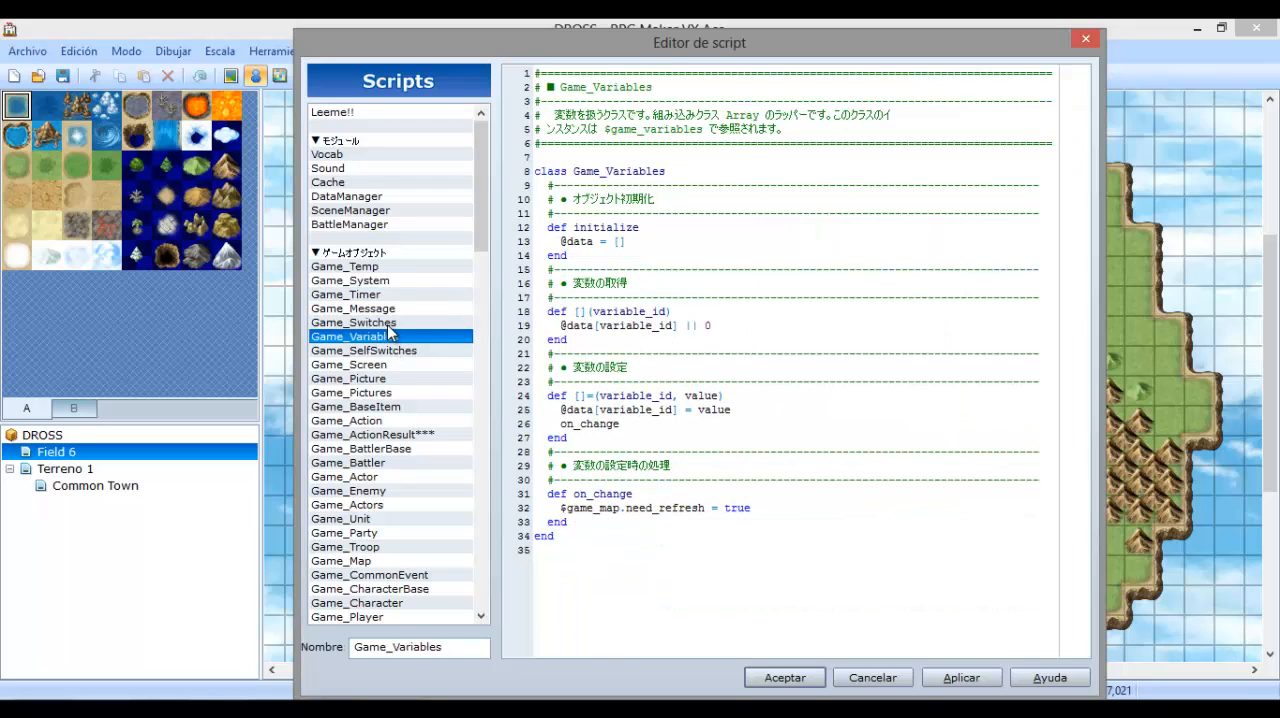
pyautogui.click(364, 350)
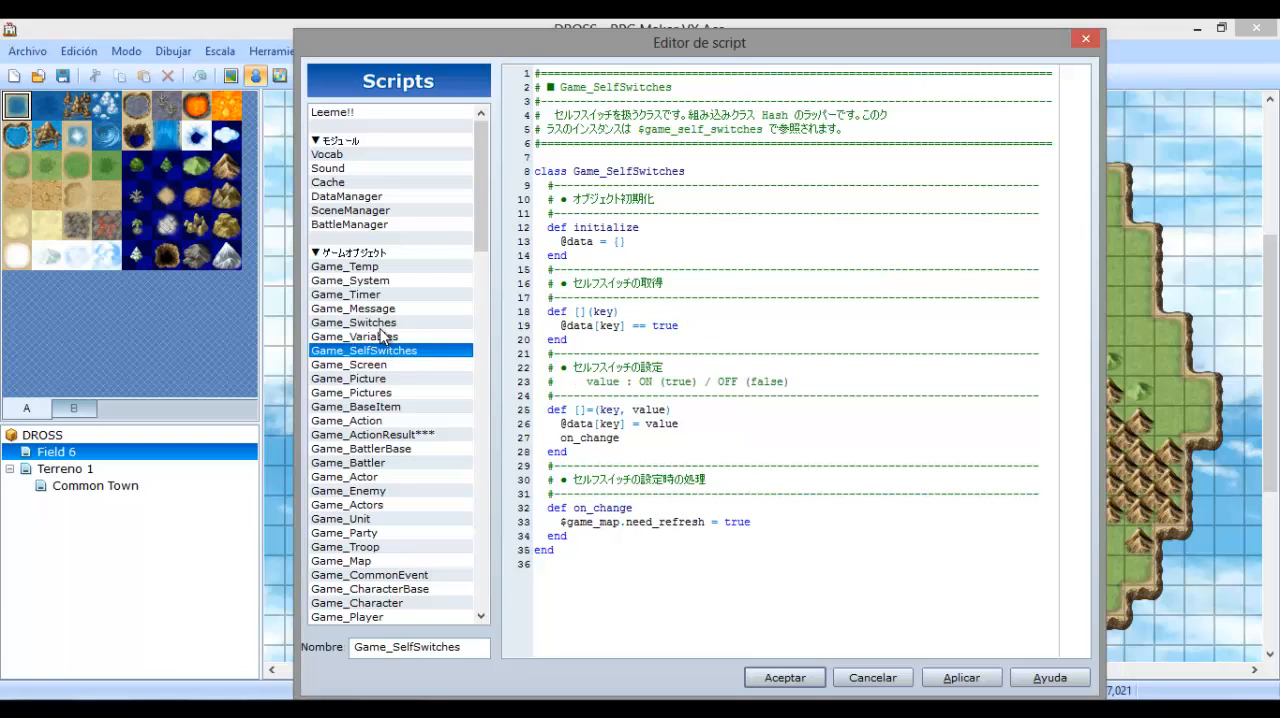
pyautogui.click(348, 364)
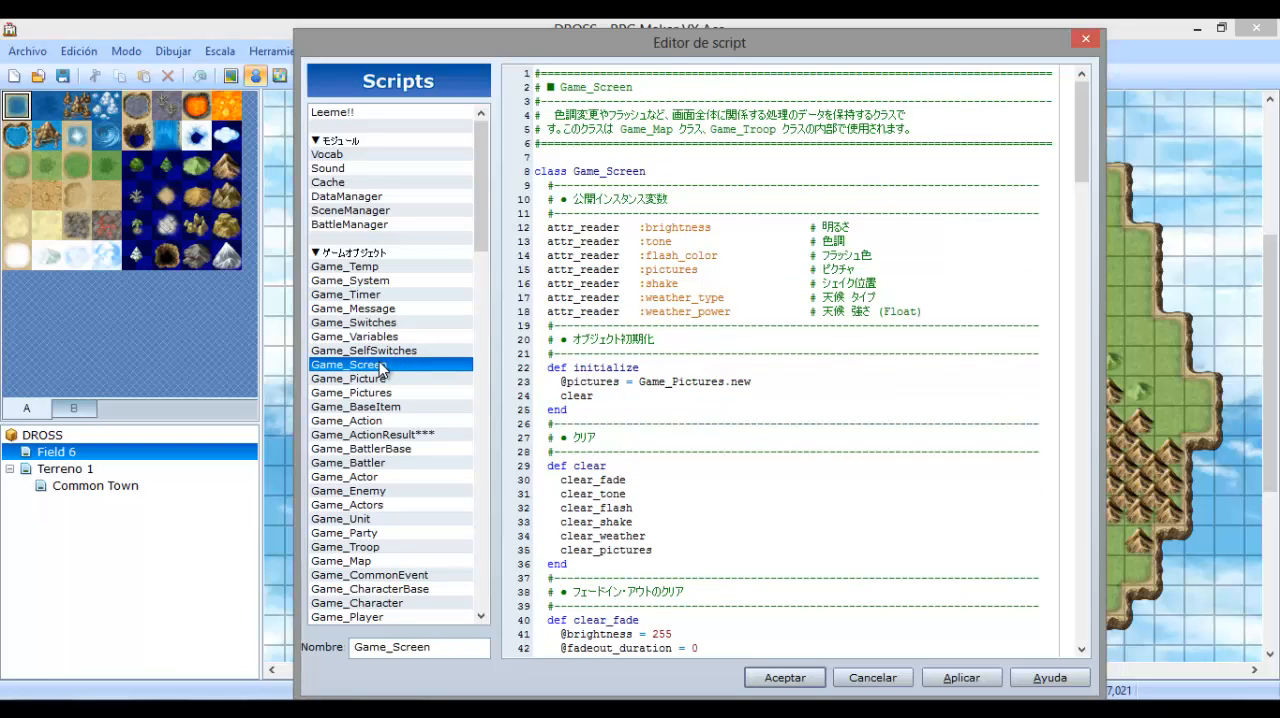
pyautogui.moveTo(510, 168)
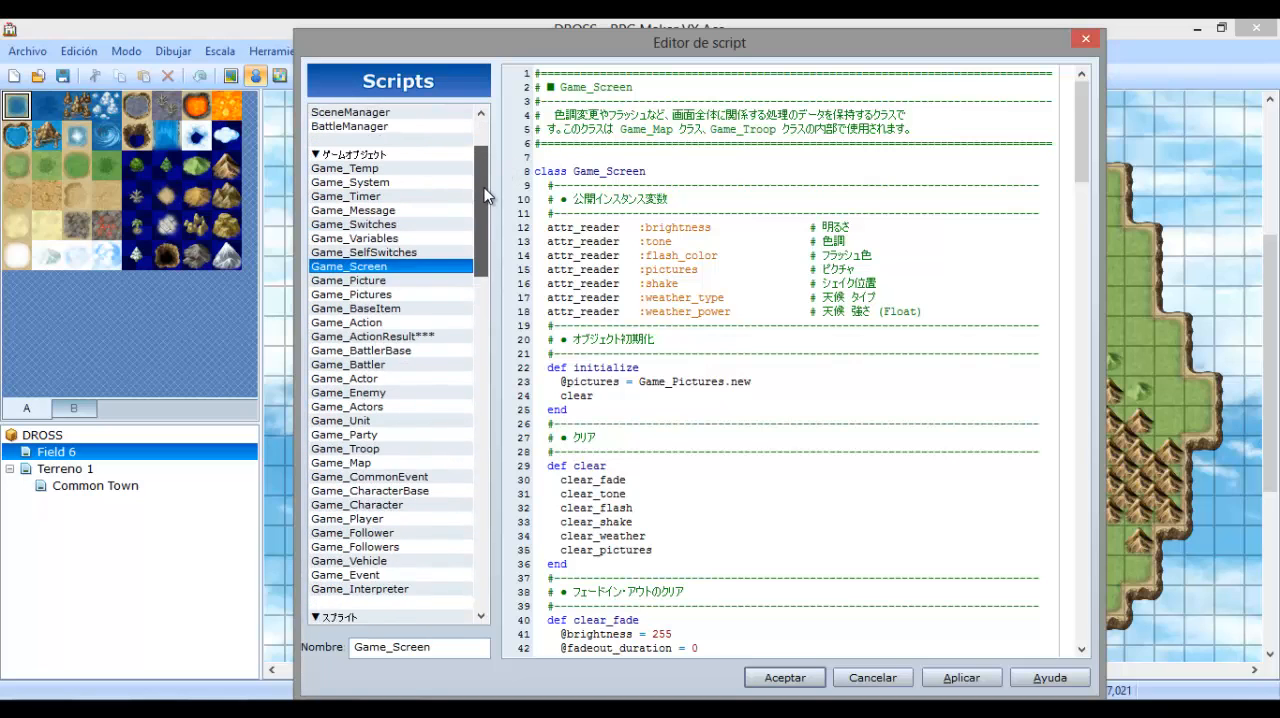
pyautogui.click(352, 238)
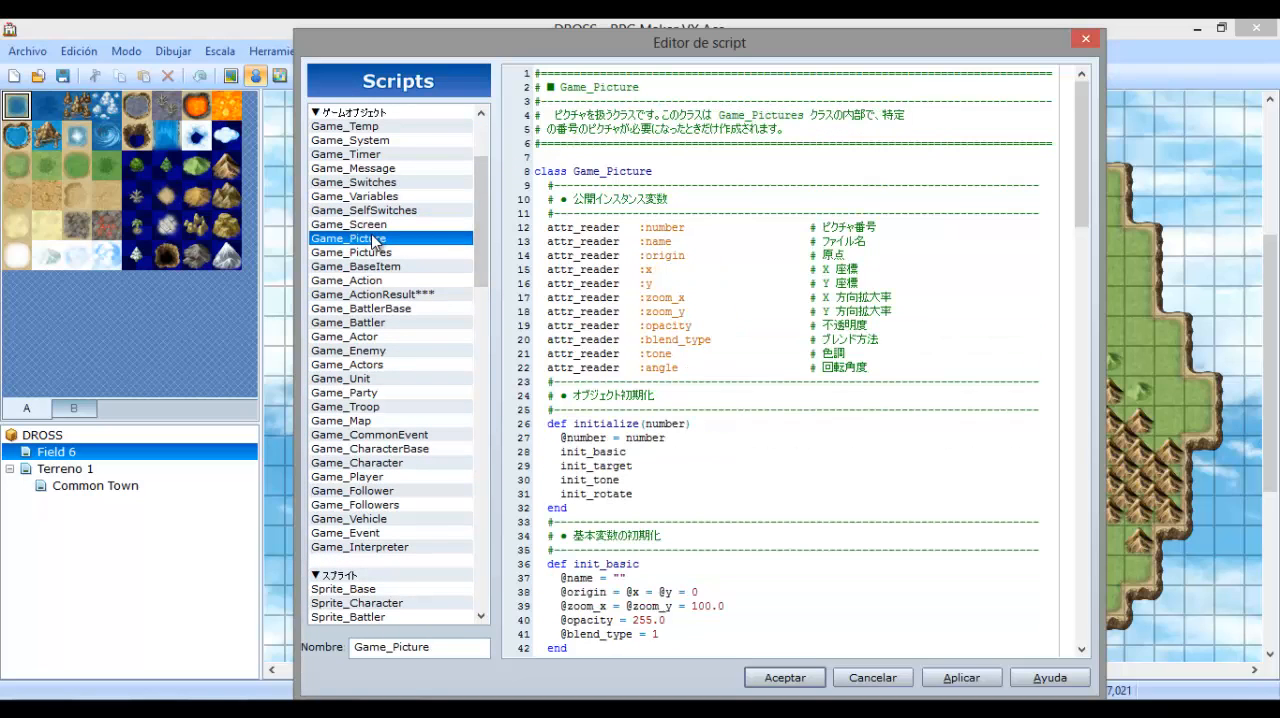
pyautogui.moveTo(366, 244)
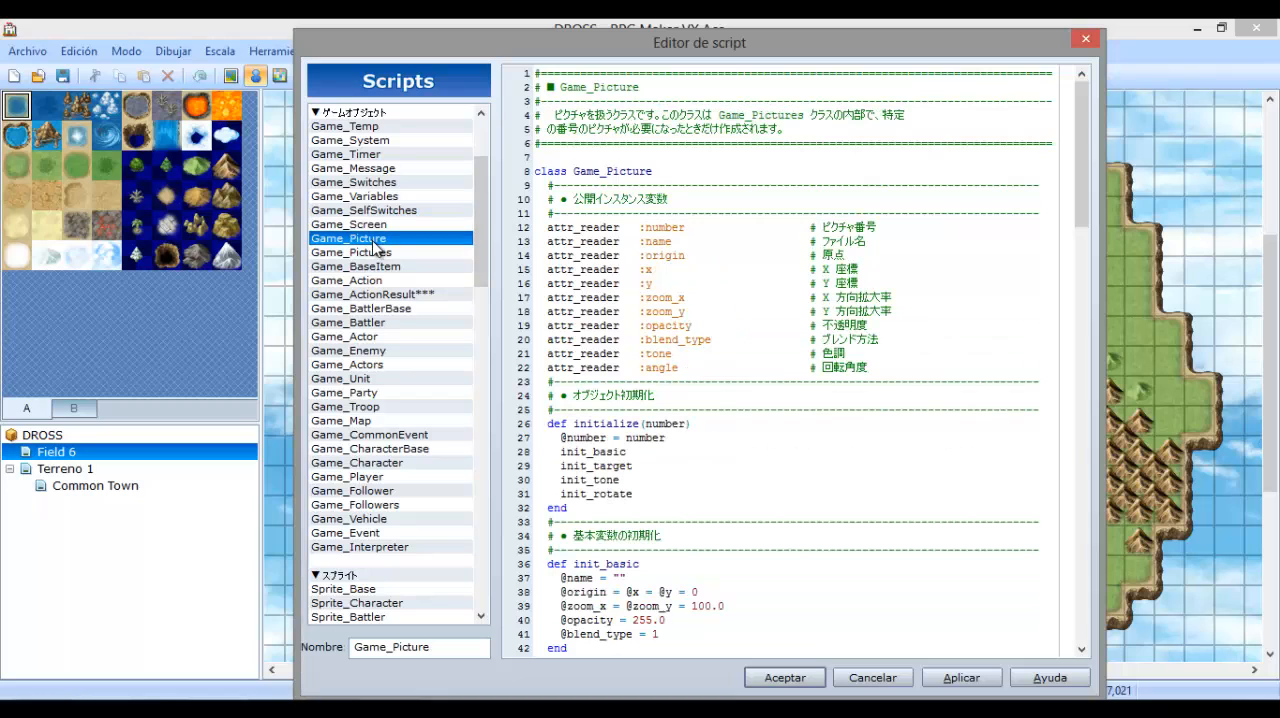
pyautogui.click(356, 266)
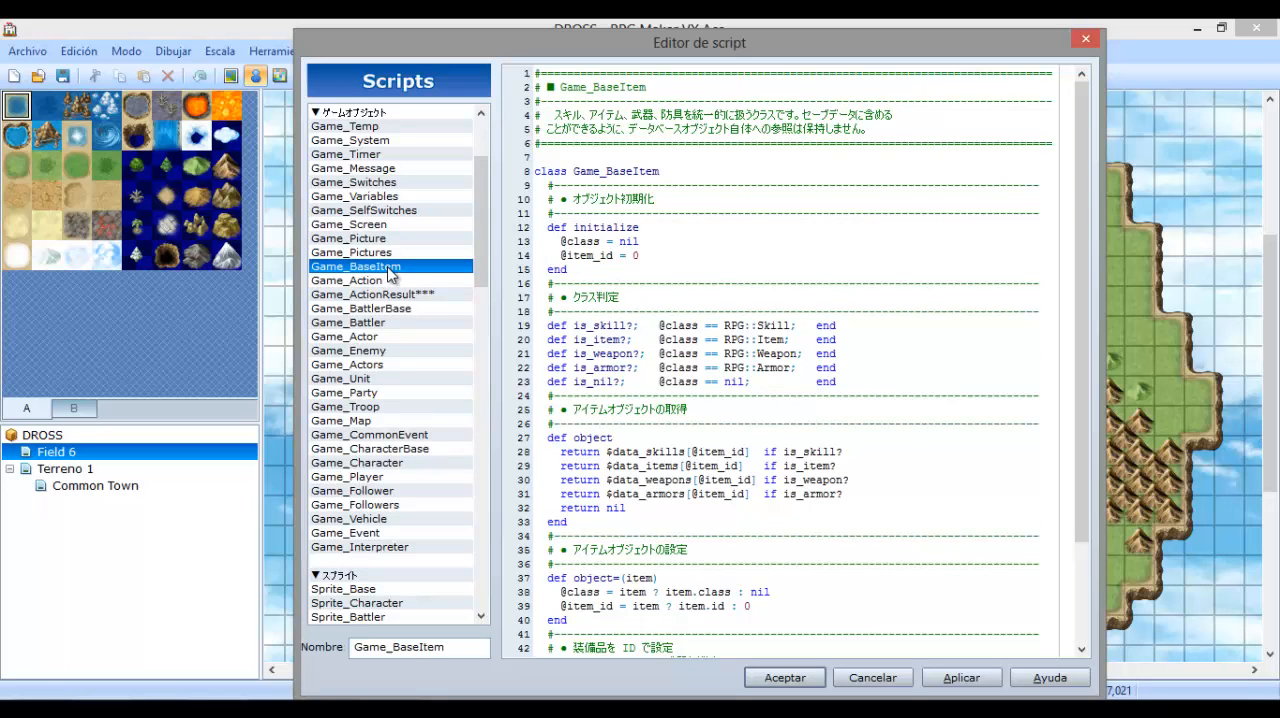
pyautogui.click(374, 294)
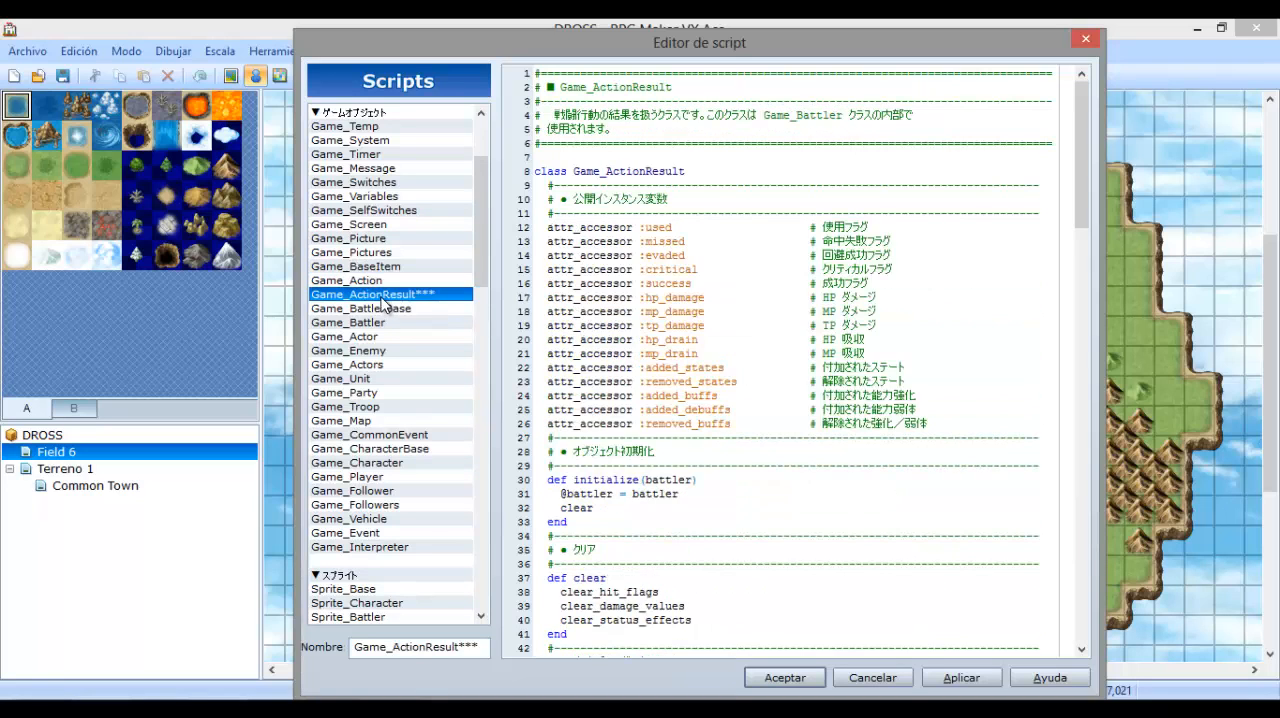
pyautogui.scroll(-3)
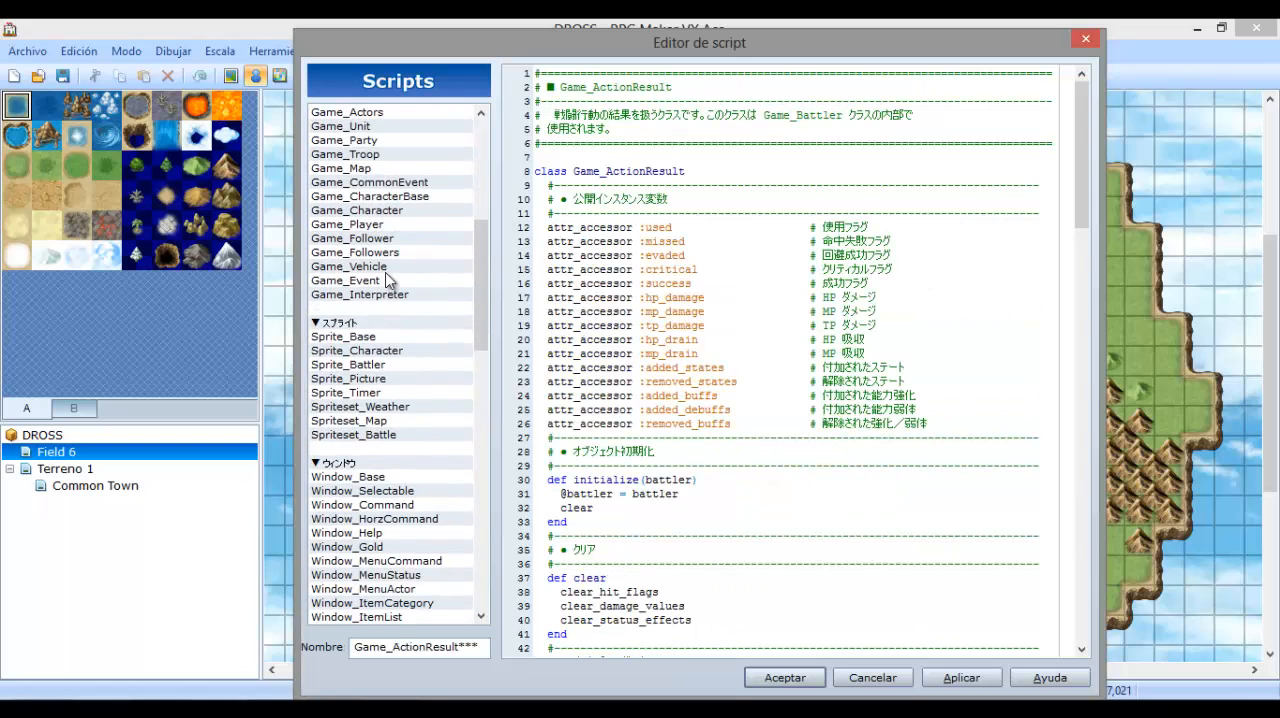
pyautogui.moveTo(388, 244)
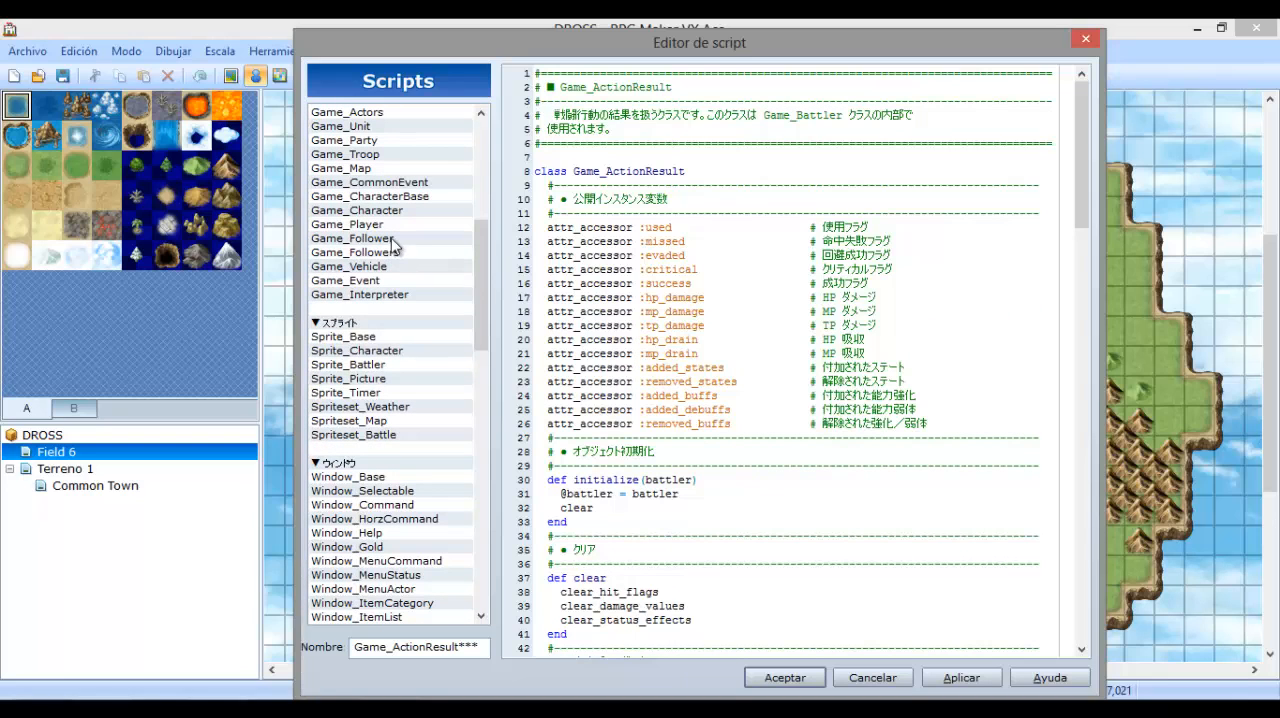
# View Sprite_Battler, Window_HorzCommand, Window_MenuCommand and Window_MenuStatus.
pyautogui.click(348, 364)
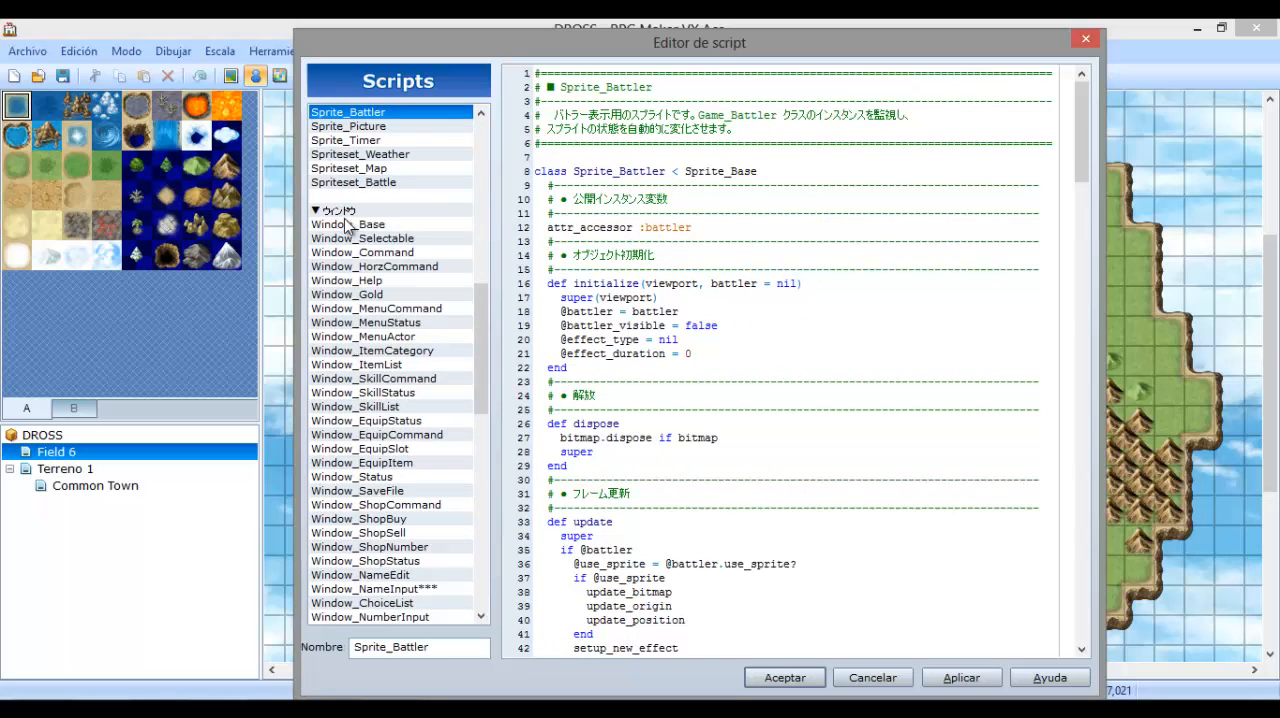
pyautogui.click(388, 266)
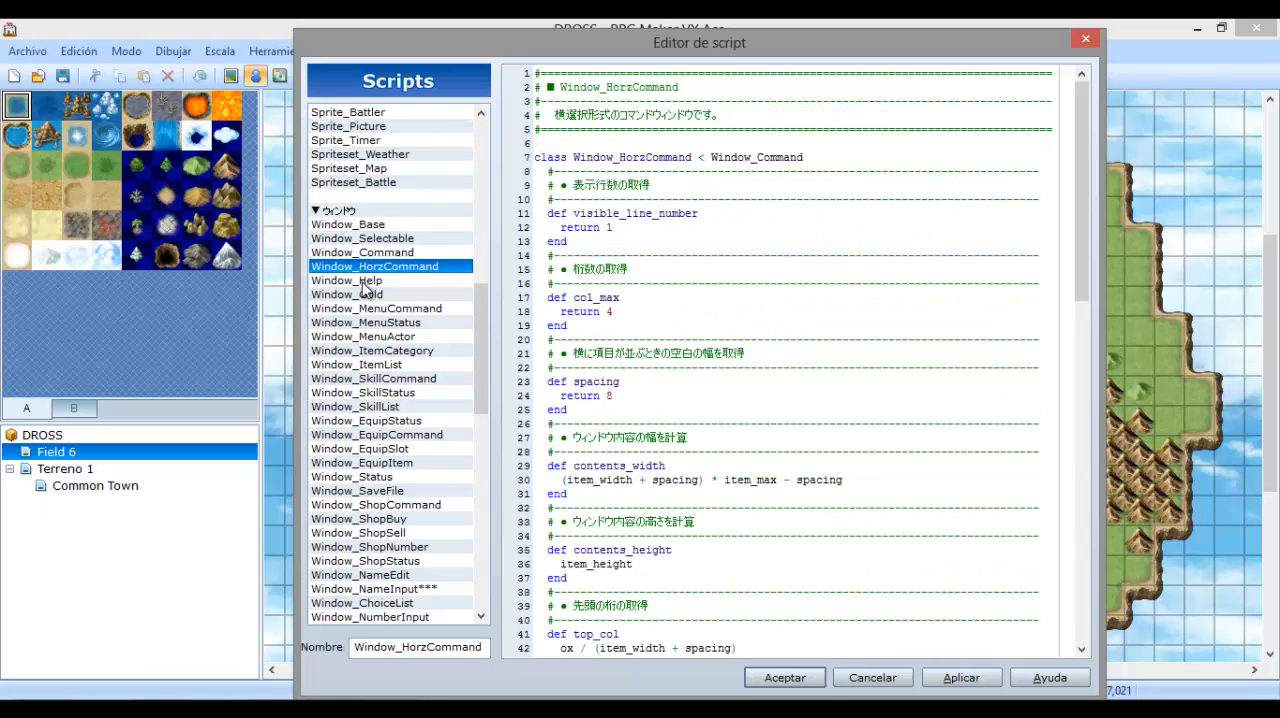
pyautogui.click(382, 322)
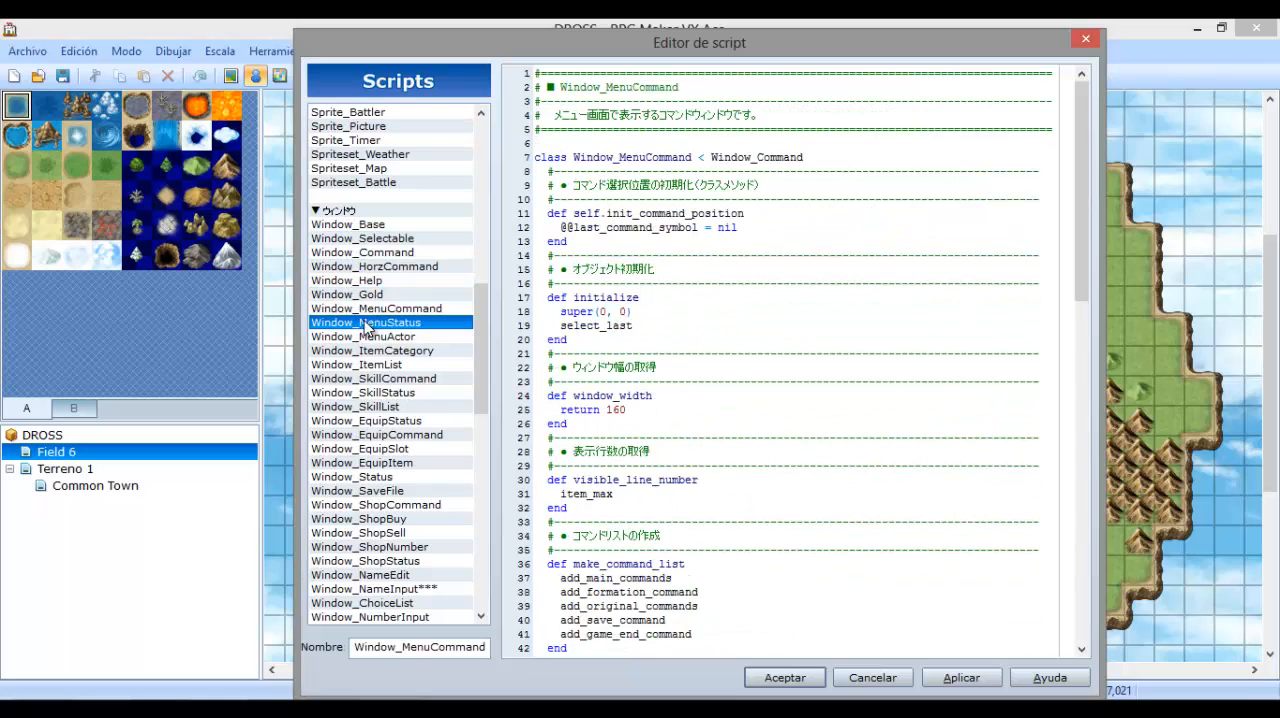
pyautogui.click(364, 322)
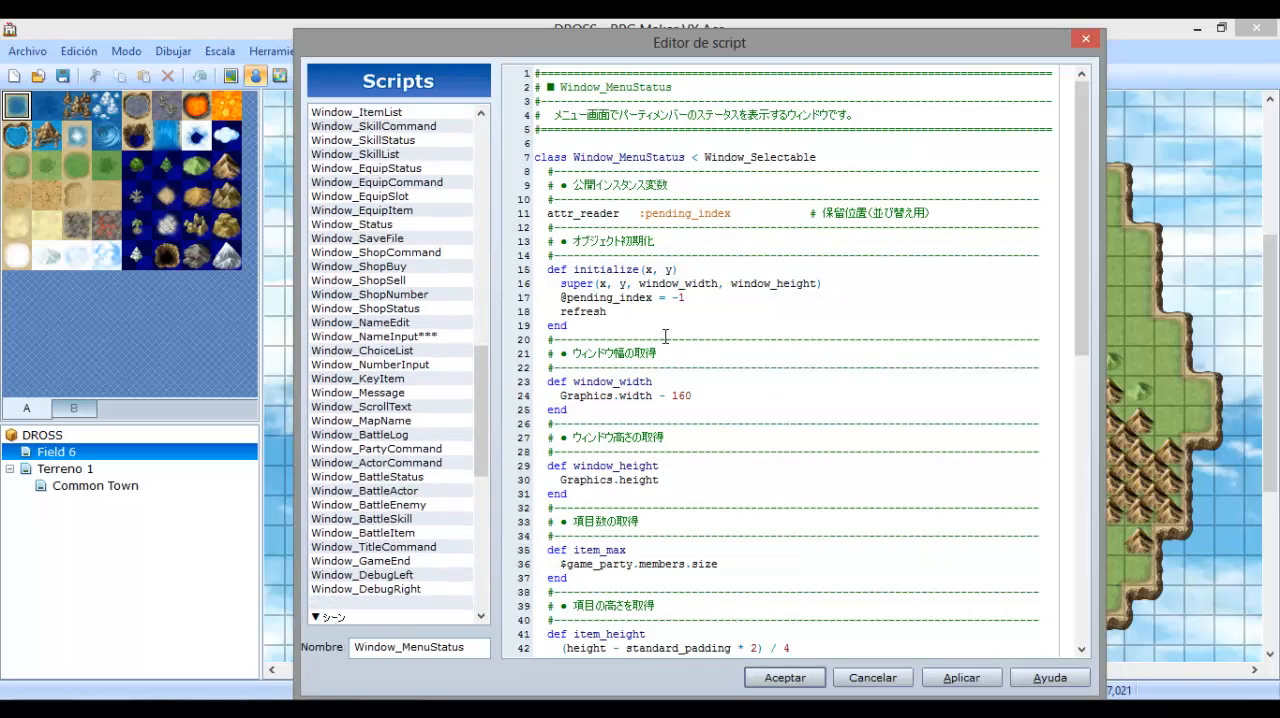
# View Window_ShopBuy, Window_ShopSell and Window_Message, then scroll the script list.
pyautogui.click(358, 266)
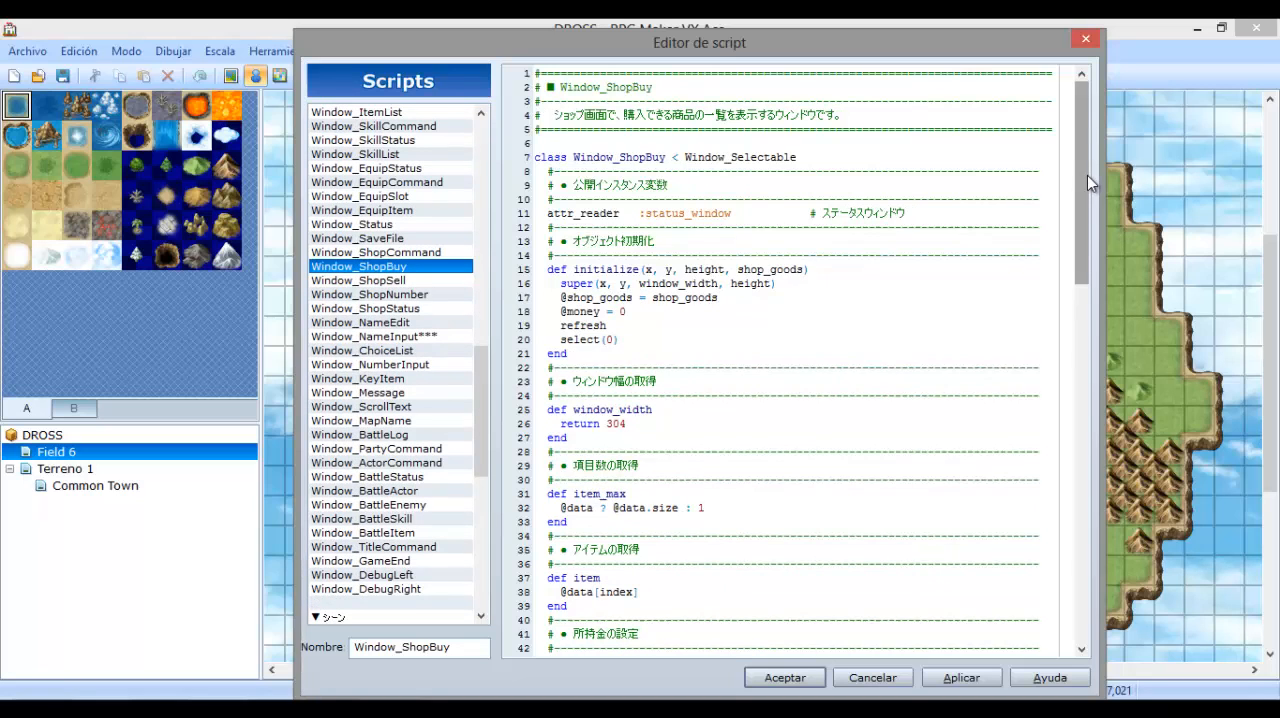
pyautogui.click(358, 280)
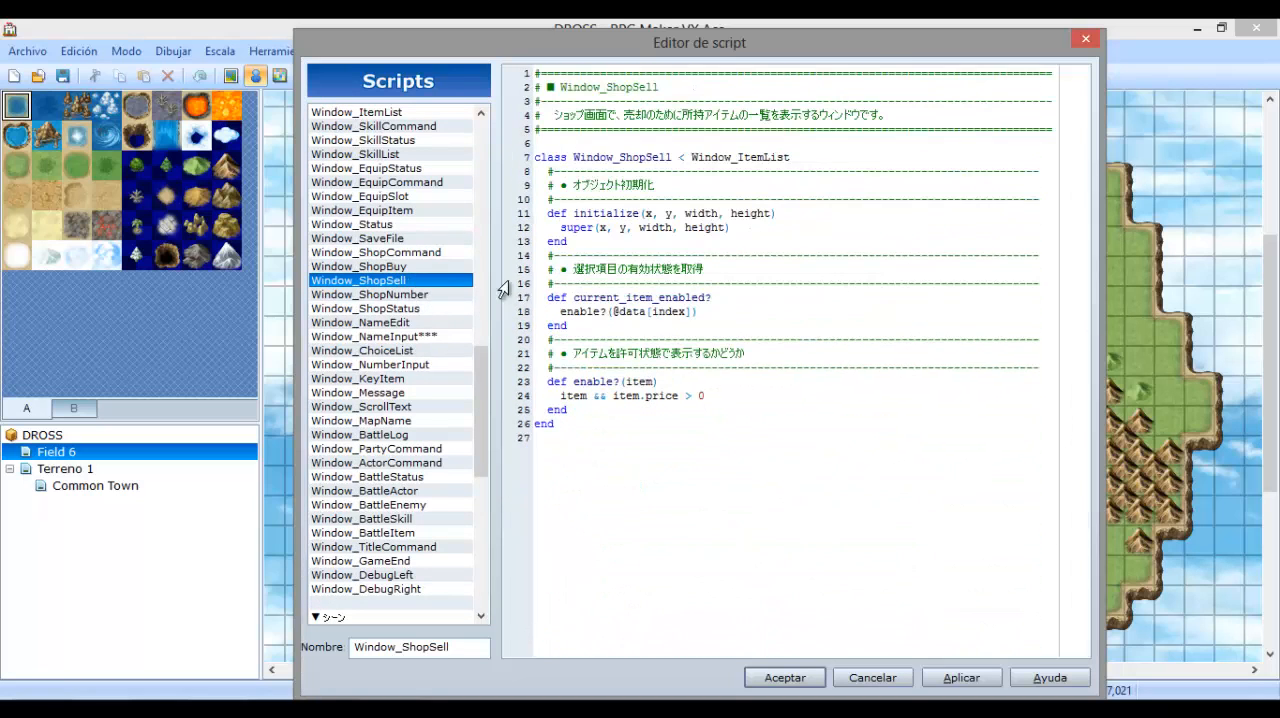
pyautogui.click(356, 392)
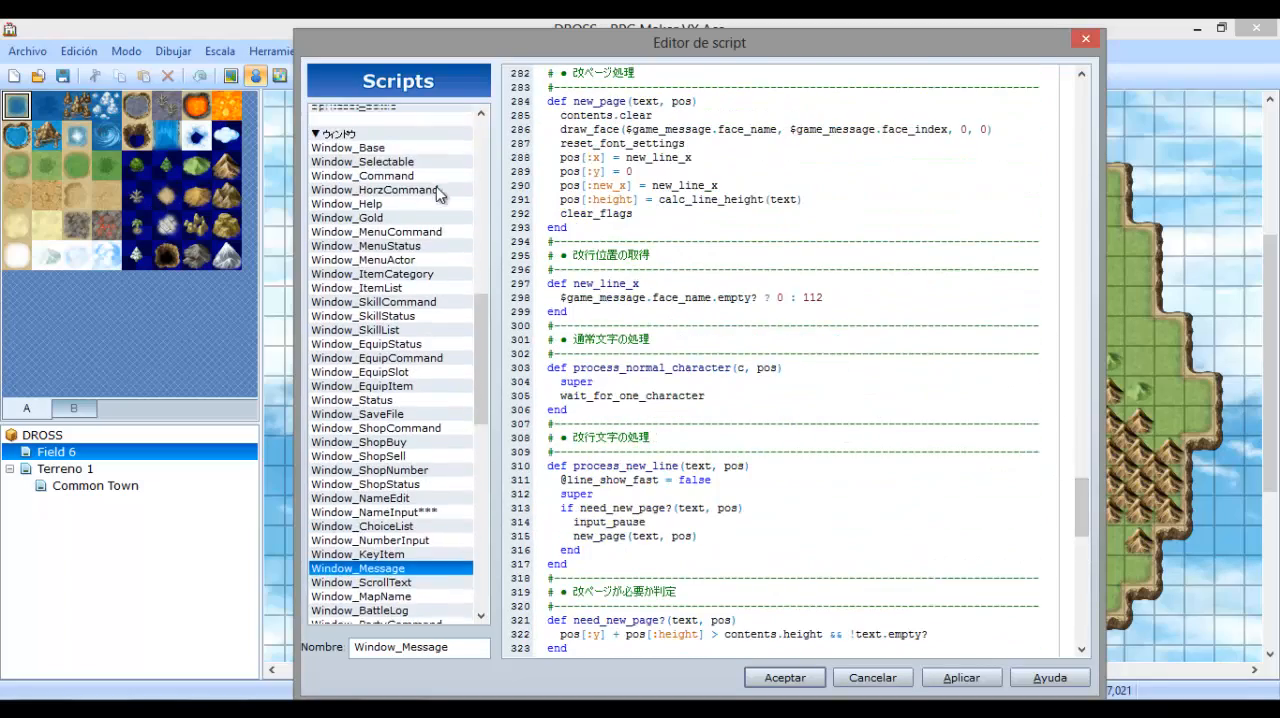
pyautogui.scroll(-3)
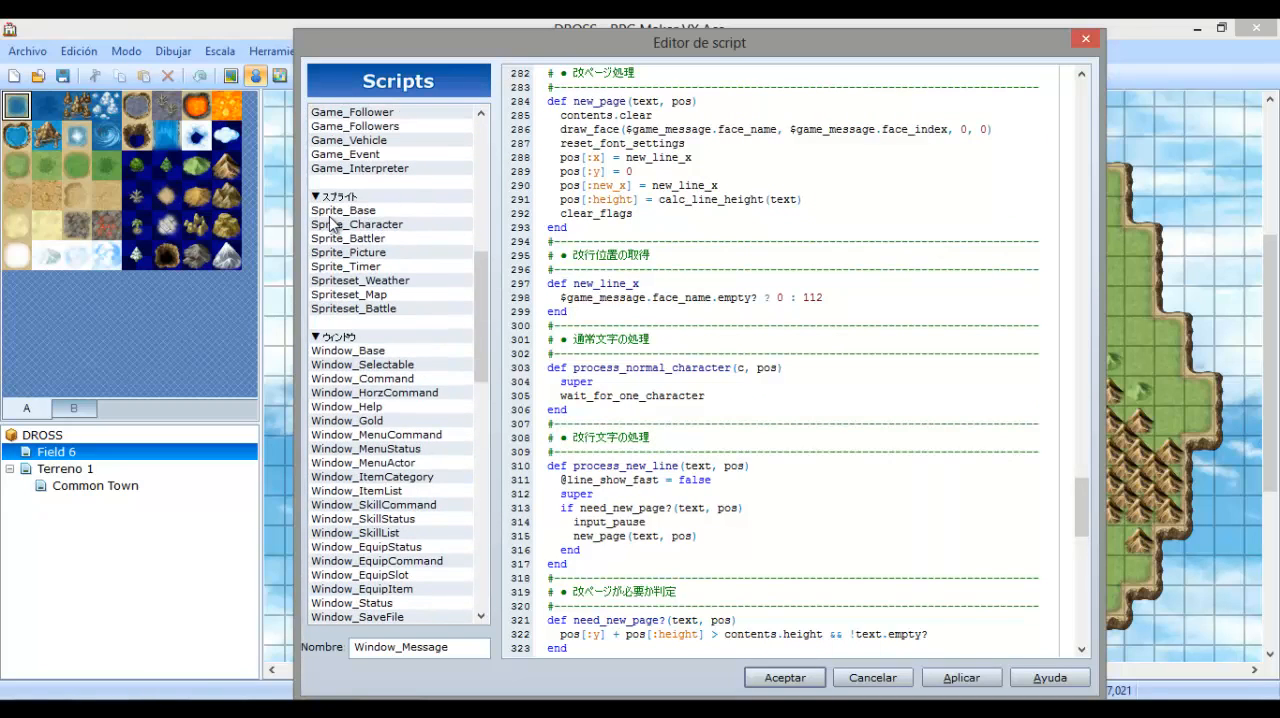
pyautogui.moveTo(408, 258)
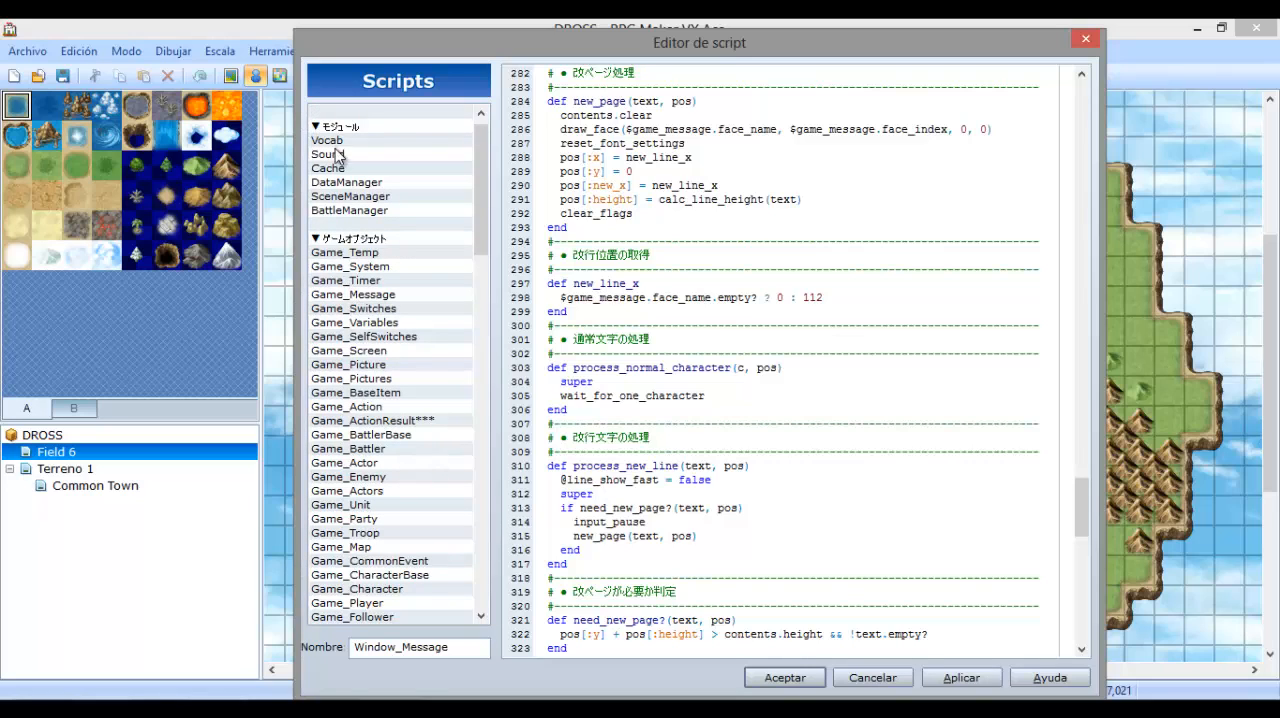
# Return to Vocab's battle messages, then view the Scene_Battle and Scene_Base scripts.
pyautogui.click(328, 140)
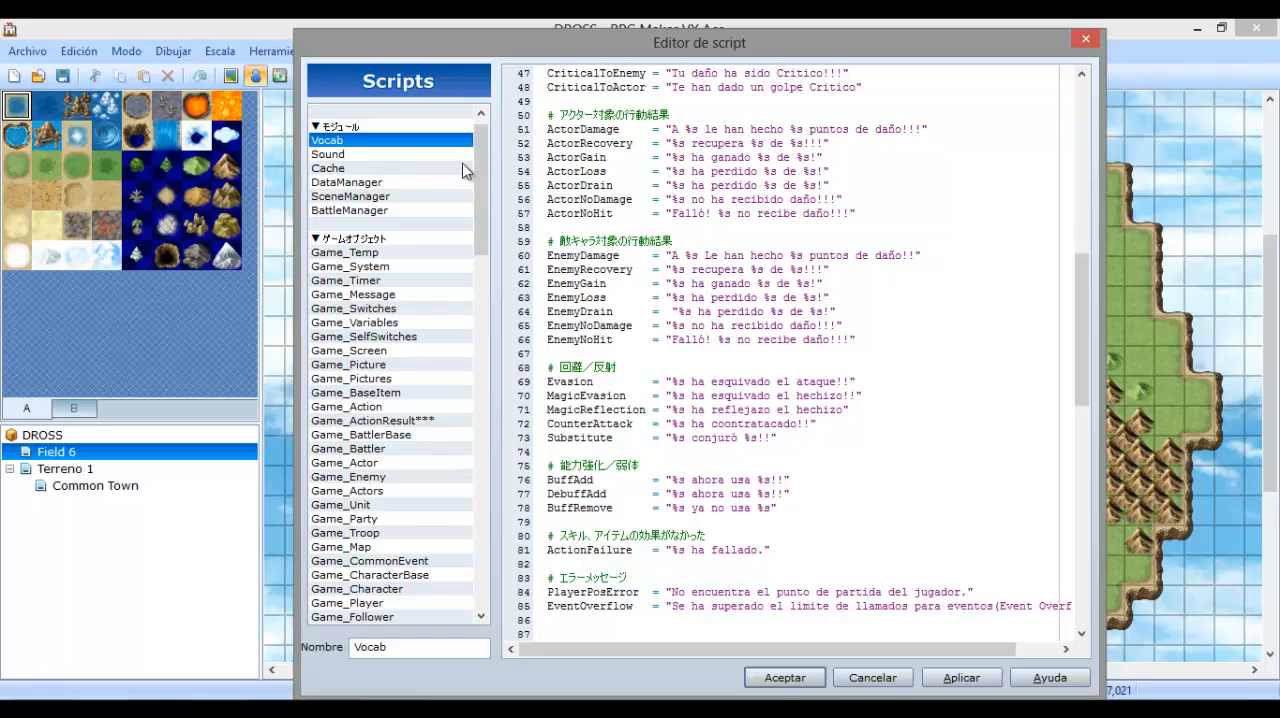
pyautogui.scroll(-3)
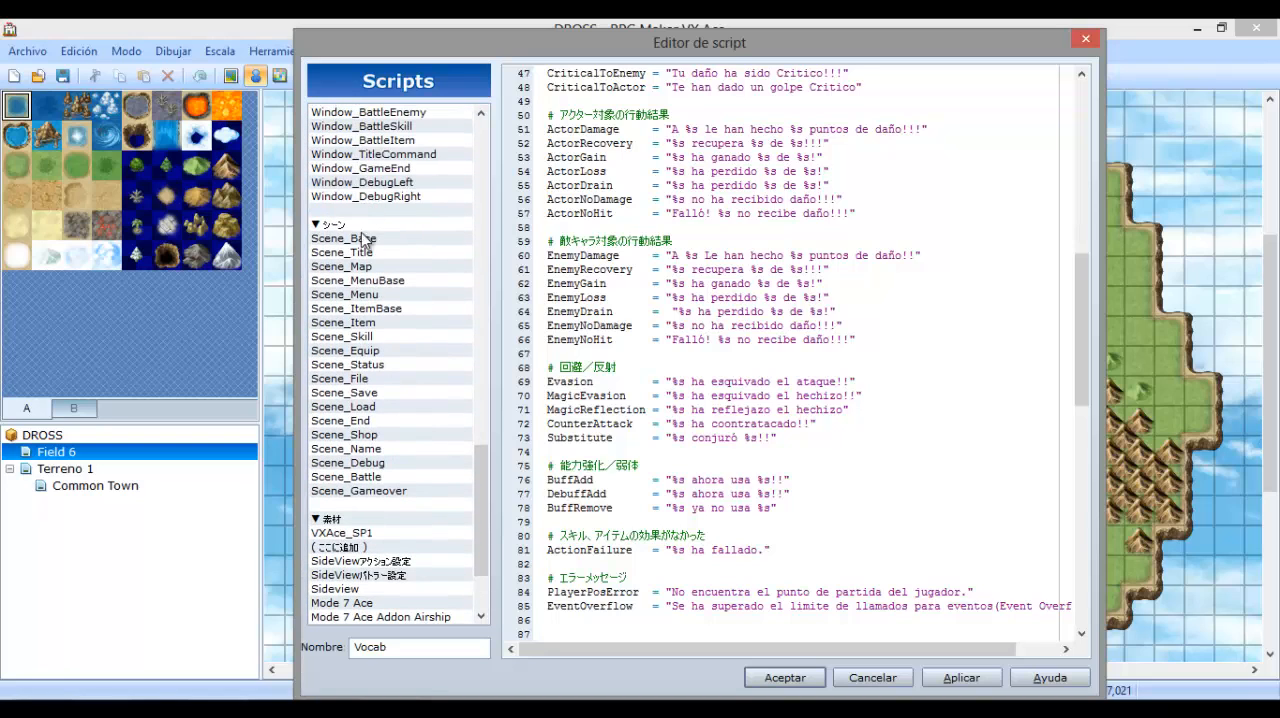
pyautogui.click(346, 476)
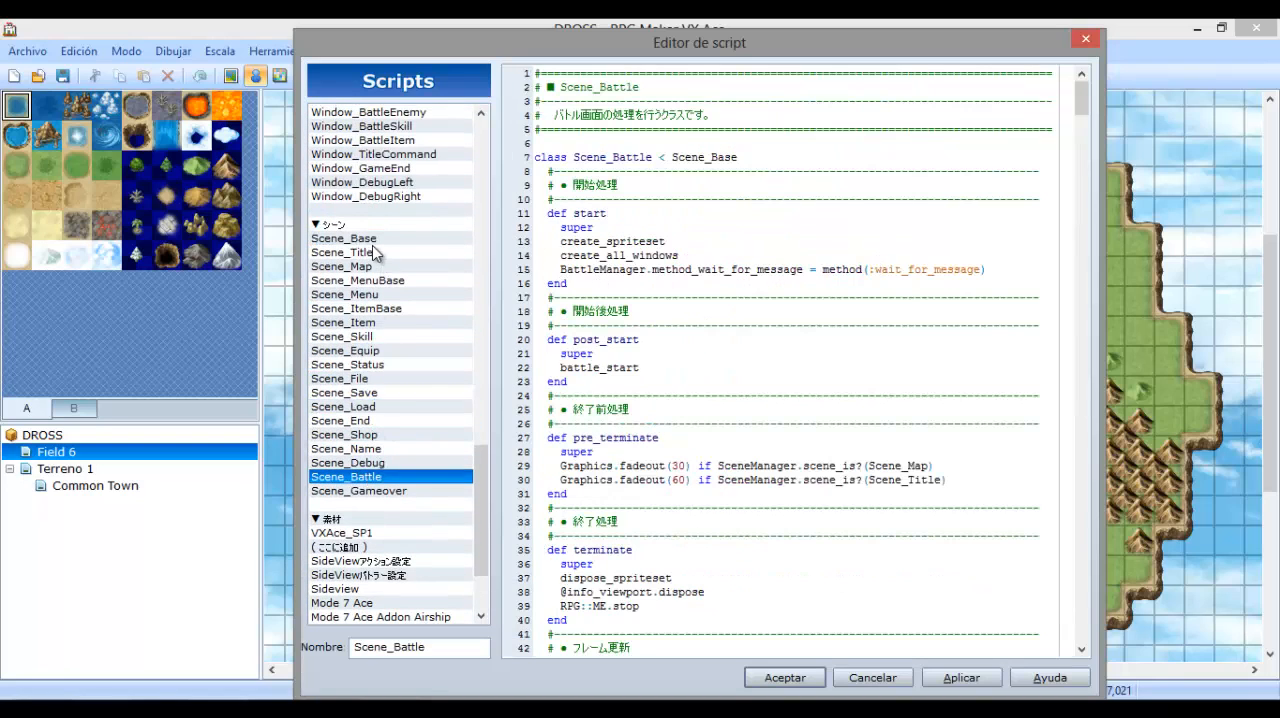
pyautogui.click(344, 238)
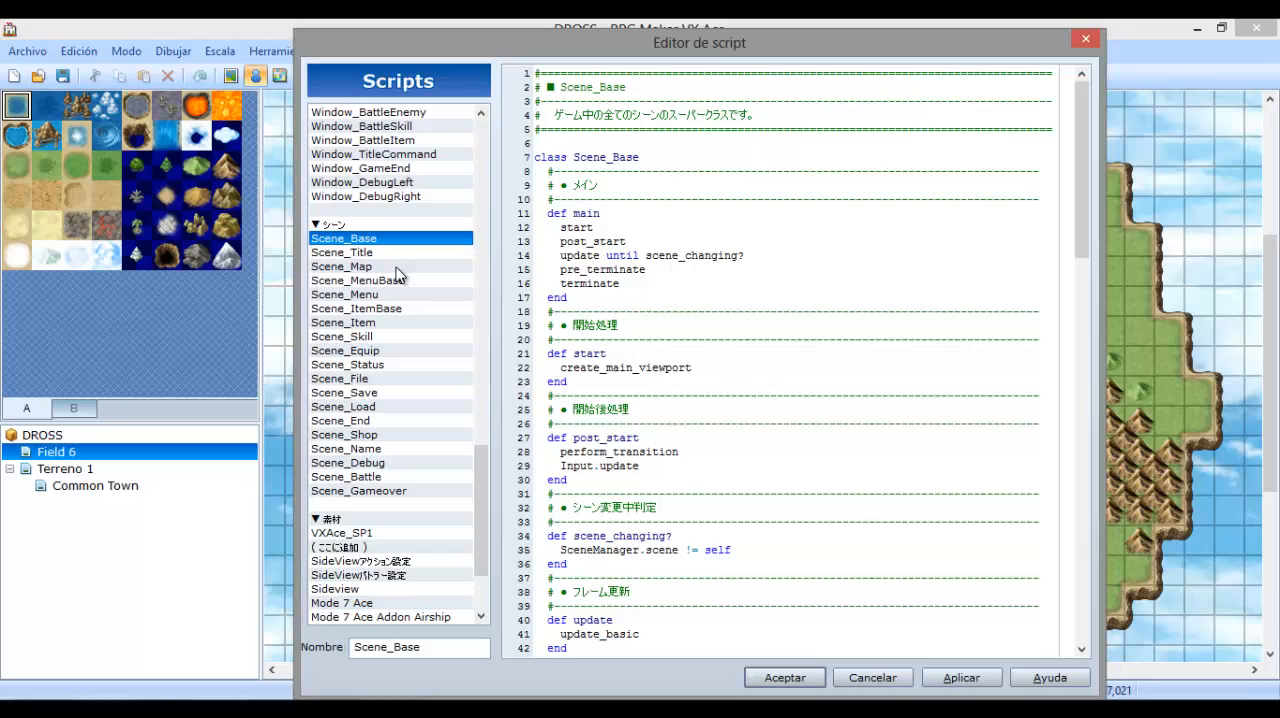
pyautogui.moveTo(416, 184)
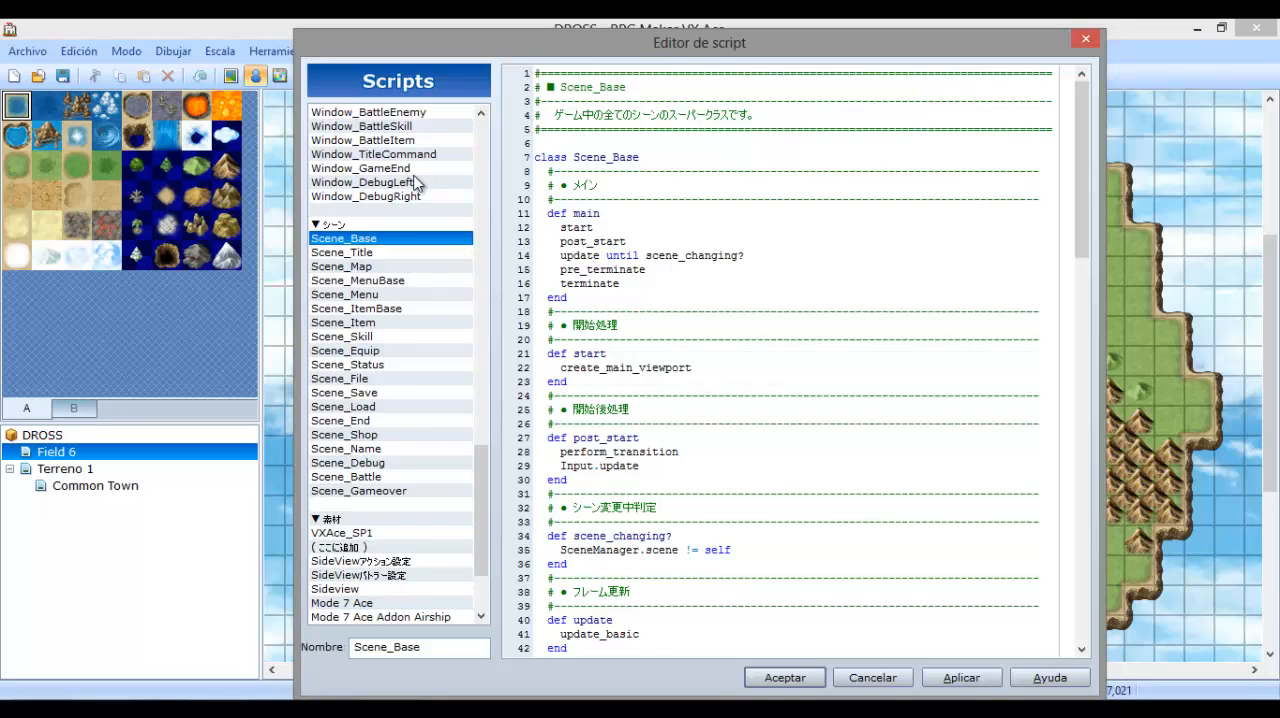
# View the Minimapa, SideView action settings and Mode 7 Ace scripts under Materials.
pyautogui.scroll(-3)
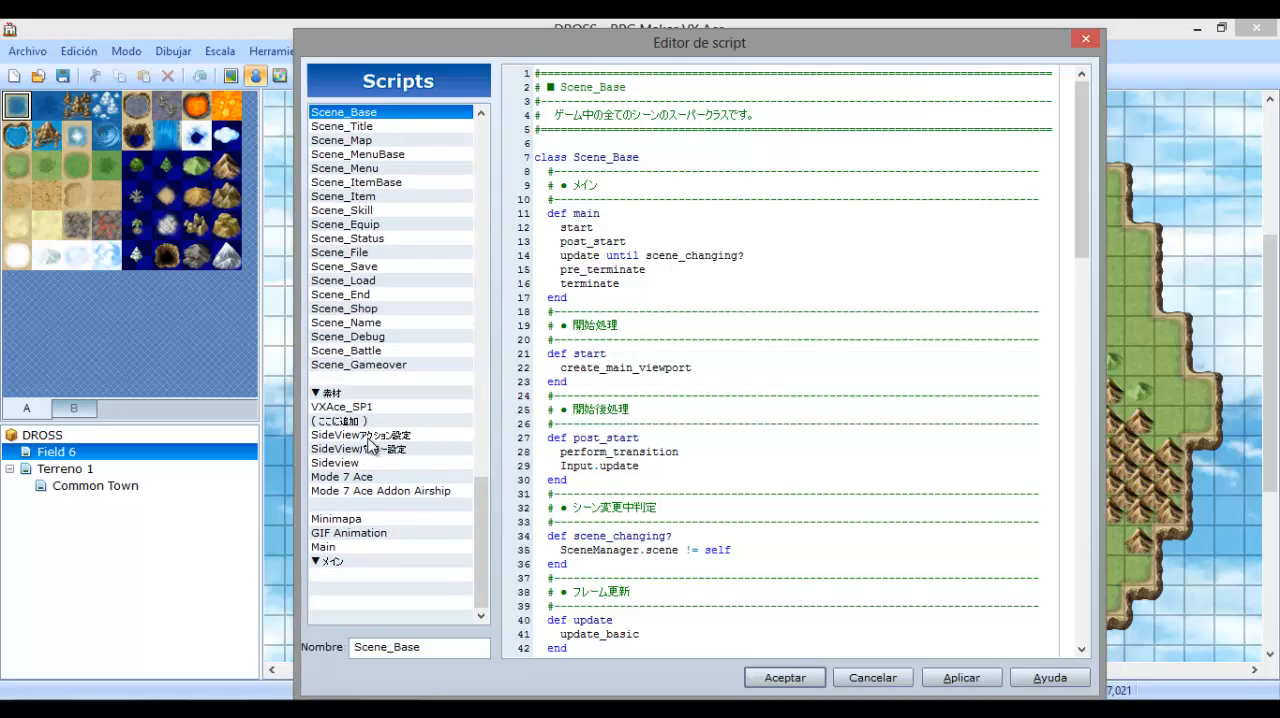
pyautogui.moveTo(382, 476)
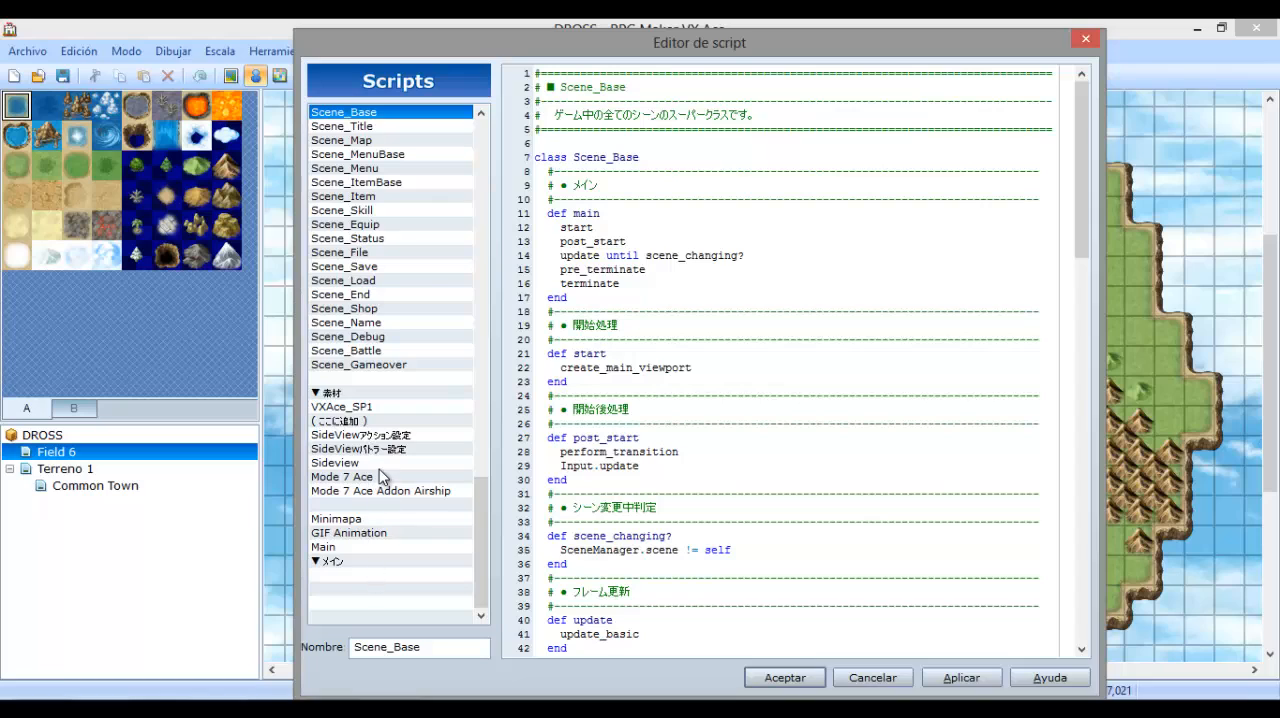
pyautogui.moveTo(410, 526)
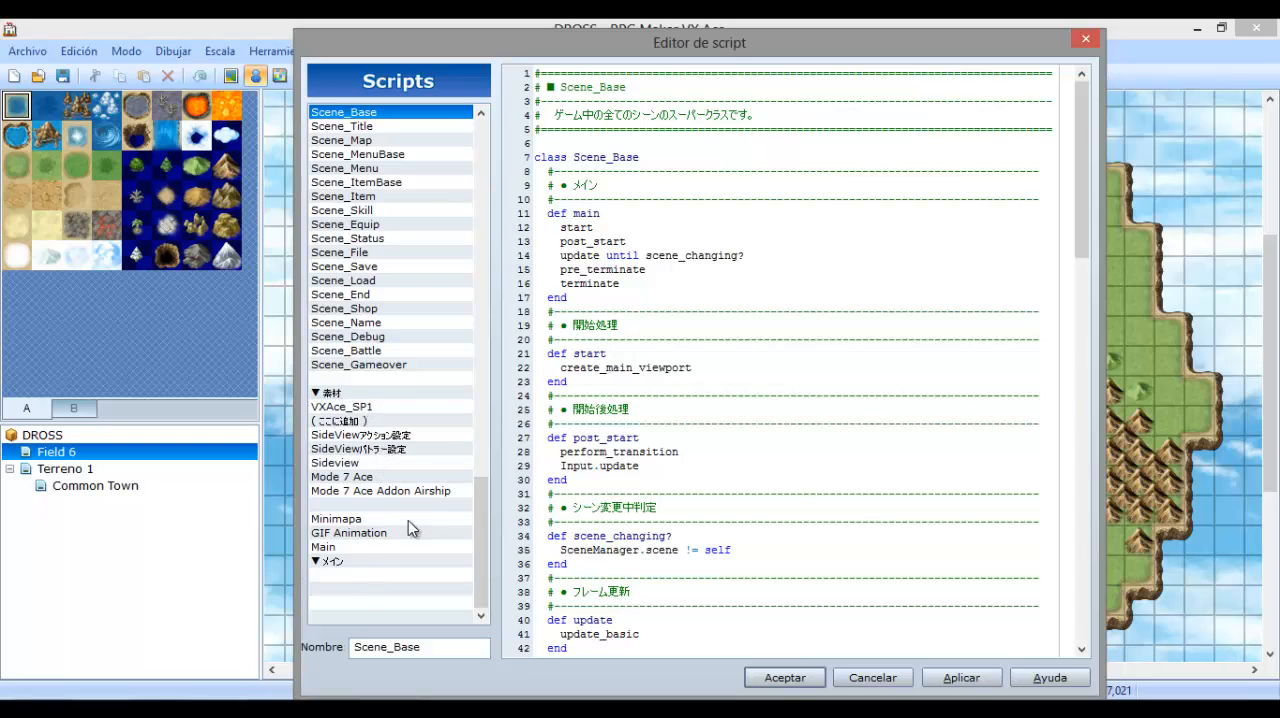
pyautogui.moveTo(444, 456)
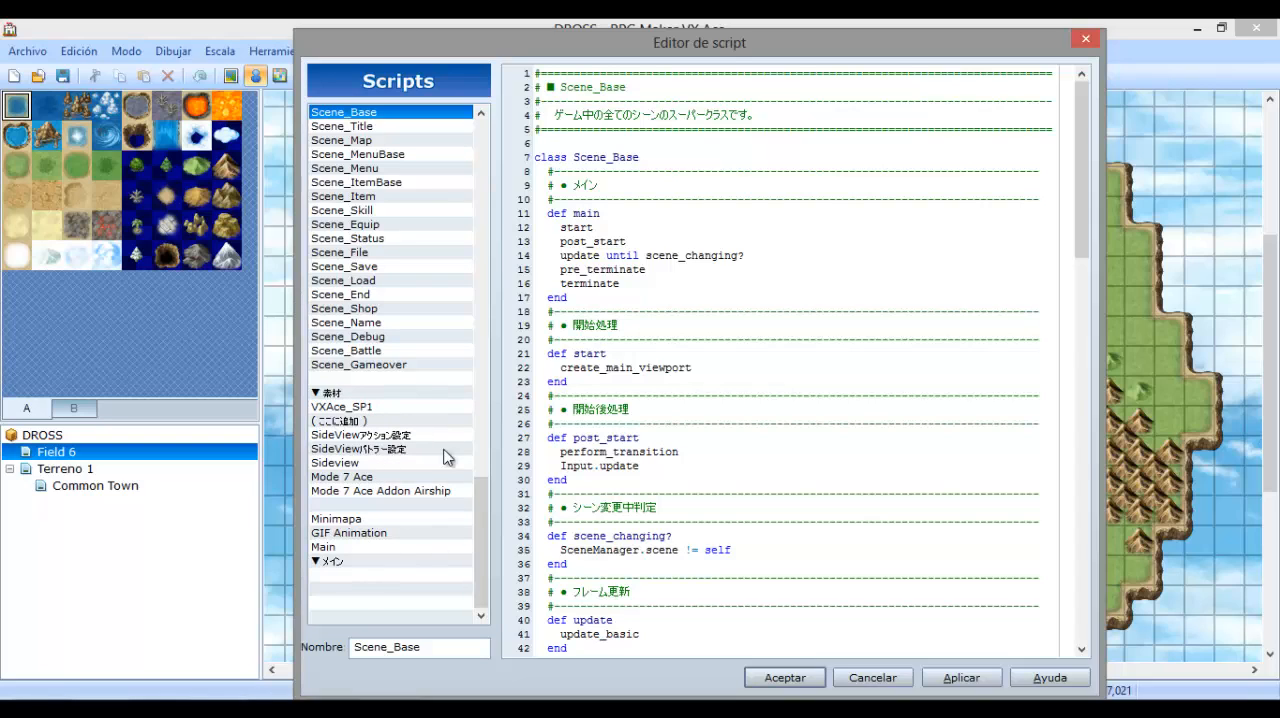
pyautogui.moveTo(1078, 236)
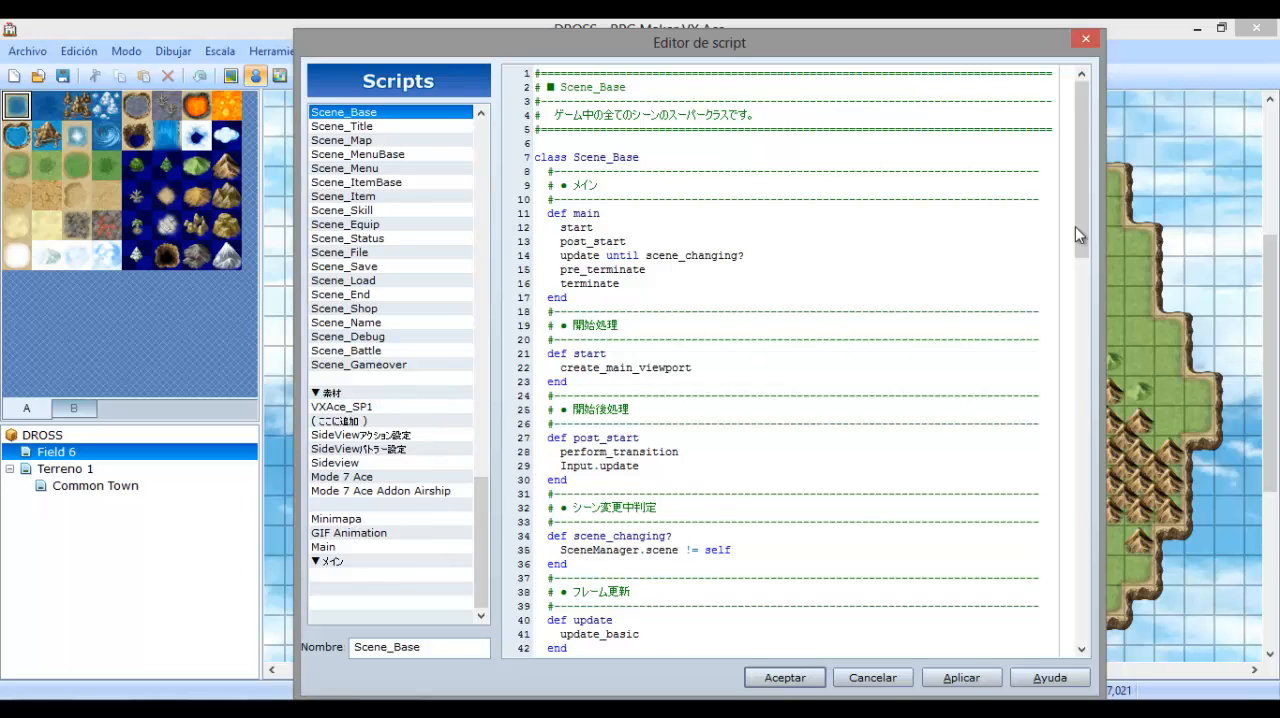
pyautogui.click(336, 518)
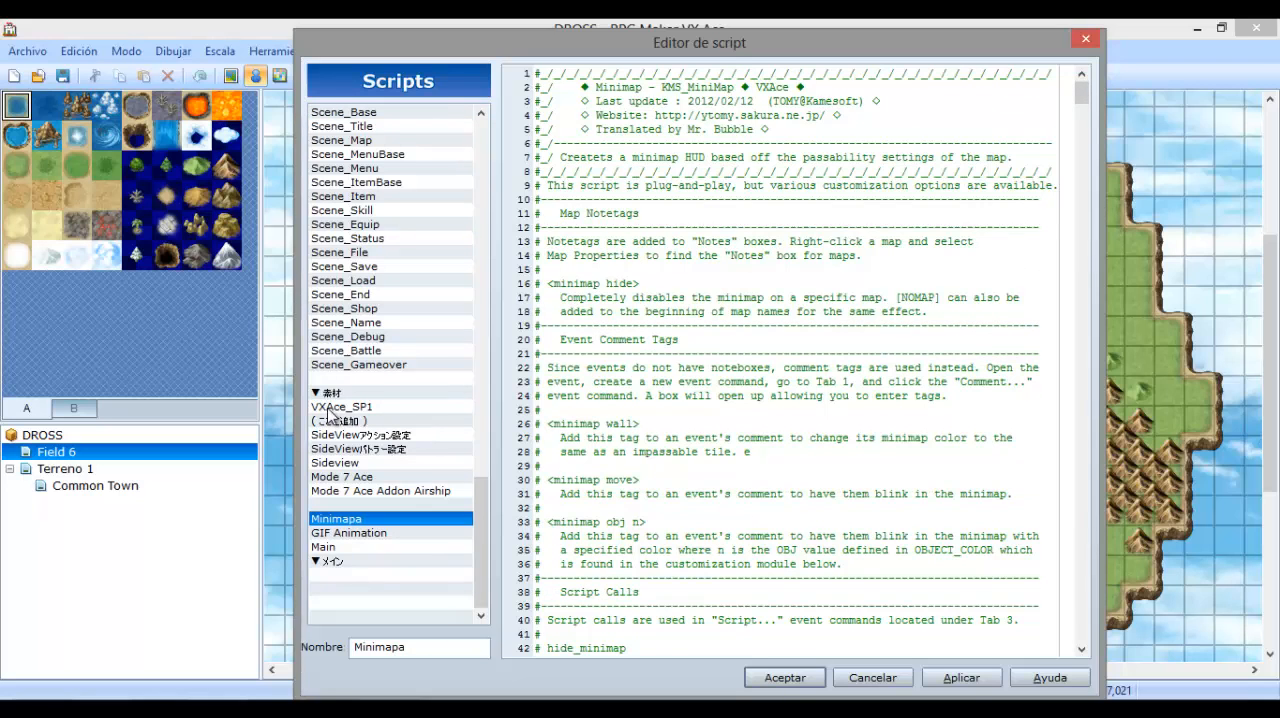
pyautogui.click(360, 434)
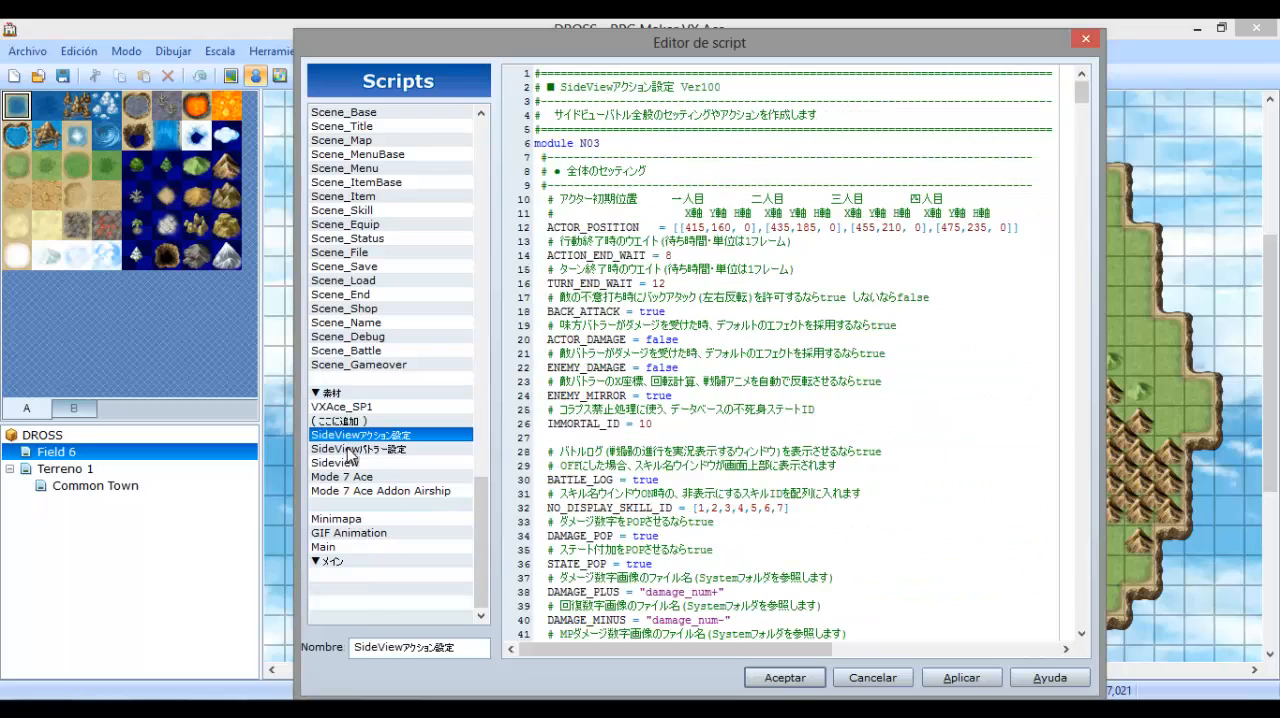
pyautogui.moveTo(304, 544)
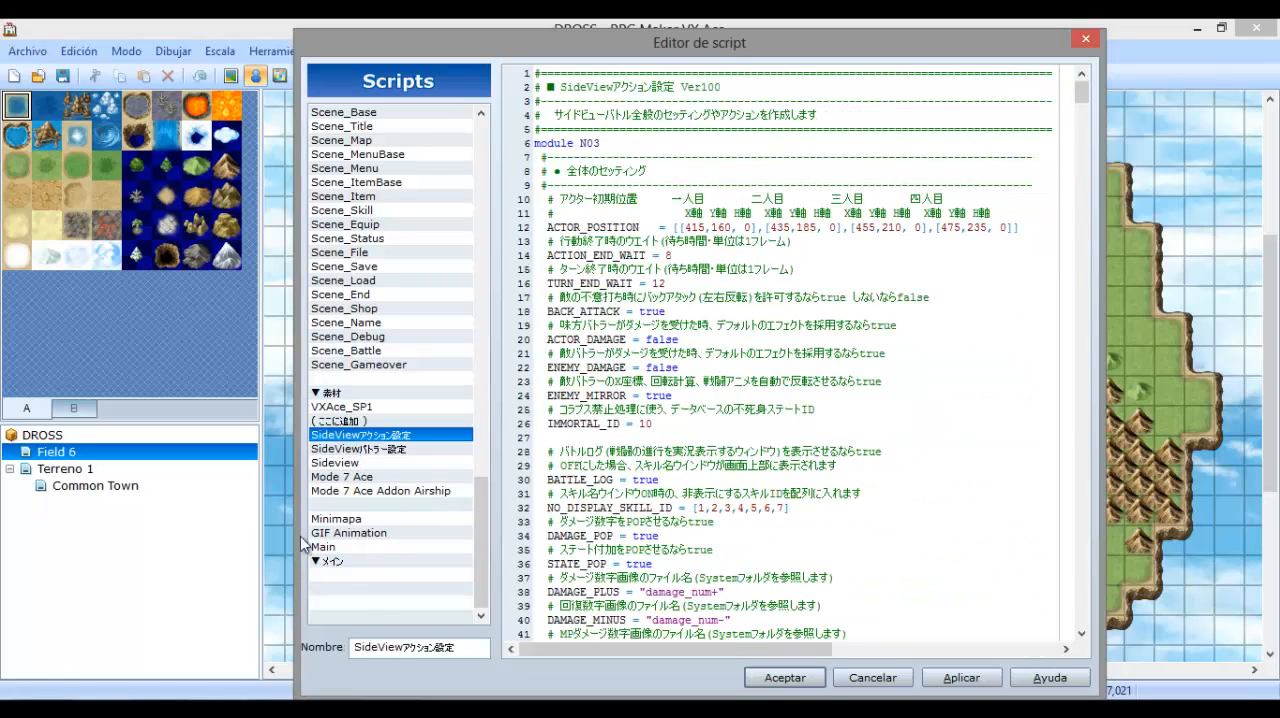
pyautogui.click(340, 476)
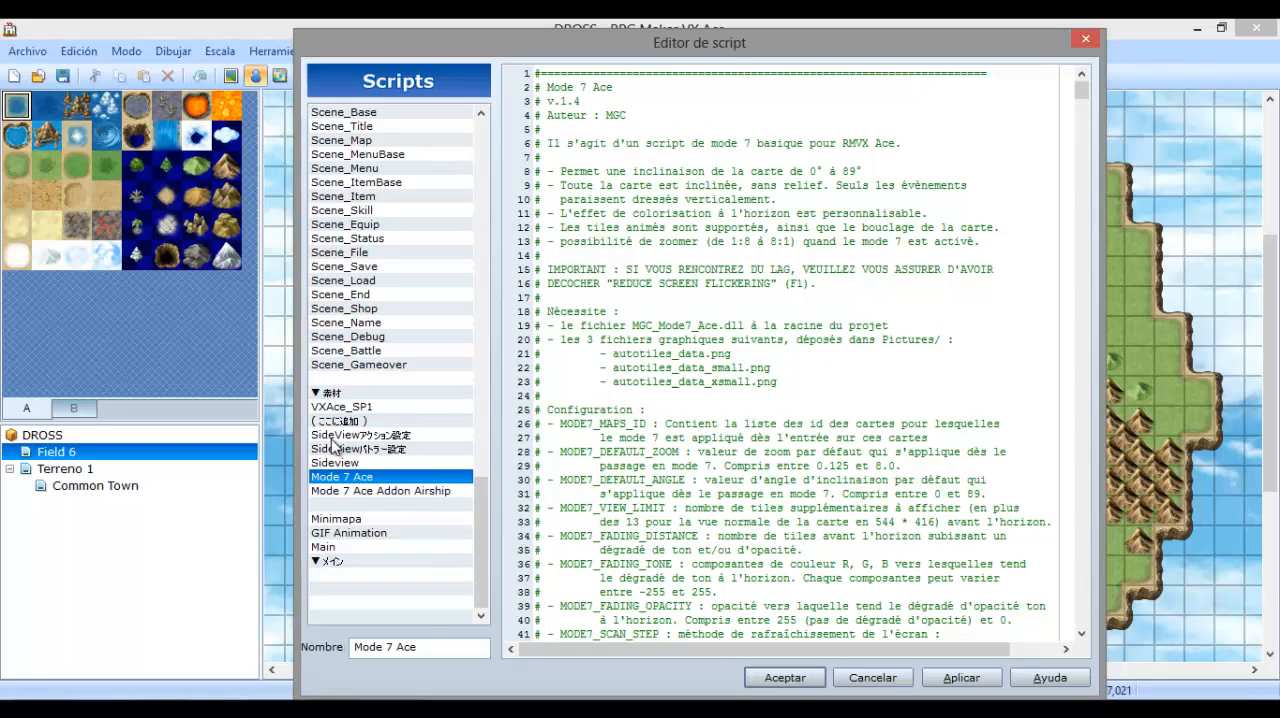
pyautogui.click(332, 392)
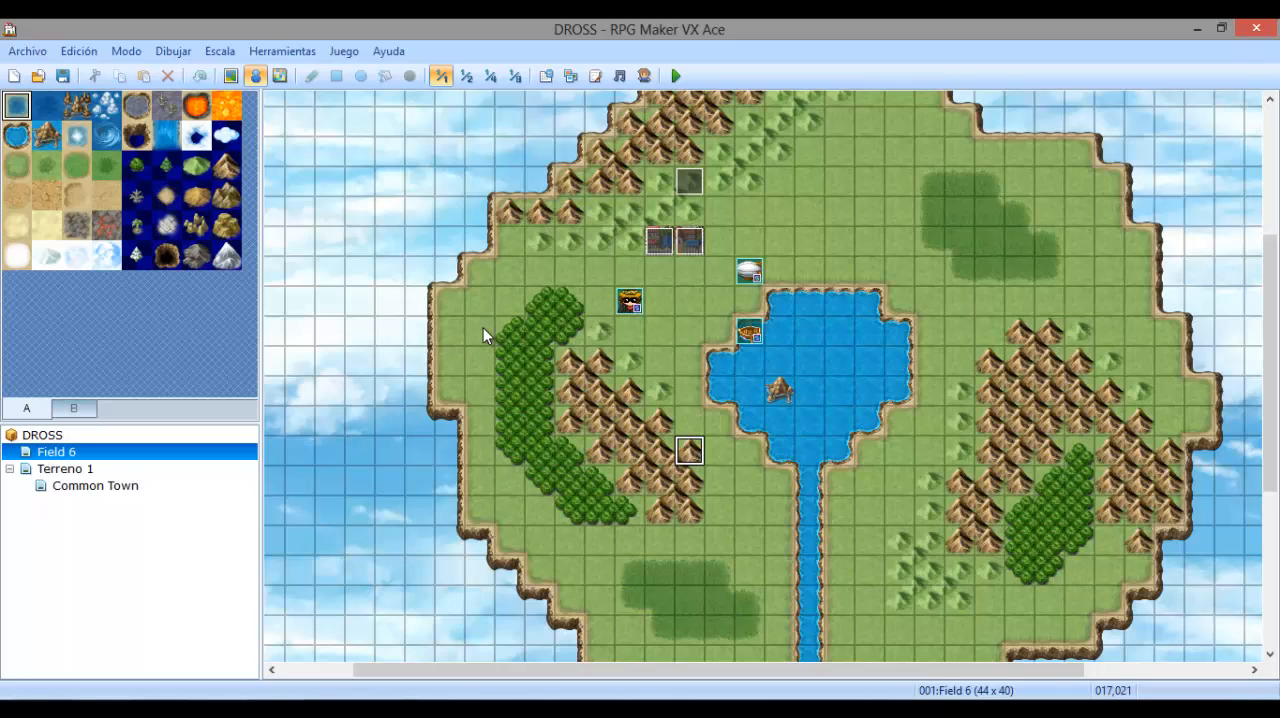
pyautogui.moveTo(196, 608)
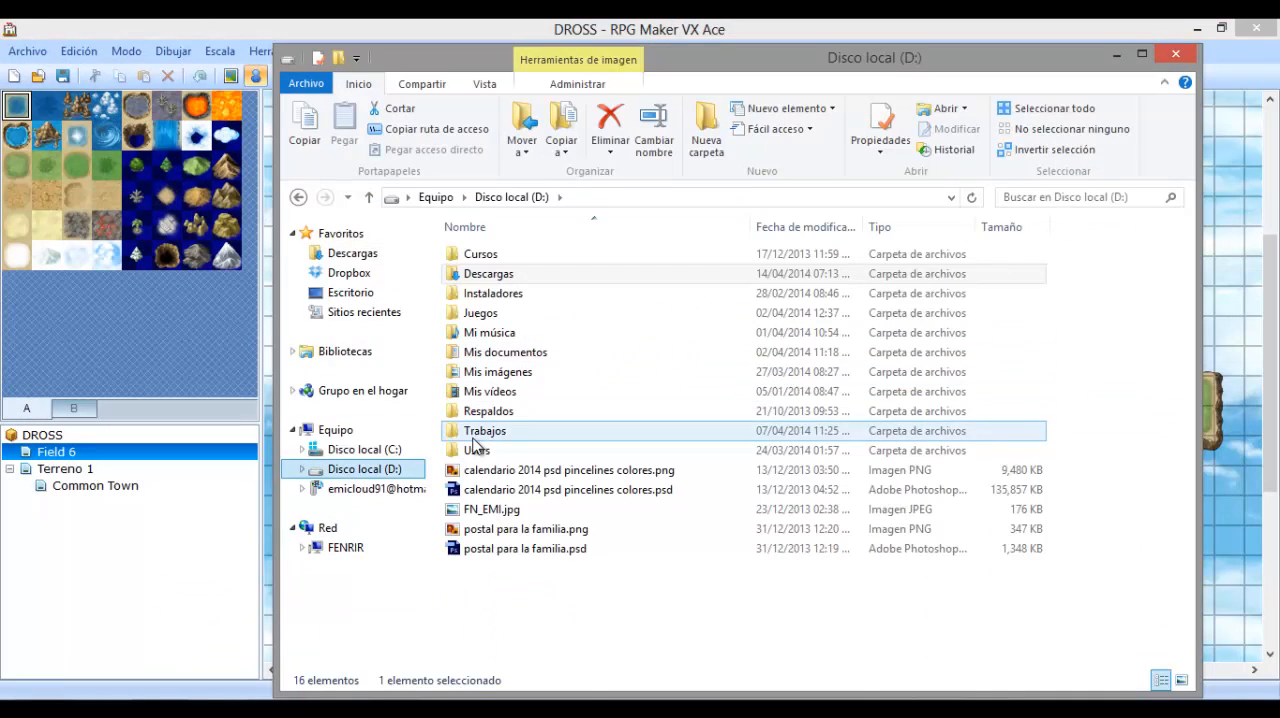
# Browse into Trabajos, look inside MAKER RESOURCES, then head to the game development folder.
pyautogui.doubleClick(484, 430)
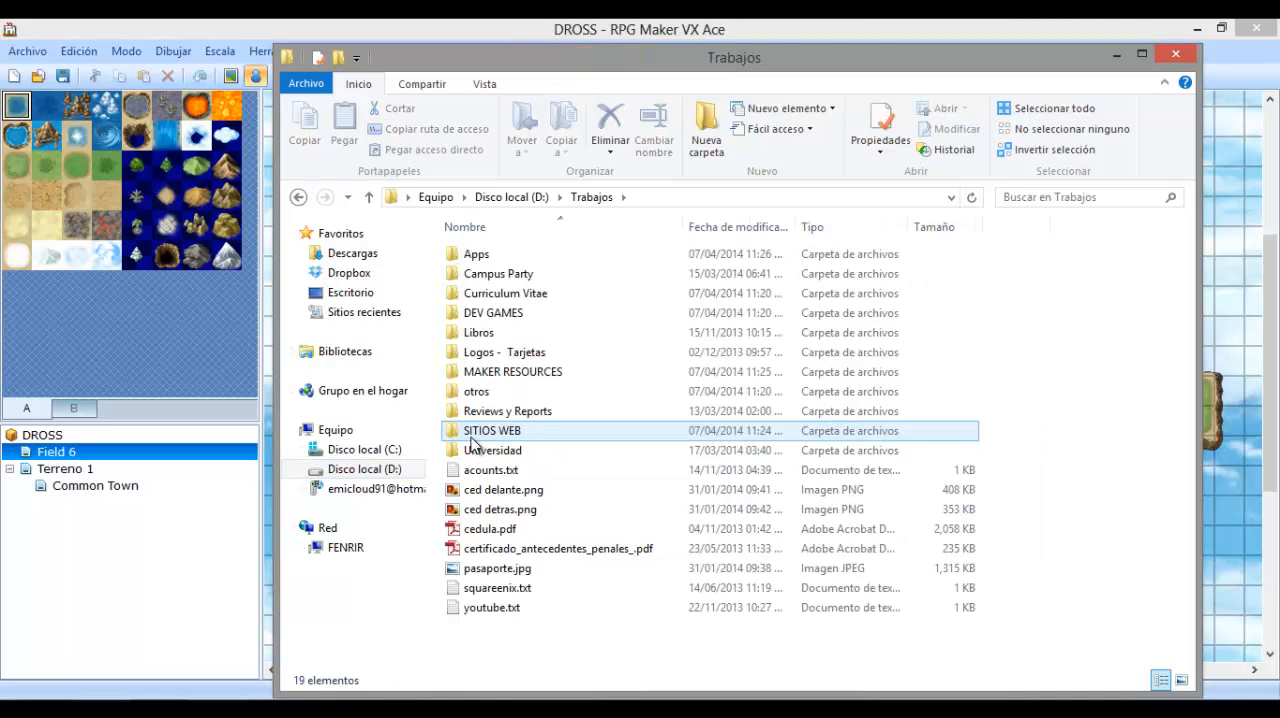
pyautogui.click(504, 352)
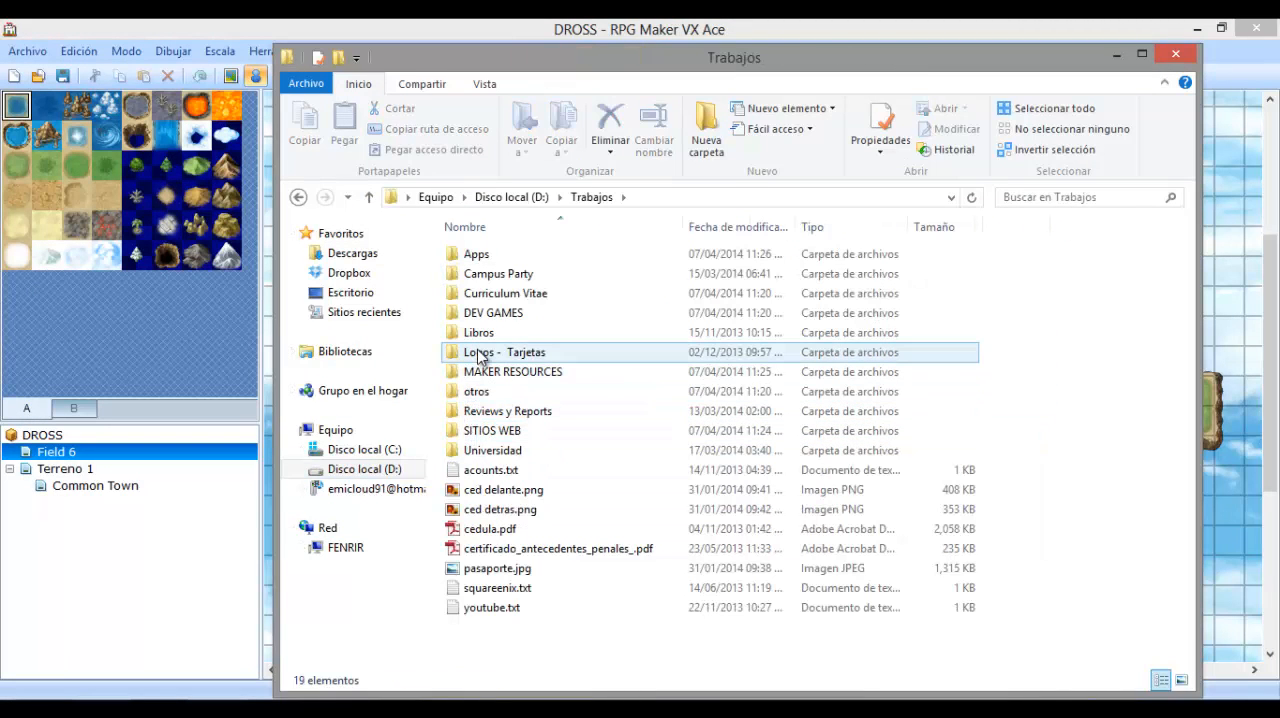
pyautogui.click(504, 412)
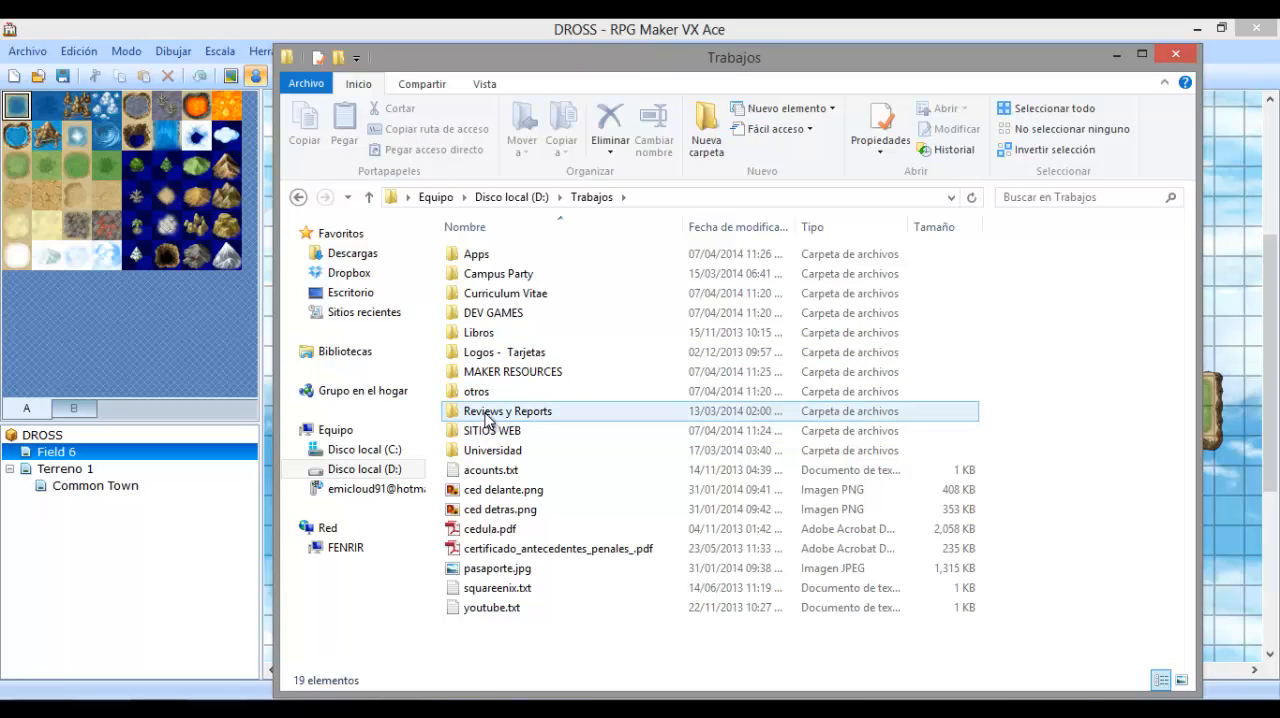
pyautogui.click(512, 372)
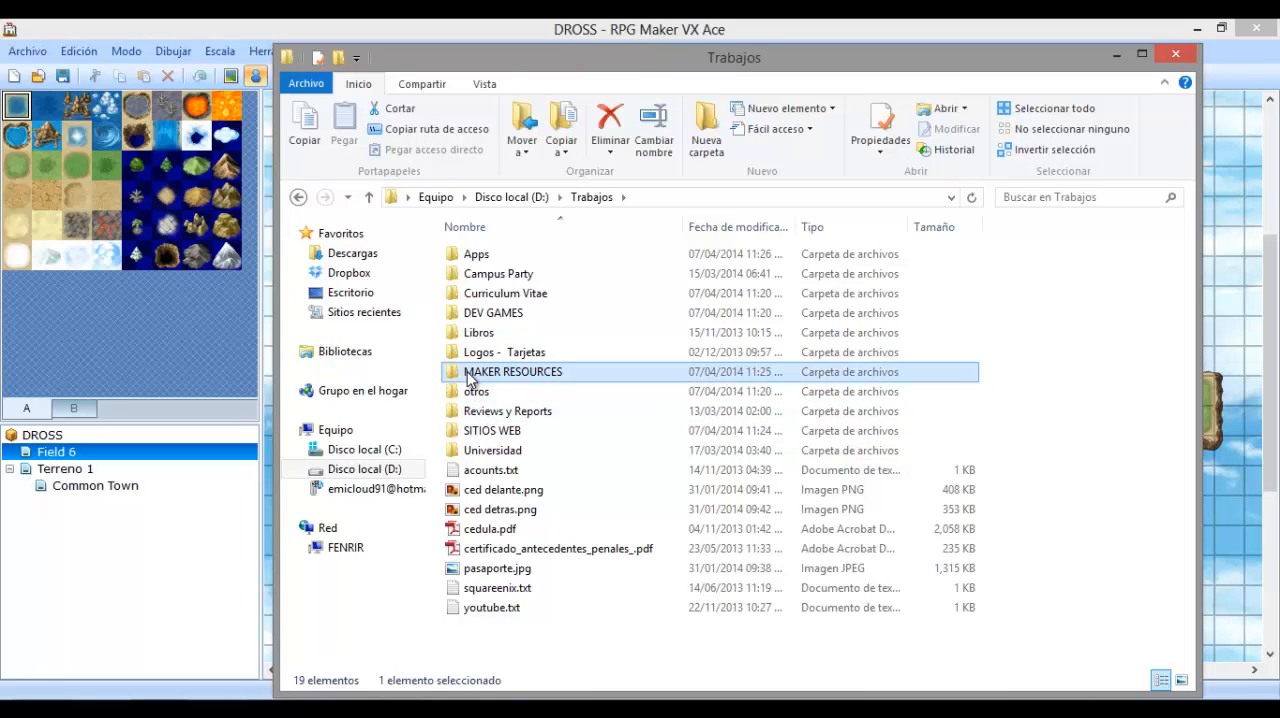
pyautogui.doubleClick(512, 372)
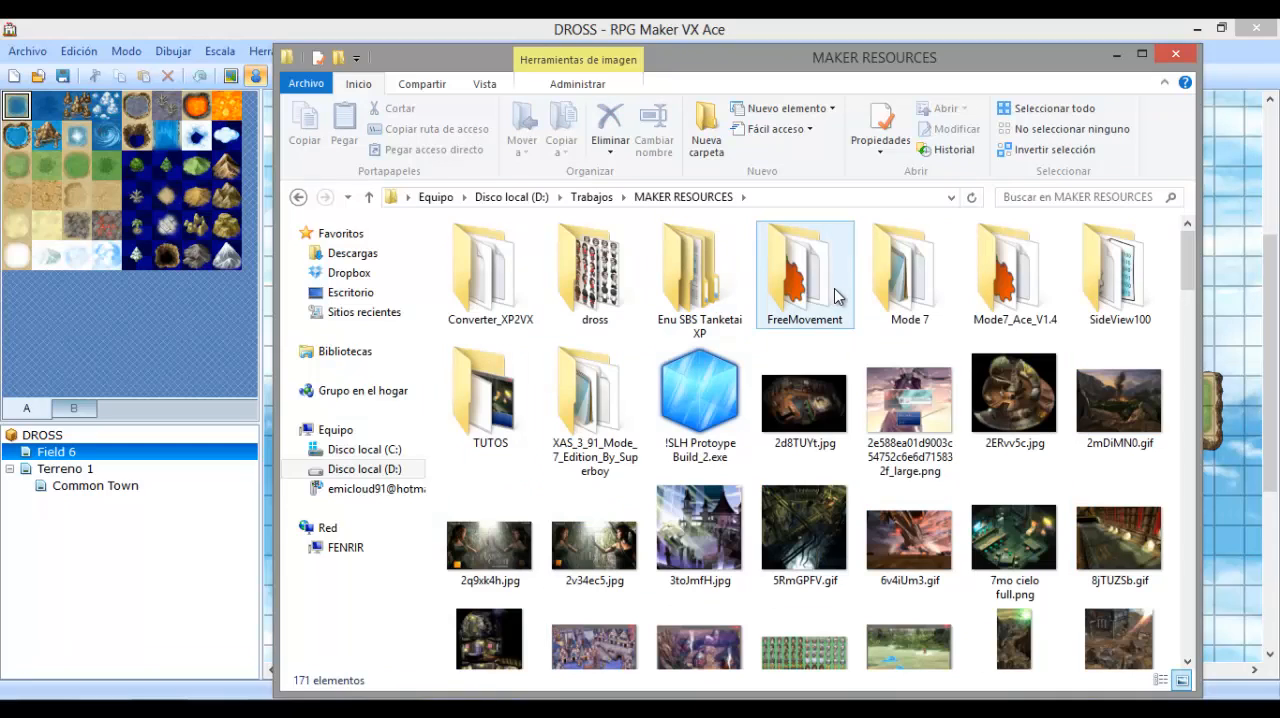
pyautogui.moveTo(350, 272)
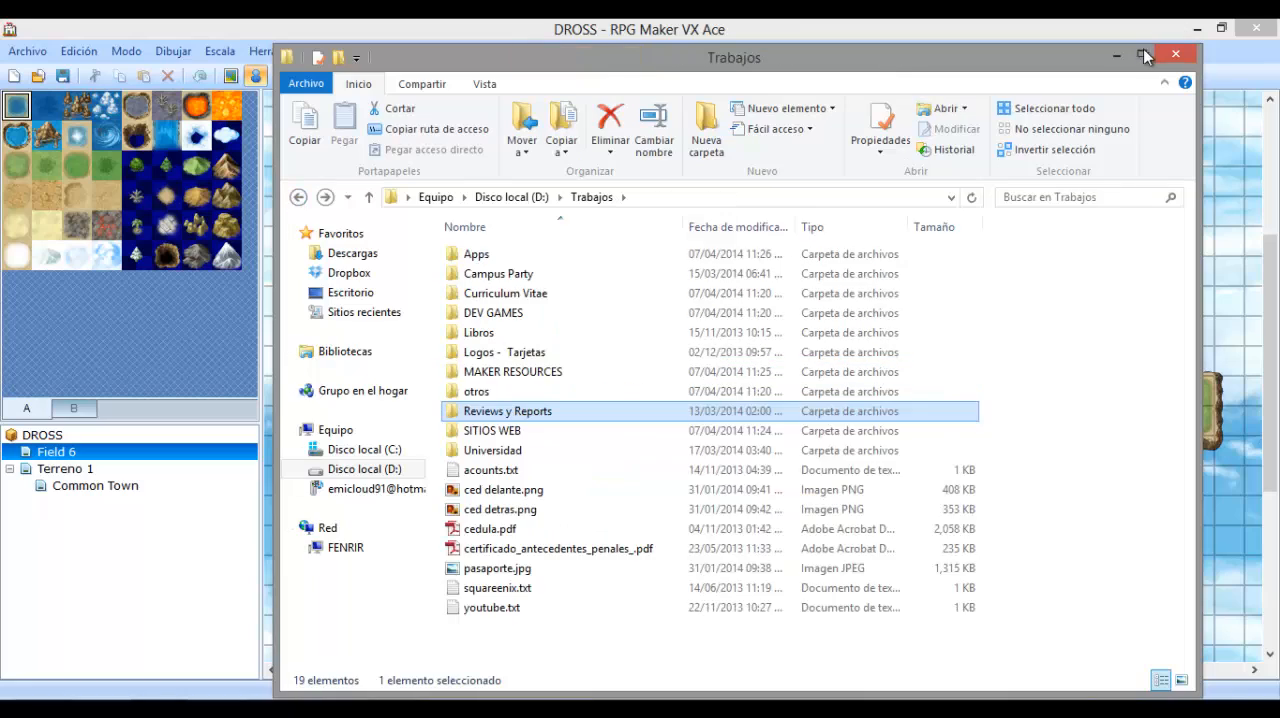
pyautogui.click(1144, 54)
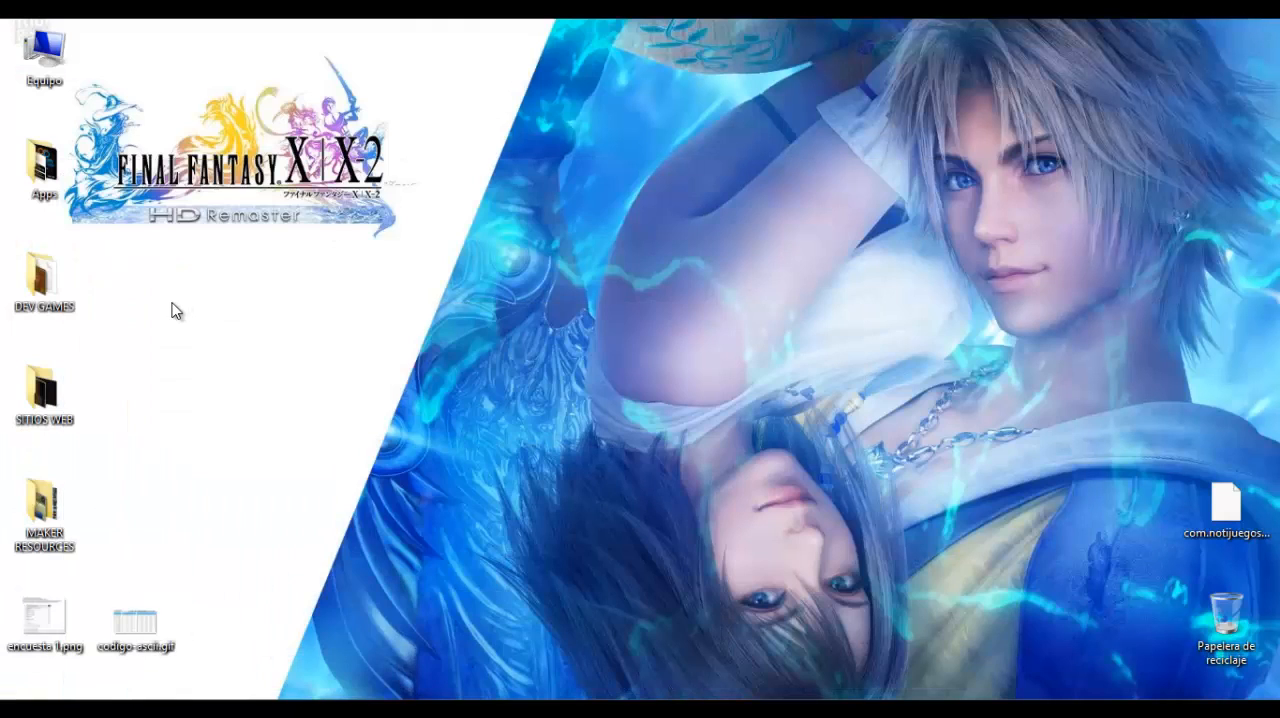
# Enter DEV GAMES and SAMSA_modificado, ending with Game.exe selected among the game files.
pyautogui.doubleClick(44, 280)
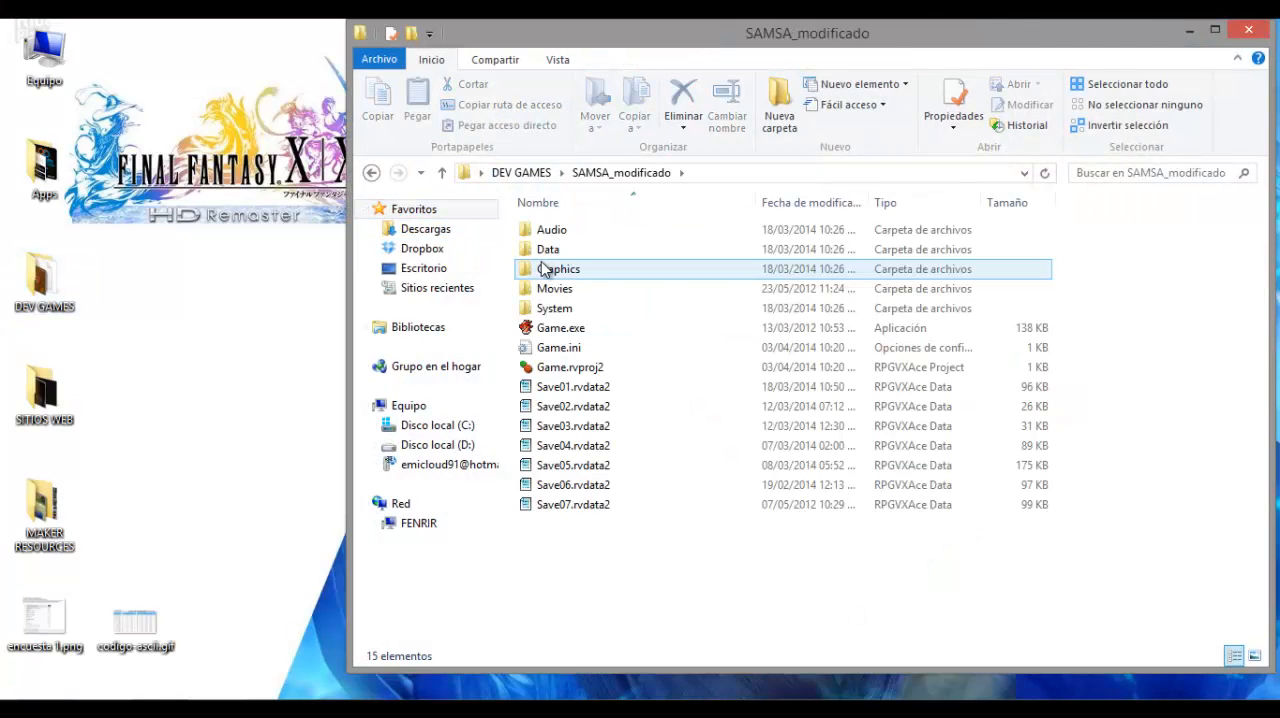
pyautogui.click(556, 348)
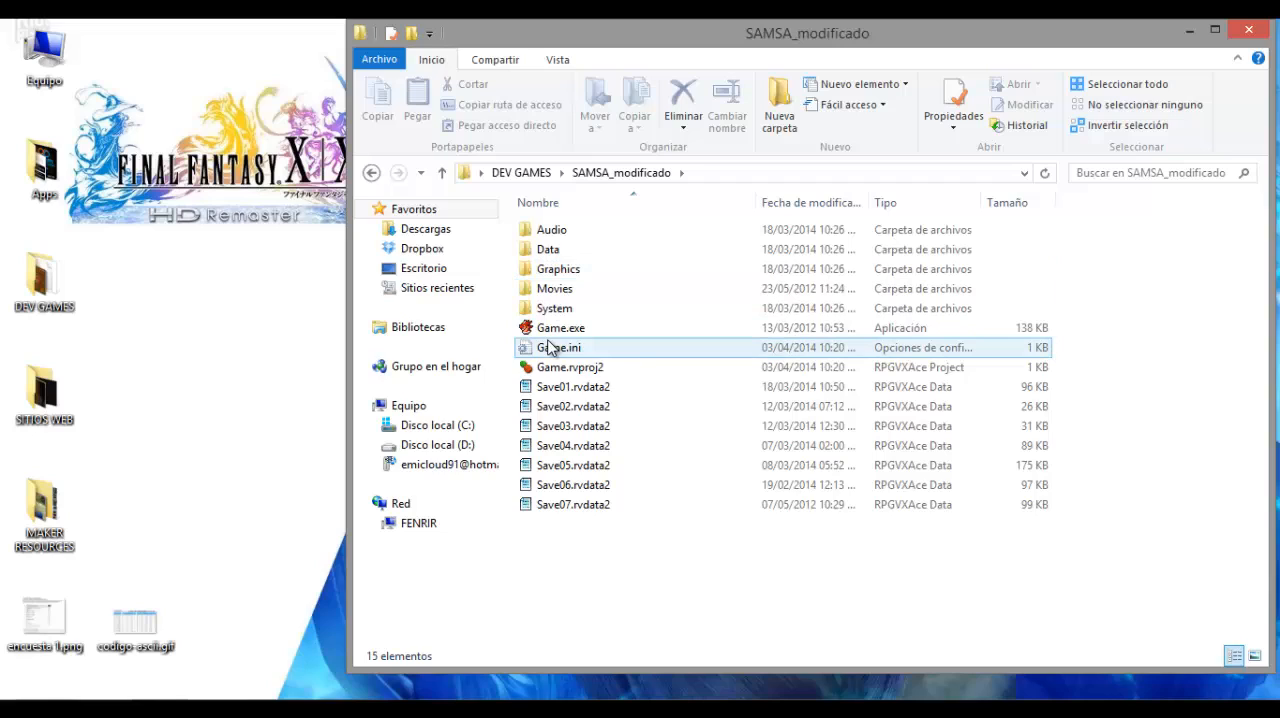
pyautogui.moveTo(552, 348)
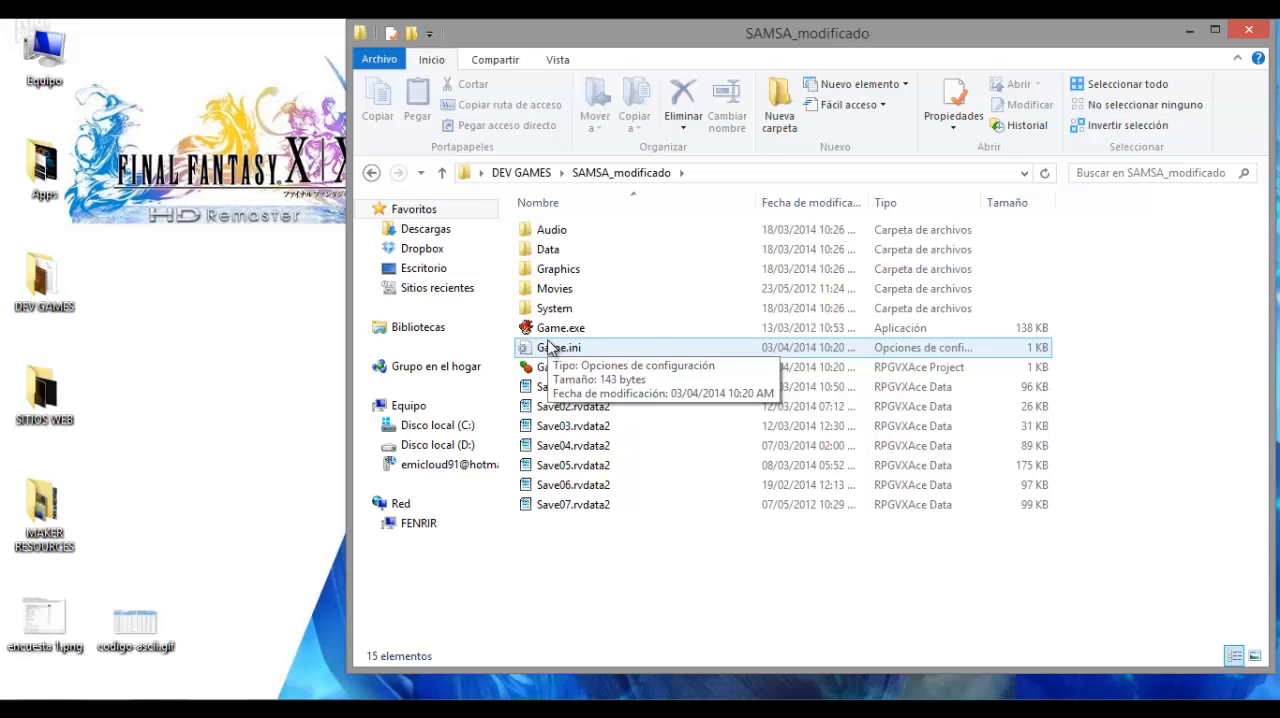
pyautogui.click(560, 328)
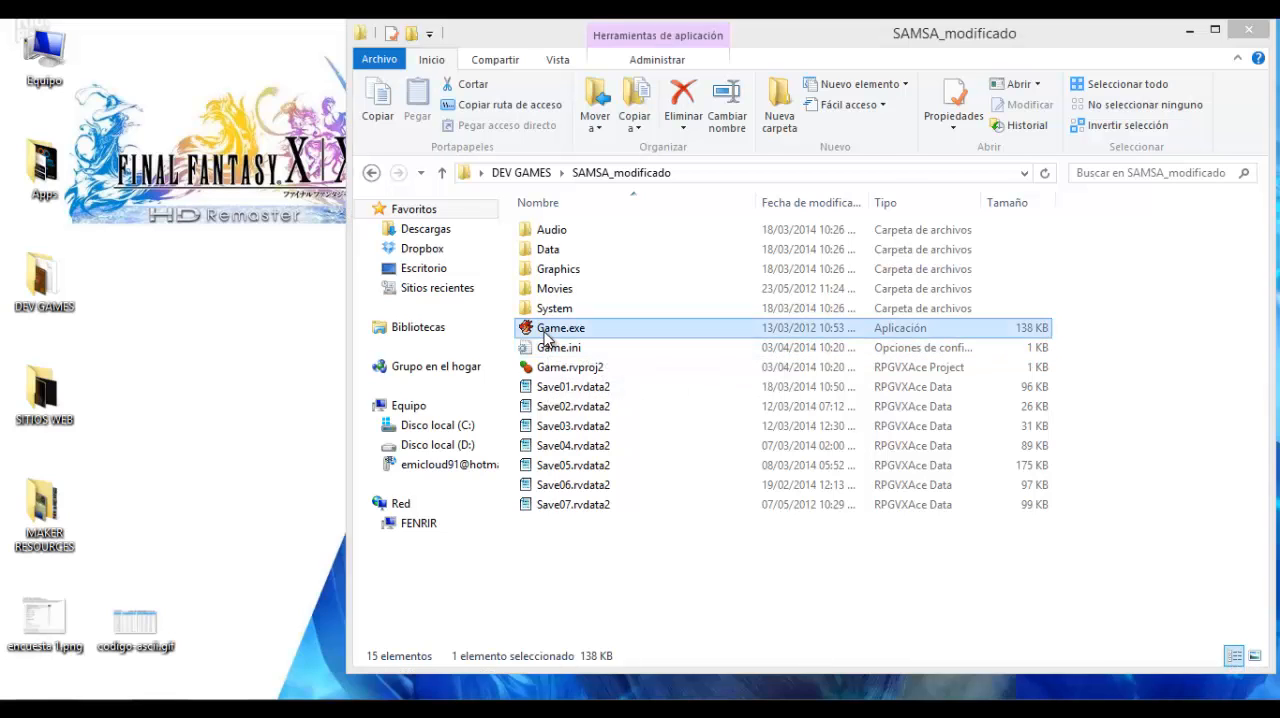
pyautogui.doubleClick(560, 328)
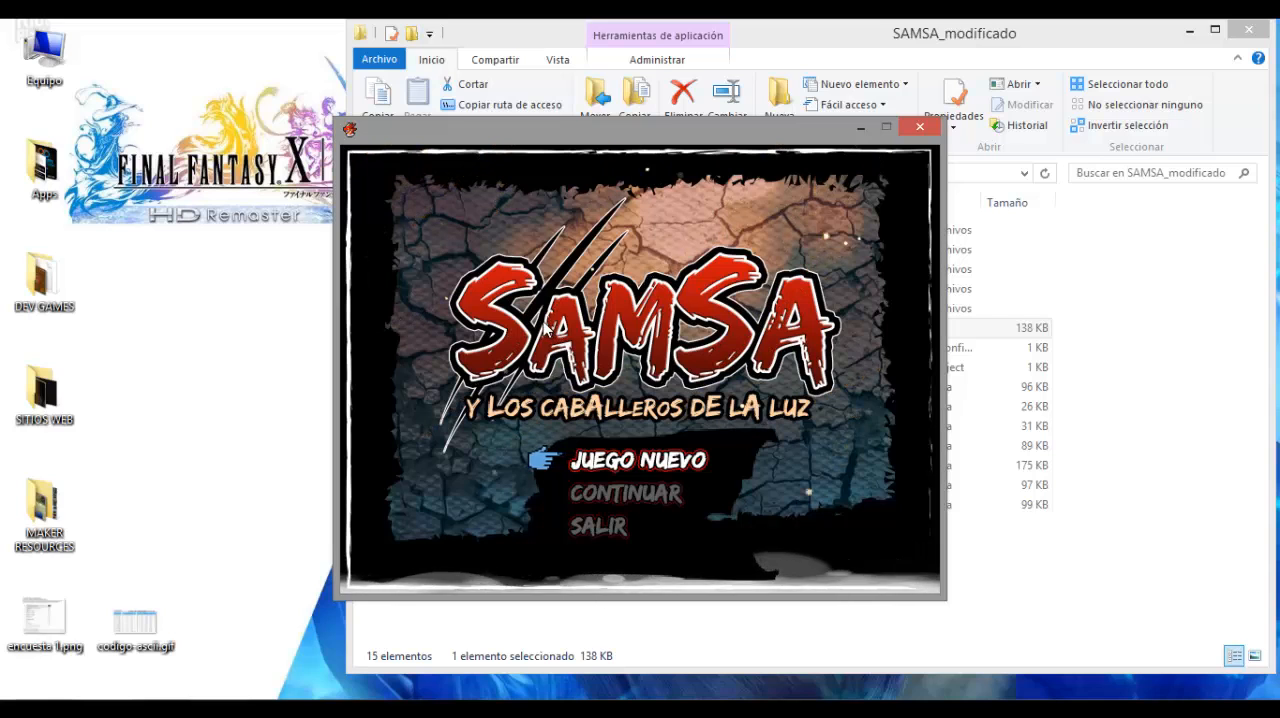
pyautogui.click(920, 128)
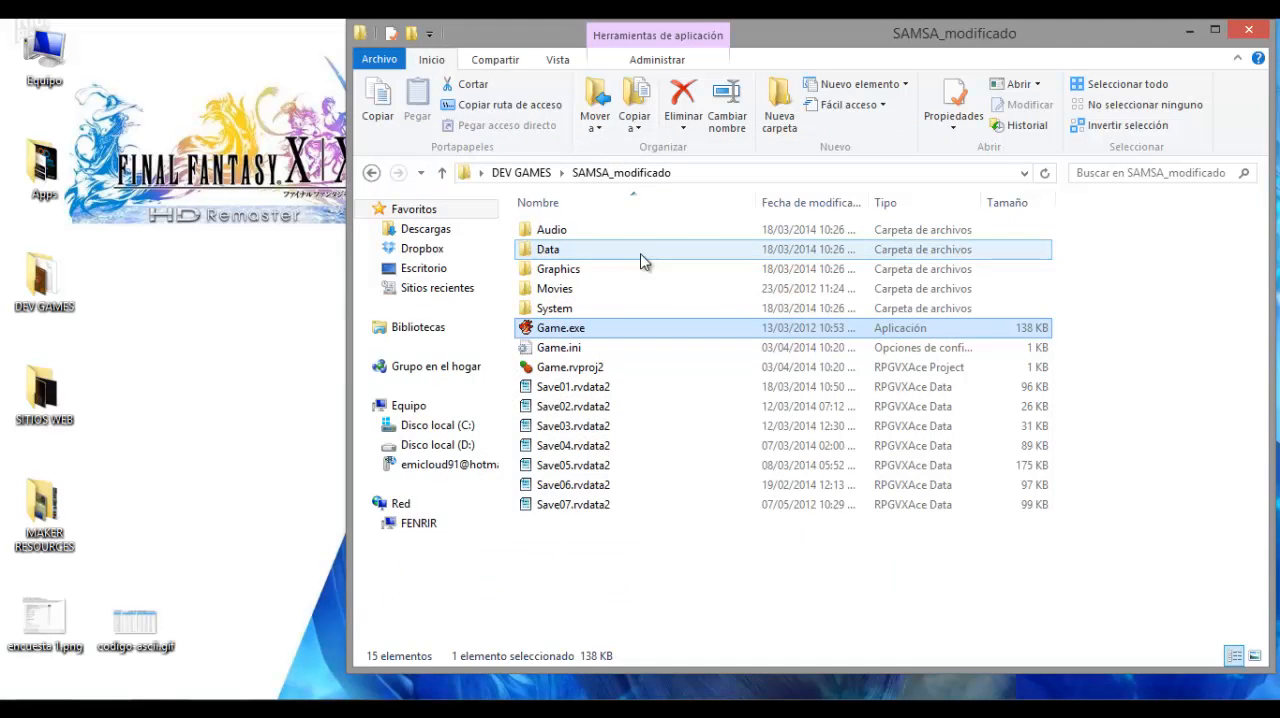
pyautogui.doubleClick(556, 268)
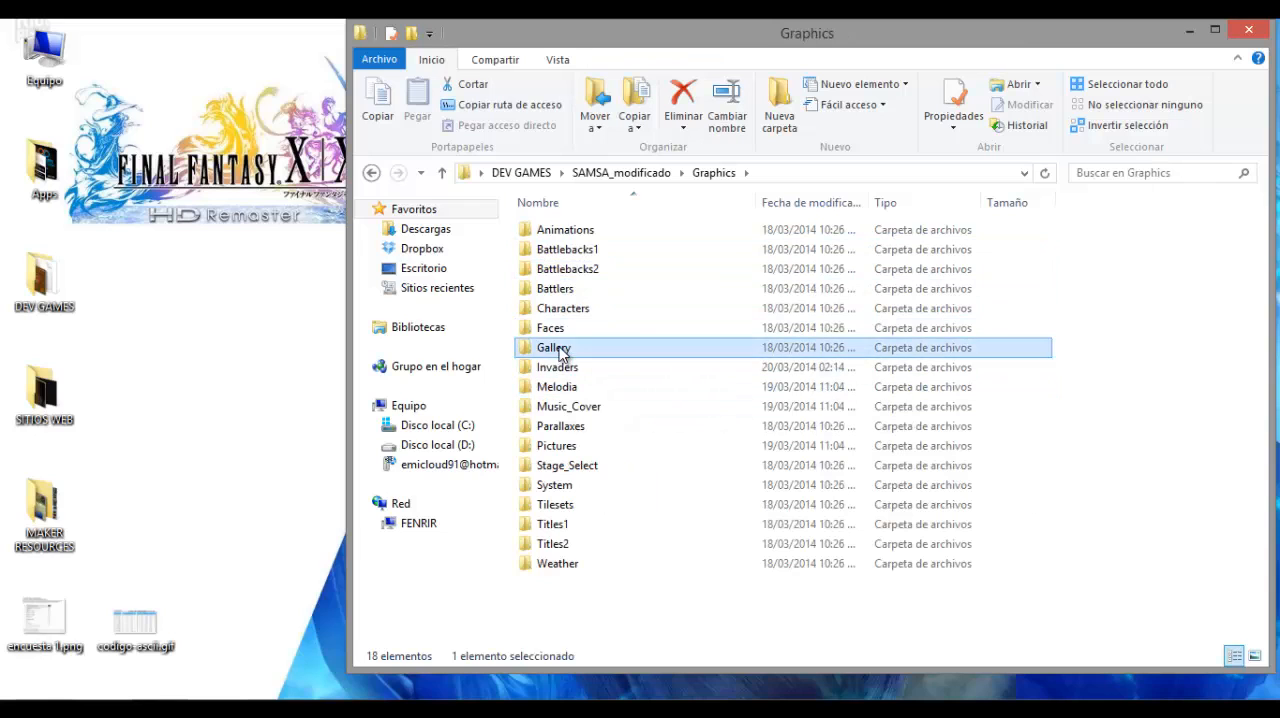
# Enter the game's Pictures folder and pick a character picture to view.
pyautogui.doubleClick(556, 348)
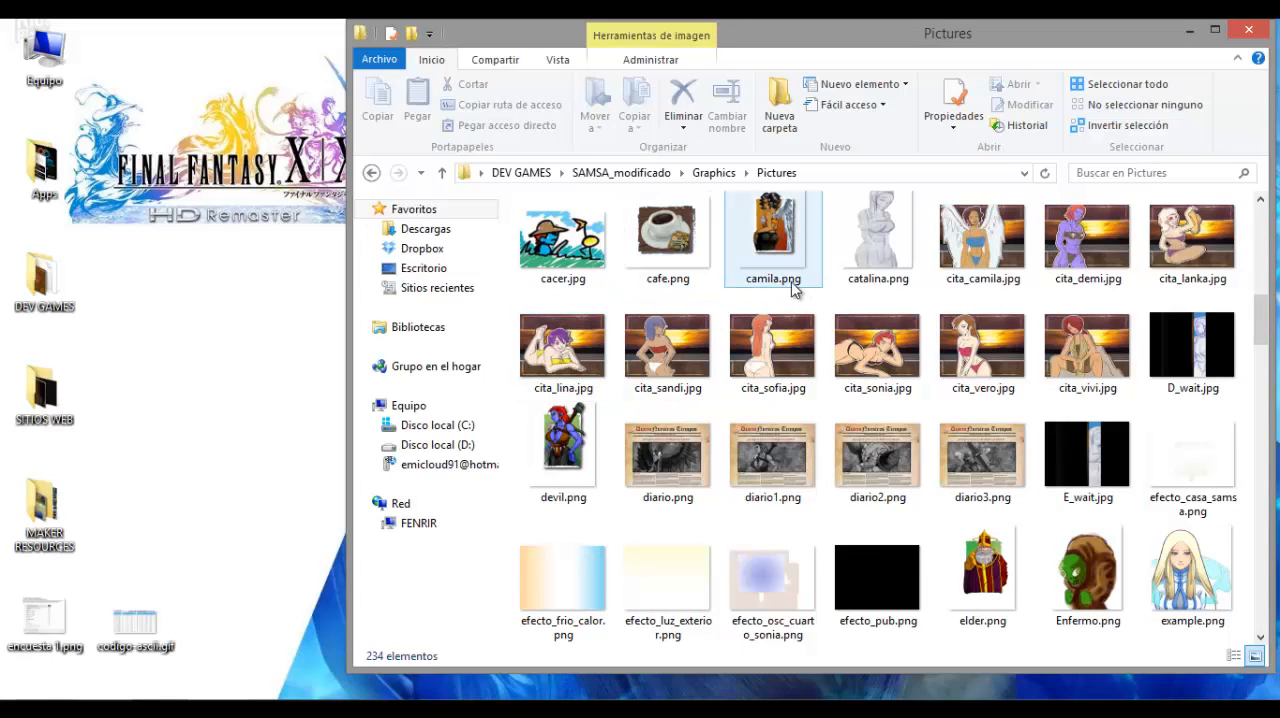
pyautogui.click(1088, 236)
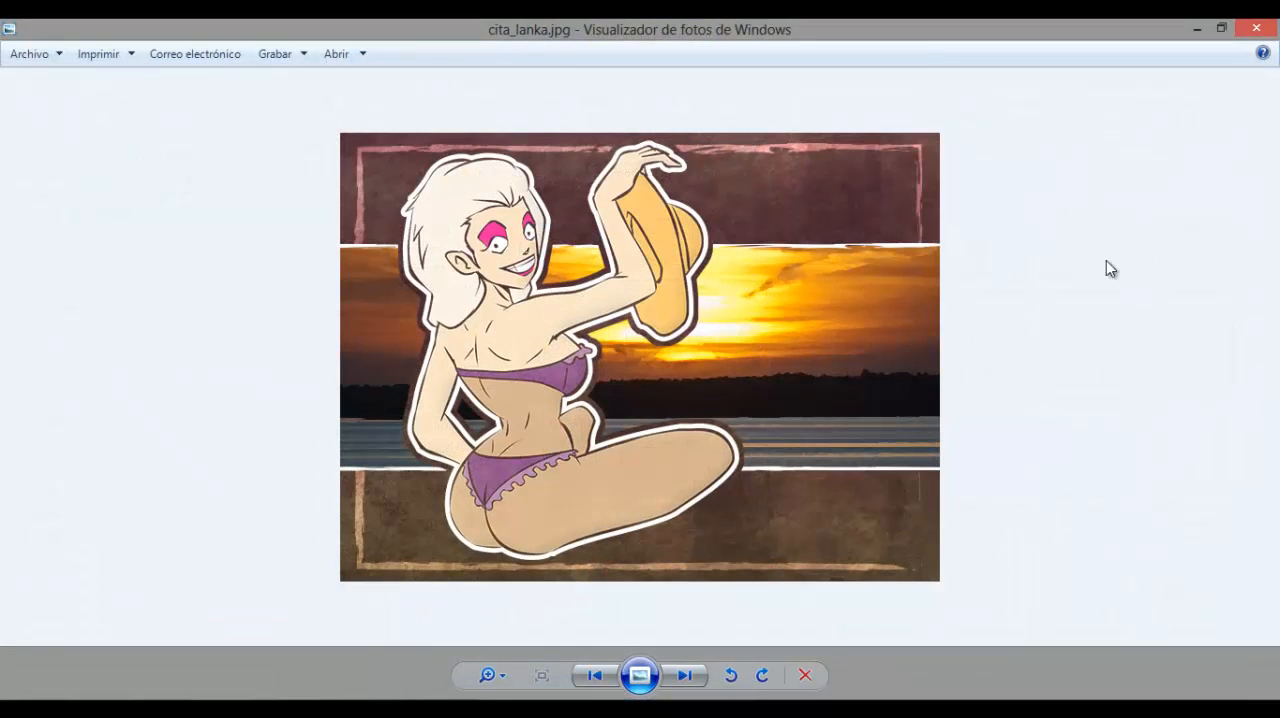
pyautogui.click(684, 676)
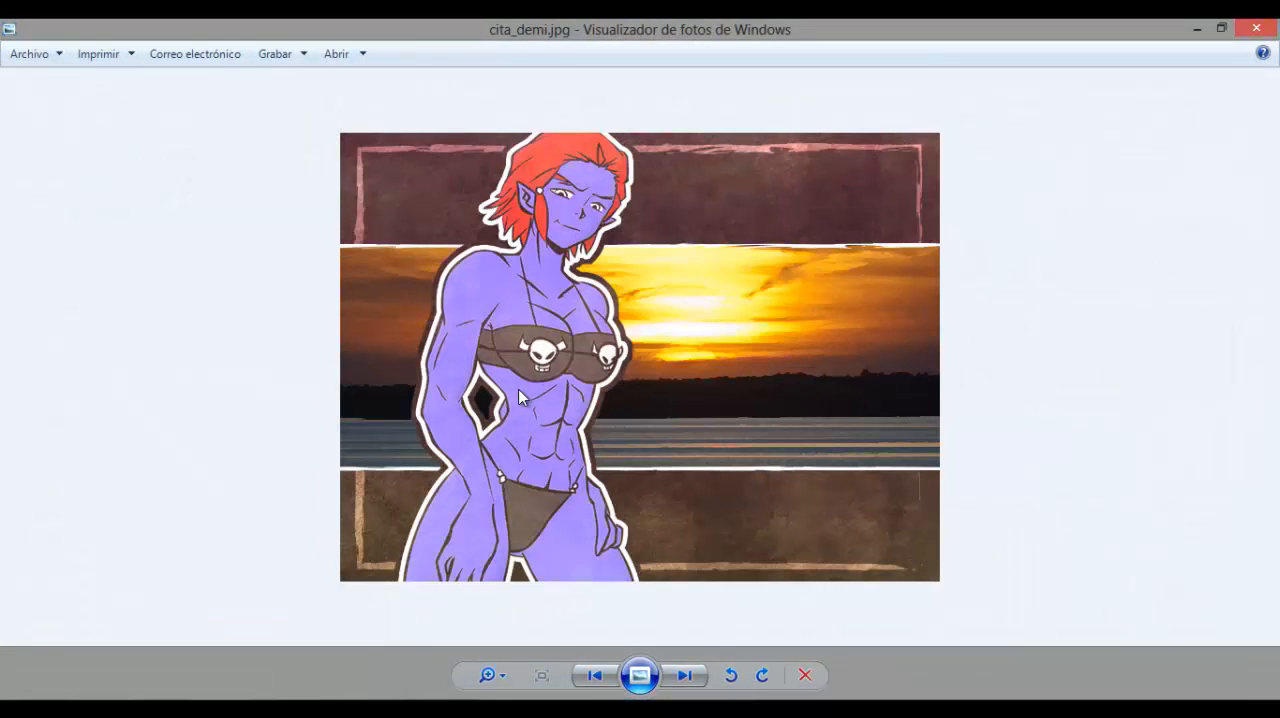
pyautogui.moveTo(1248, 28)
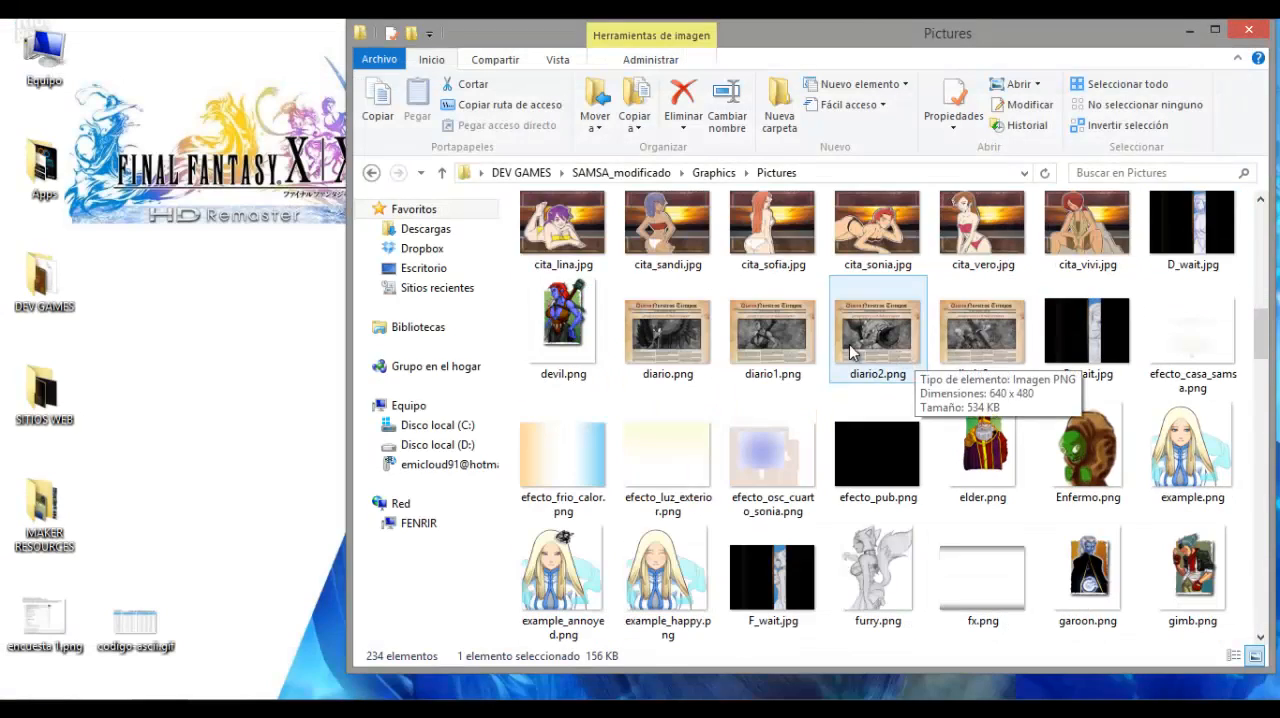
# Scroll down through the many SAMSA picture thumbnails.
pyautogui.doubleClick(772, 330)
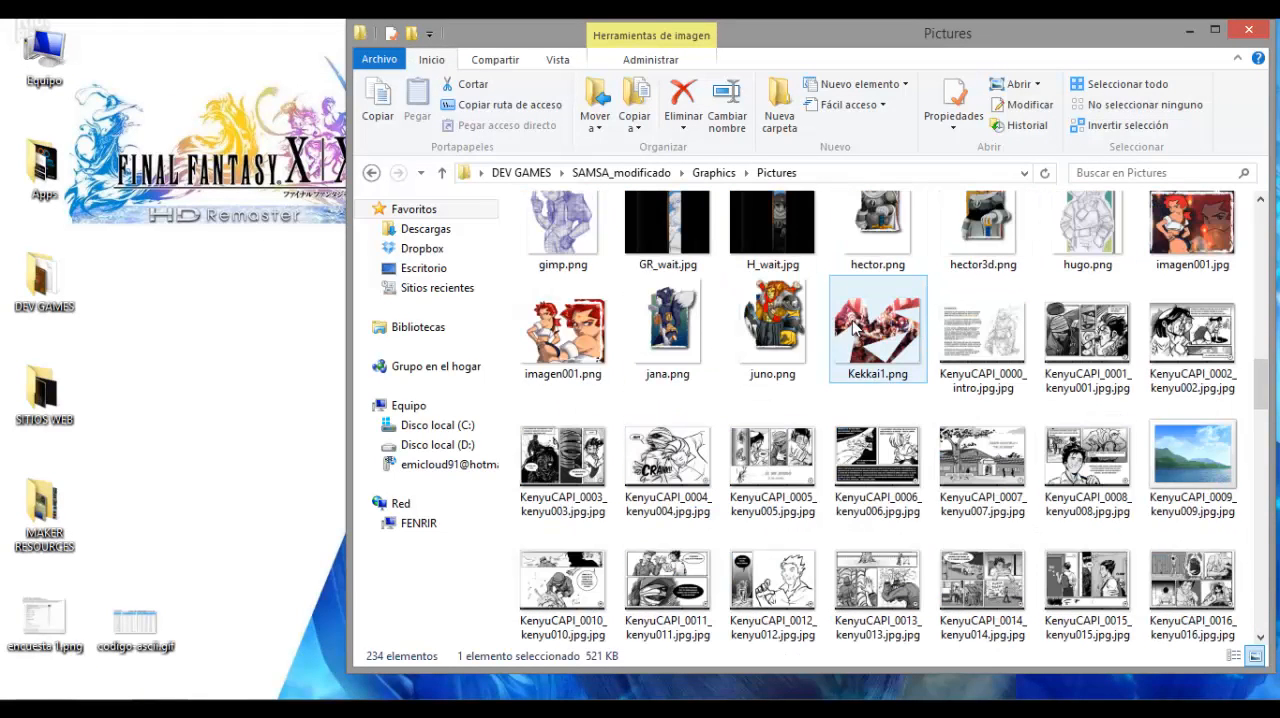
pyautogui.moveTo(856, 324)
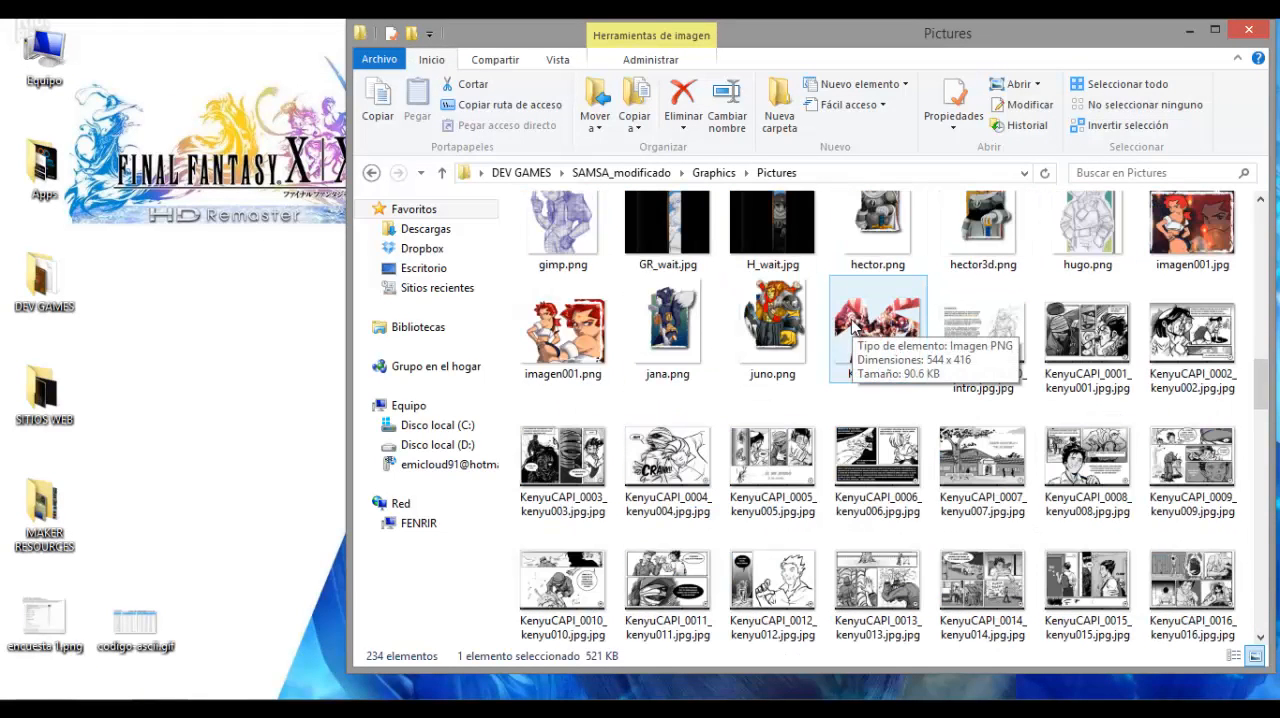
pyautogui.scroll(-3)
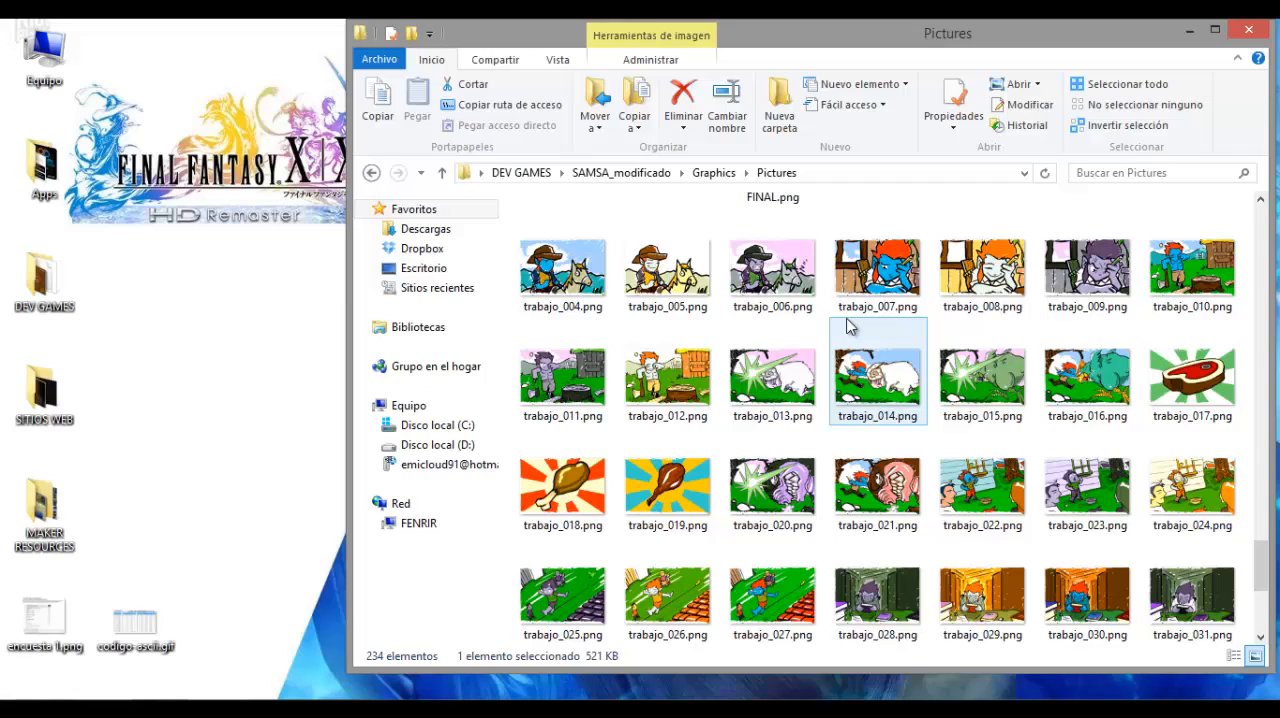
pyautogui.scroll(-3)
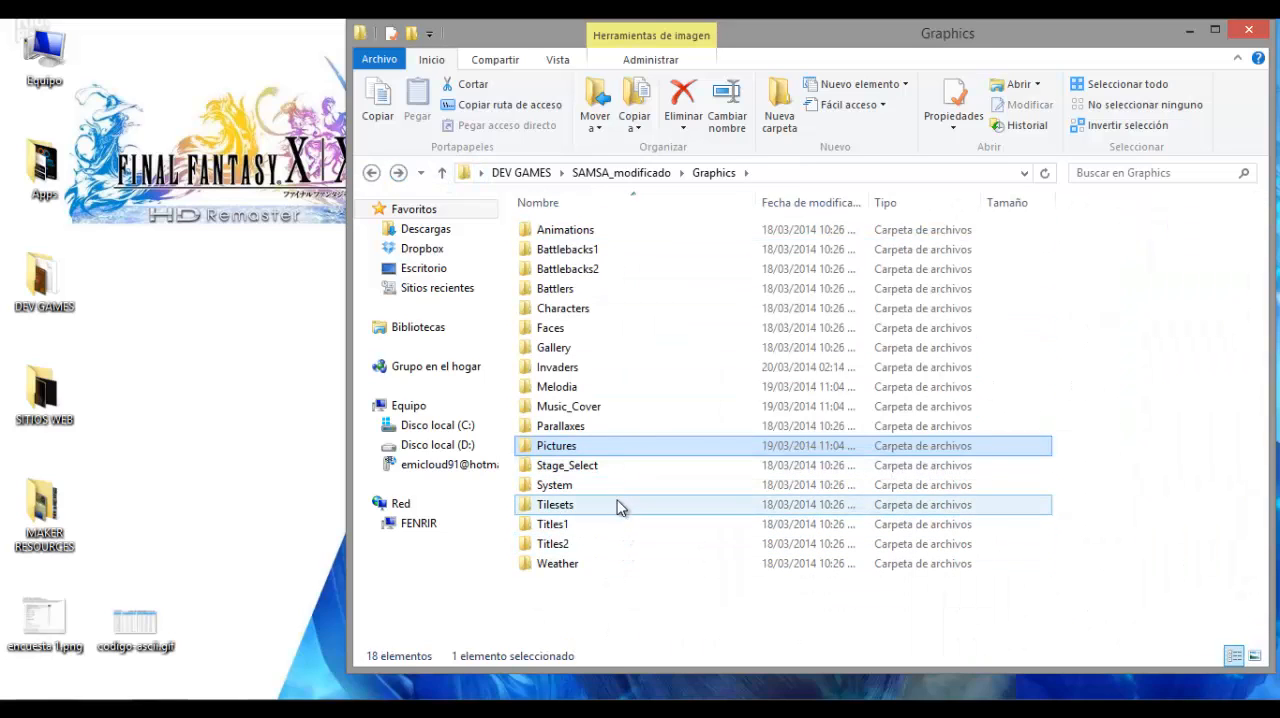
pyautogui.moveTo(584, 368)
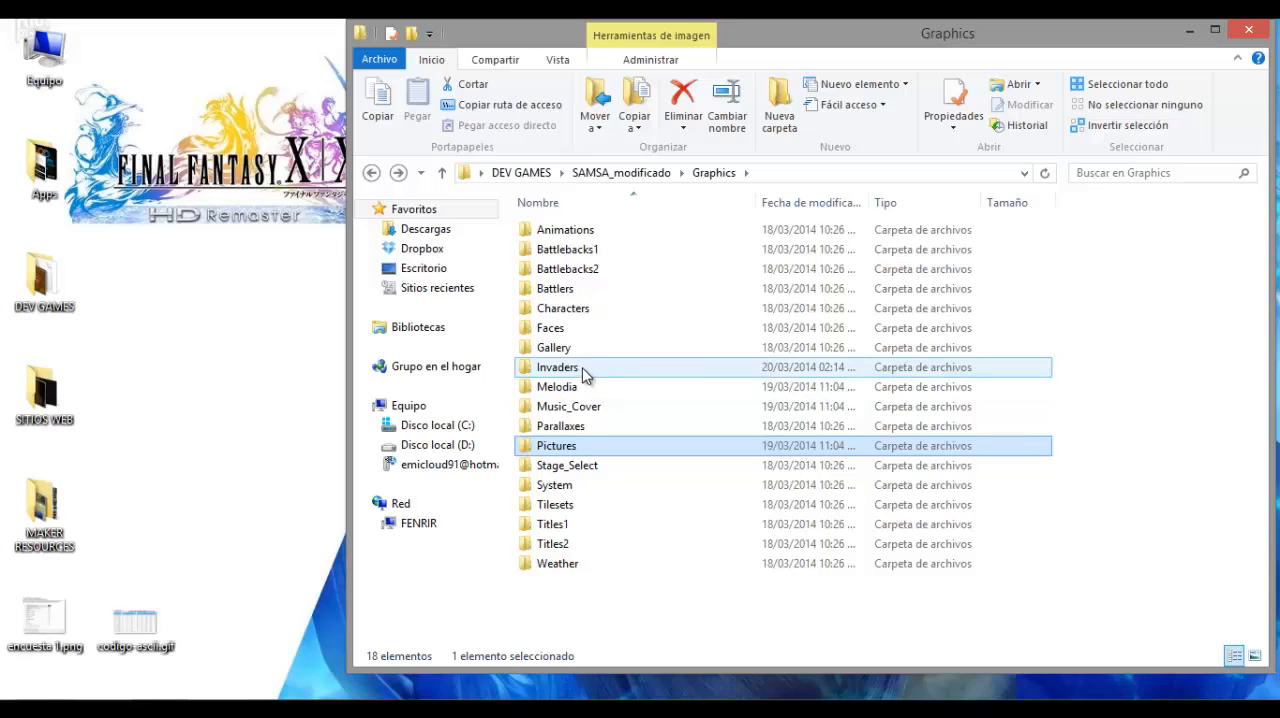
pyautogui.moveTo(584, 370)
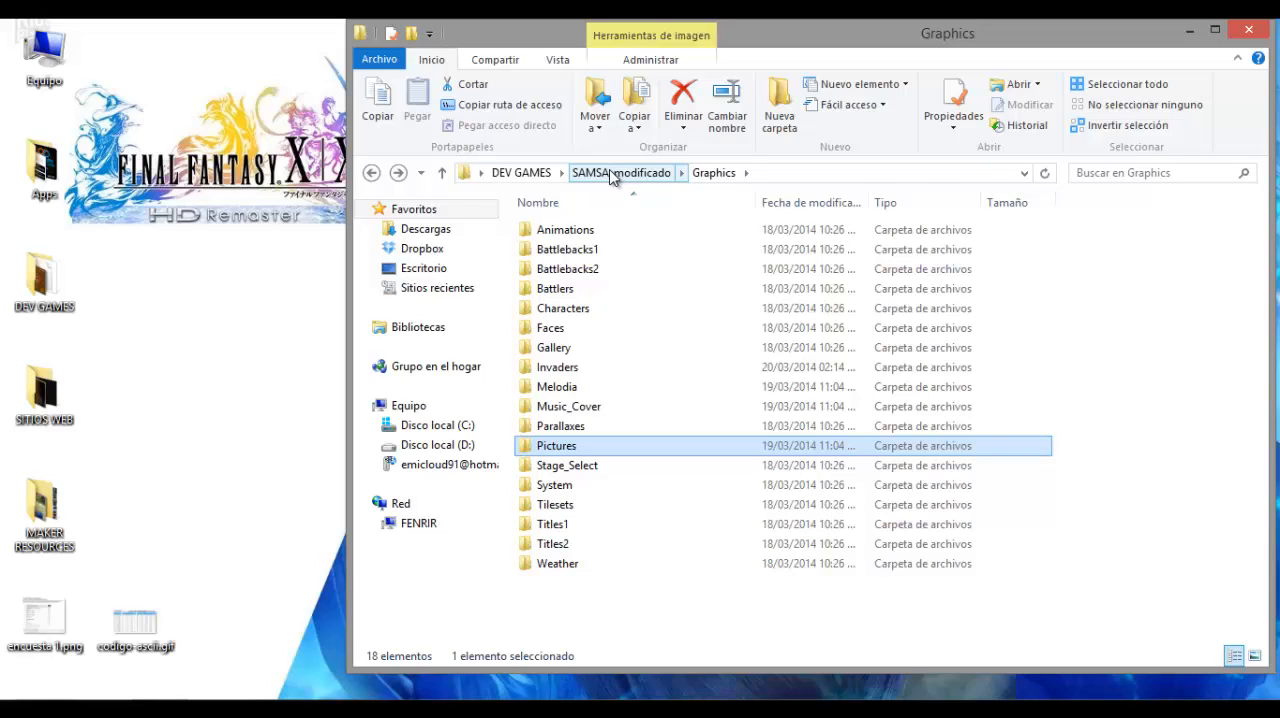
# Return to SAMSA_modificado via the address bar and select its files, including the saves.
pyautogui.click(618, 172)
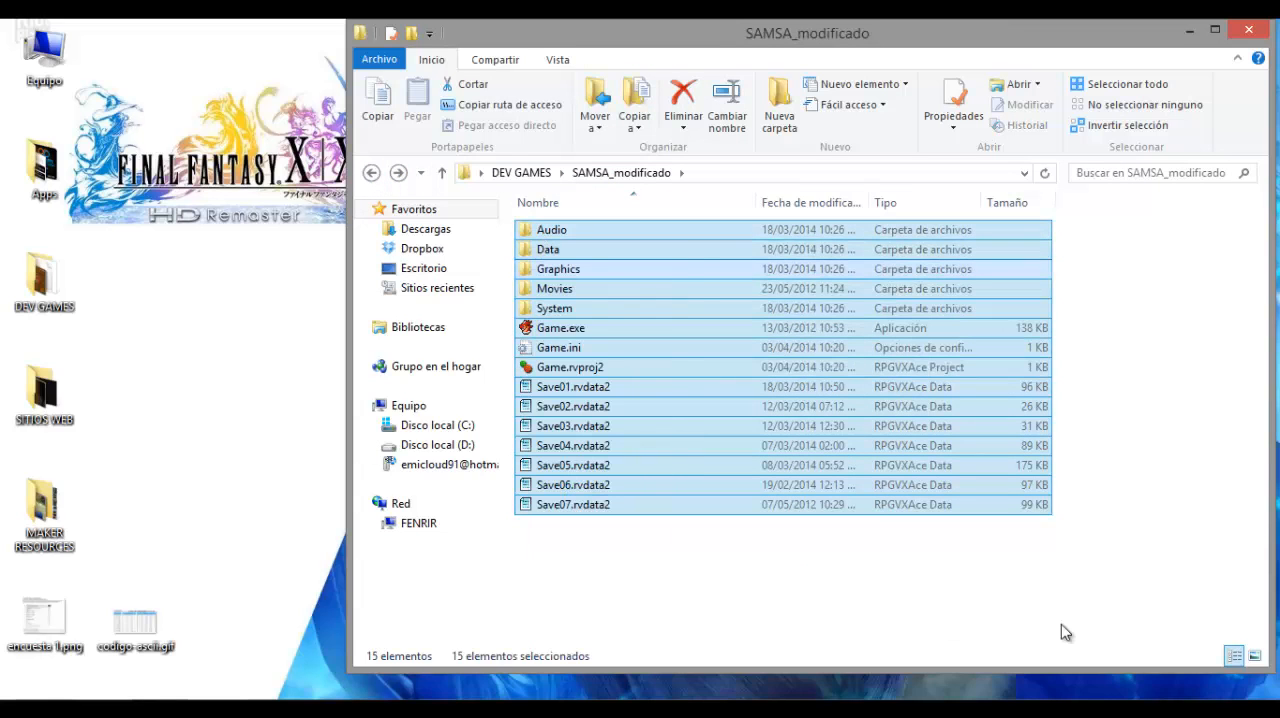
pyautogui.moveTo(696, 596)
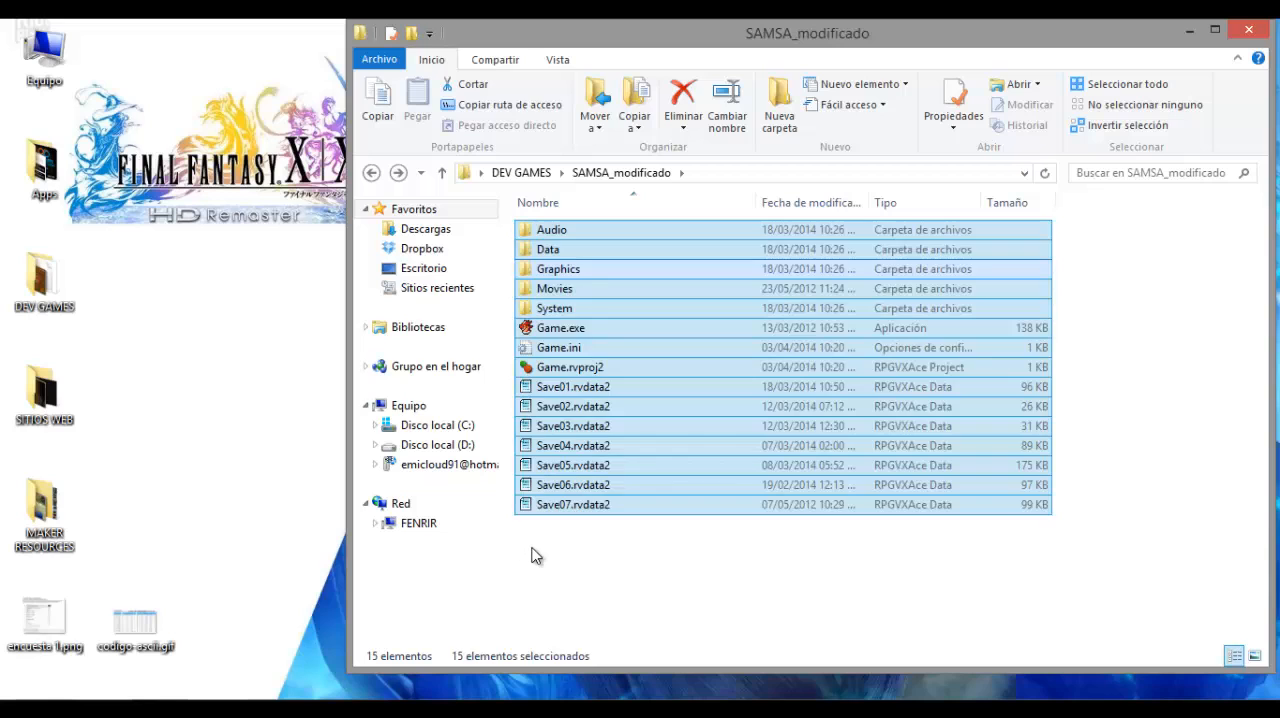
pyautogui.click(572, 504)
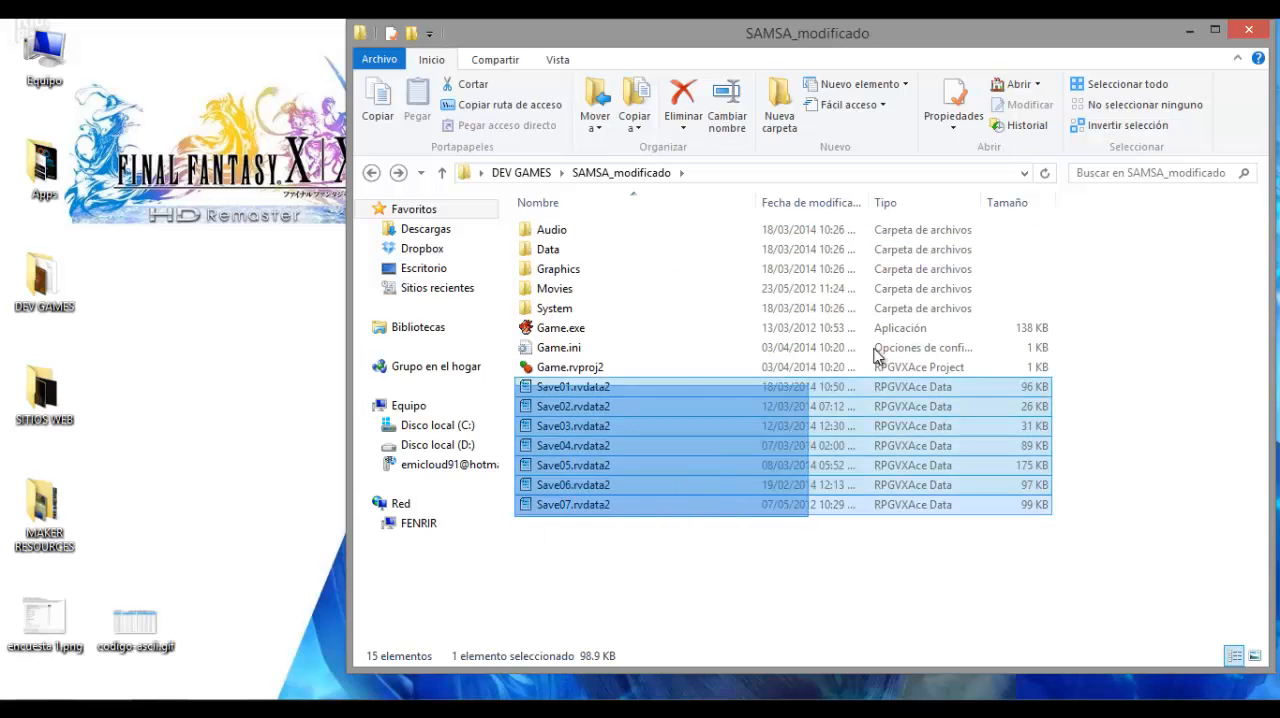
pyautogui.press('ctrl+a')
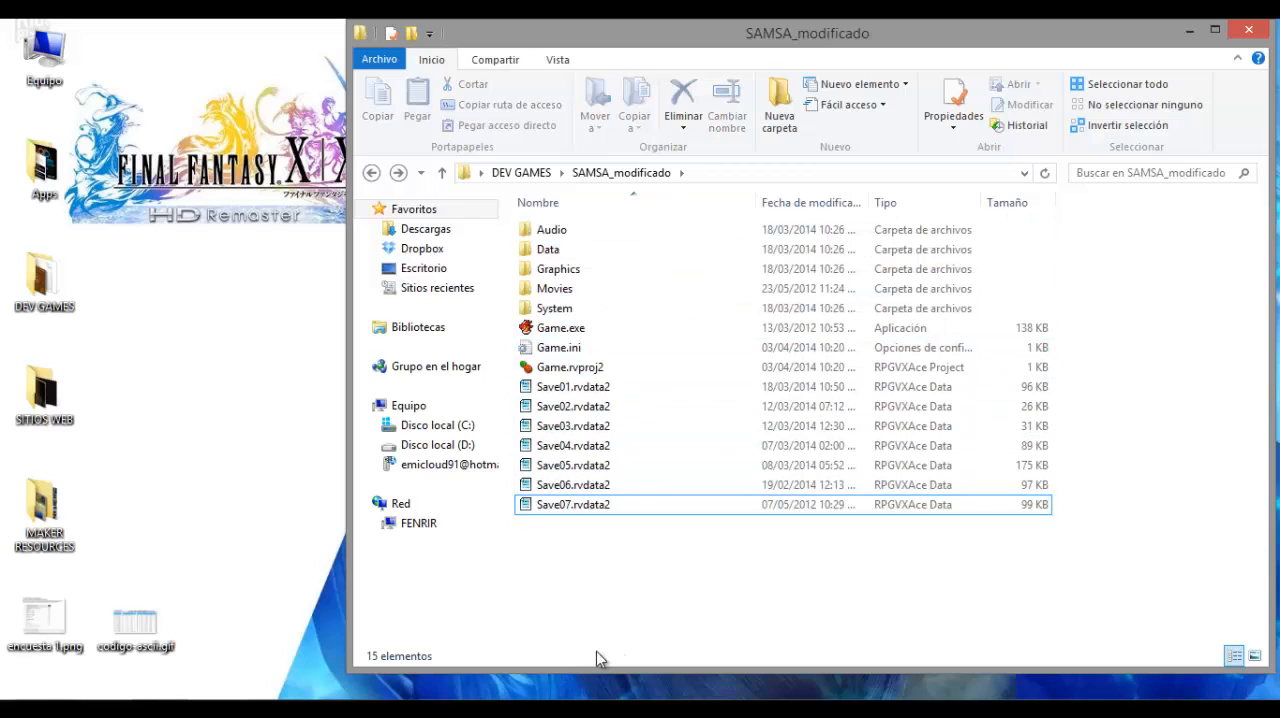
pyautogui.moveTo(540, 600)
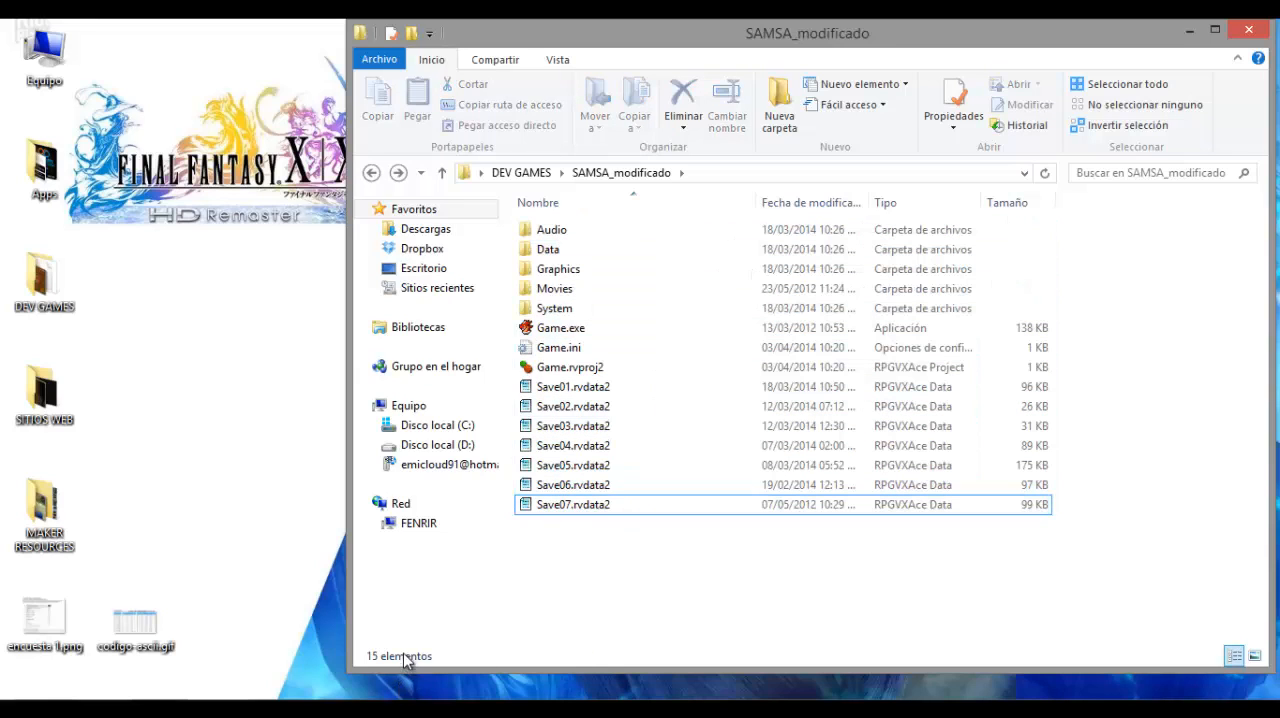
pyautogui.moveTo(654, 222)
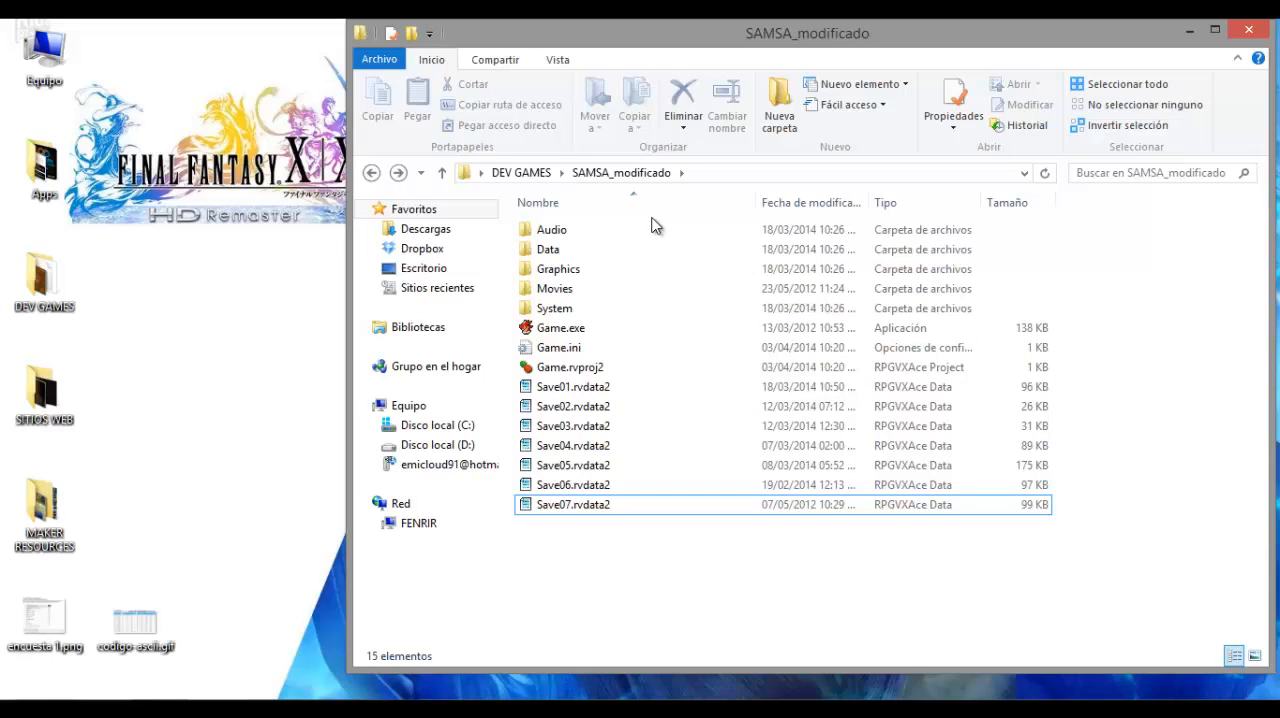
pyautogui.moveTo(788, 666)
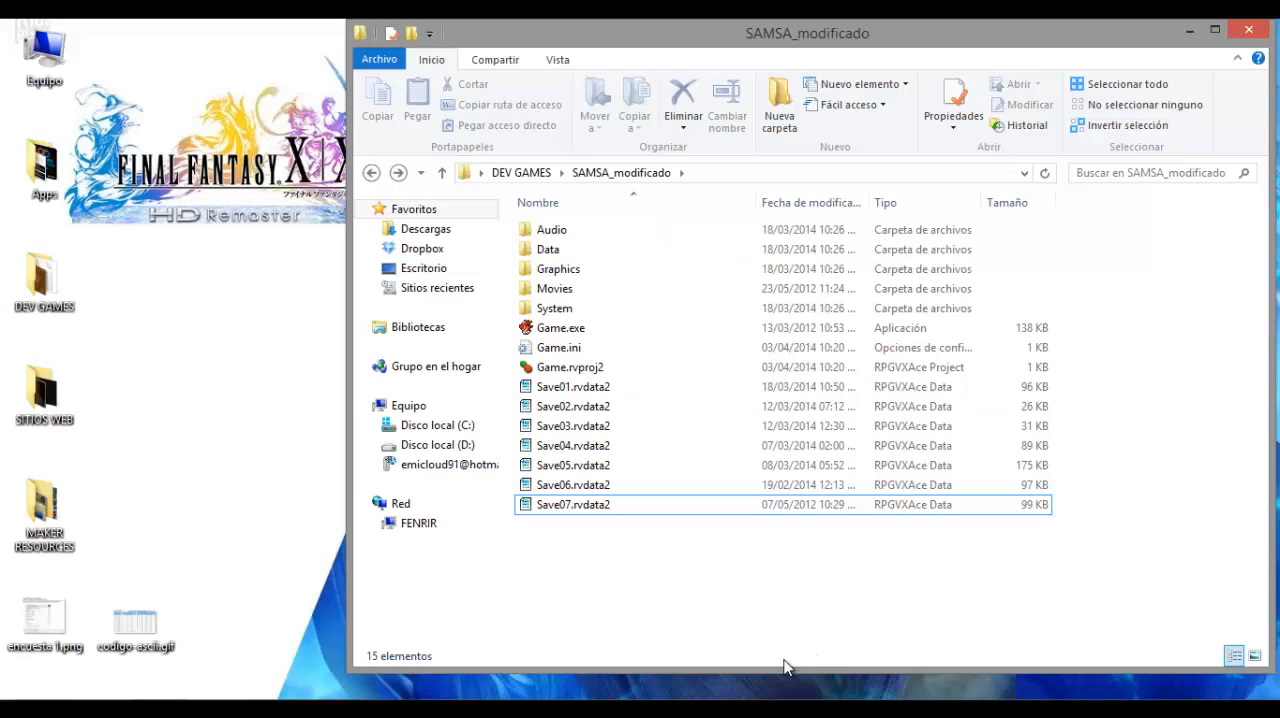